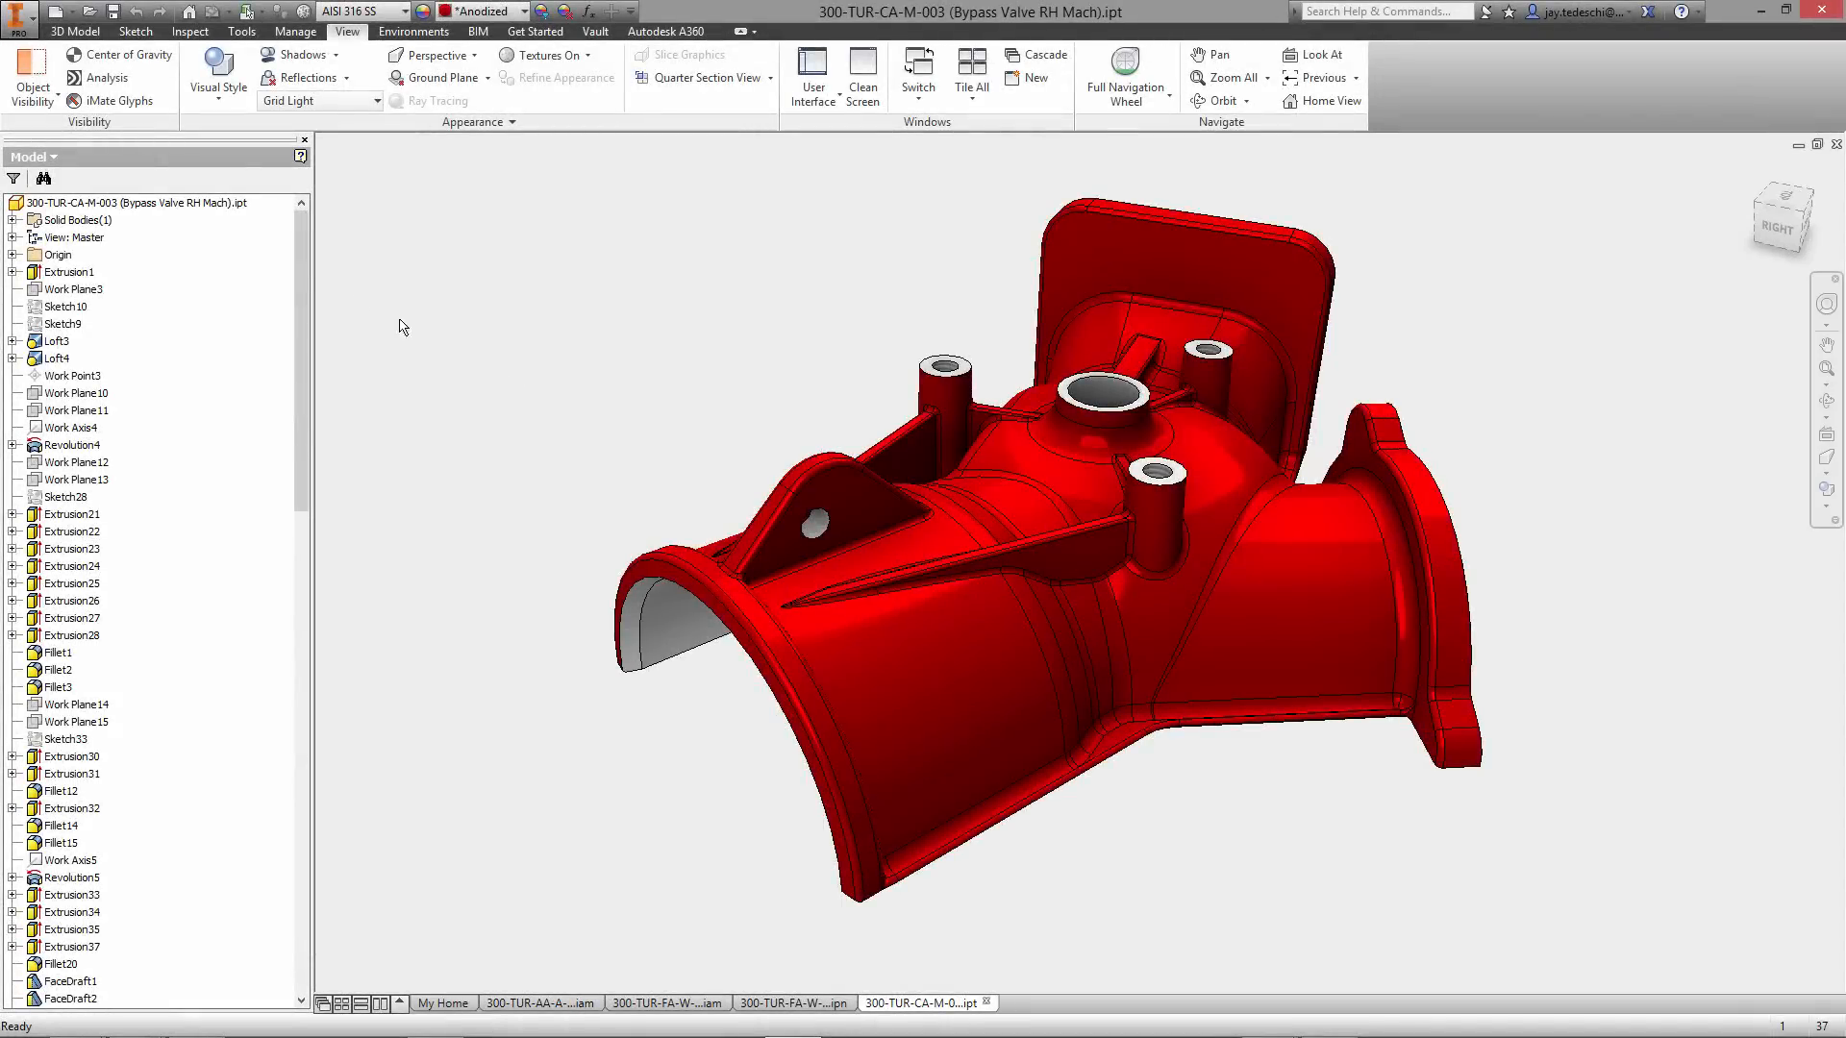
- Start a new drawing from the bypass valve part, bringing up the drawing template chooser
right_click(132, 201)
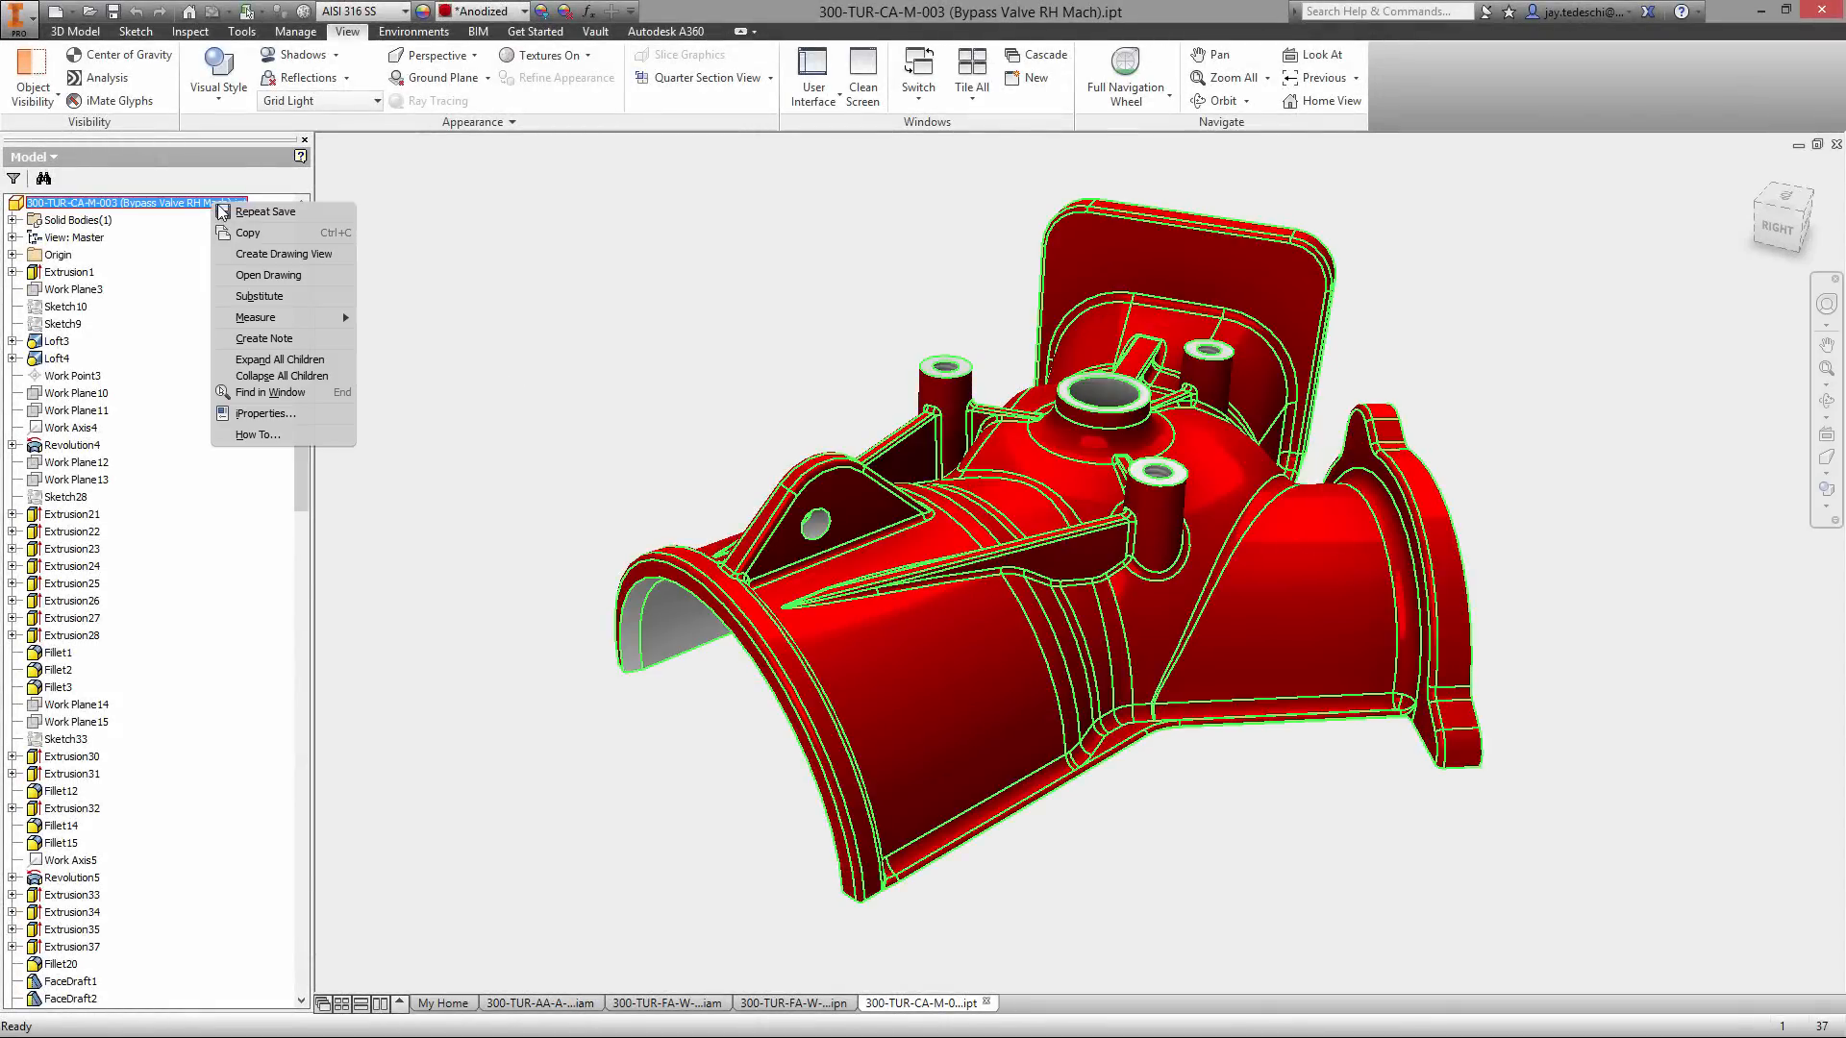
click(285, 253)
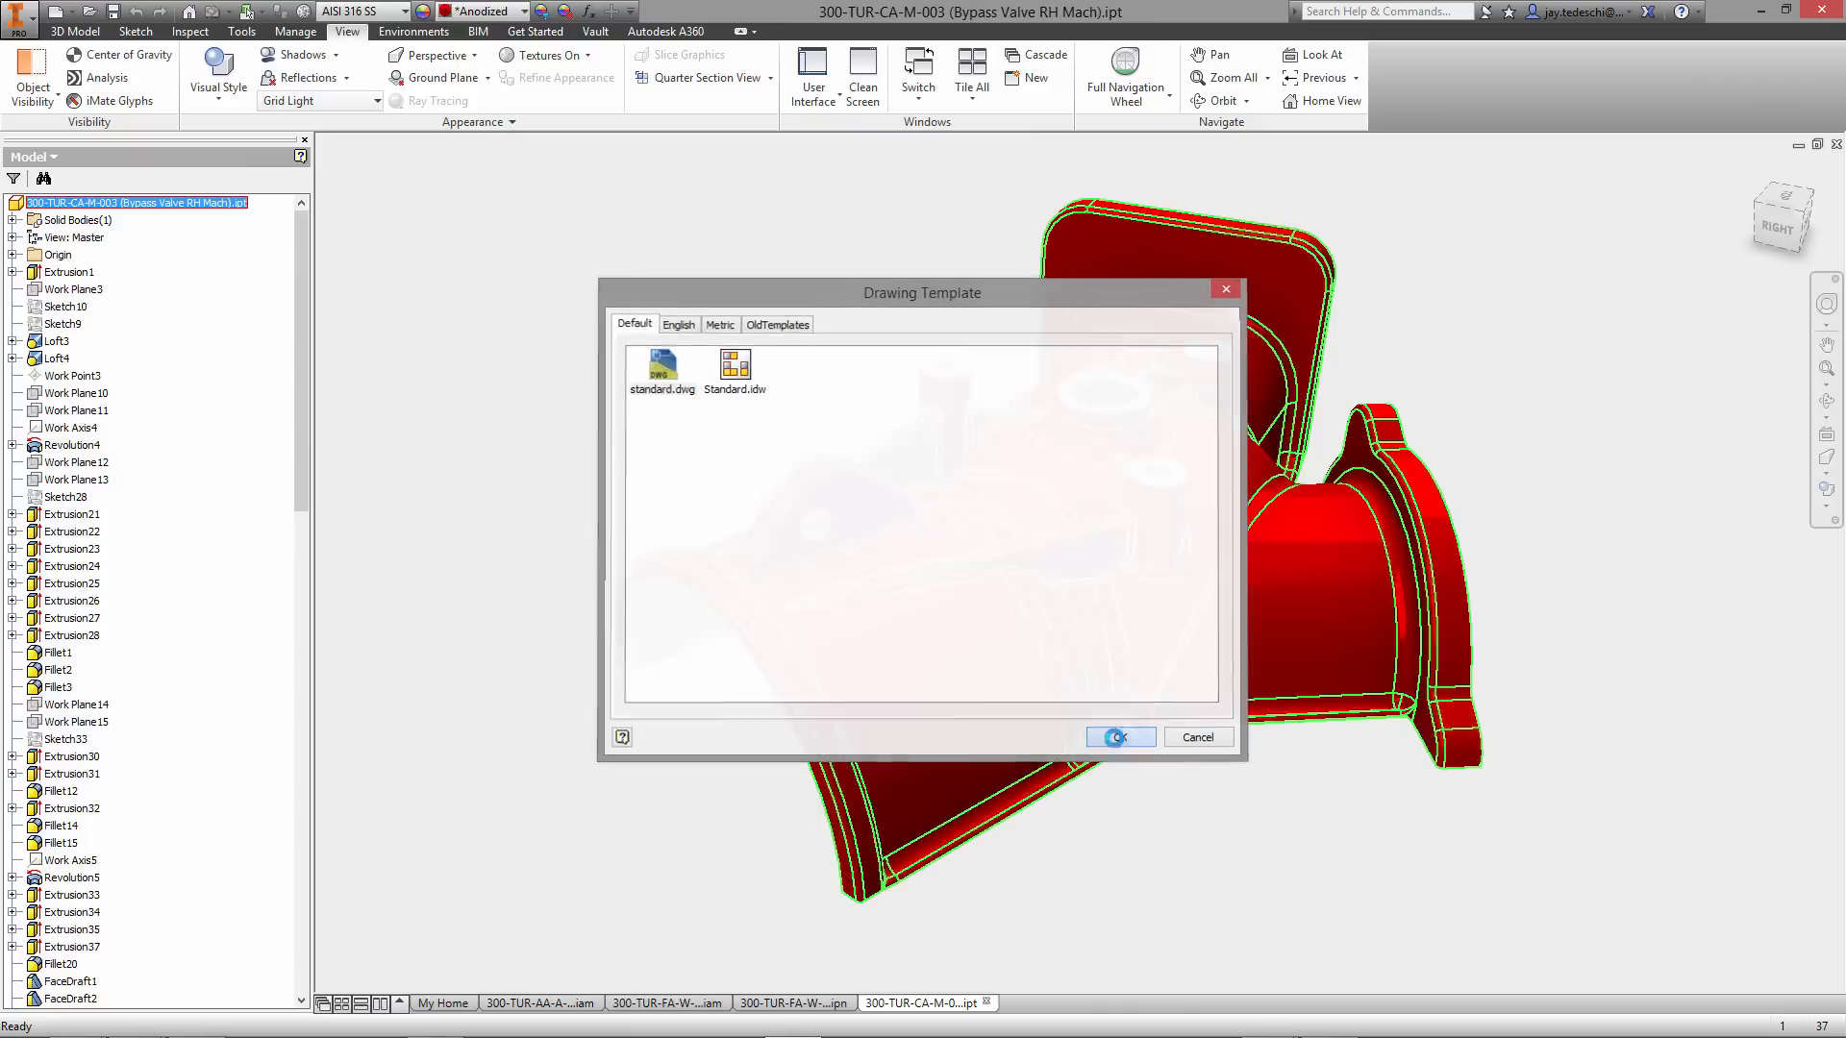
- Confirm the template and place the base view with a projected view below and an isometric to the right
click(1117, 736)
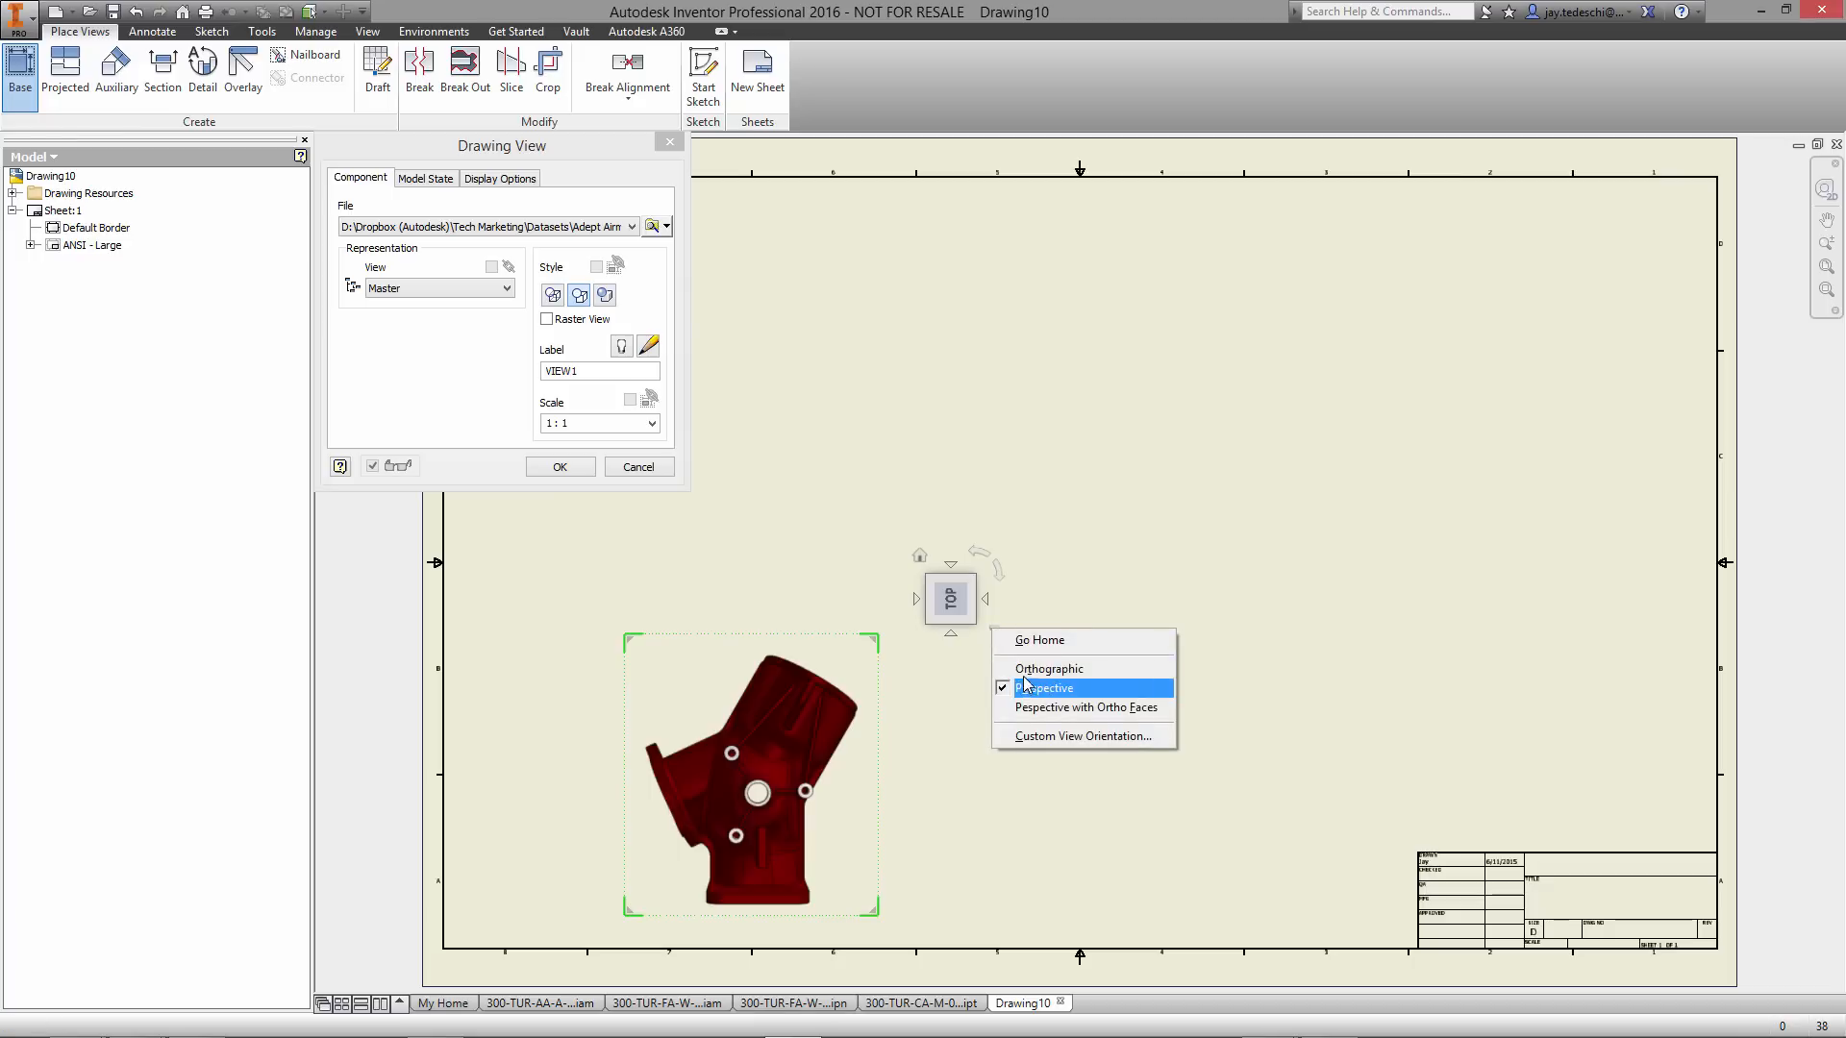
click(1046, 667)
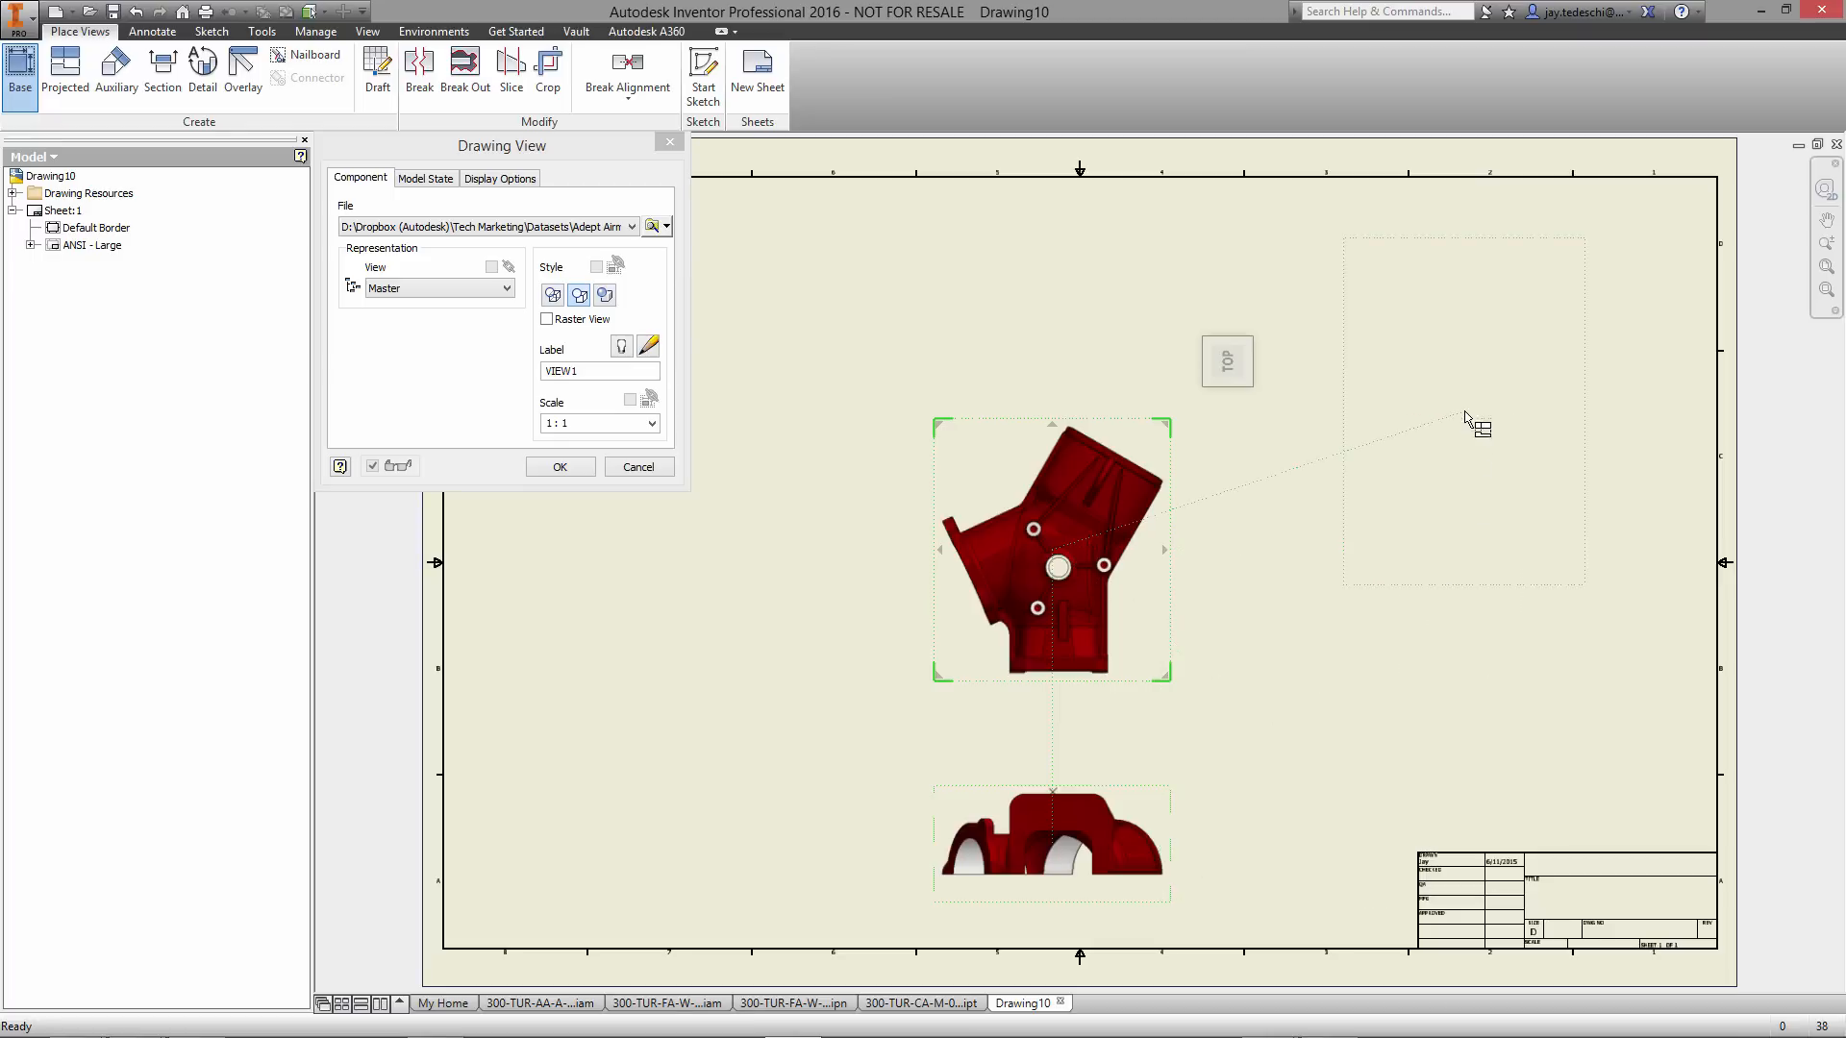
mouse_move(1531, 409)
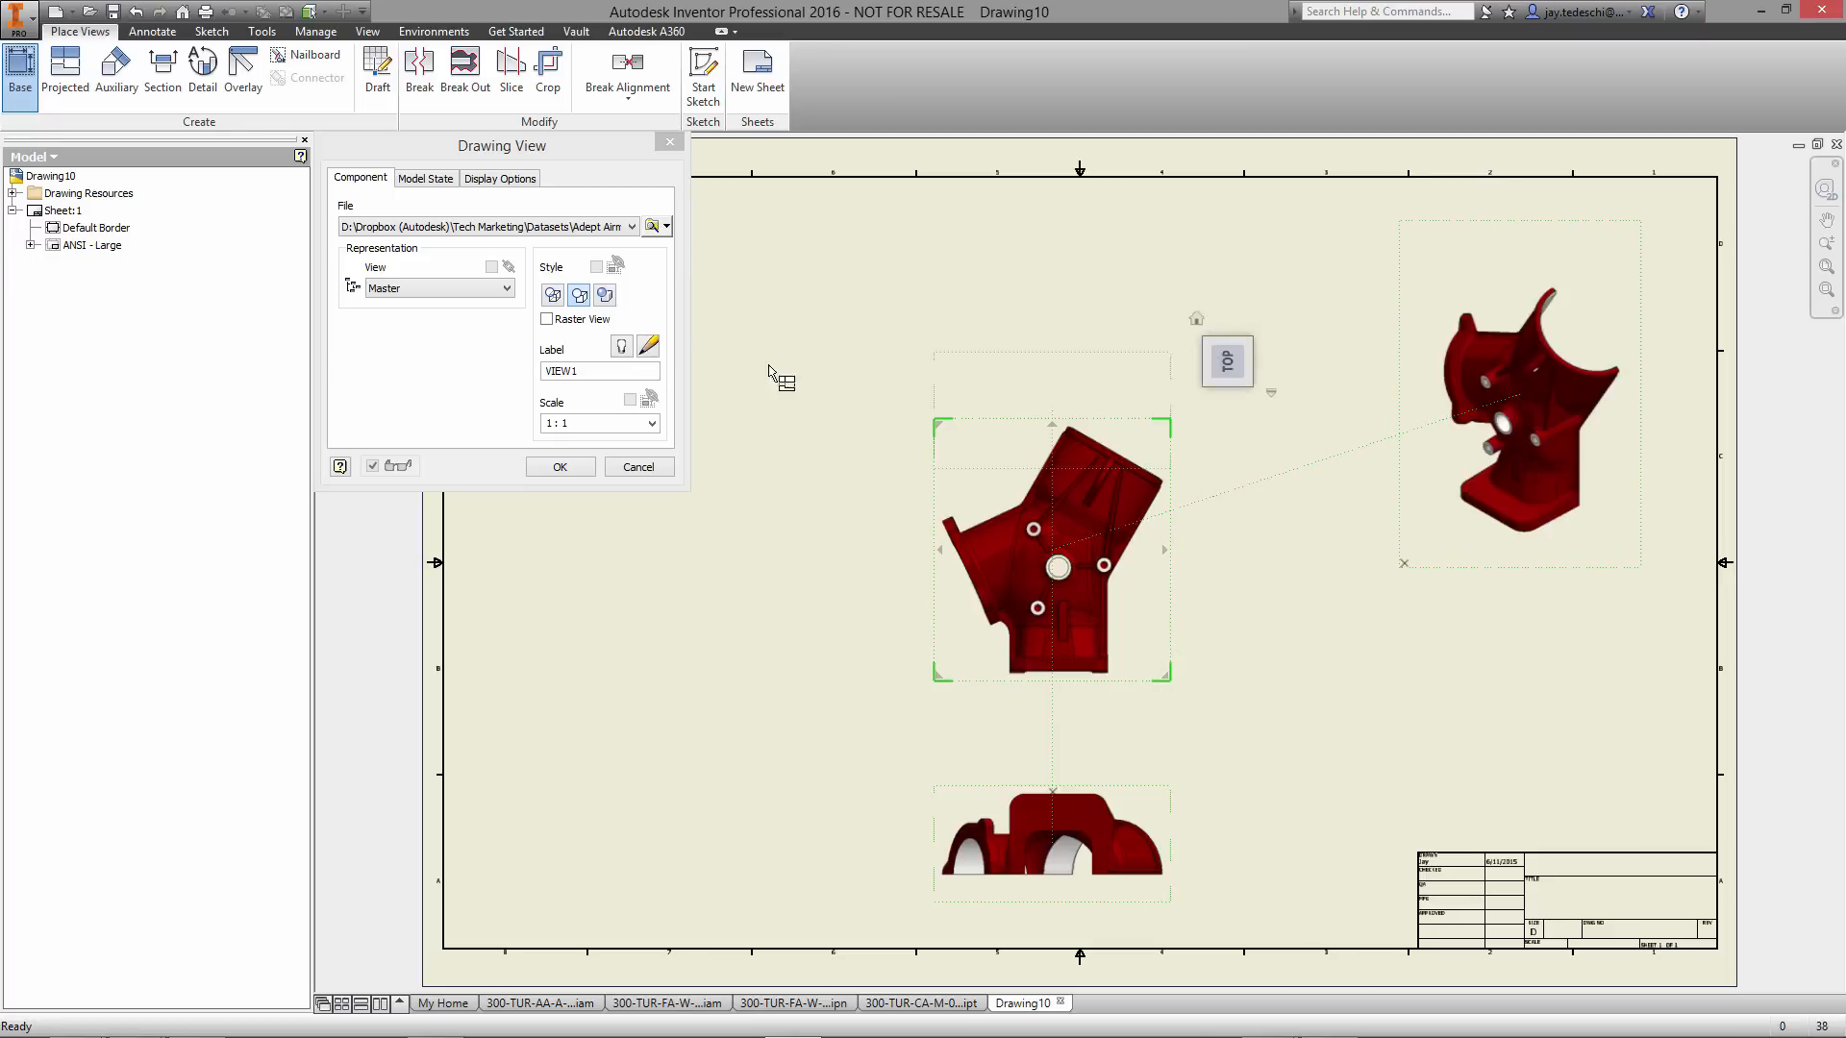
click(500, 177)
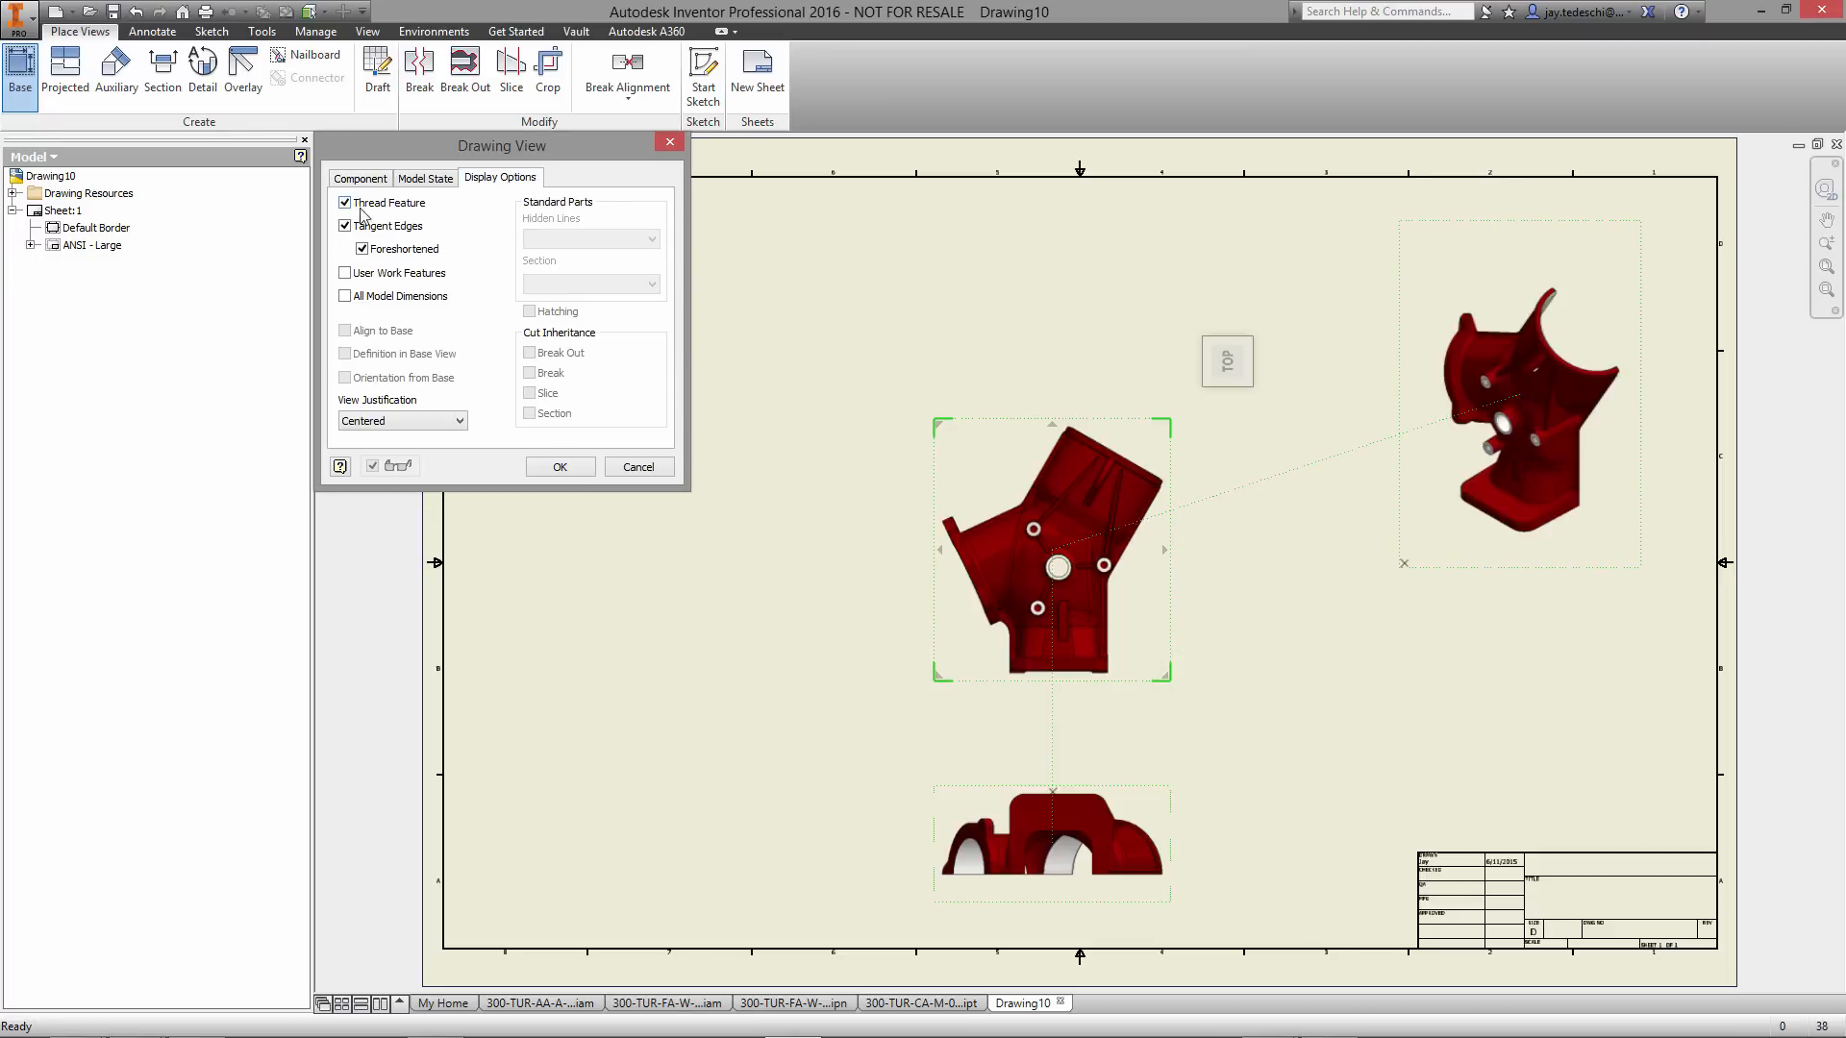
click(560, 465)
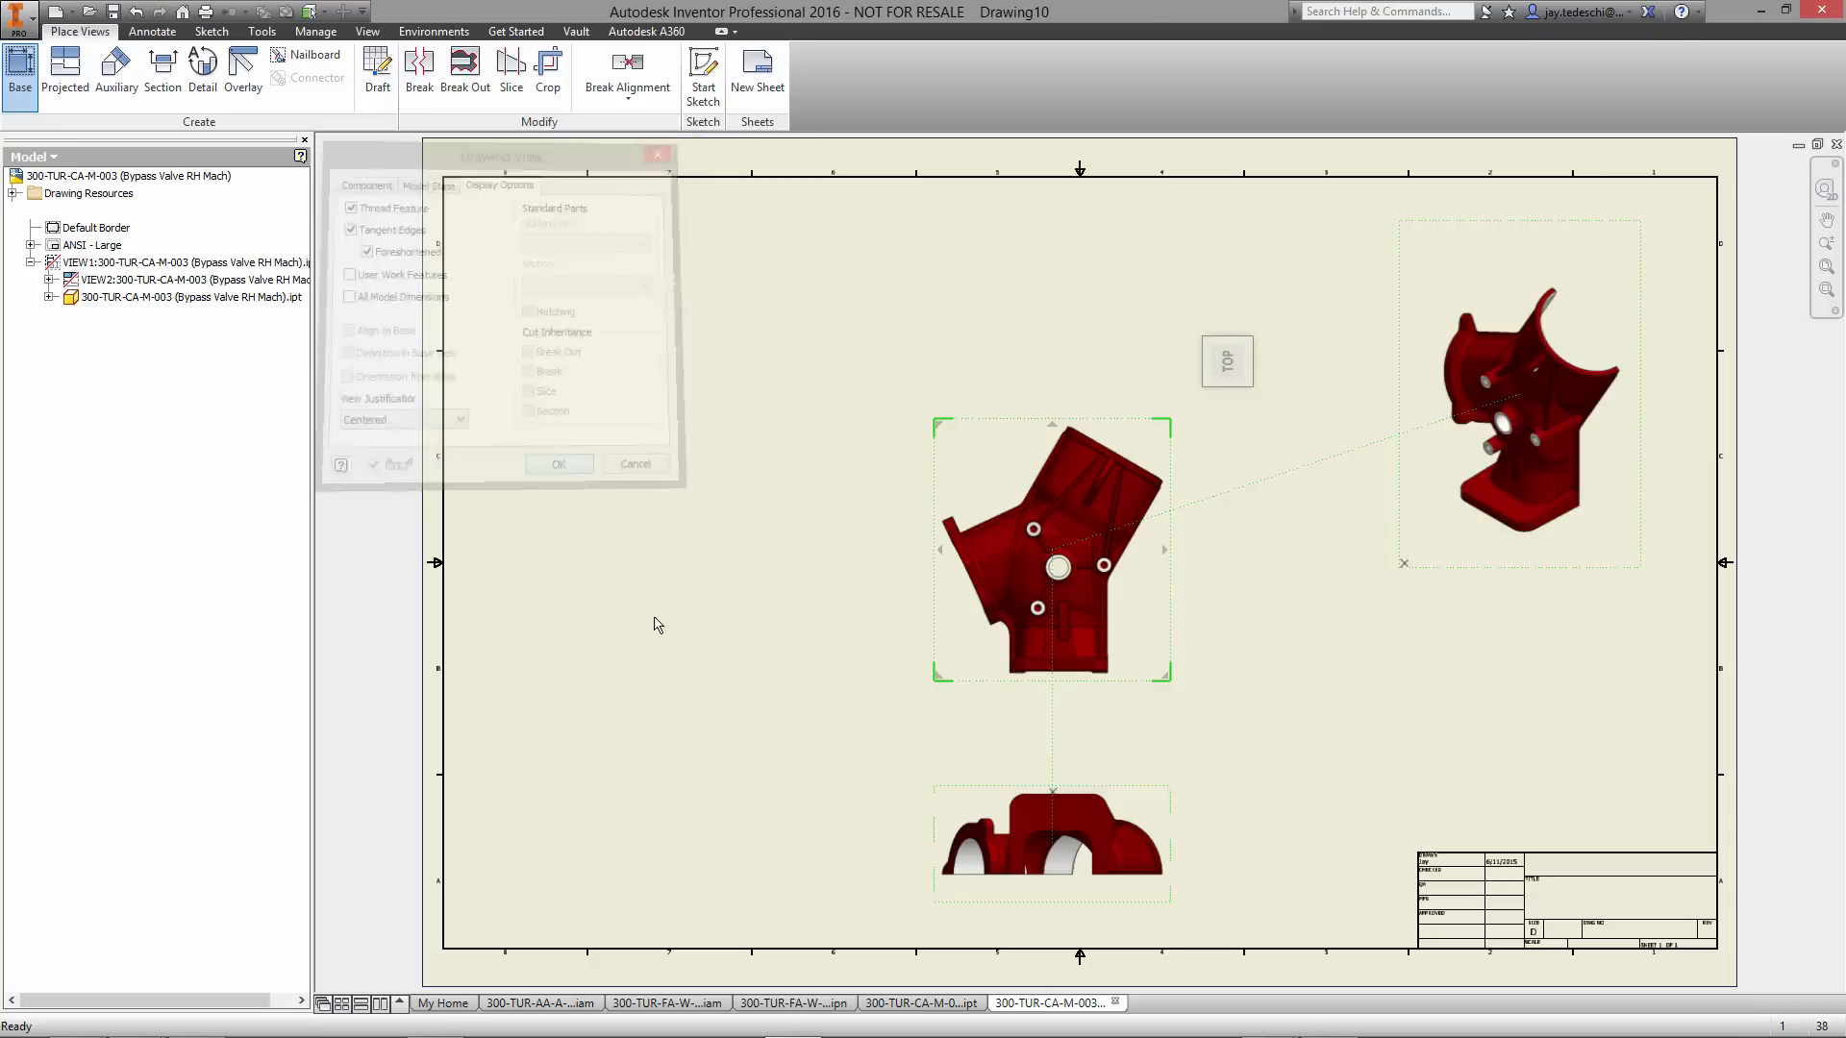
click(557, 463)
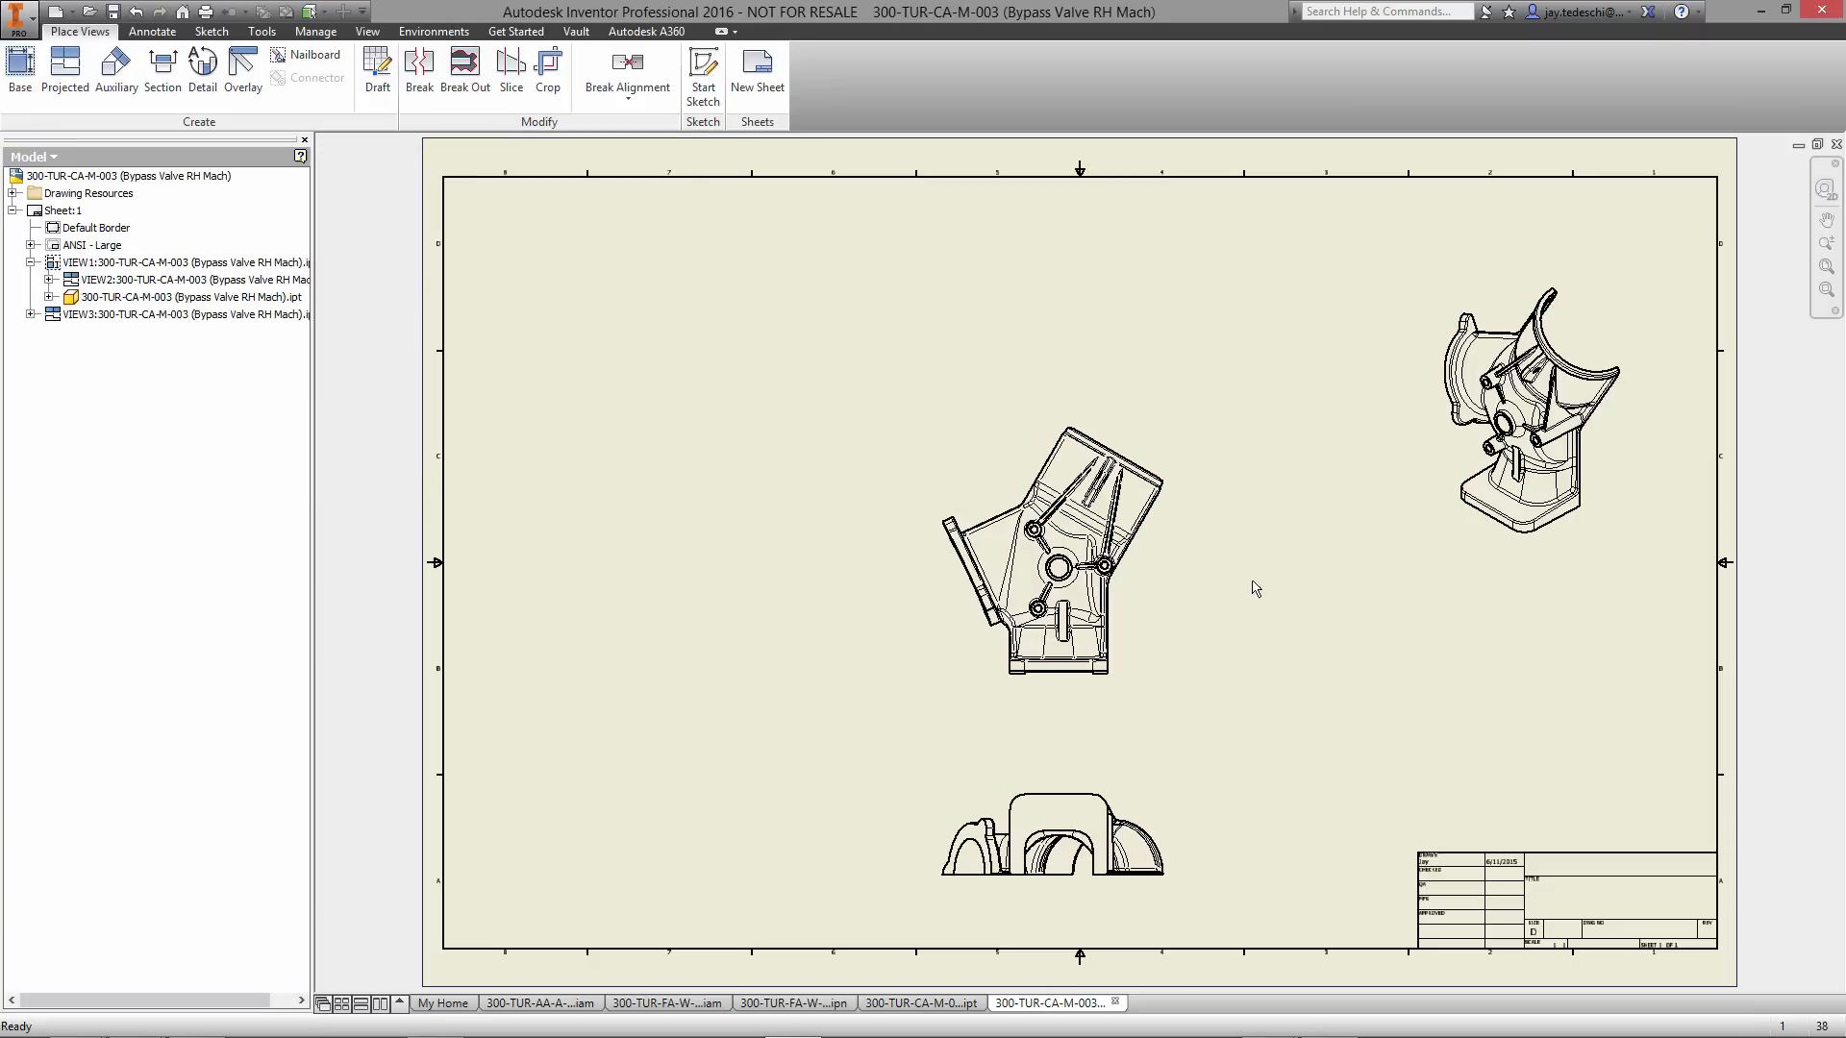
- Create auxiliary views A and B off the base view's angled edges, above and lower right
right_click(1047, 554)
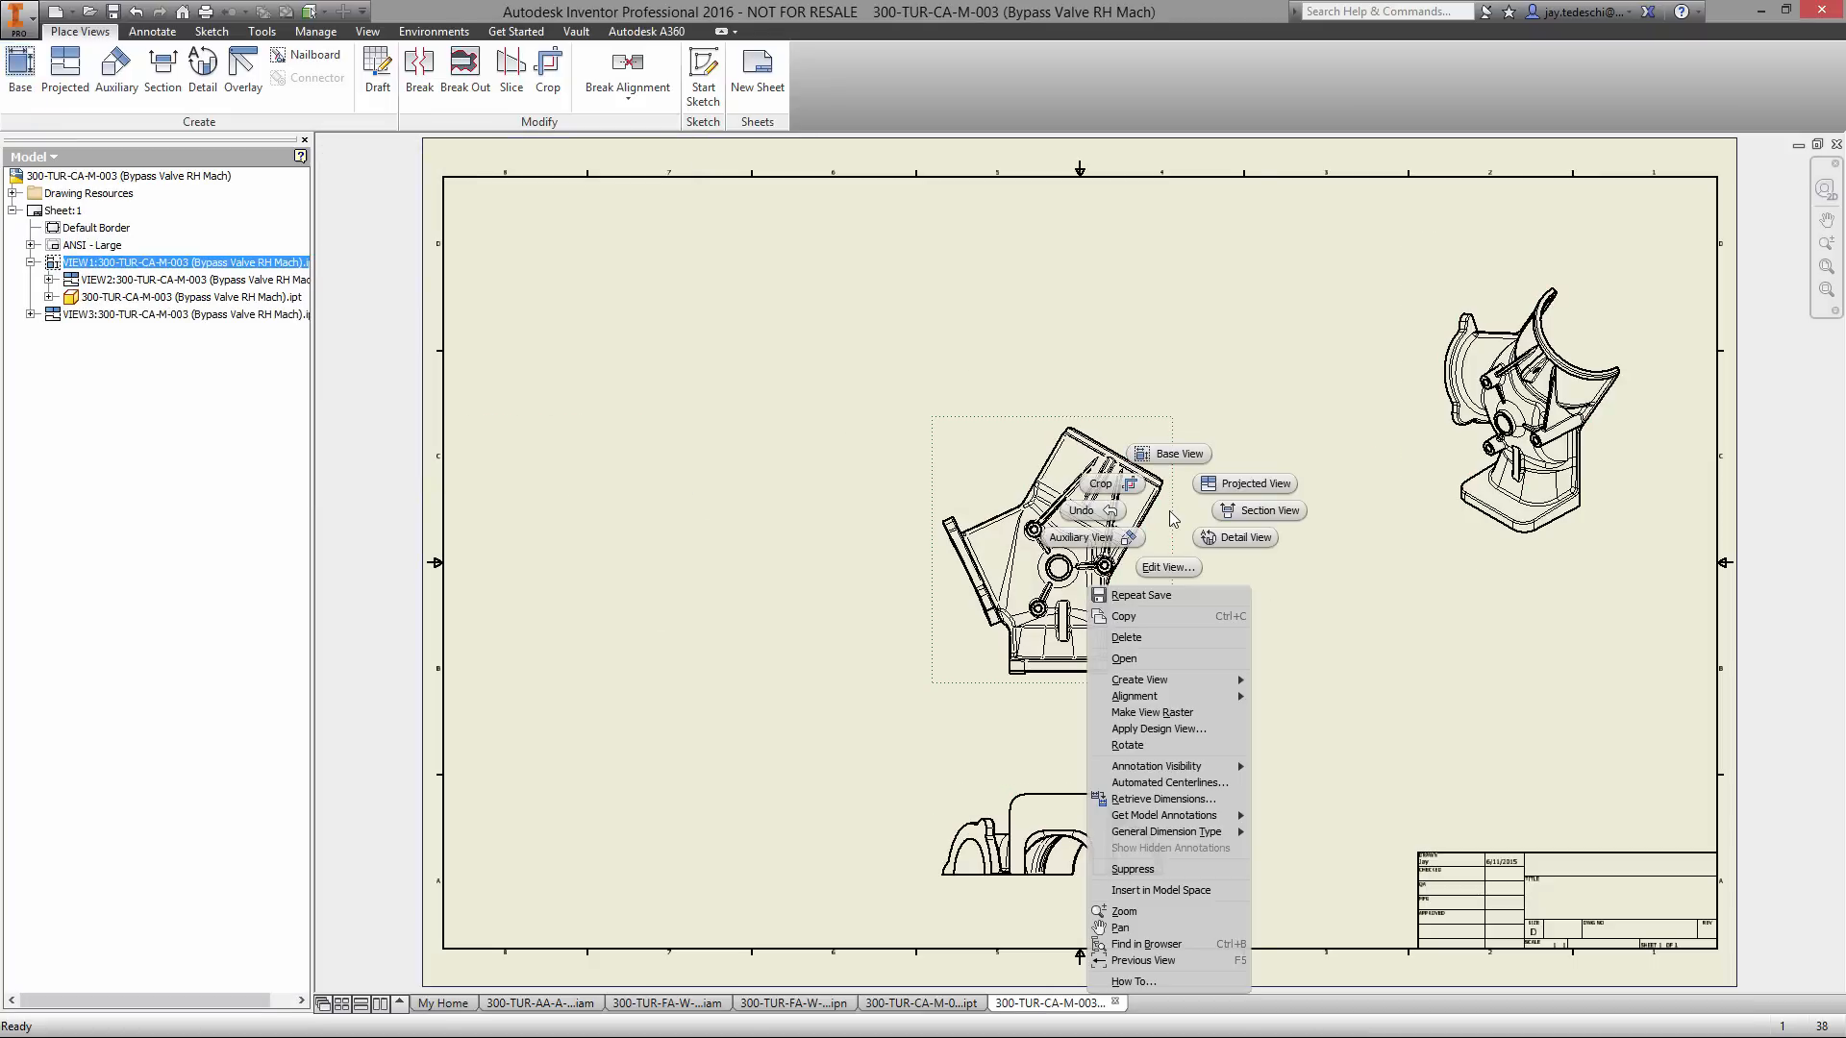
click(1080, 537)
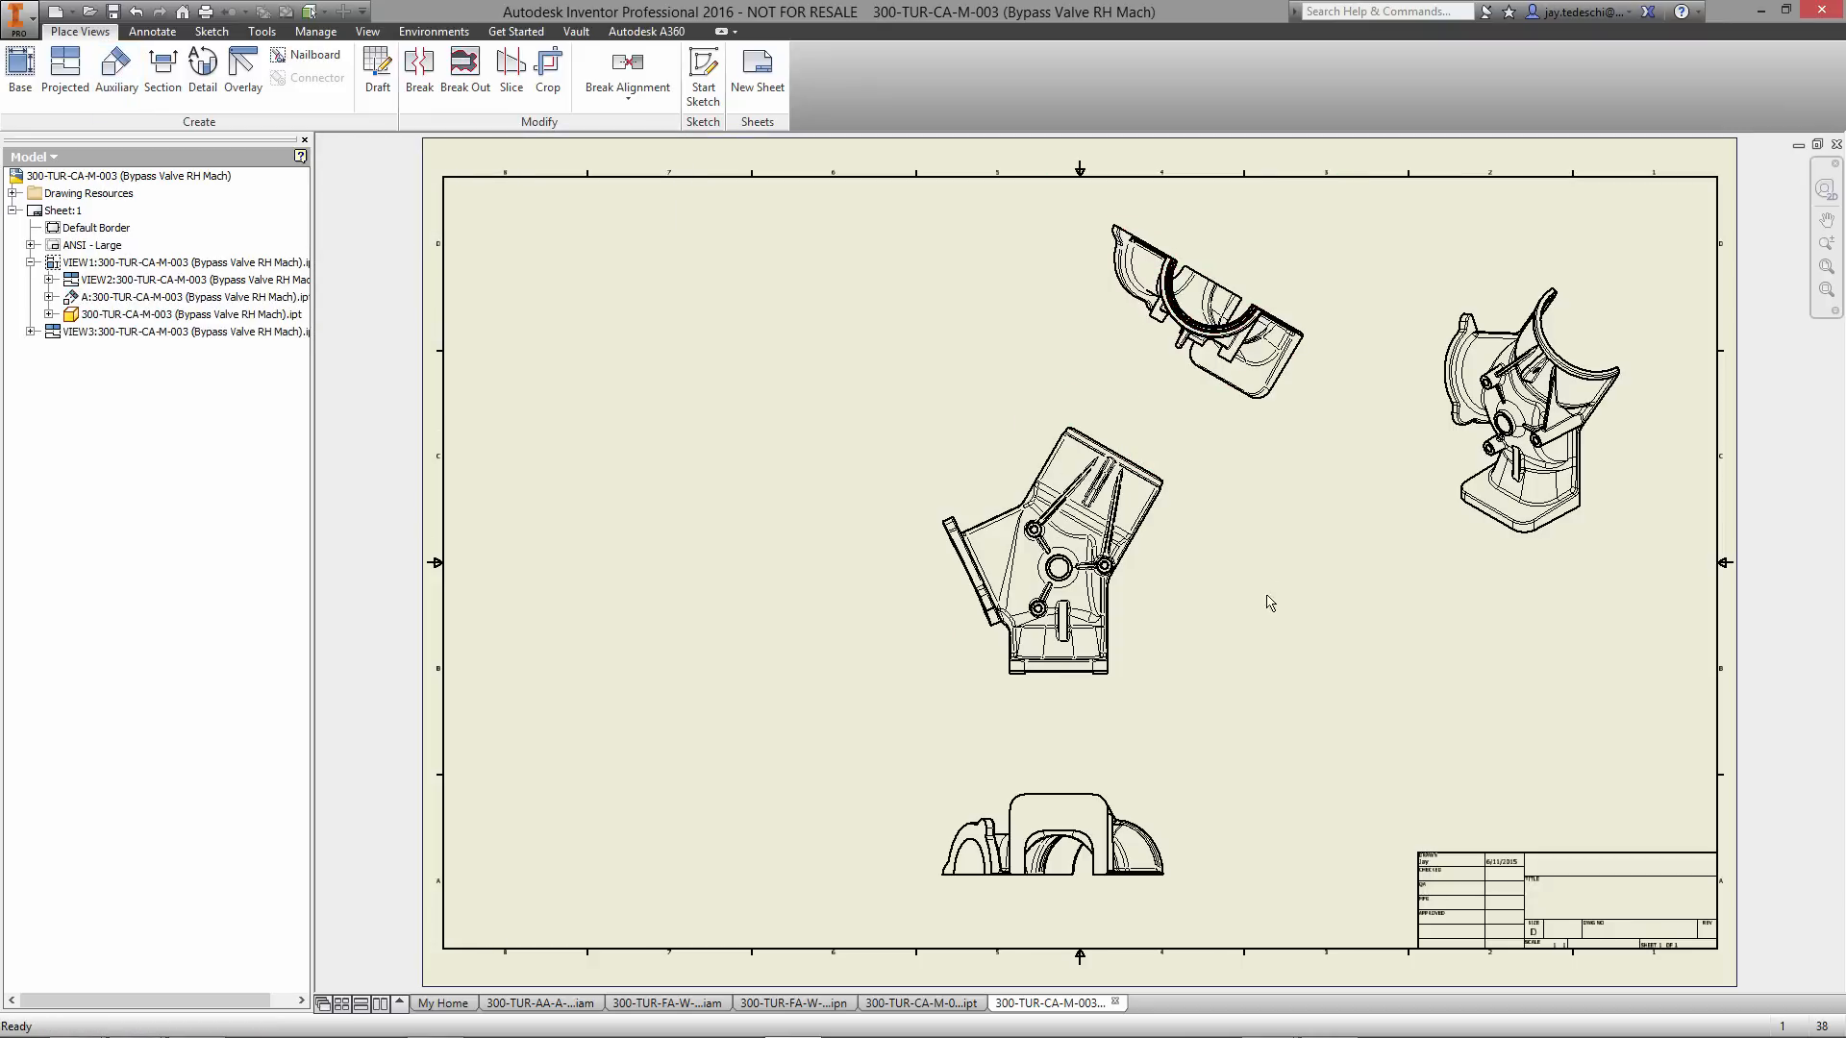
right_click(1047, 548)
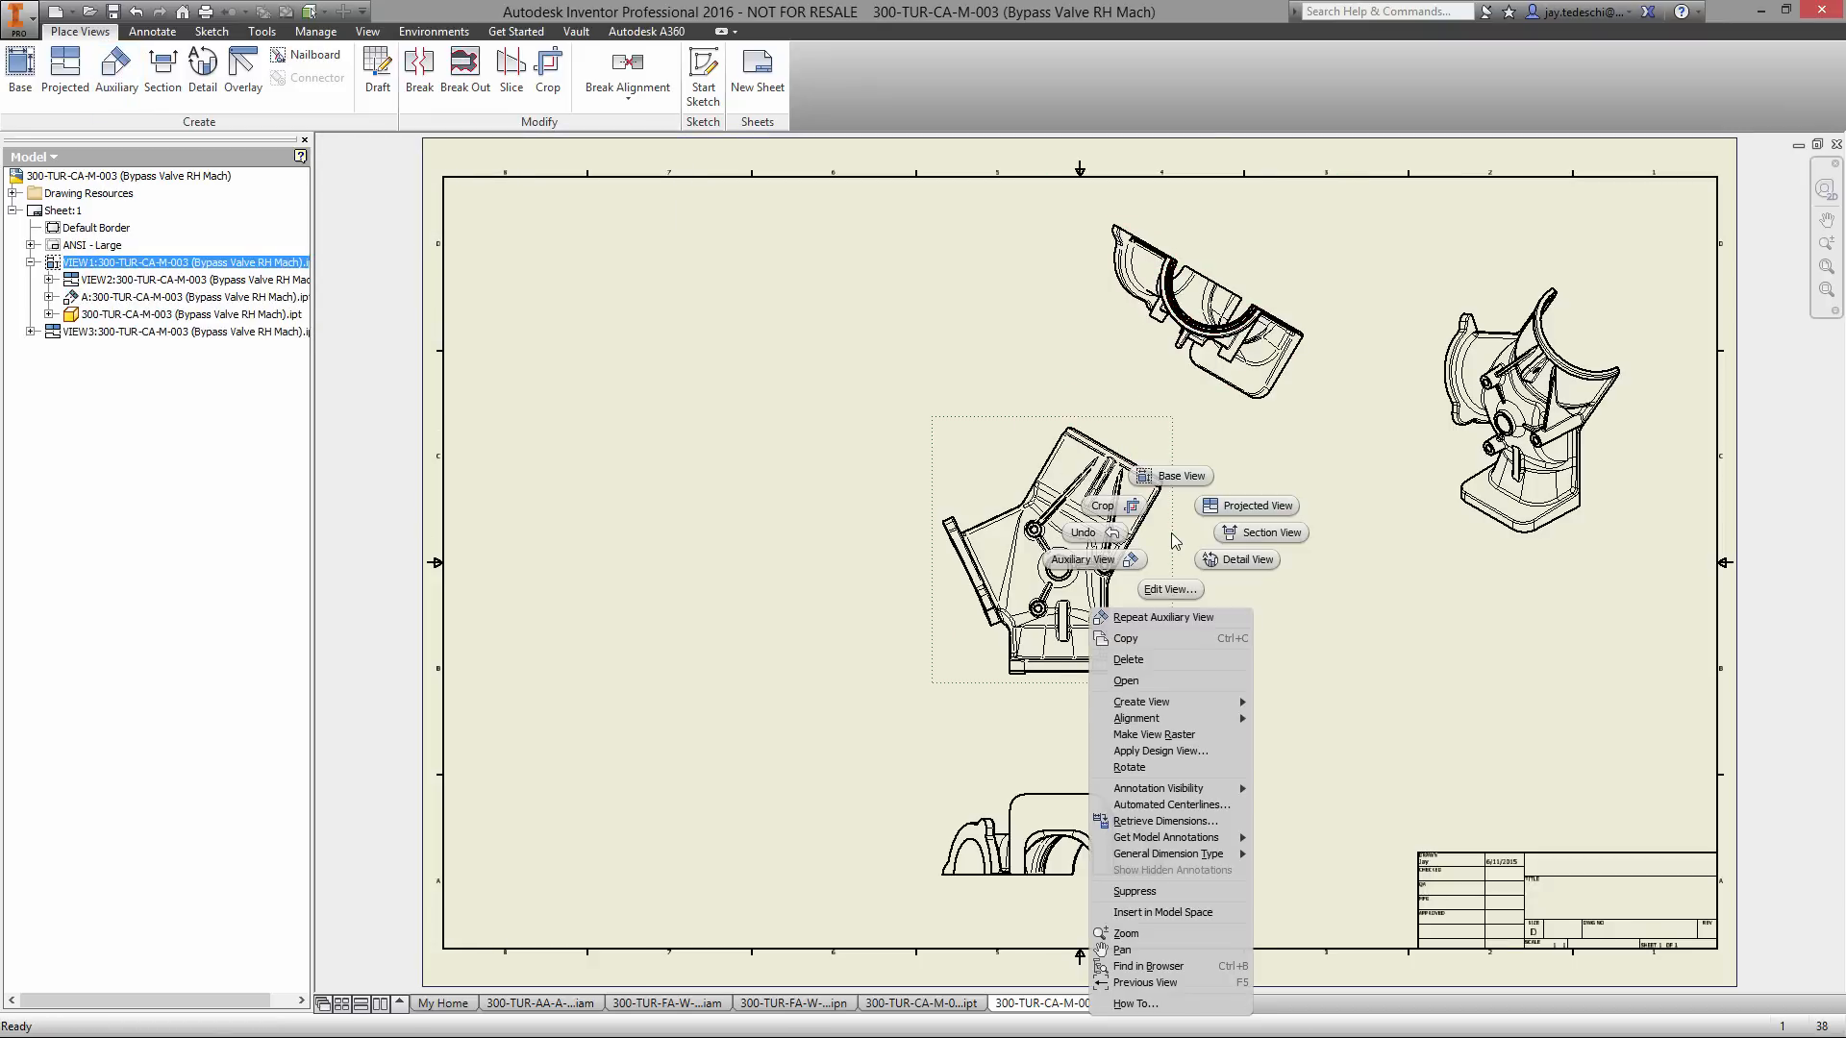
click(1163, 617)
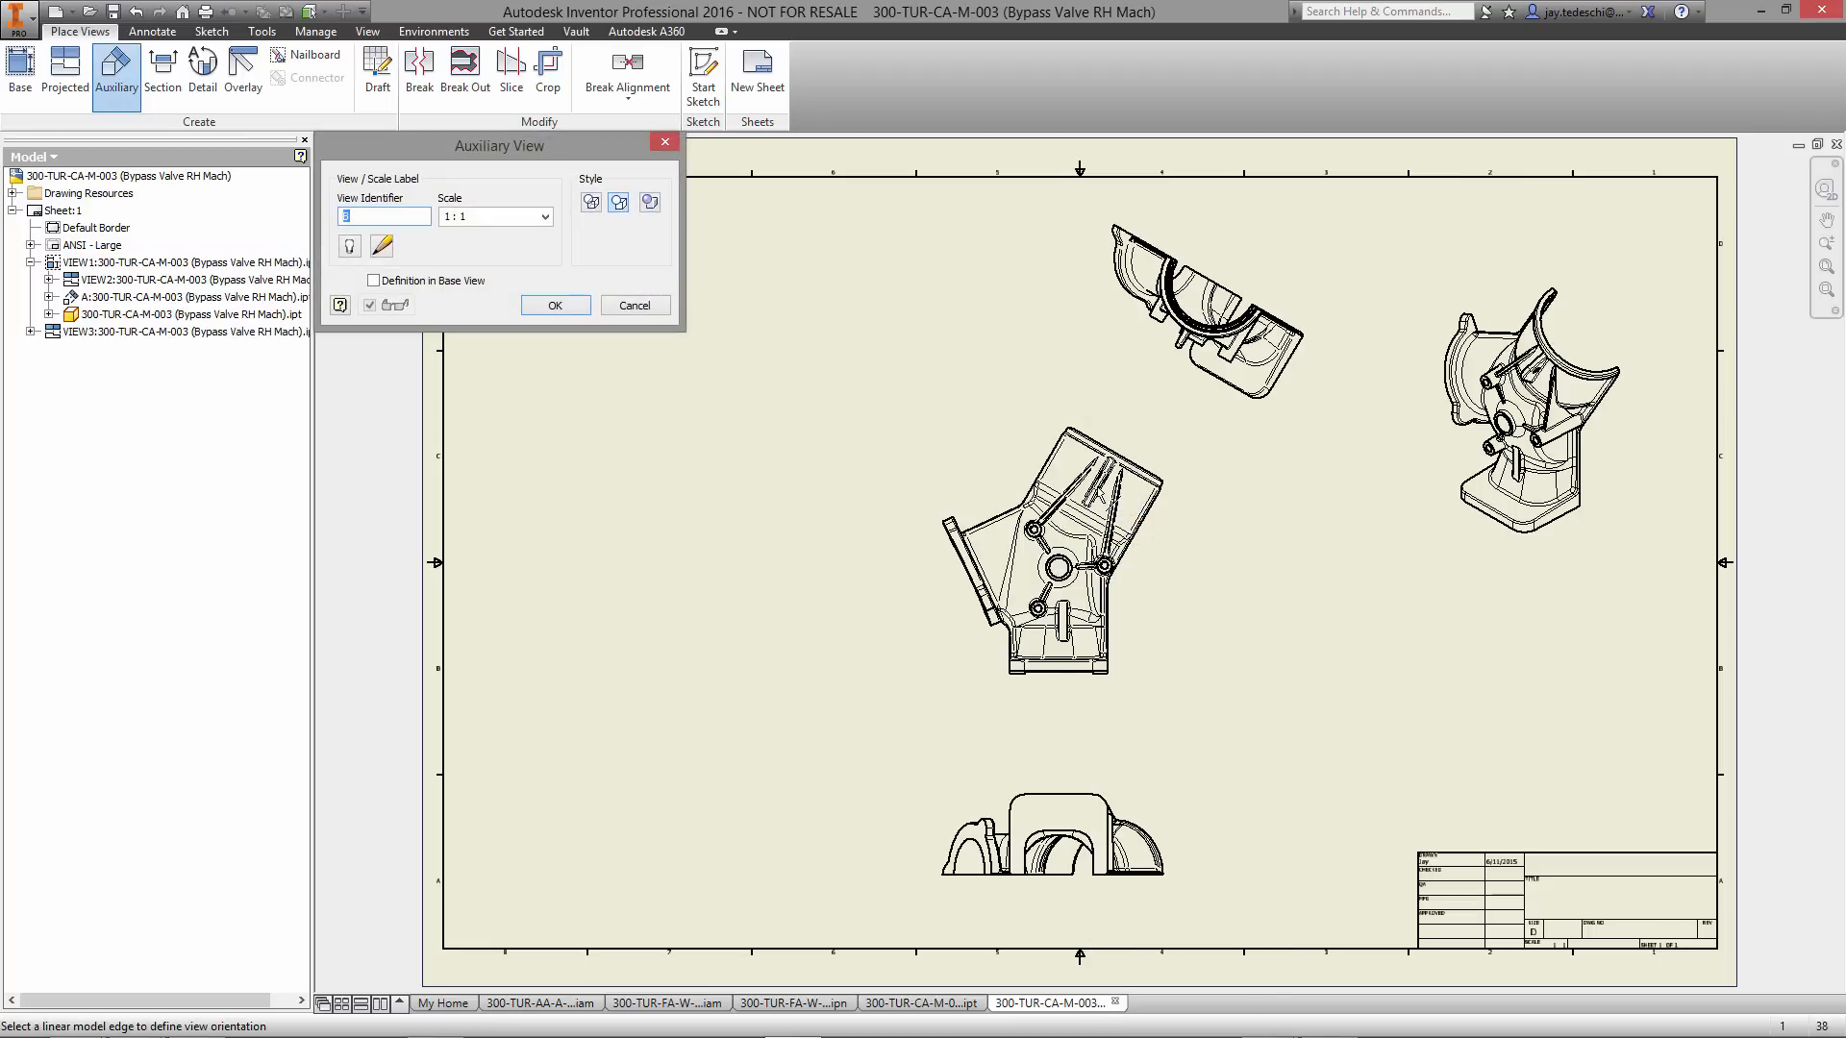
click(1088, 494)
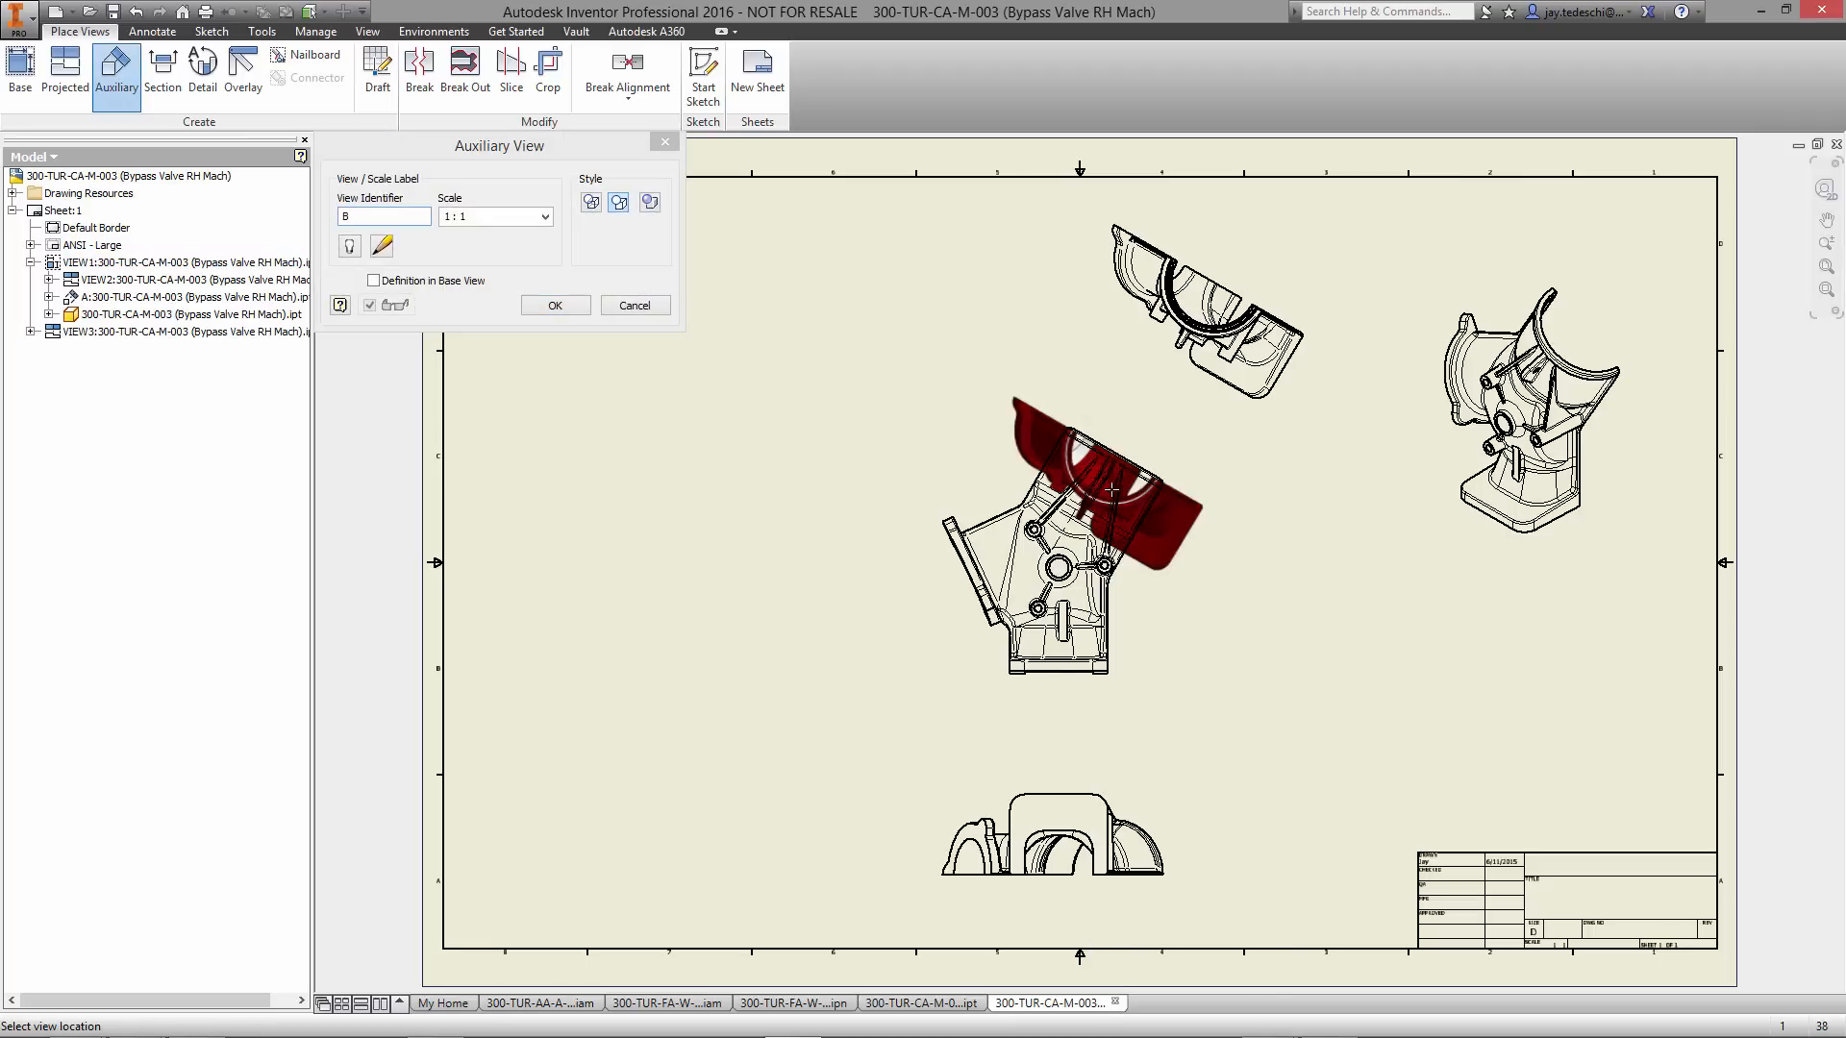
mouse_move(1319, 656)
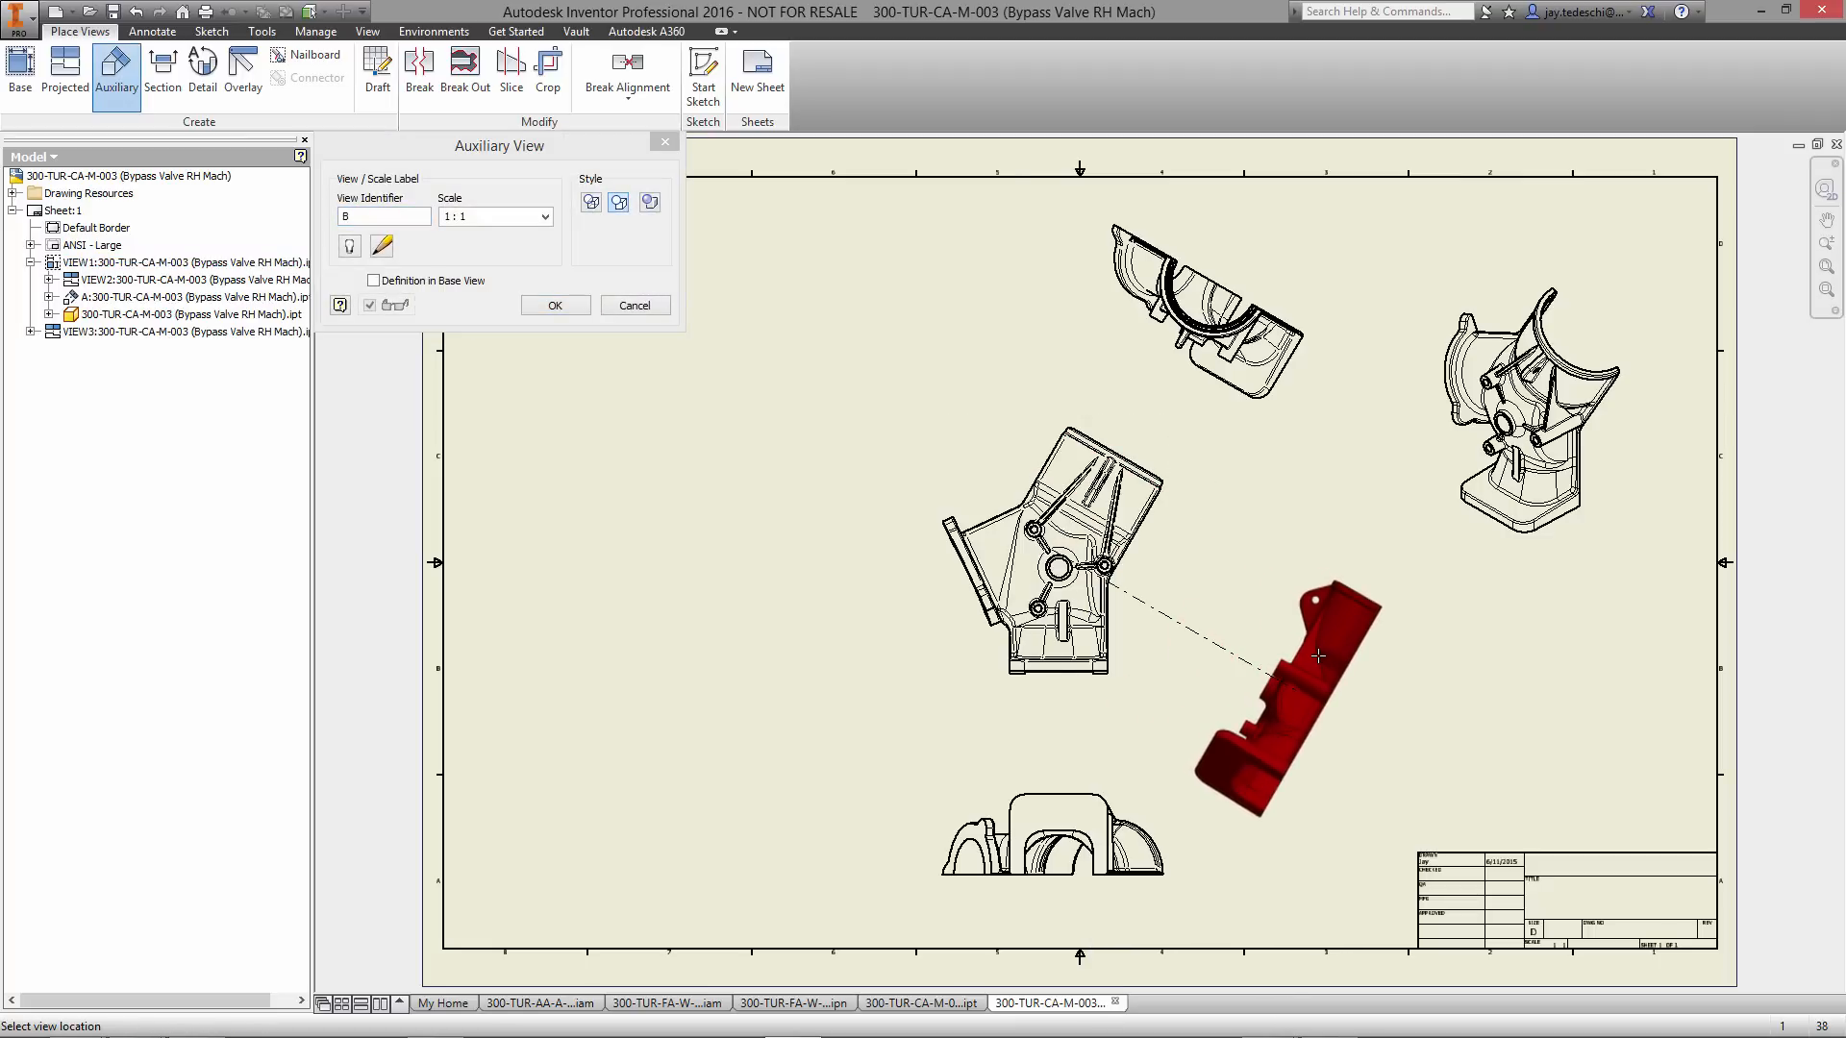
click(554, 305)
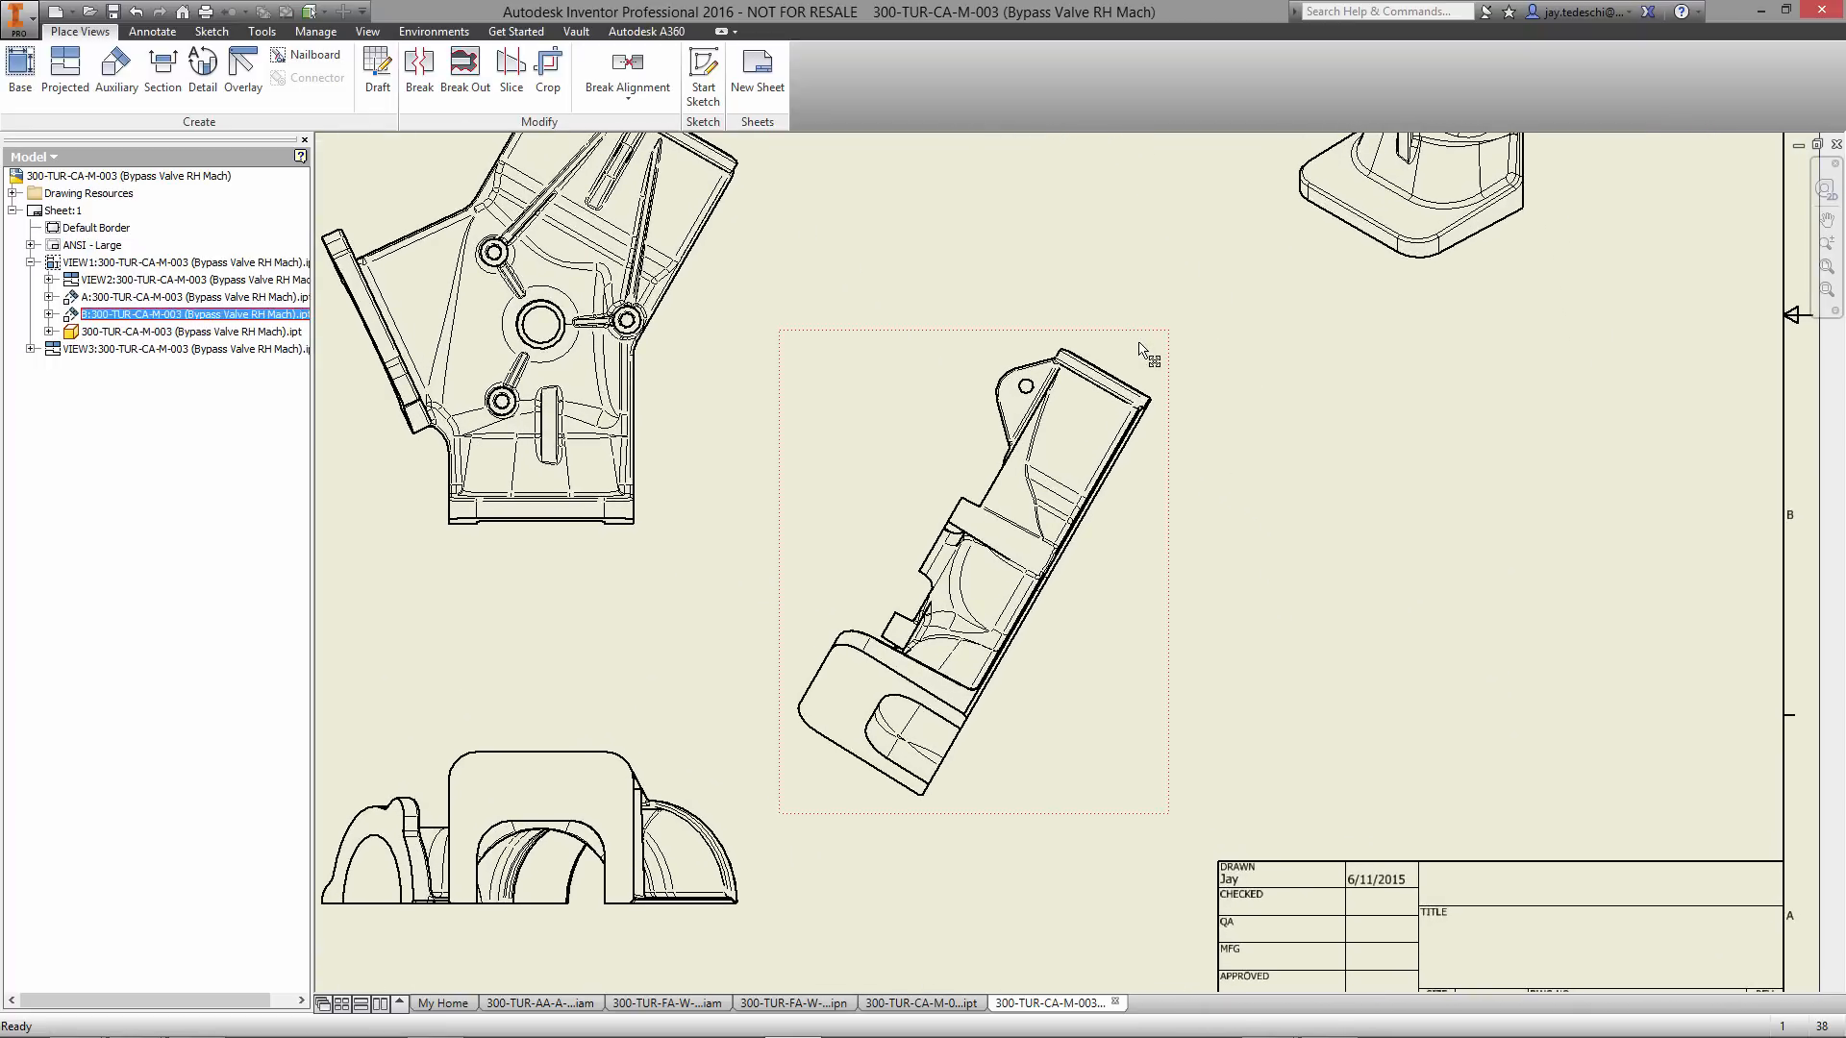
- Sketch a closed spline loop around part of auxiliary view B and finish the sketch
click(704, 71)
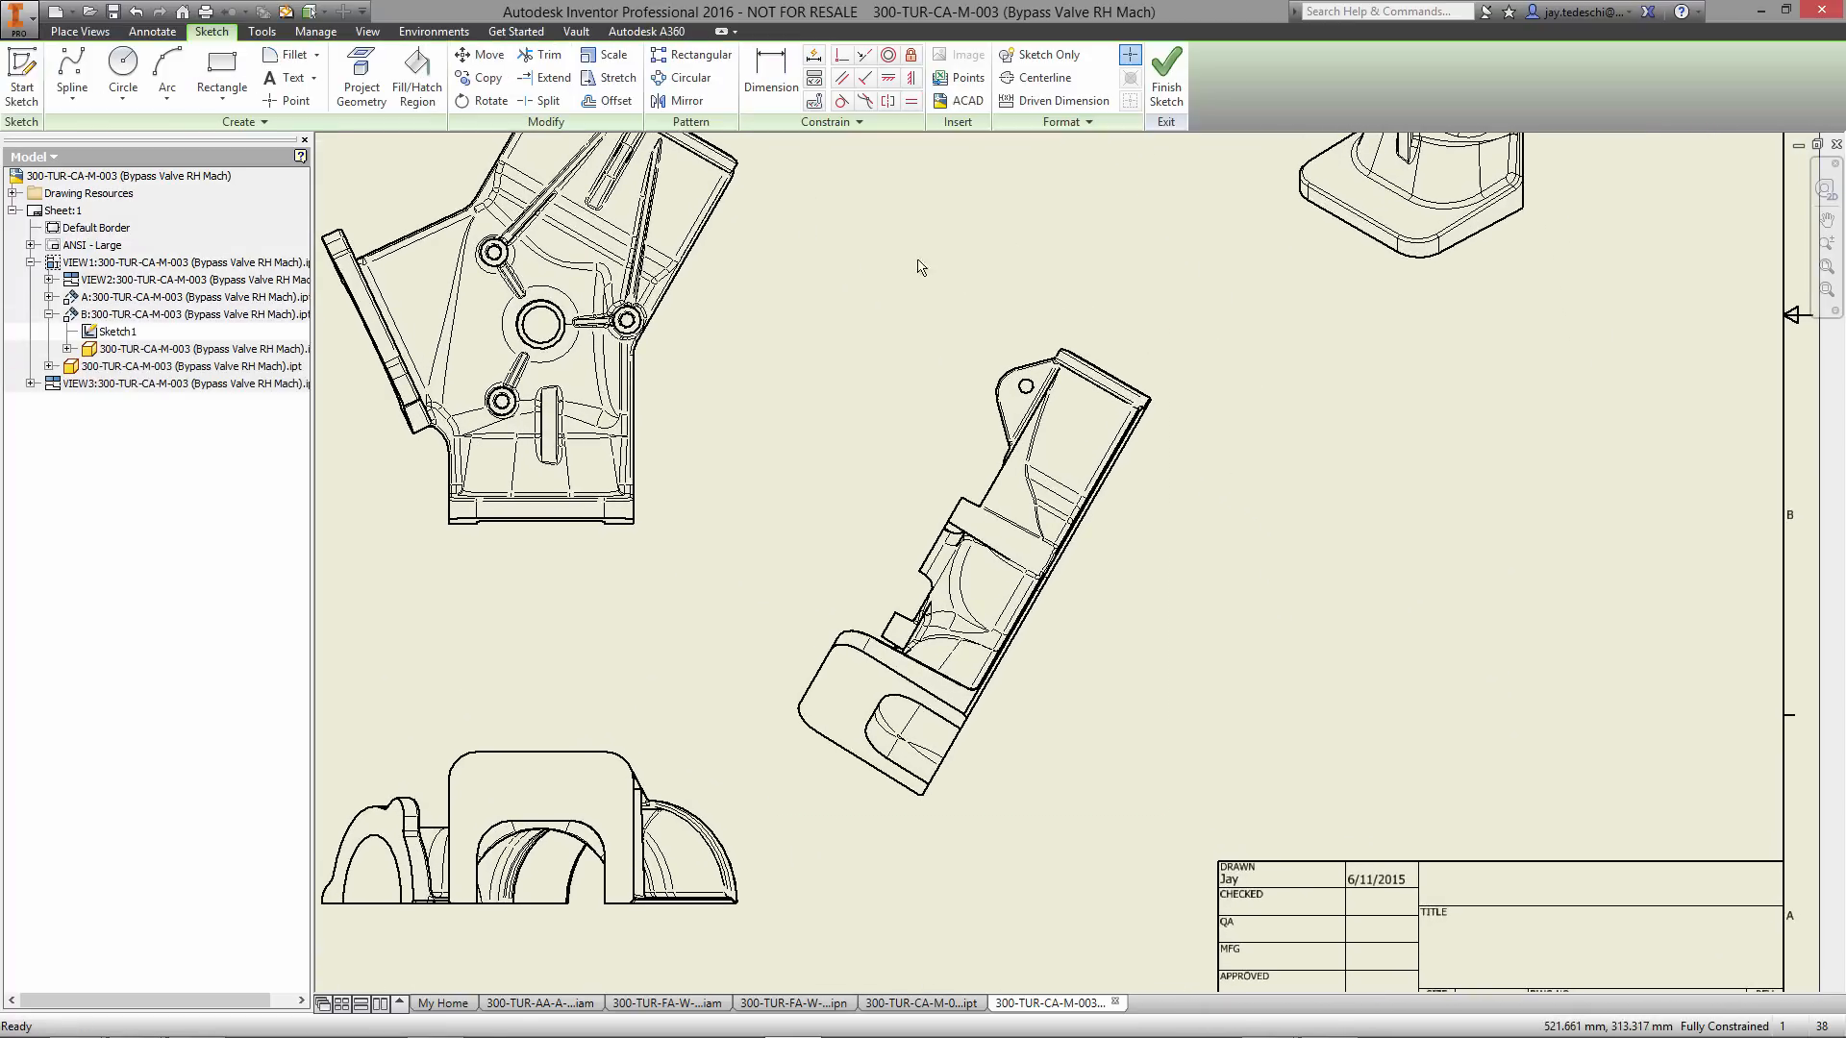
click(72, 75)
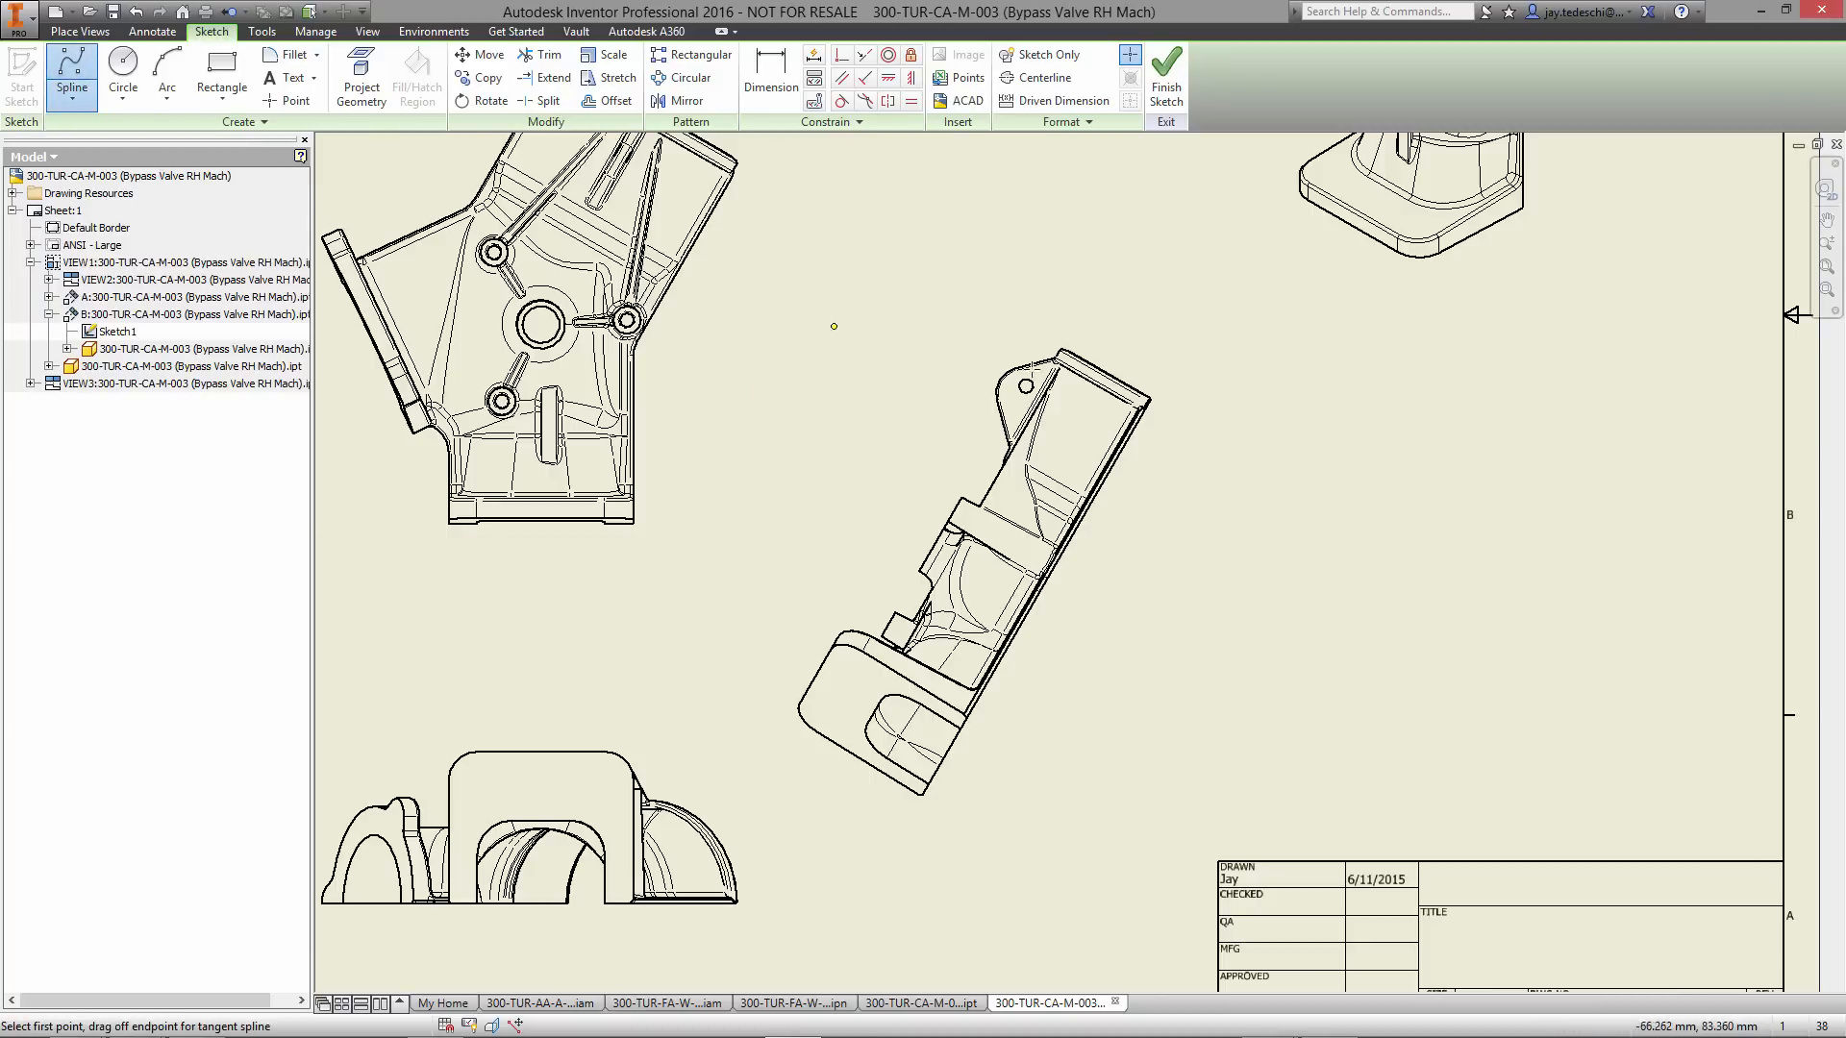
mouse_move(1146, 459)
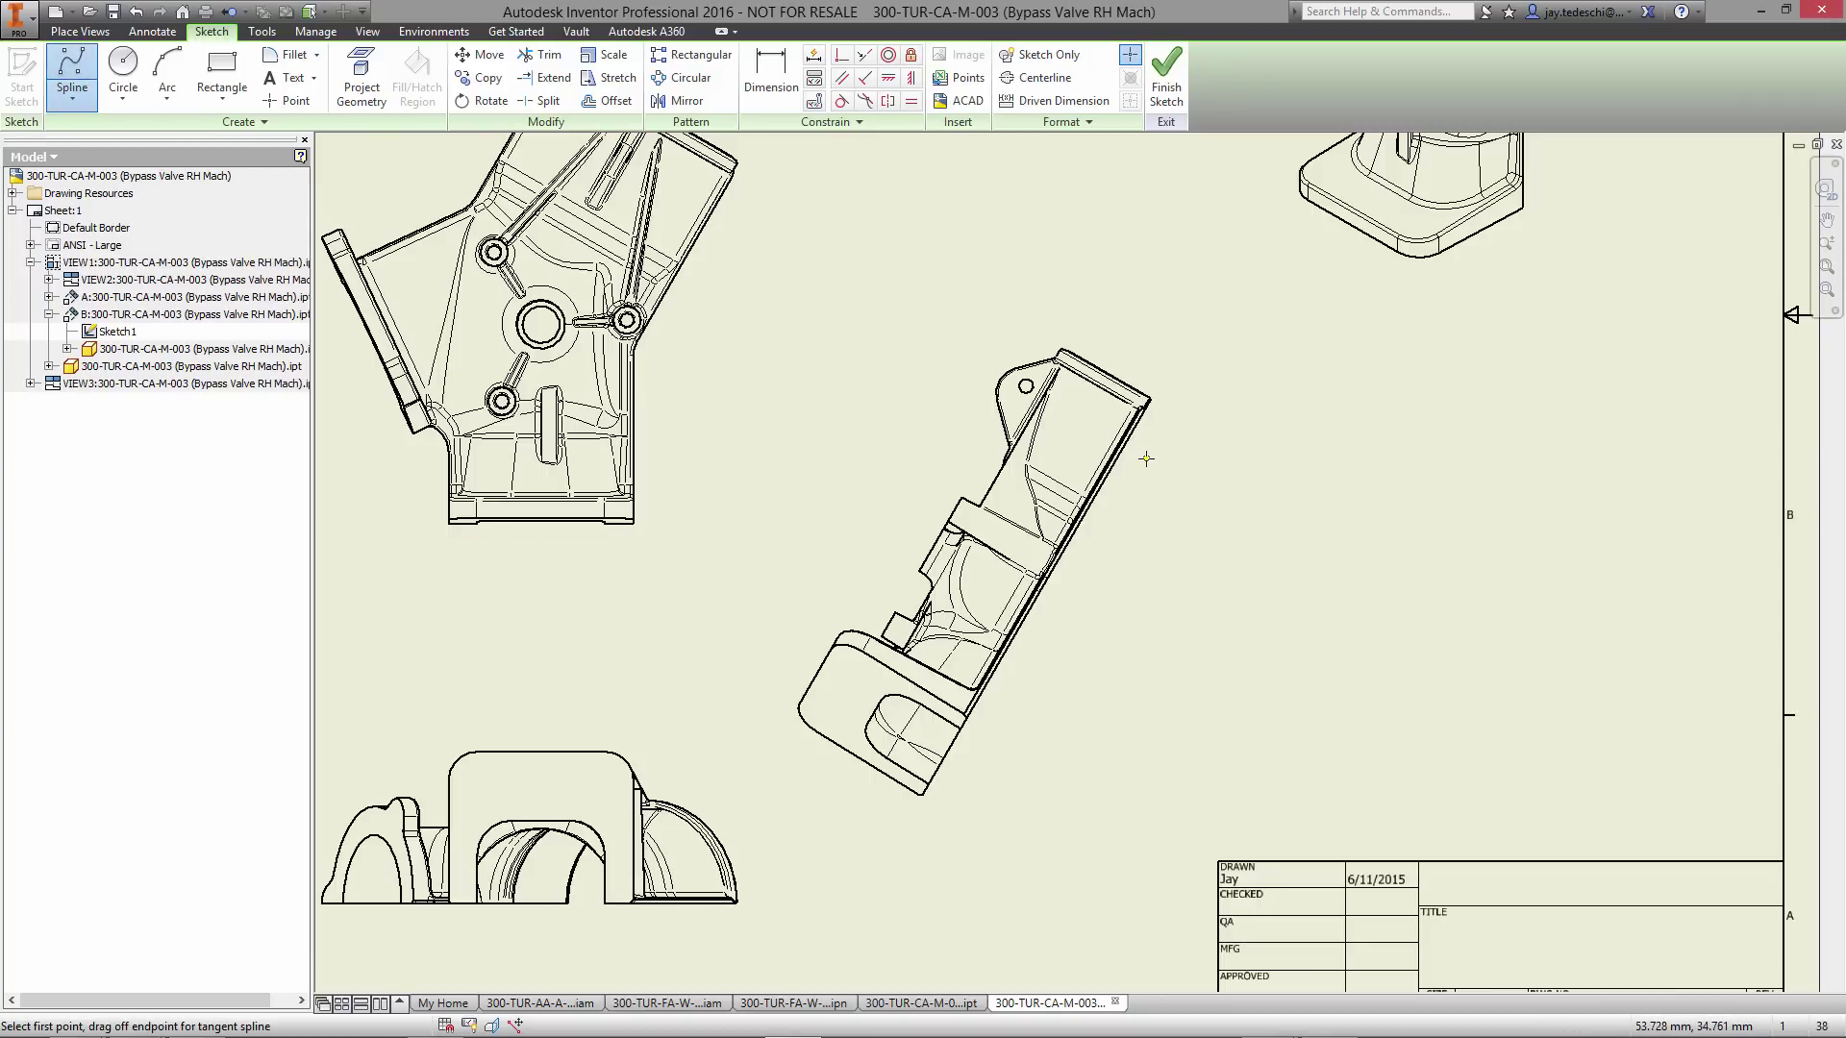
click(1077, 464)
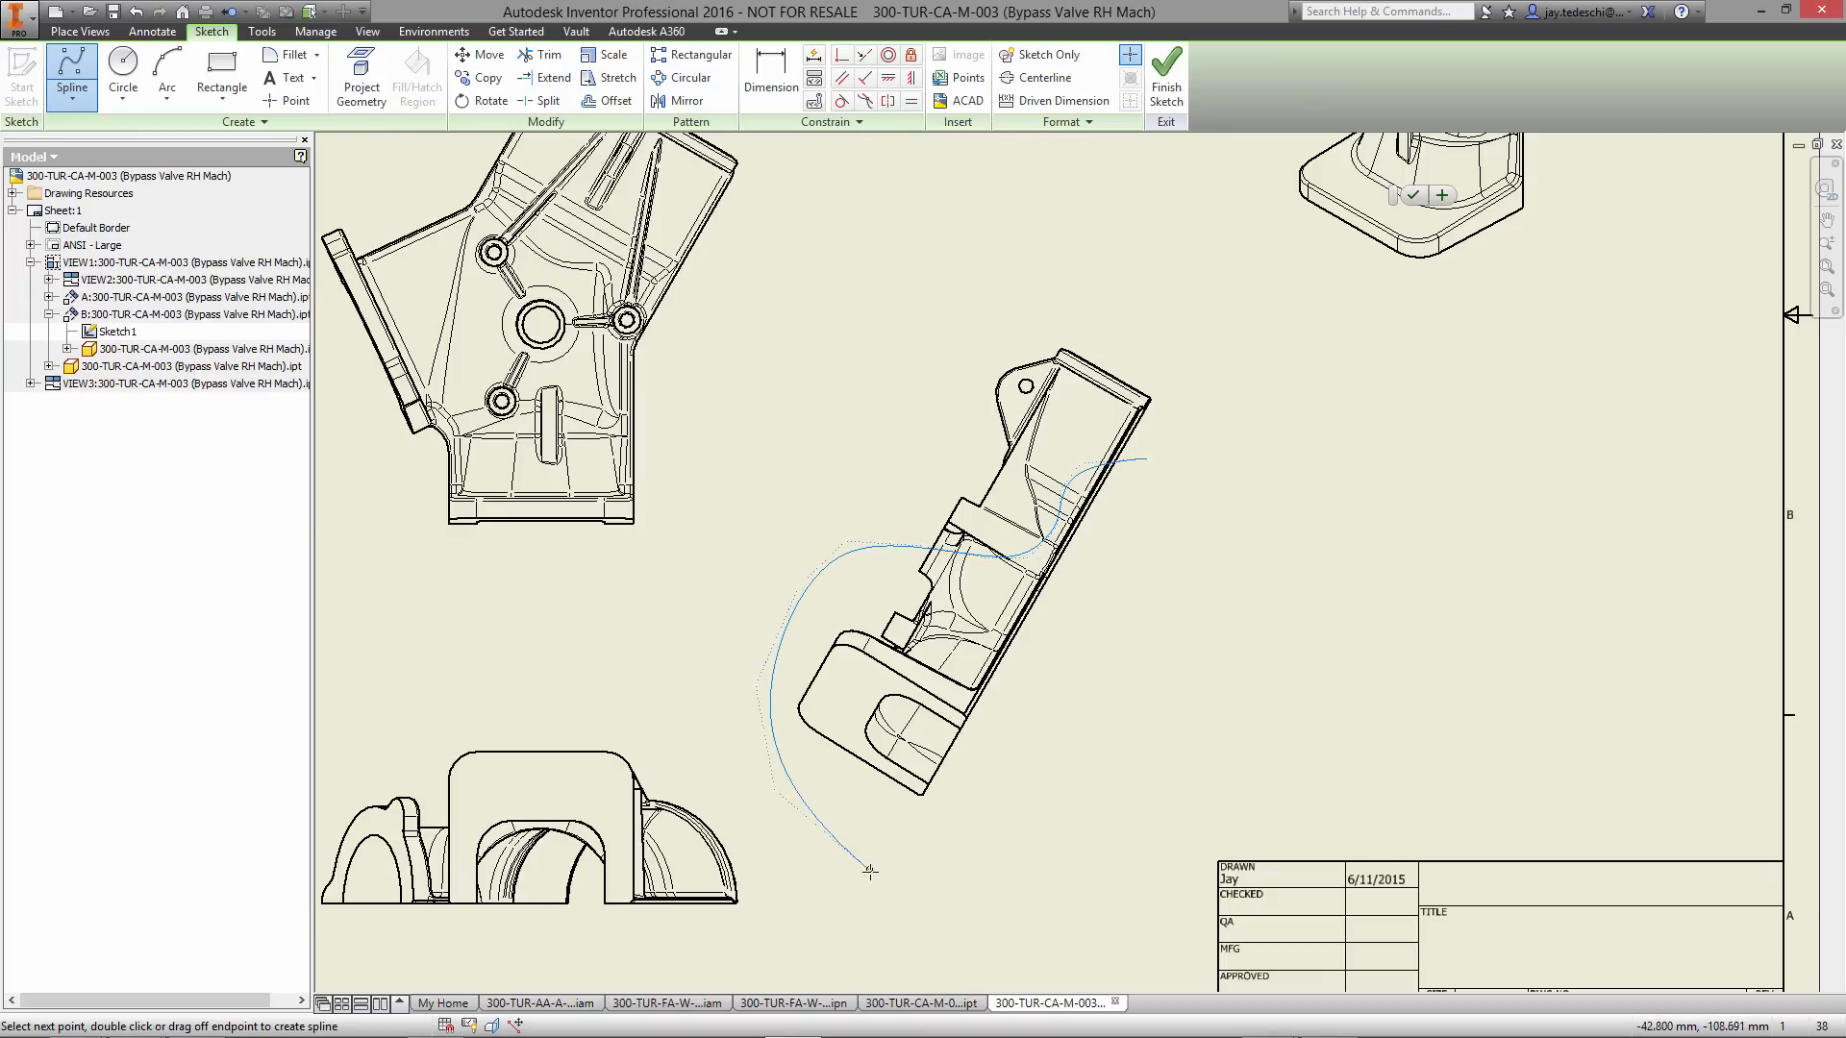
click(1229, 507)
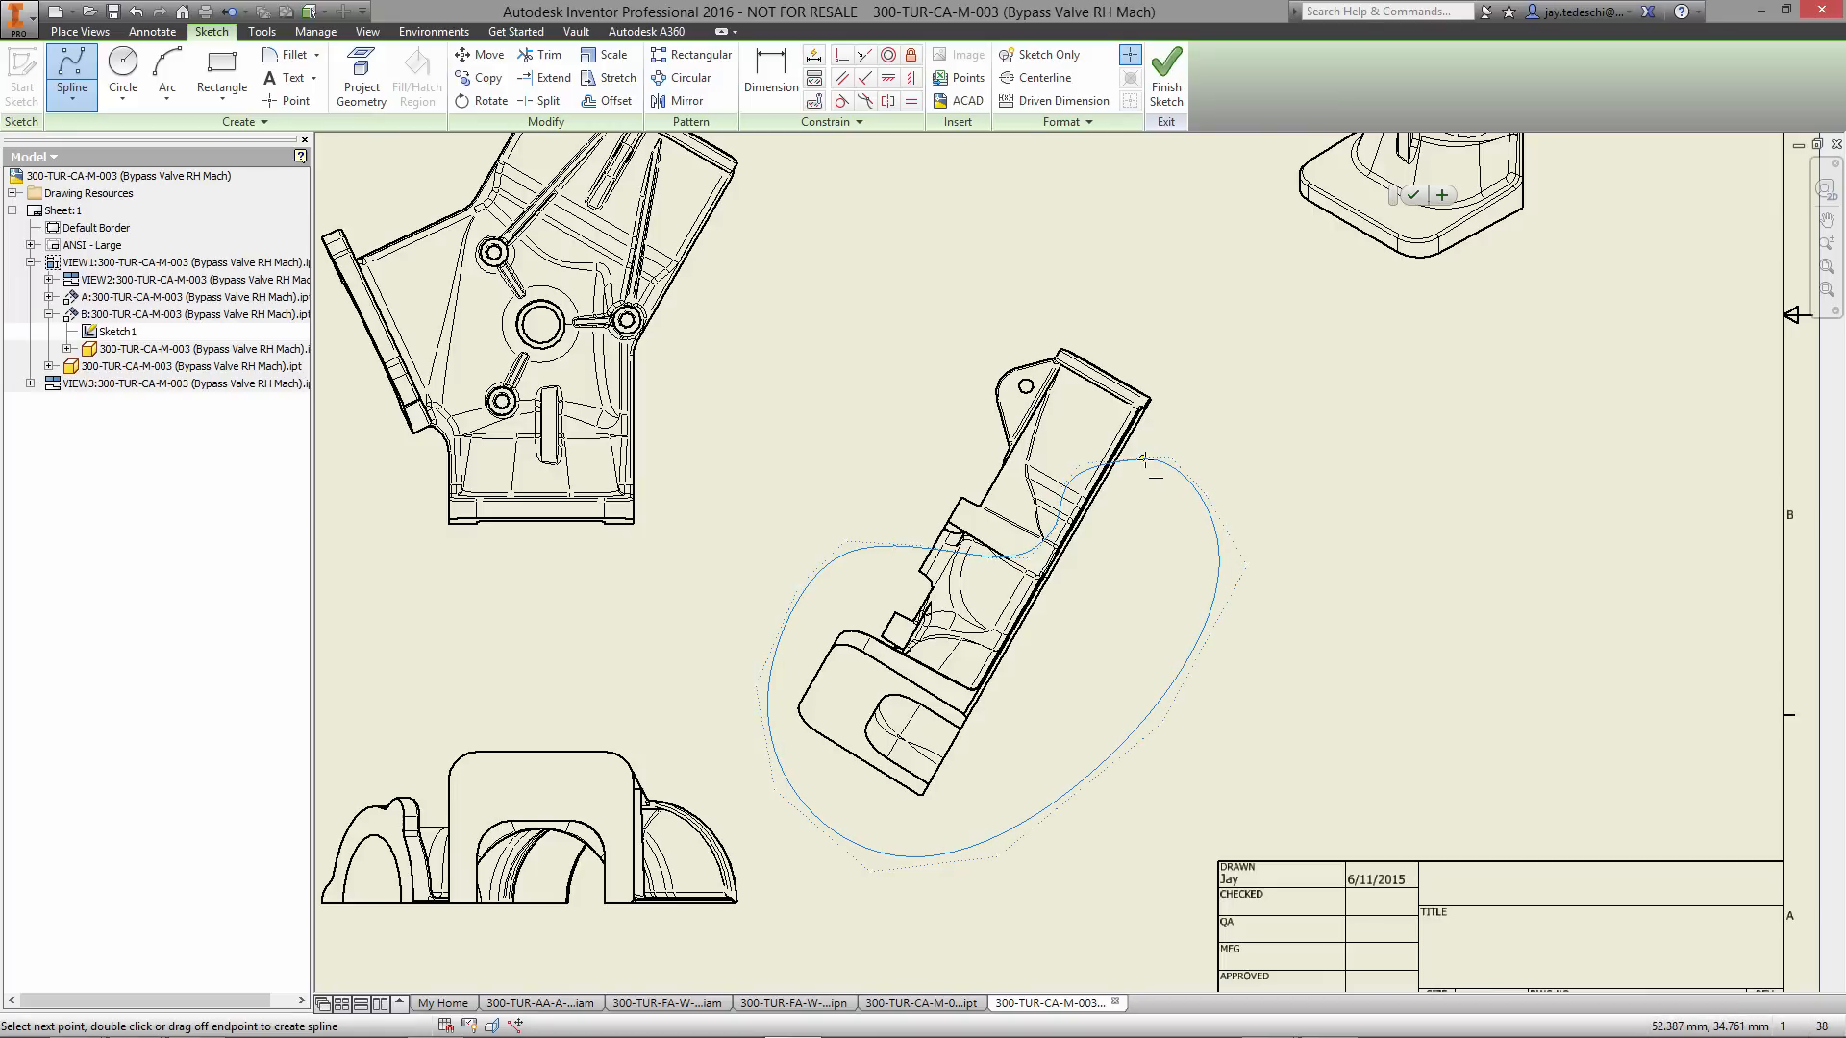
right_click(1153, 460)
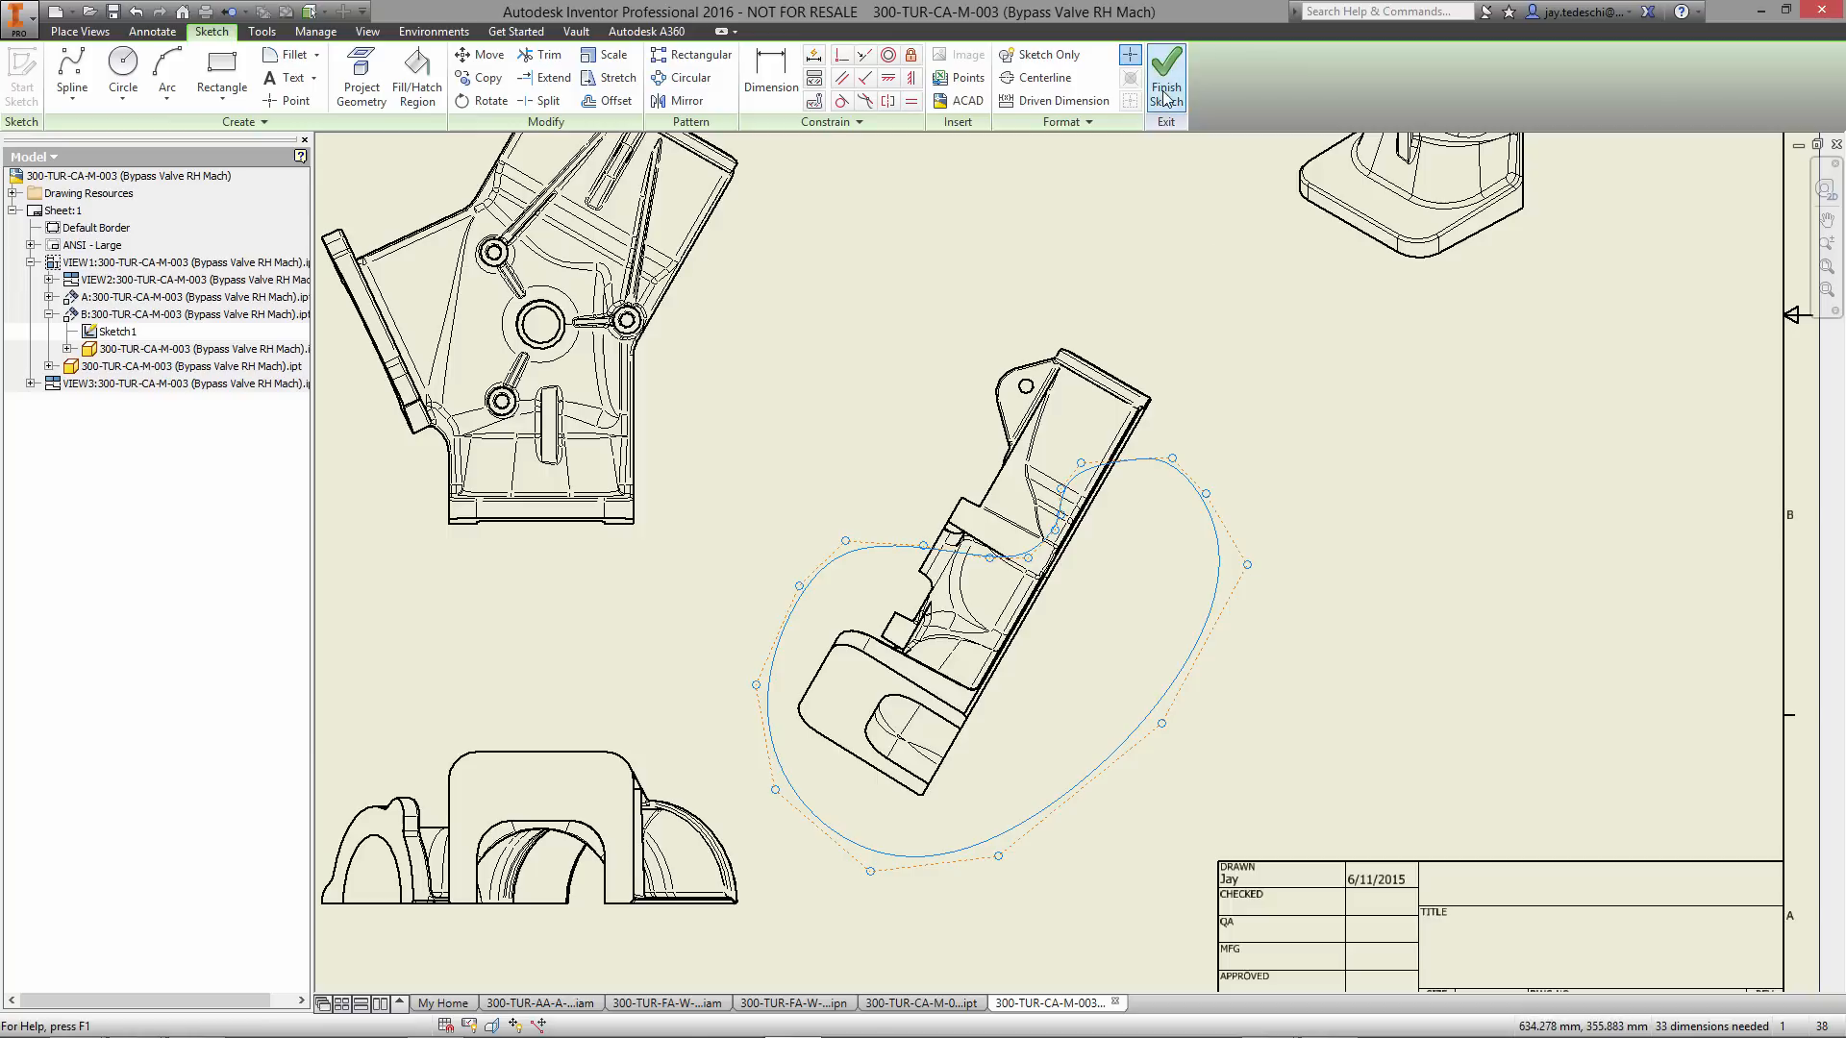
click(1163, 77)
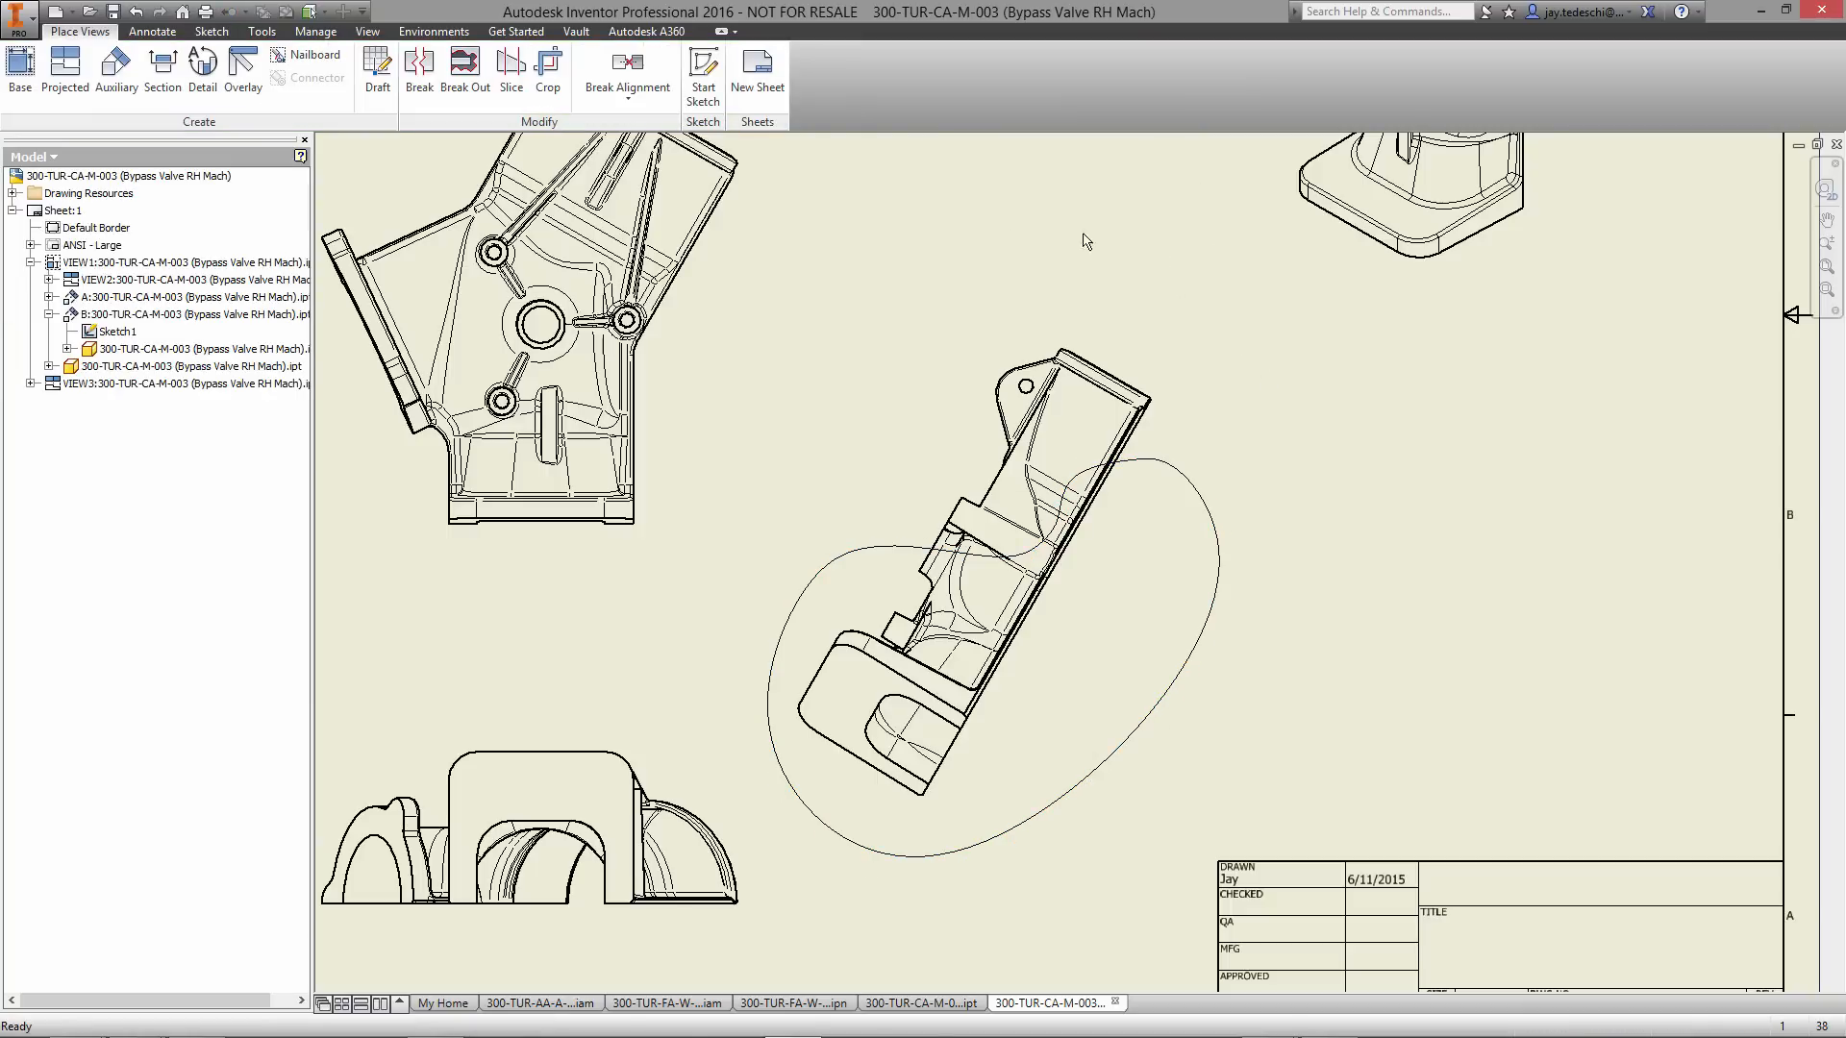
- Break out auxiliary view B through the part using the spline as the profile
click(464, 71)
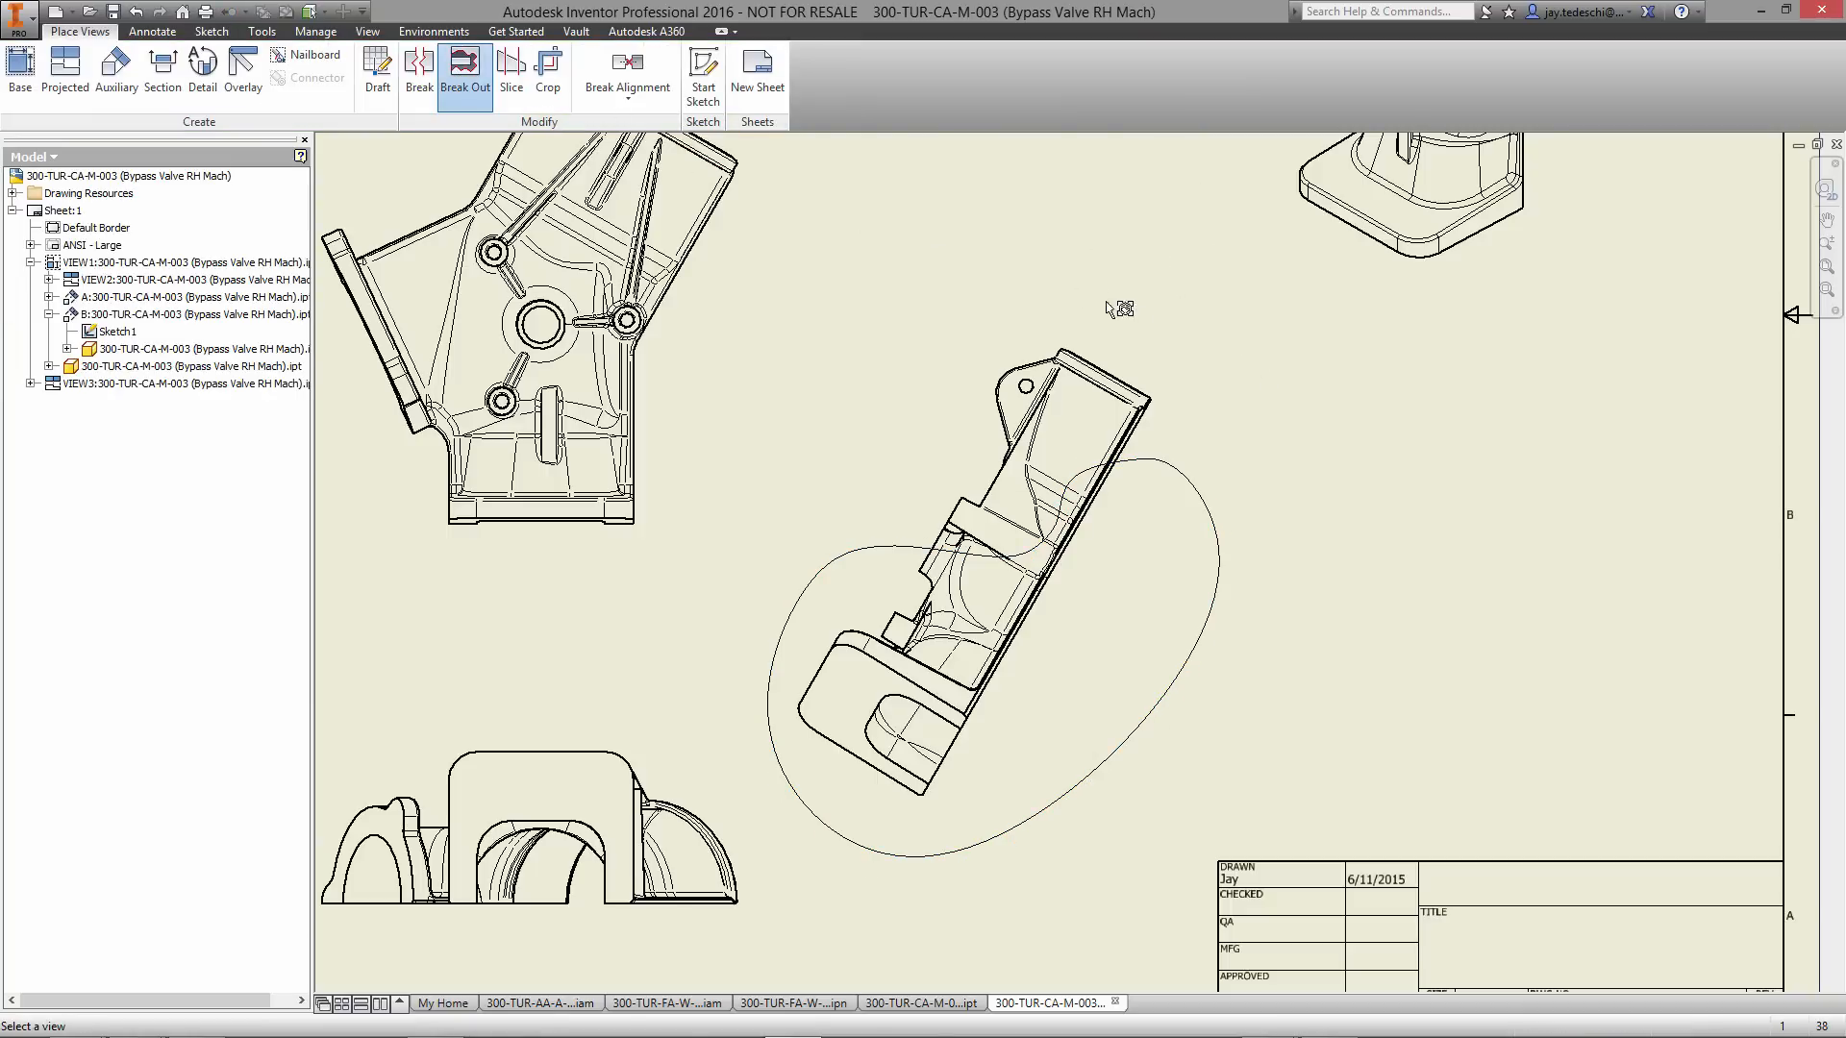
click(463, 71)
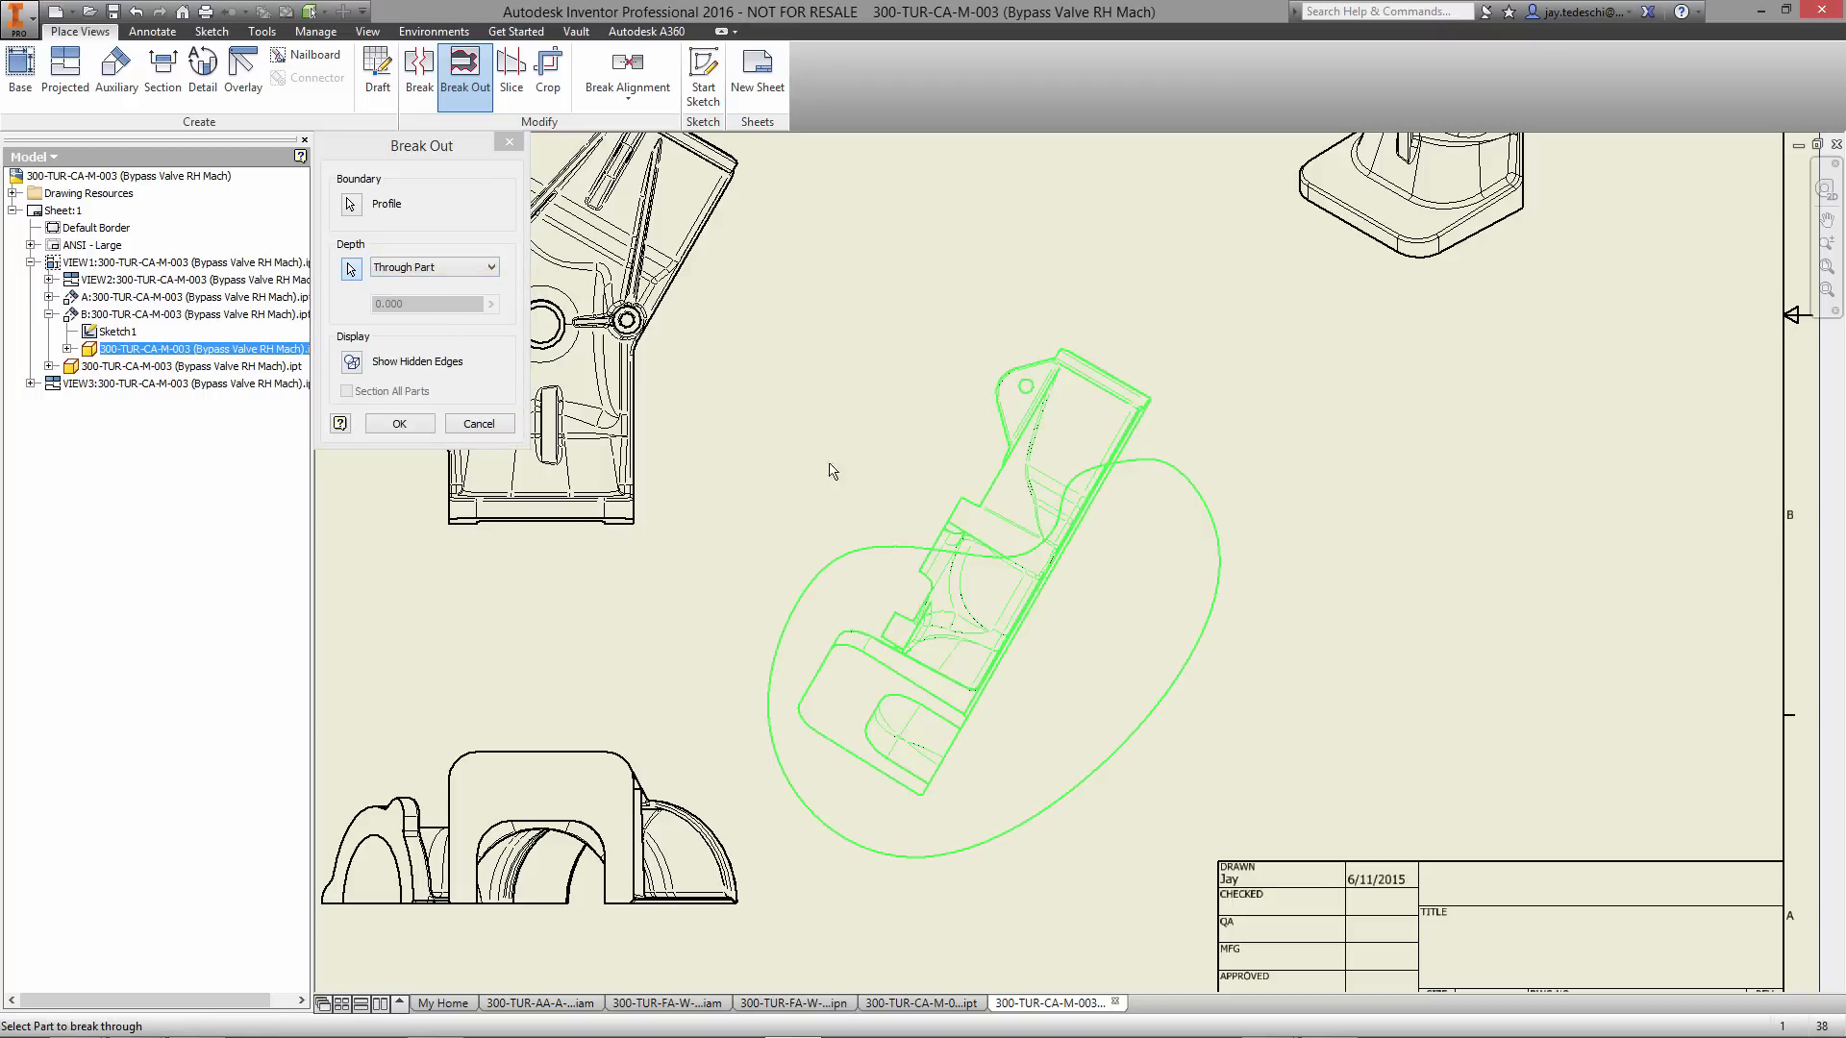
click(398, 423)
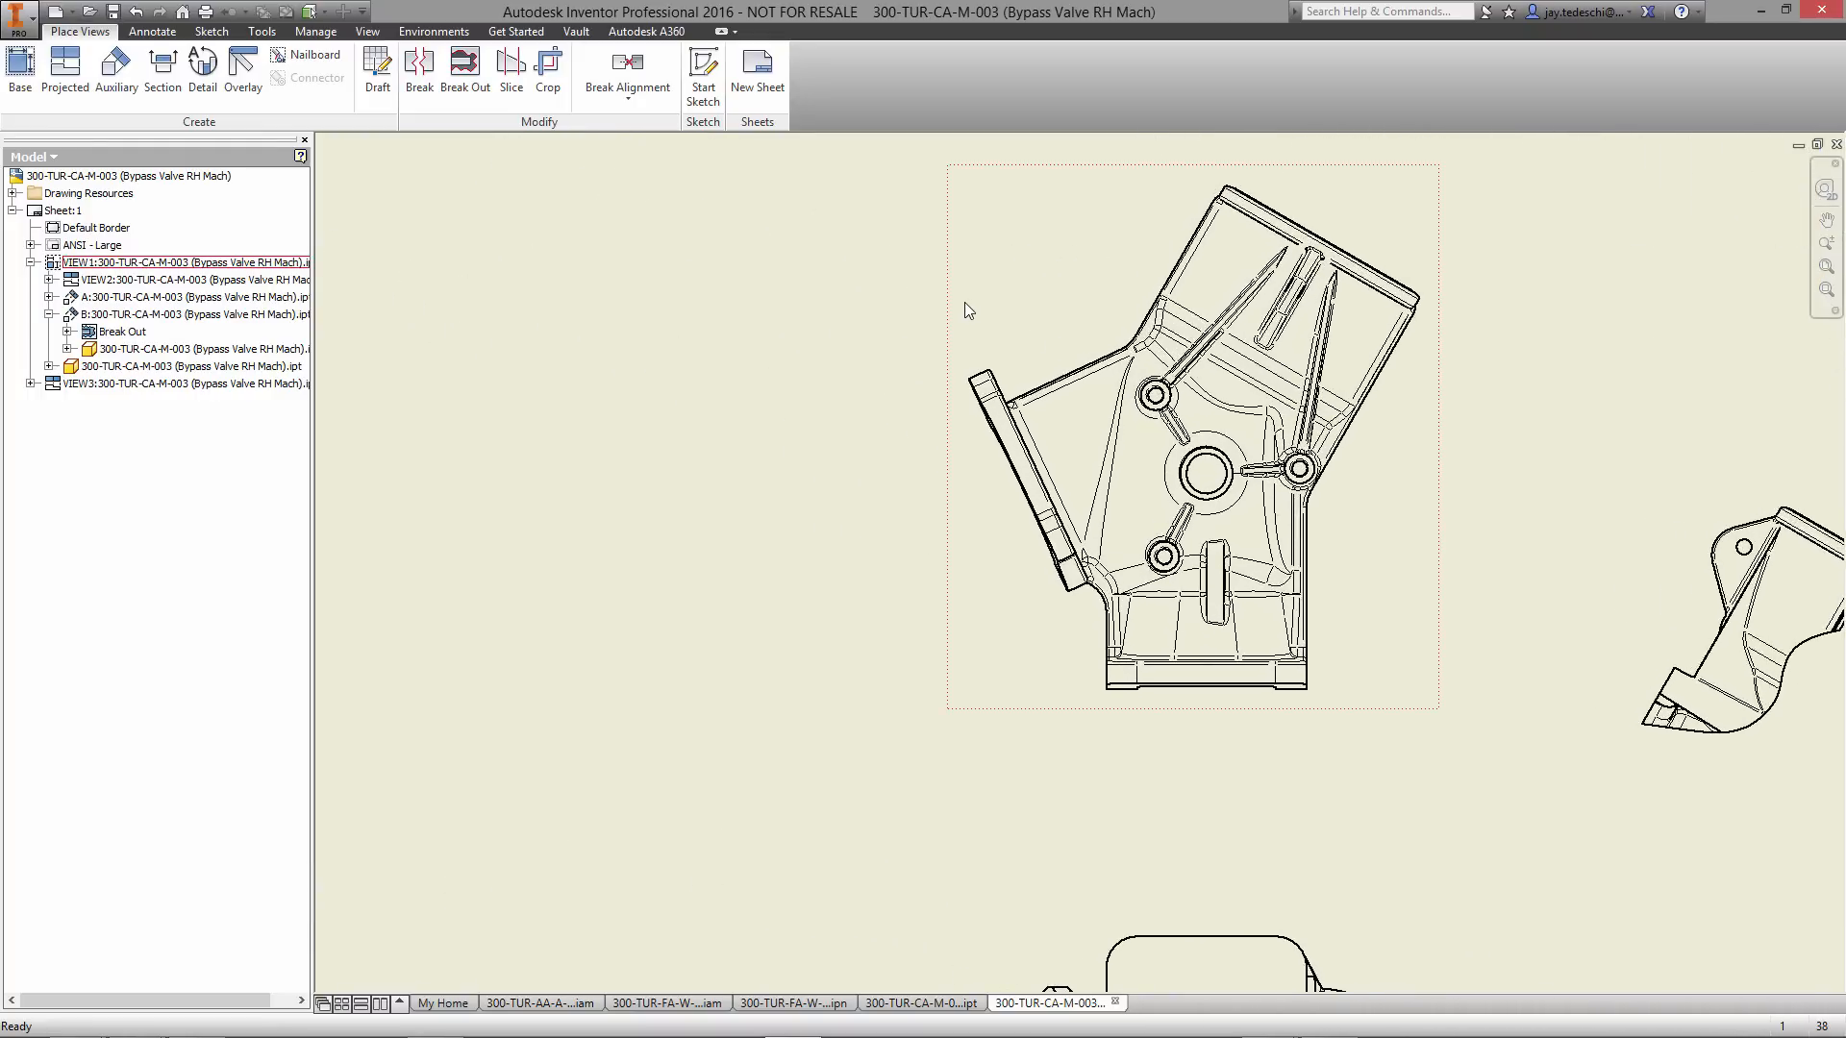
- Cut section C-C across the housing base view and place it to the left
click(162, 71)
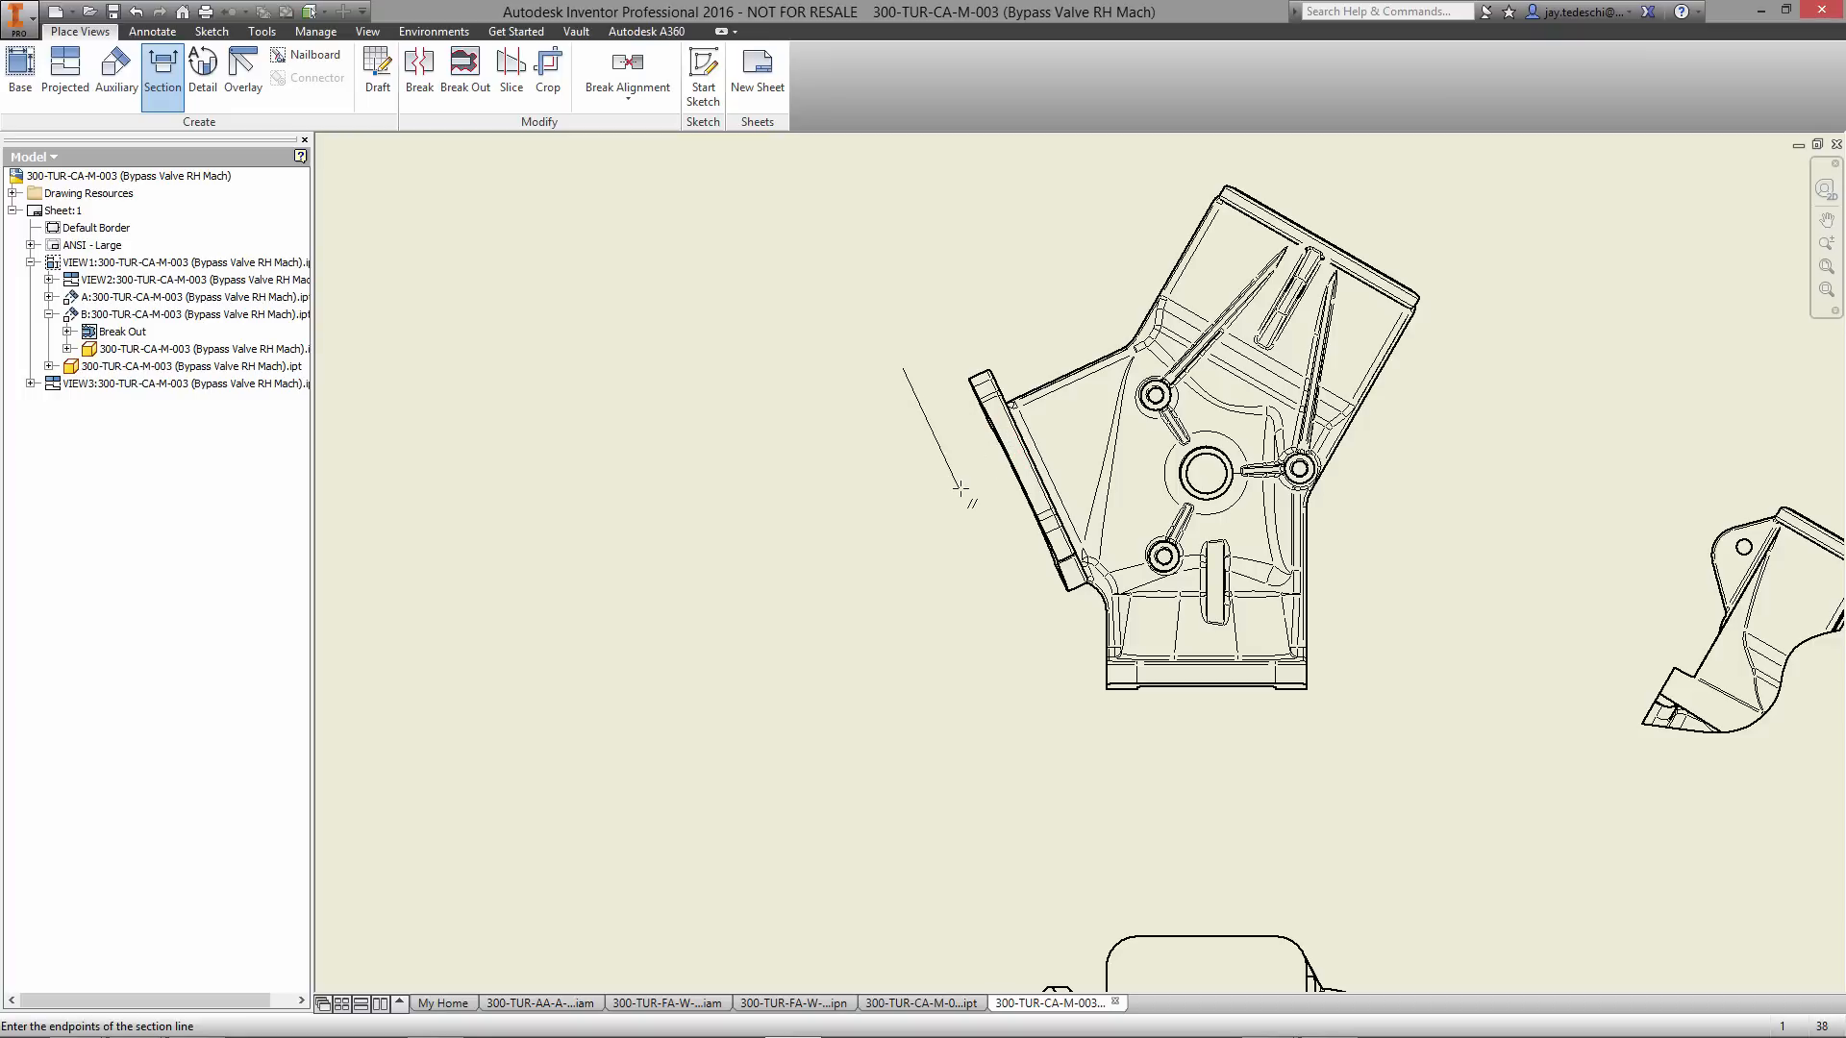
right_click(965, 492)
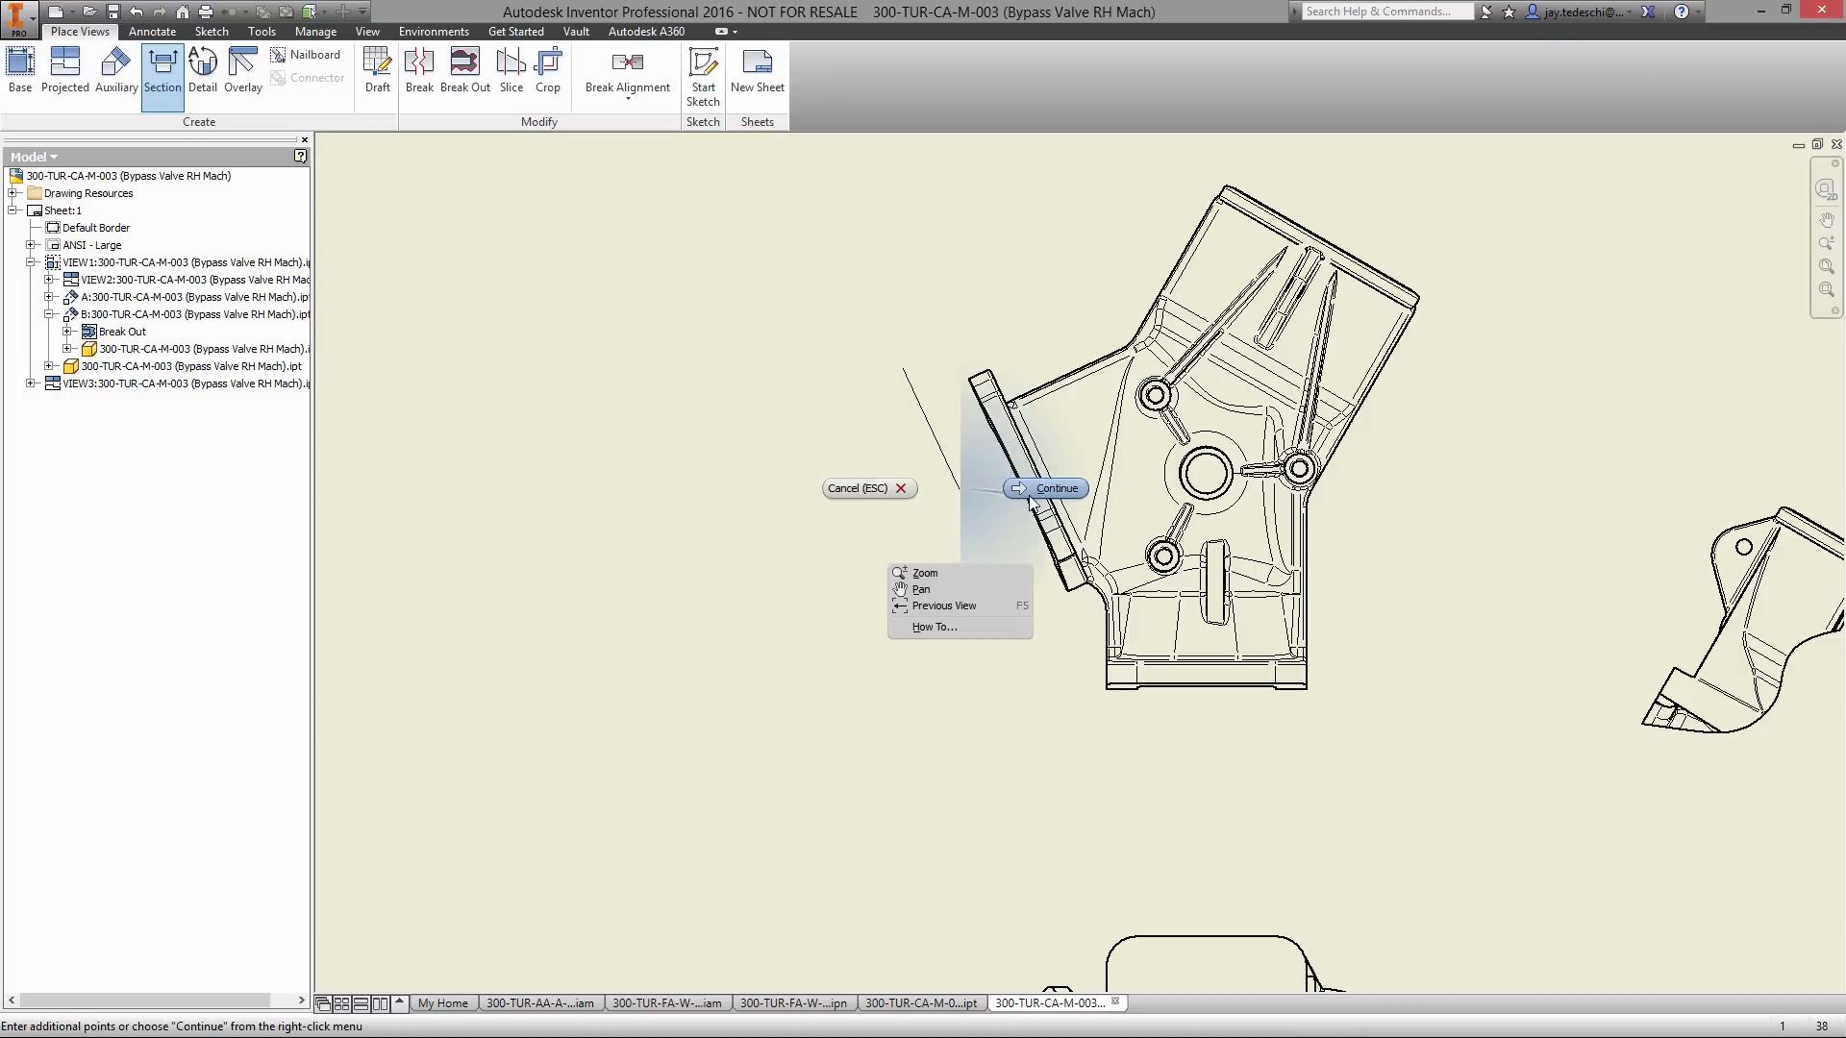
click(1056, 487)
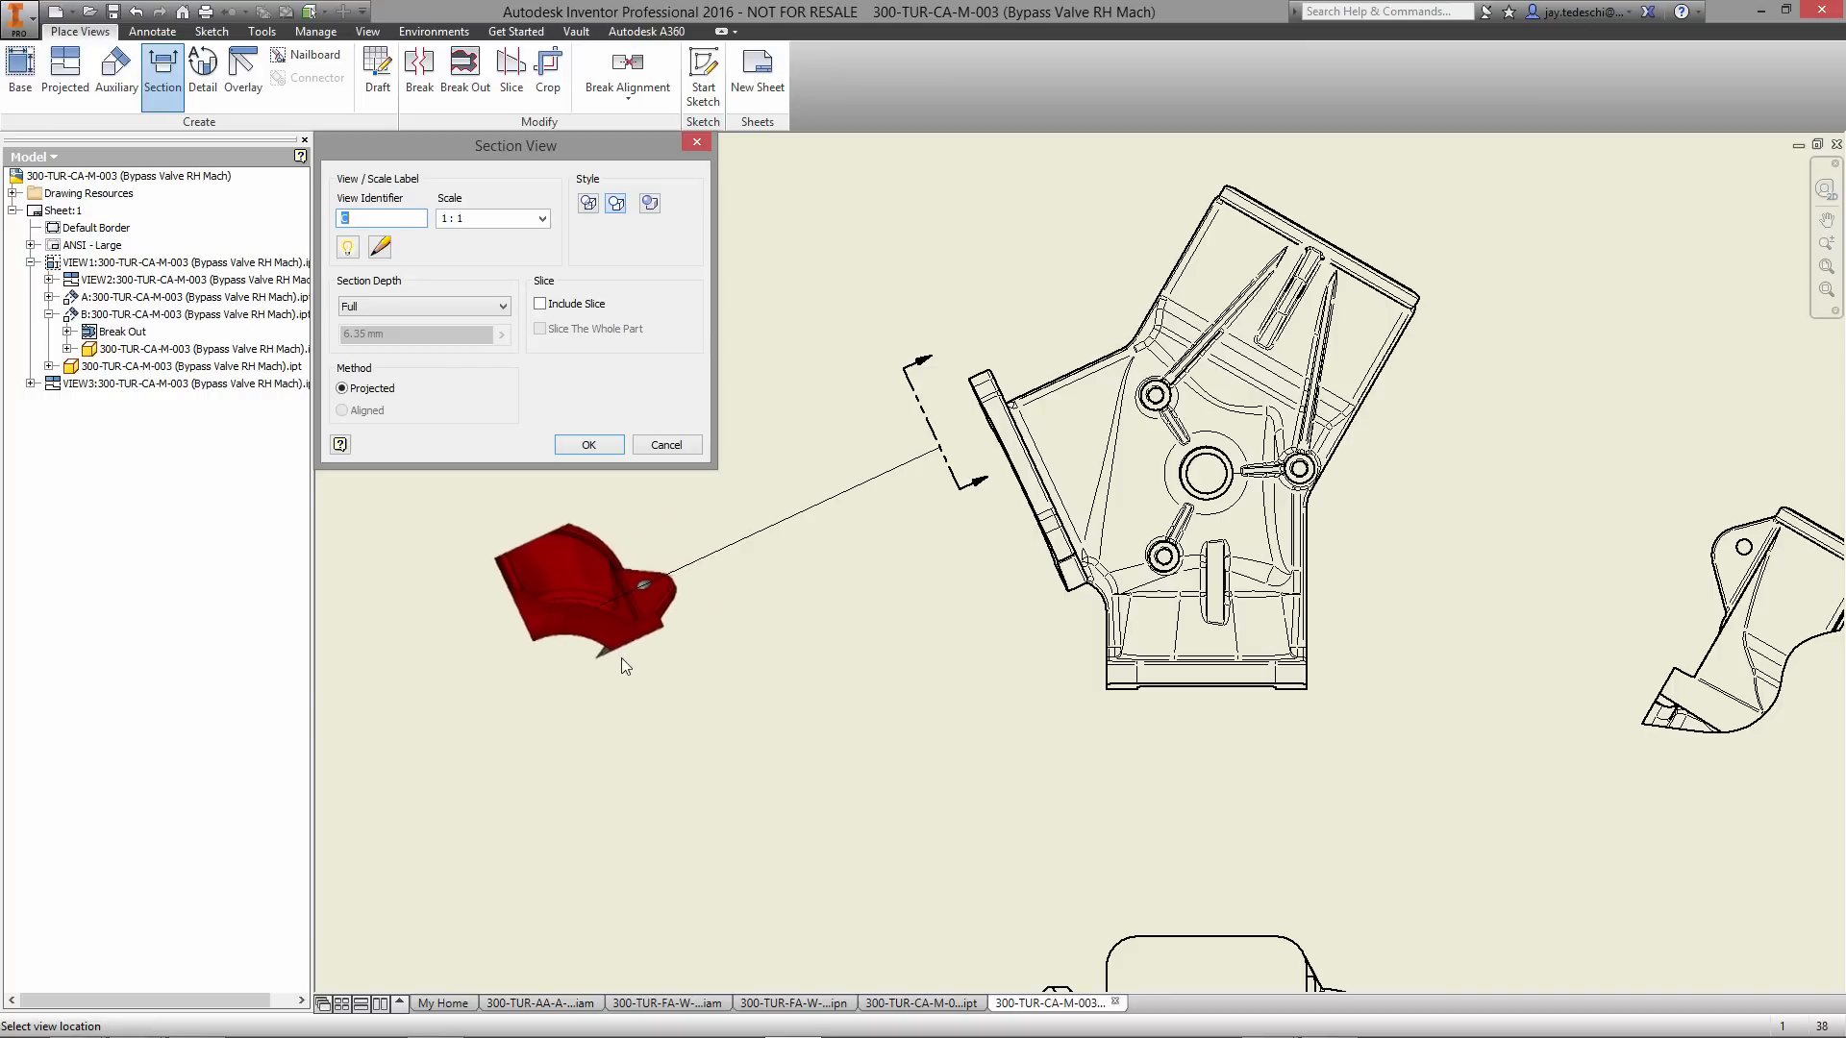
click(588, 444)
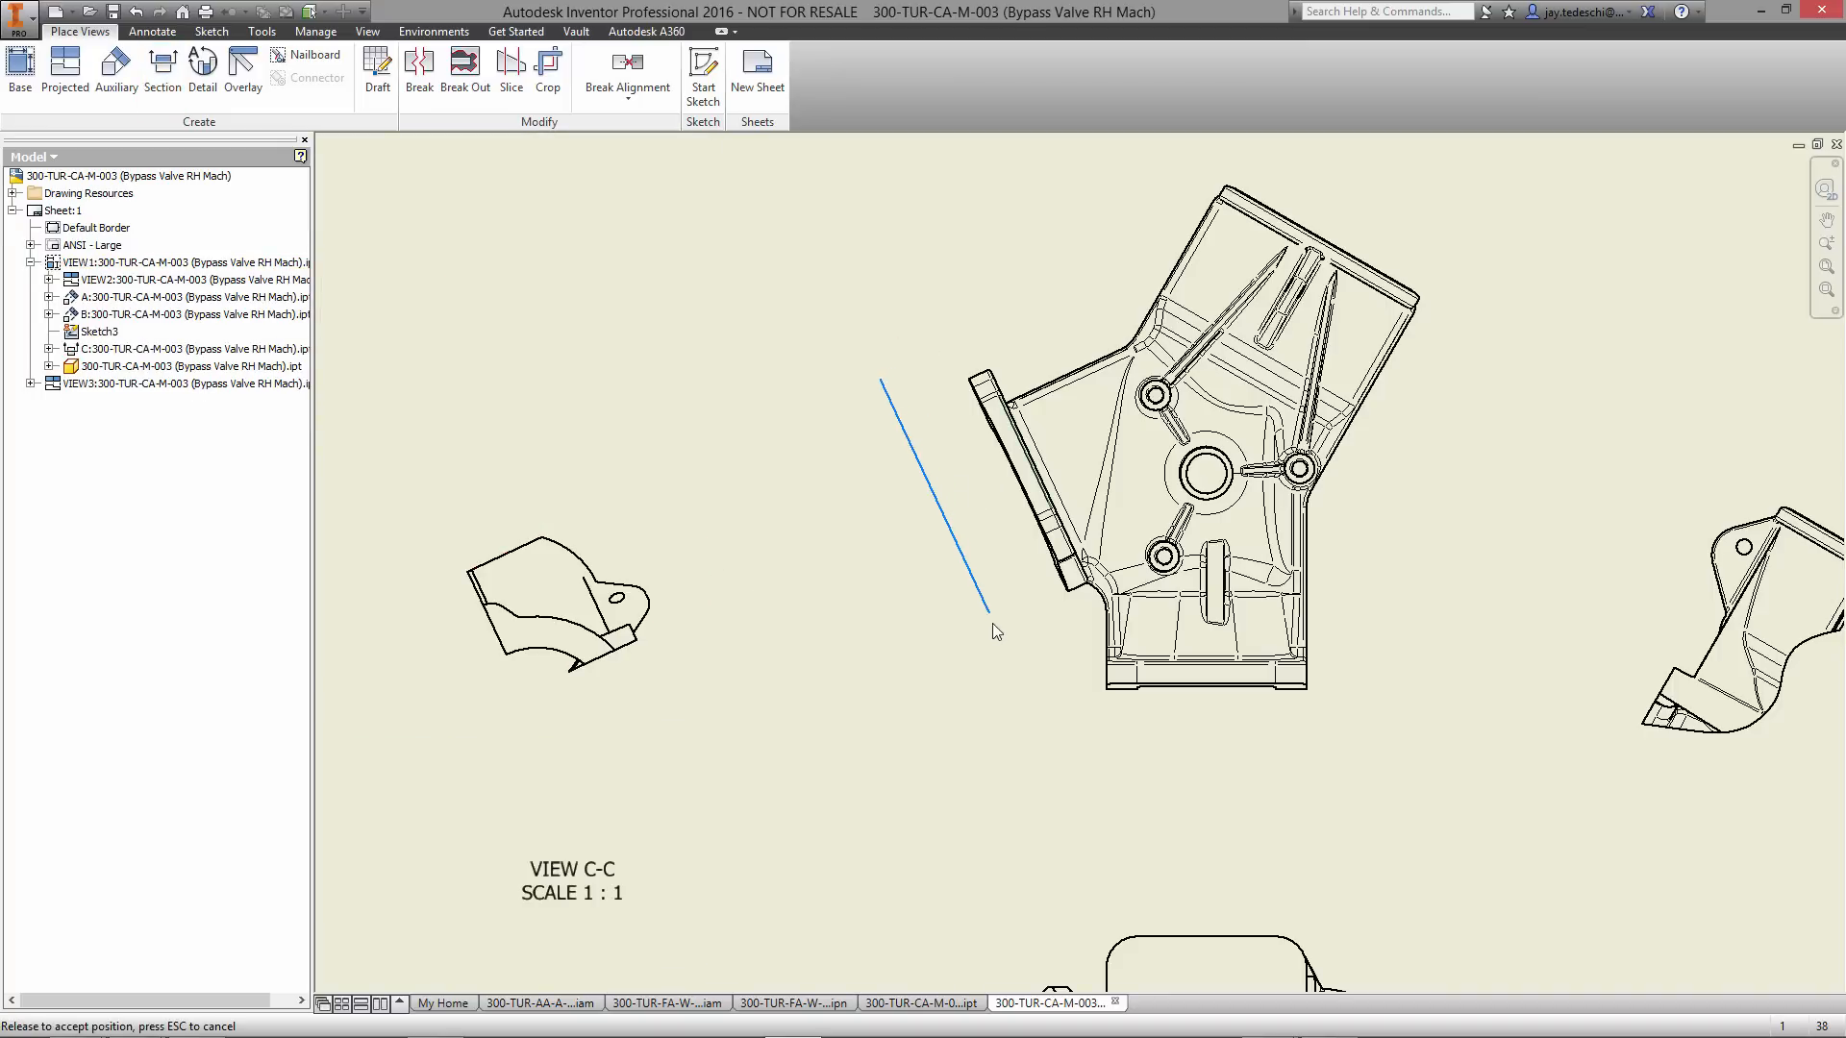
click(996, 631)
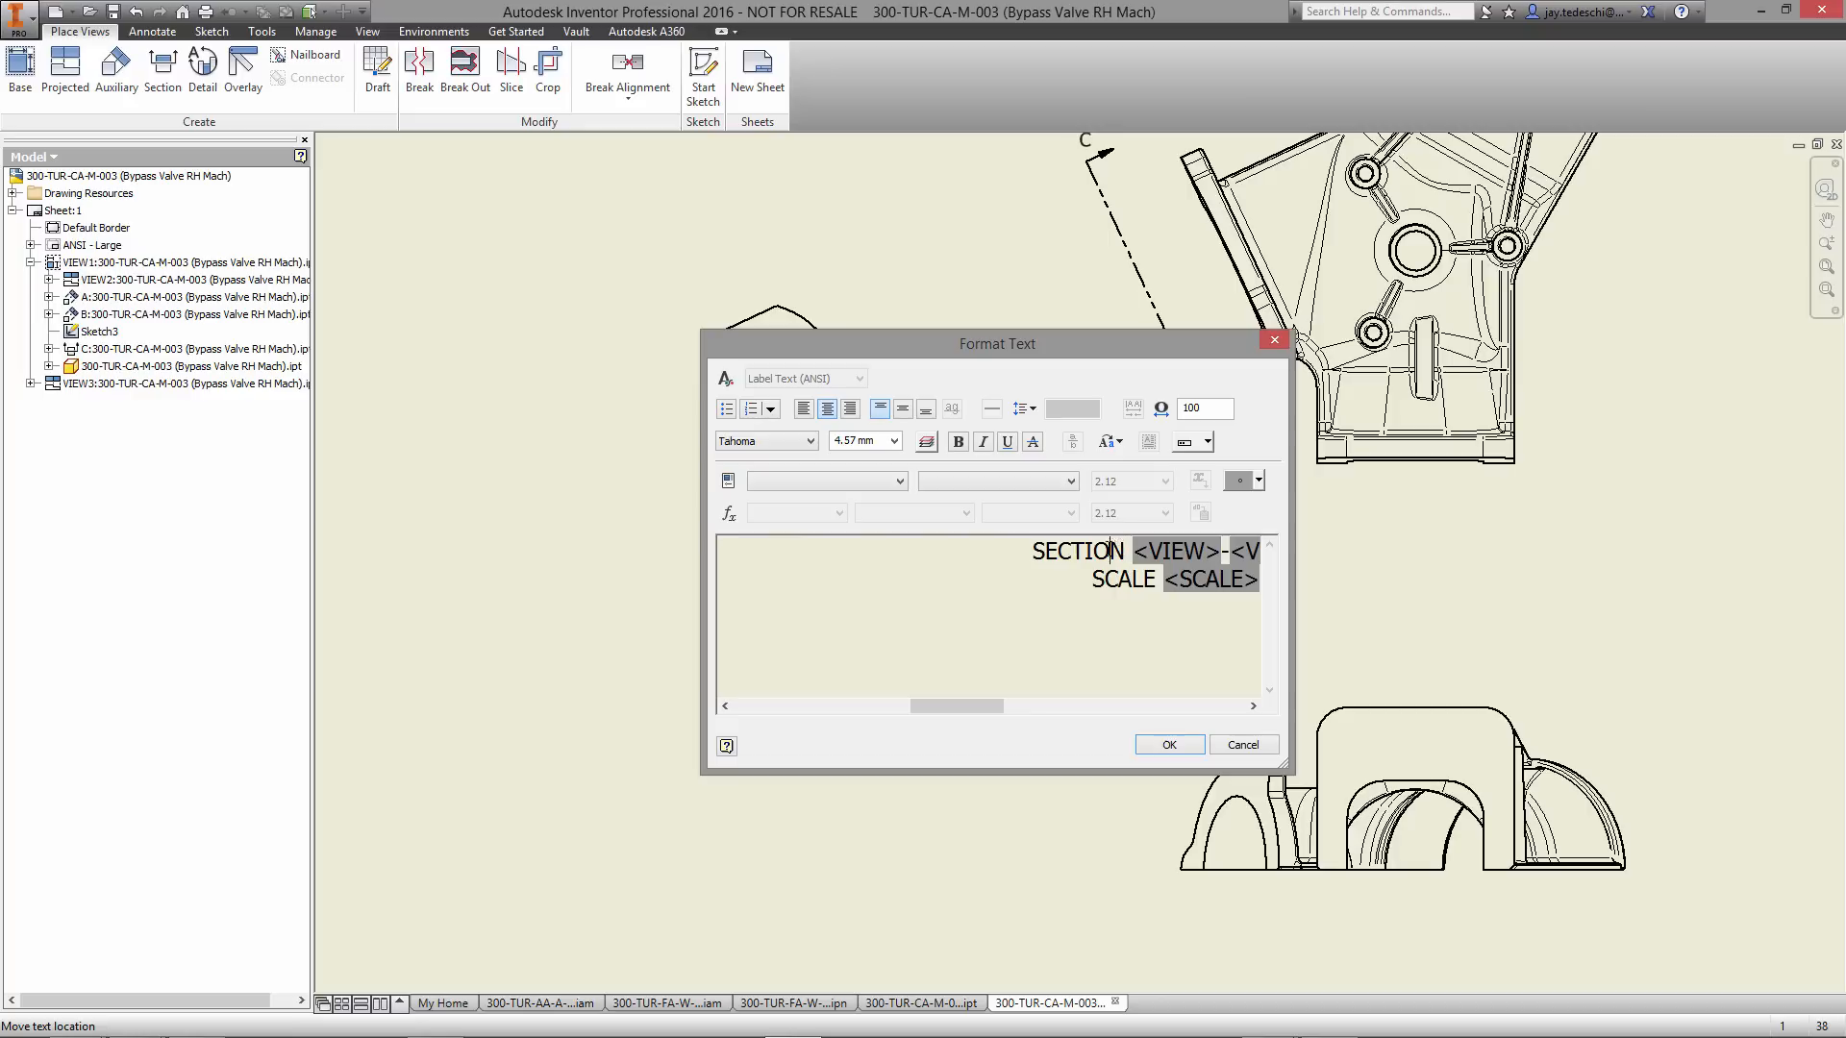
- Replace SECTION with VIEW so the label reads VIEW C-C, SCALE 1 : 1
double_click(1073, 552)
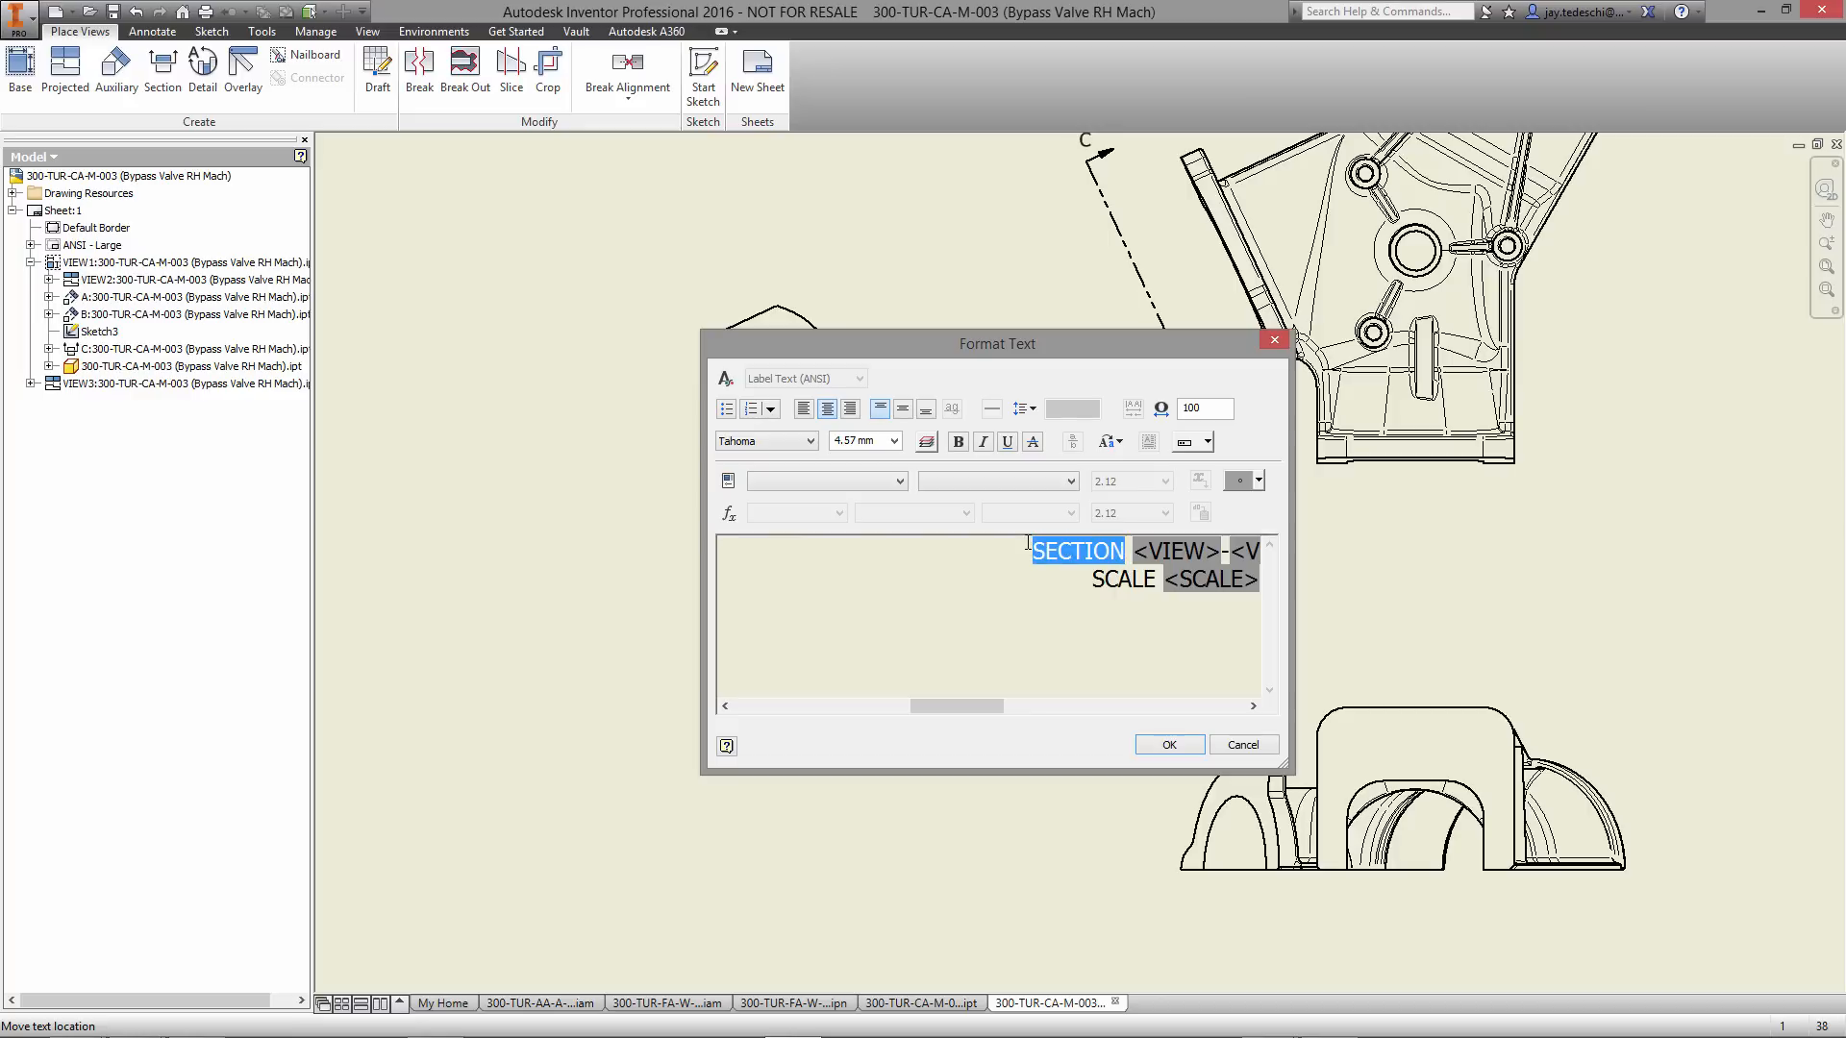
text(VIEW)
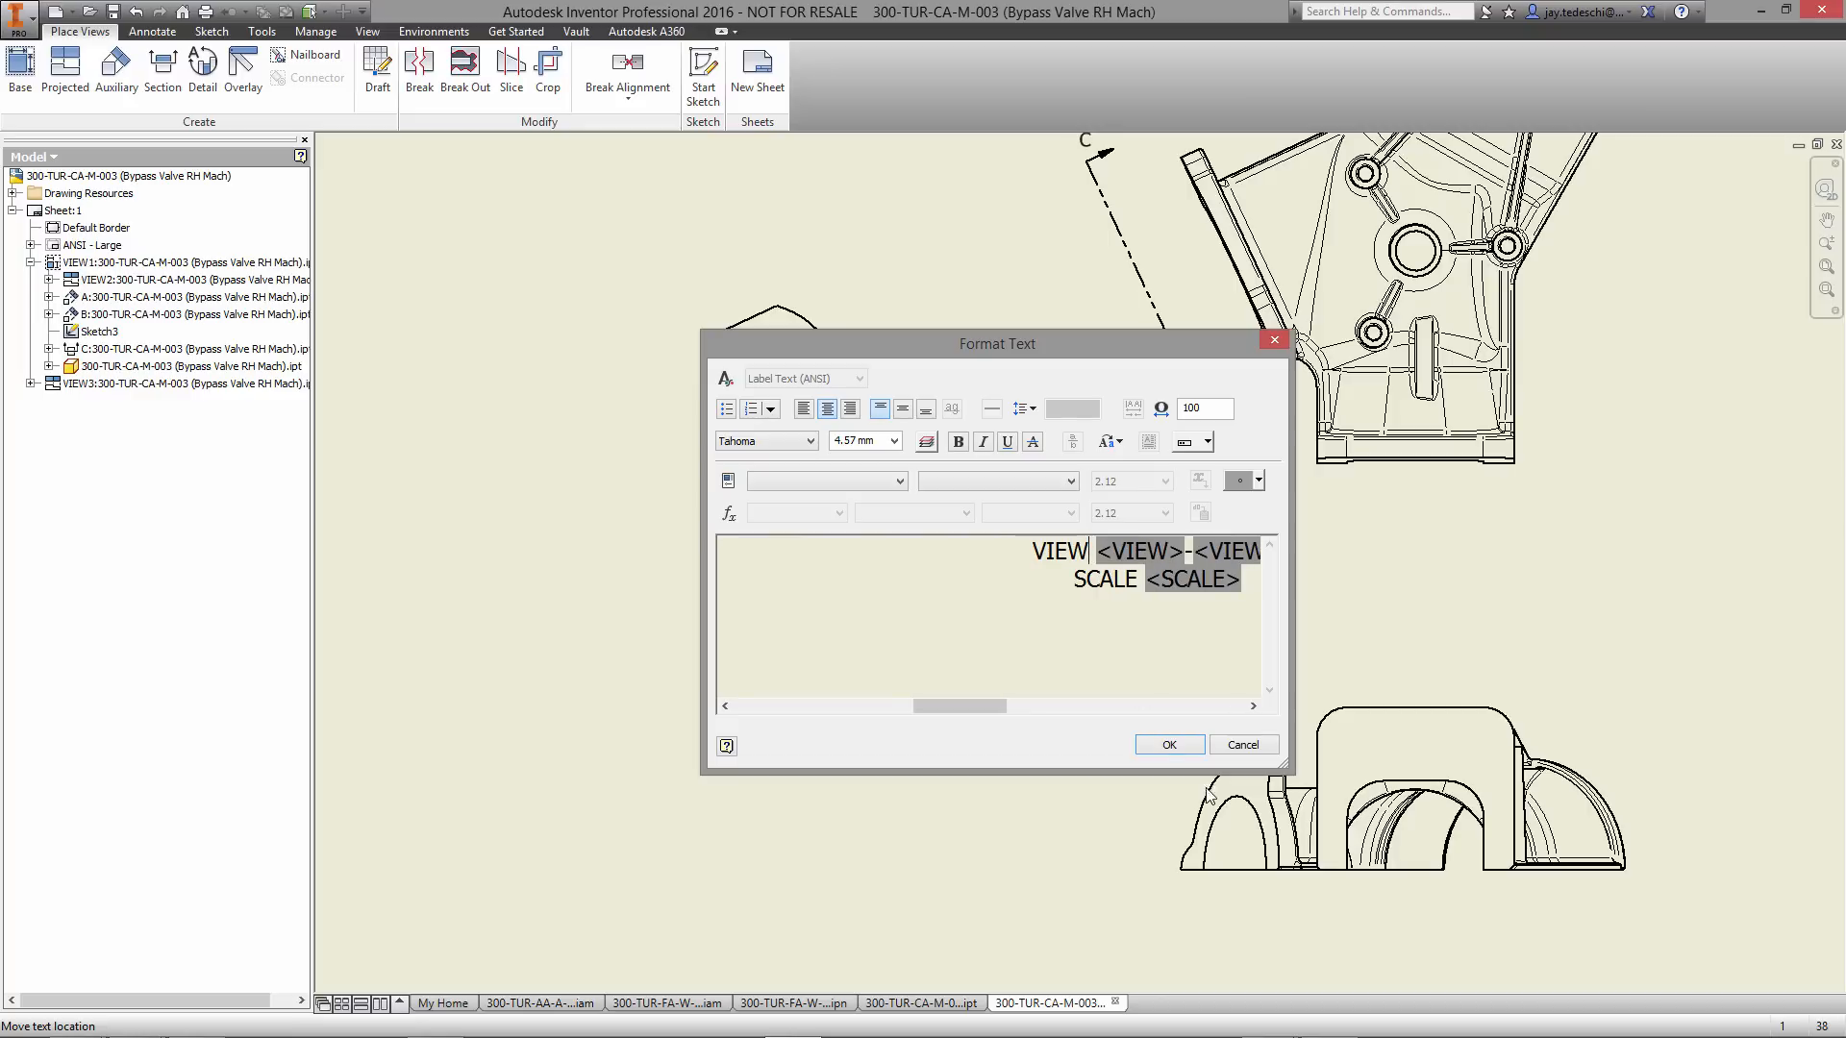
click(1167, 744)
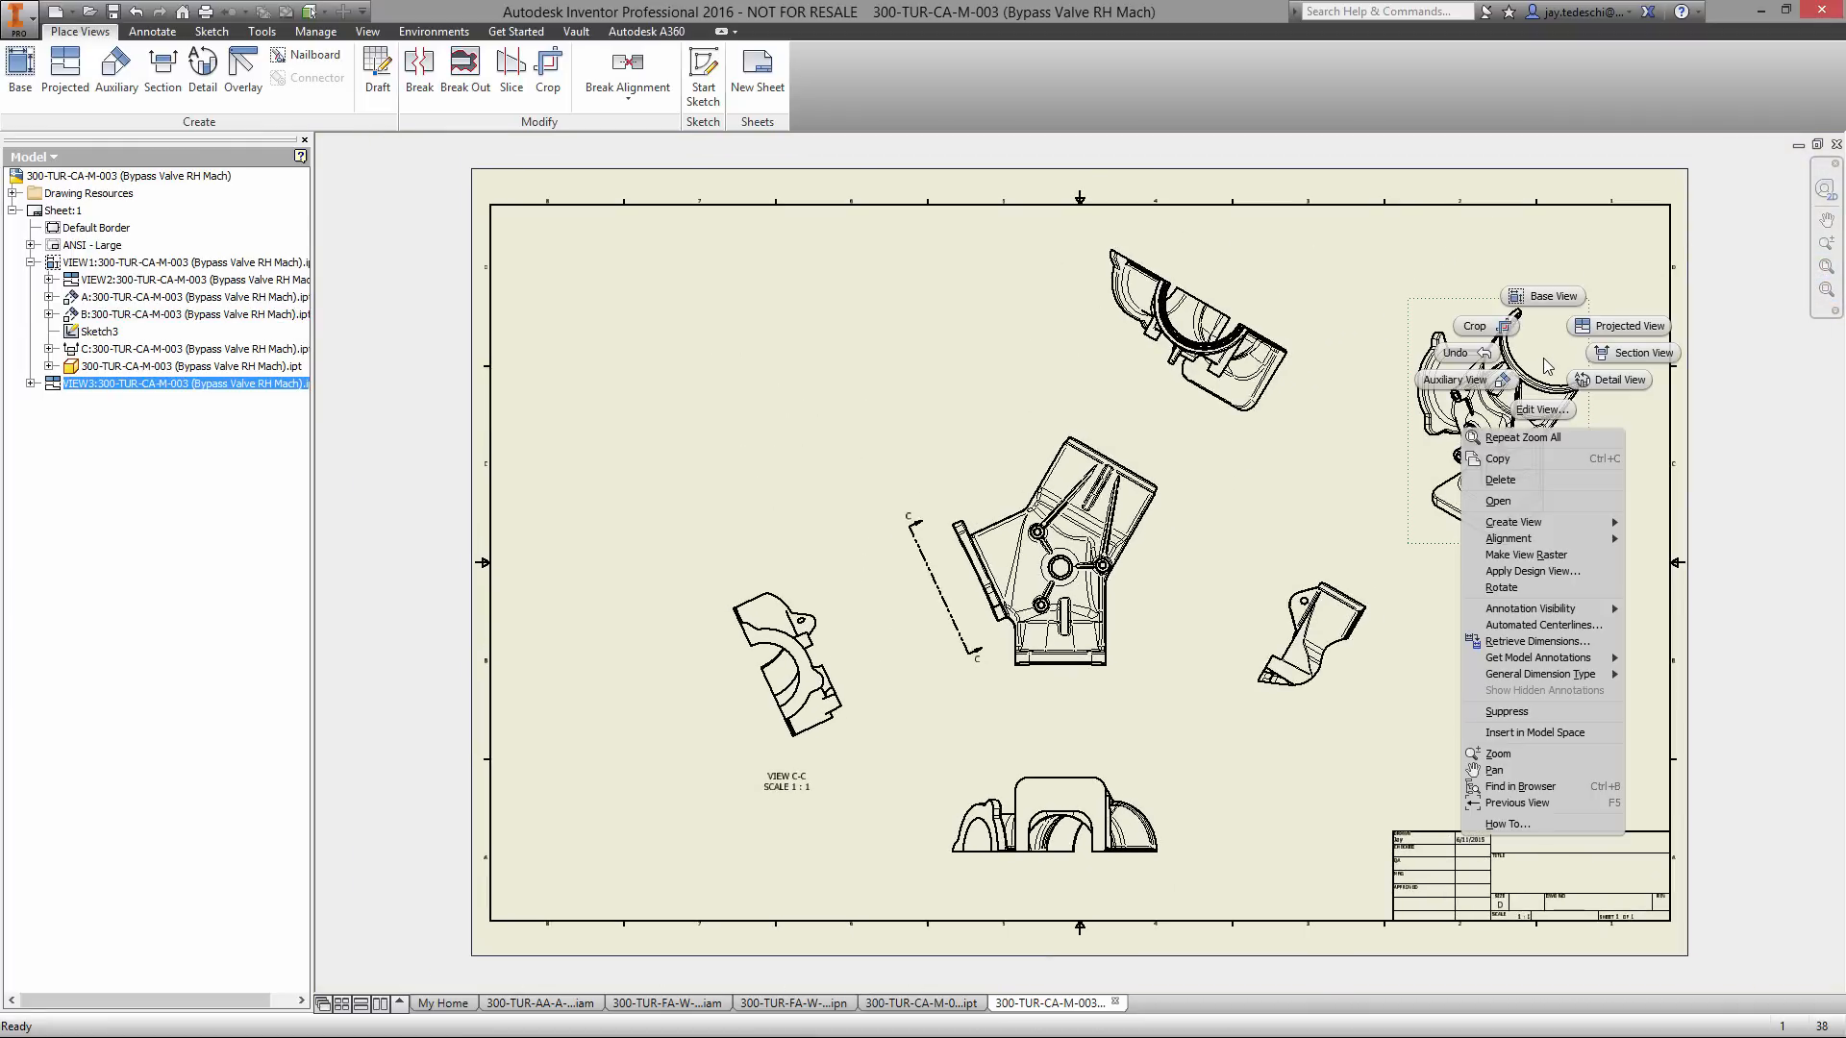
- Set the isometric bypass valve view's display style to Shaded
click(1534, 407)
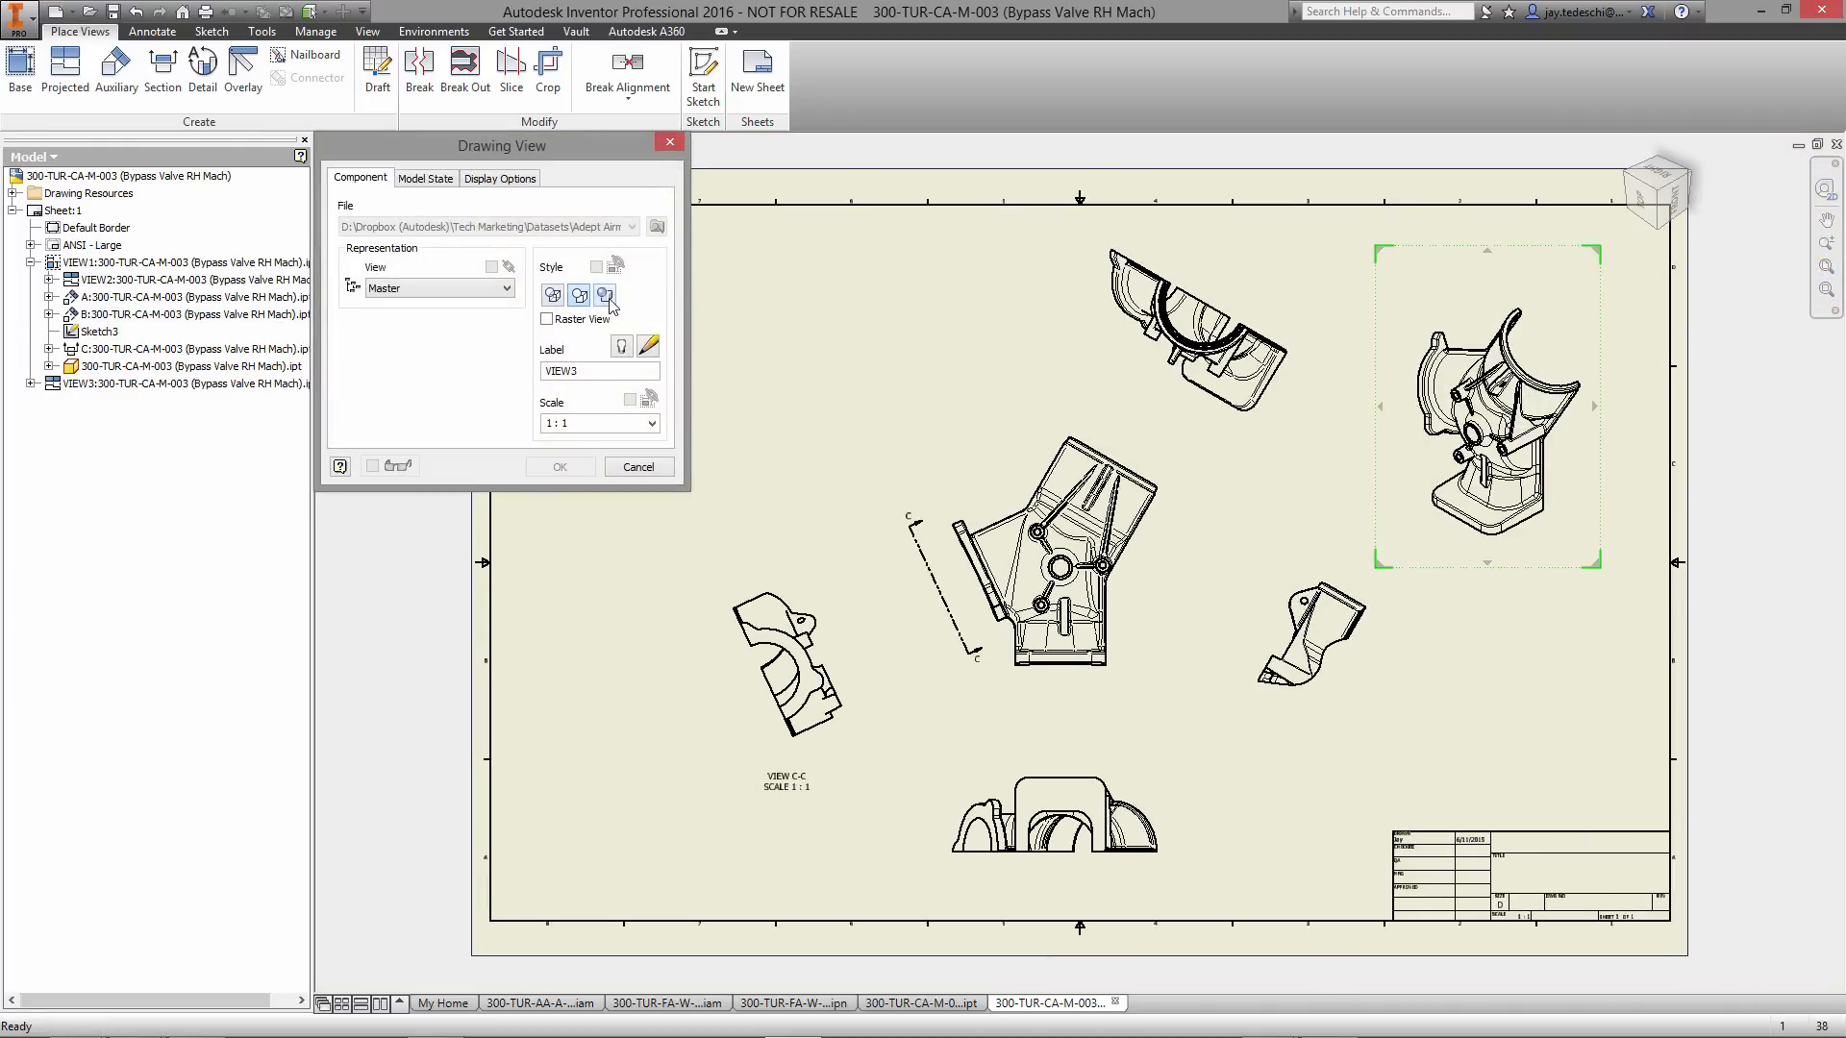
click(558, 465)
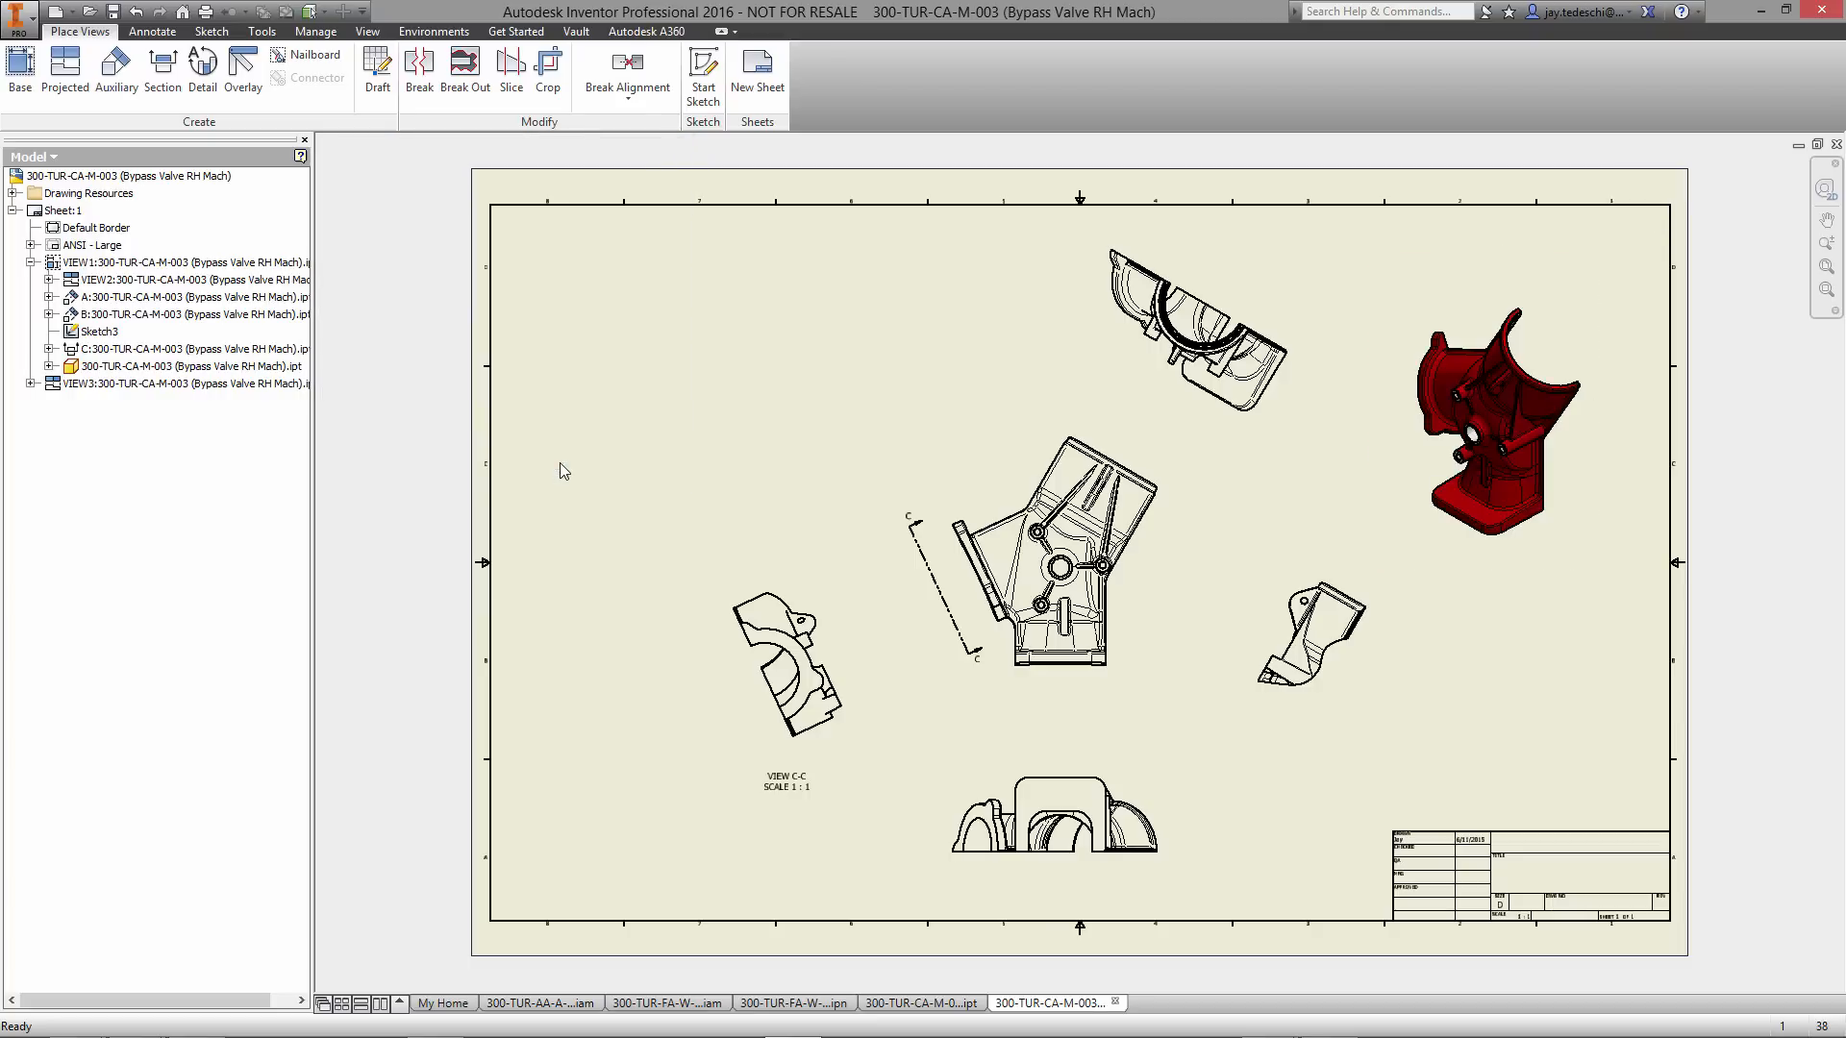
mouse_move(838, 494)
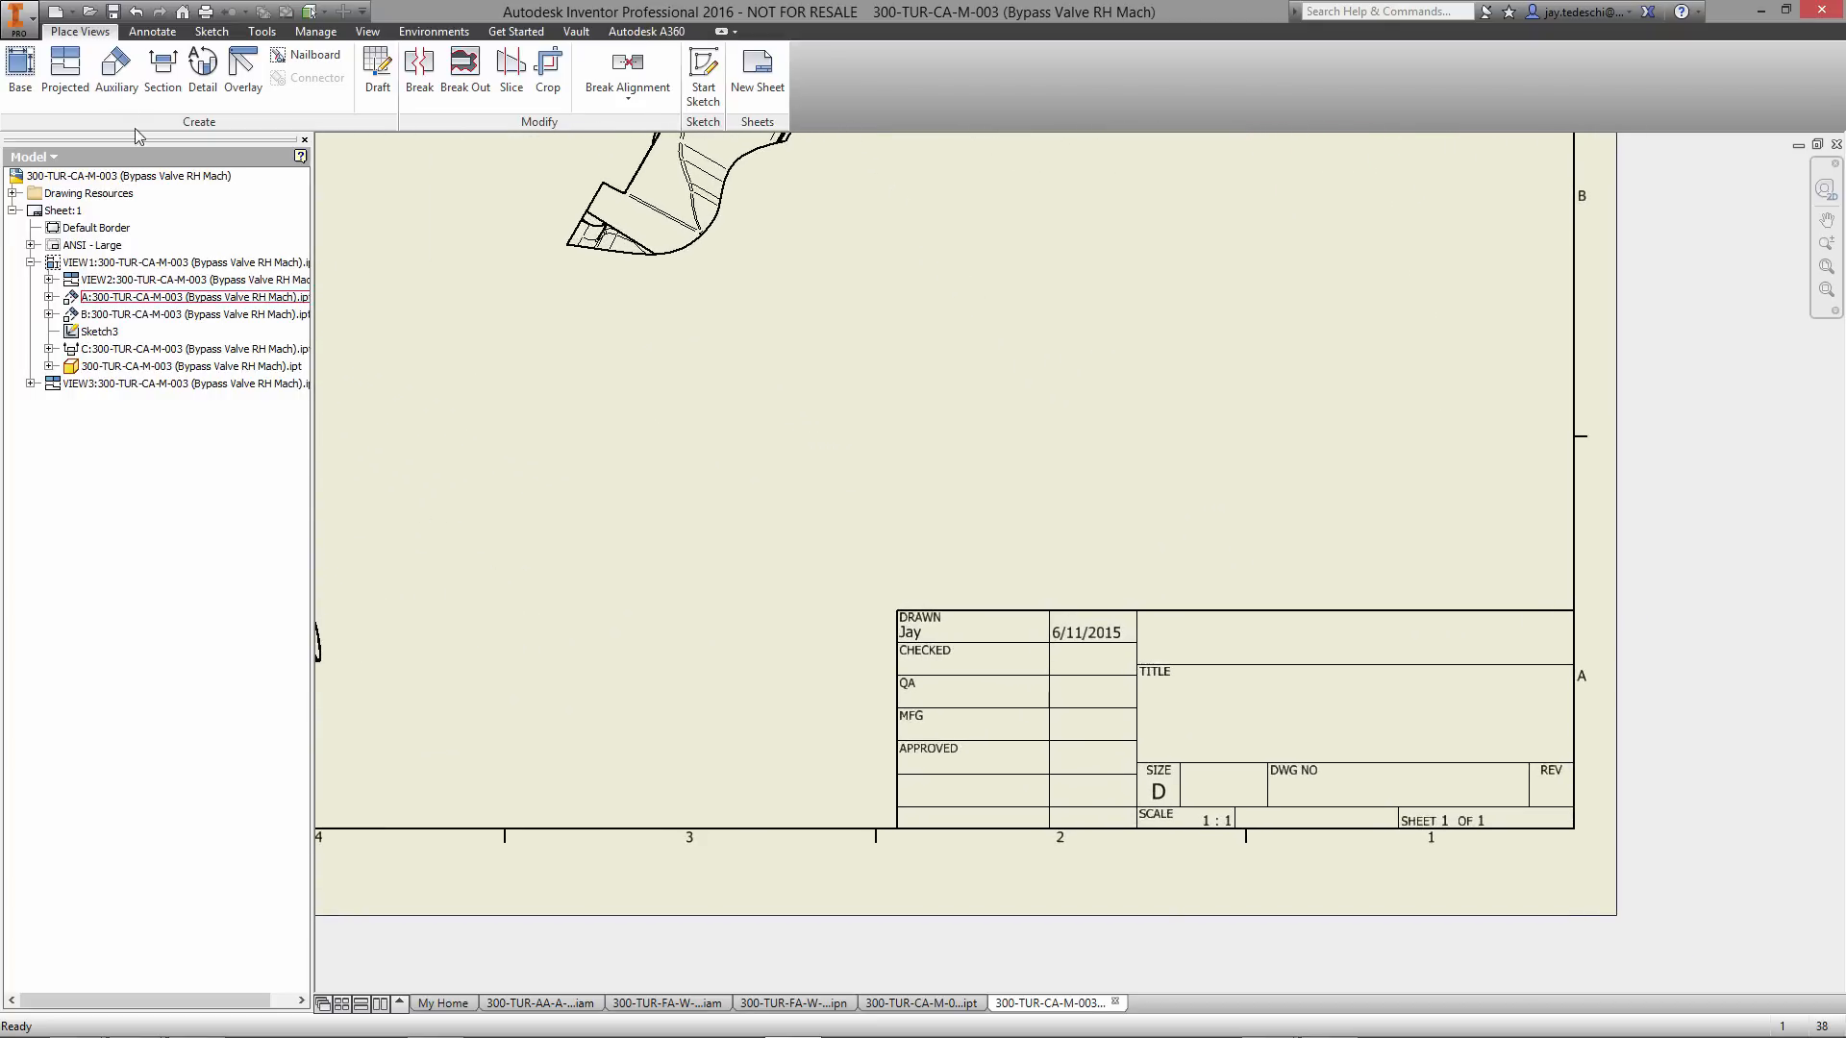
- In iProperties Summary, enter author JTEDES and company ADEPT AIRMOTIVE INC
right_click(123, 175)
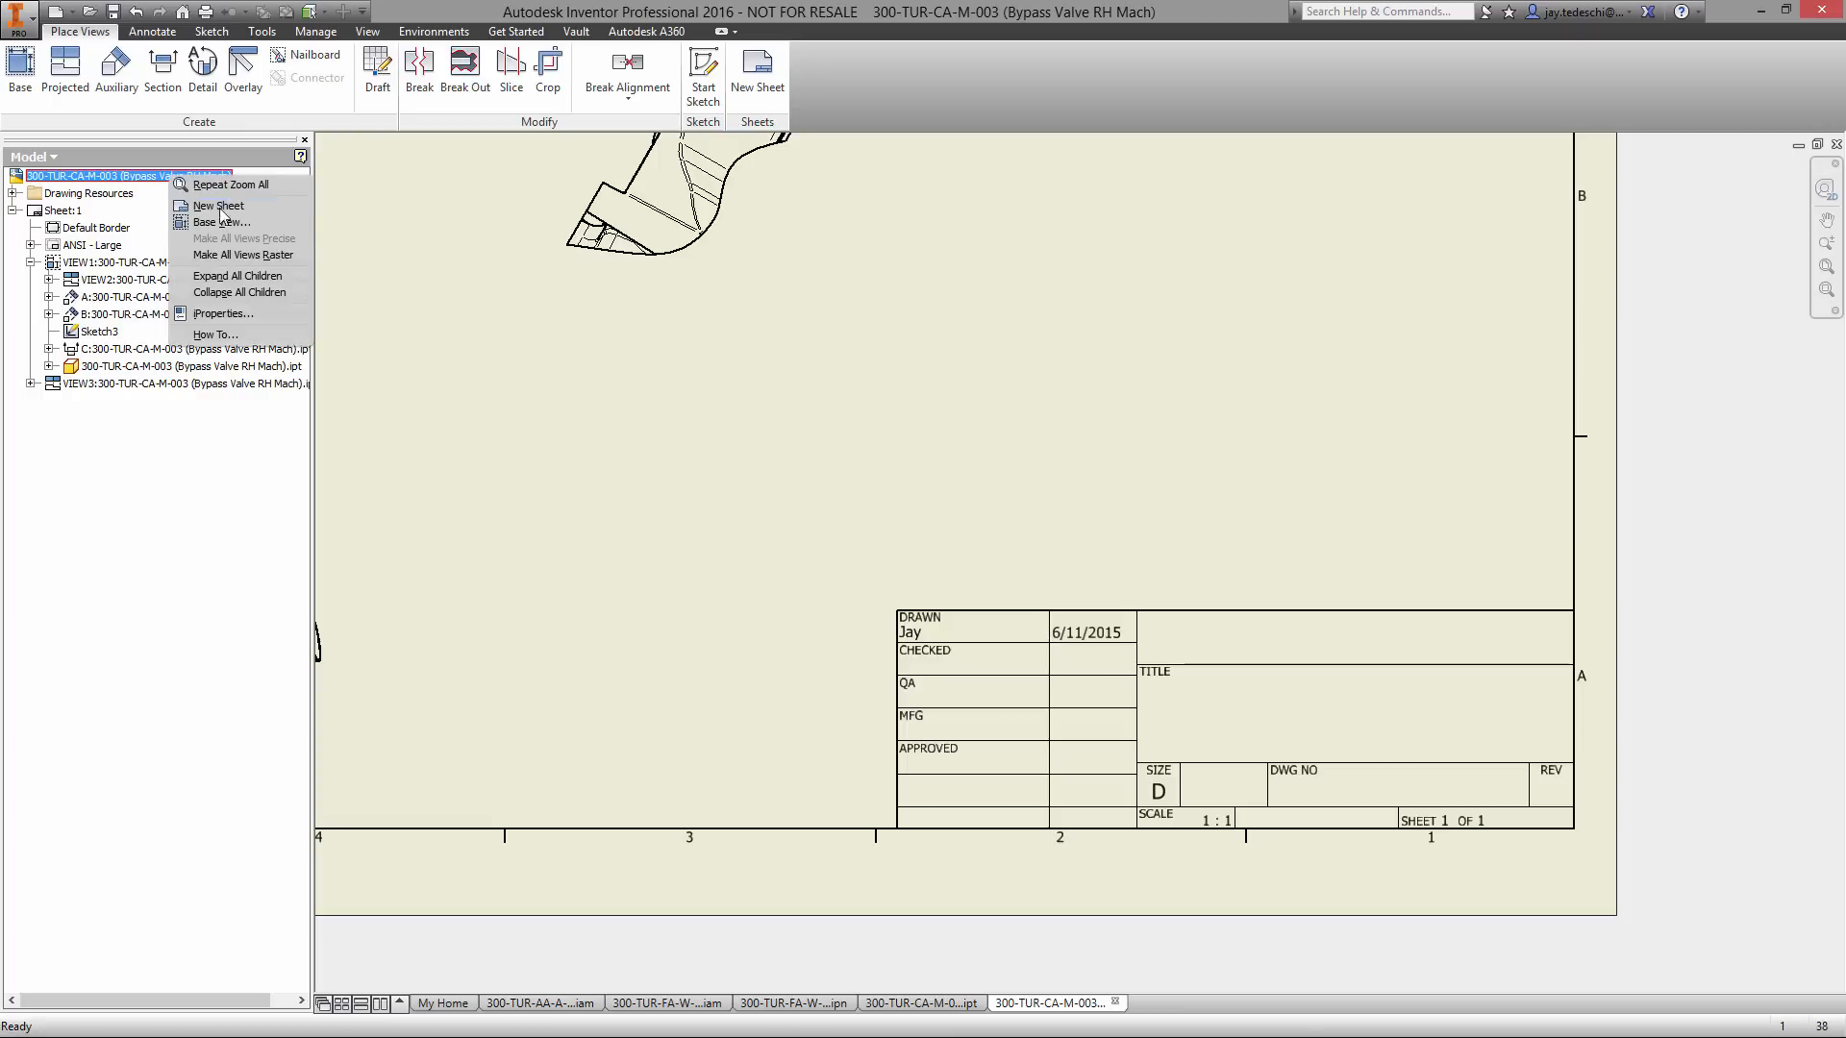
click(223, 312)
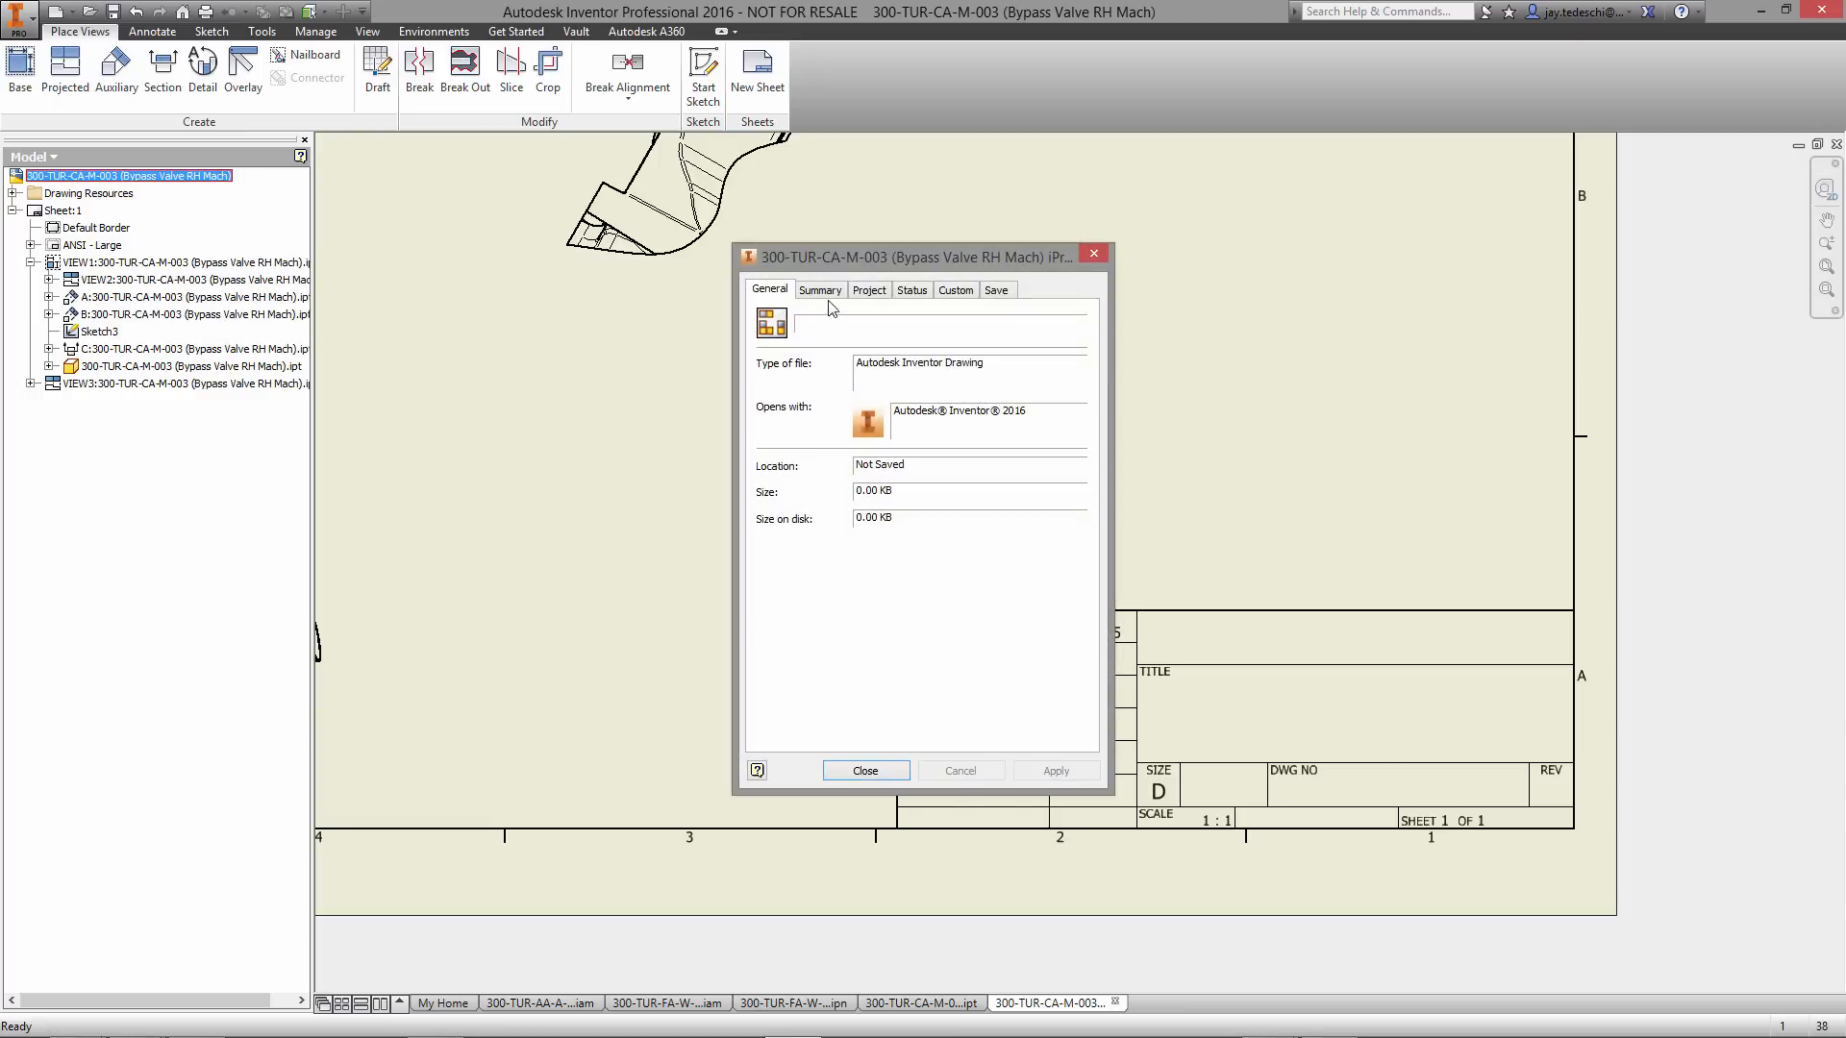
click(819, 290)
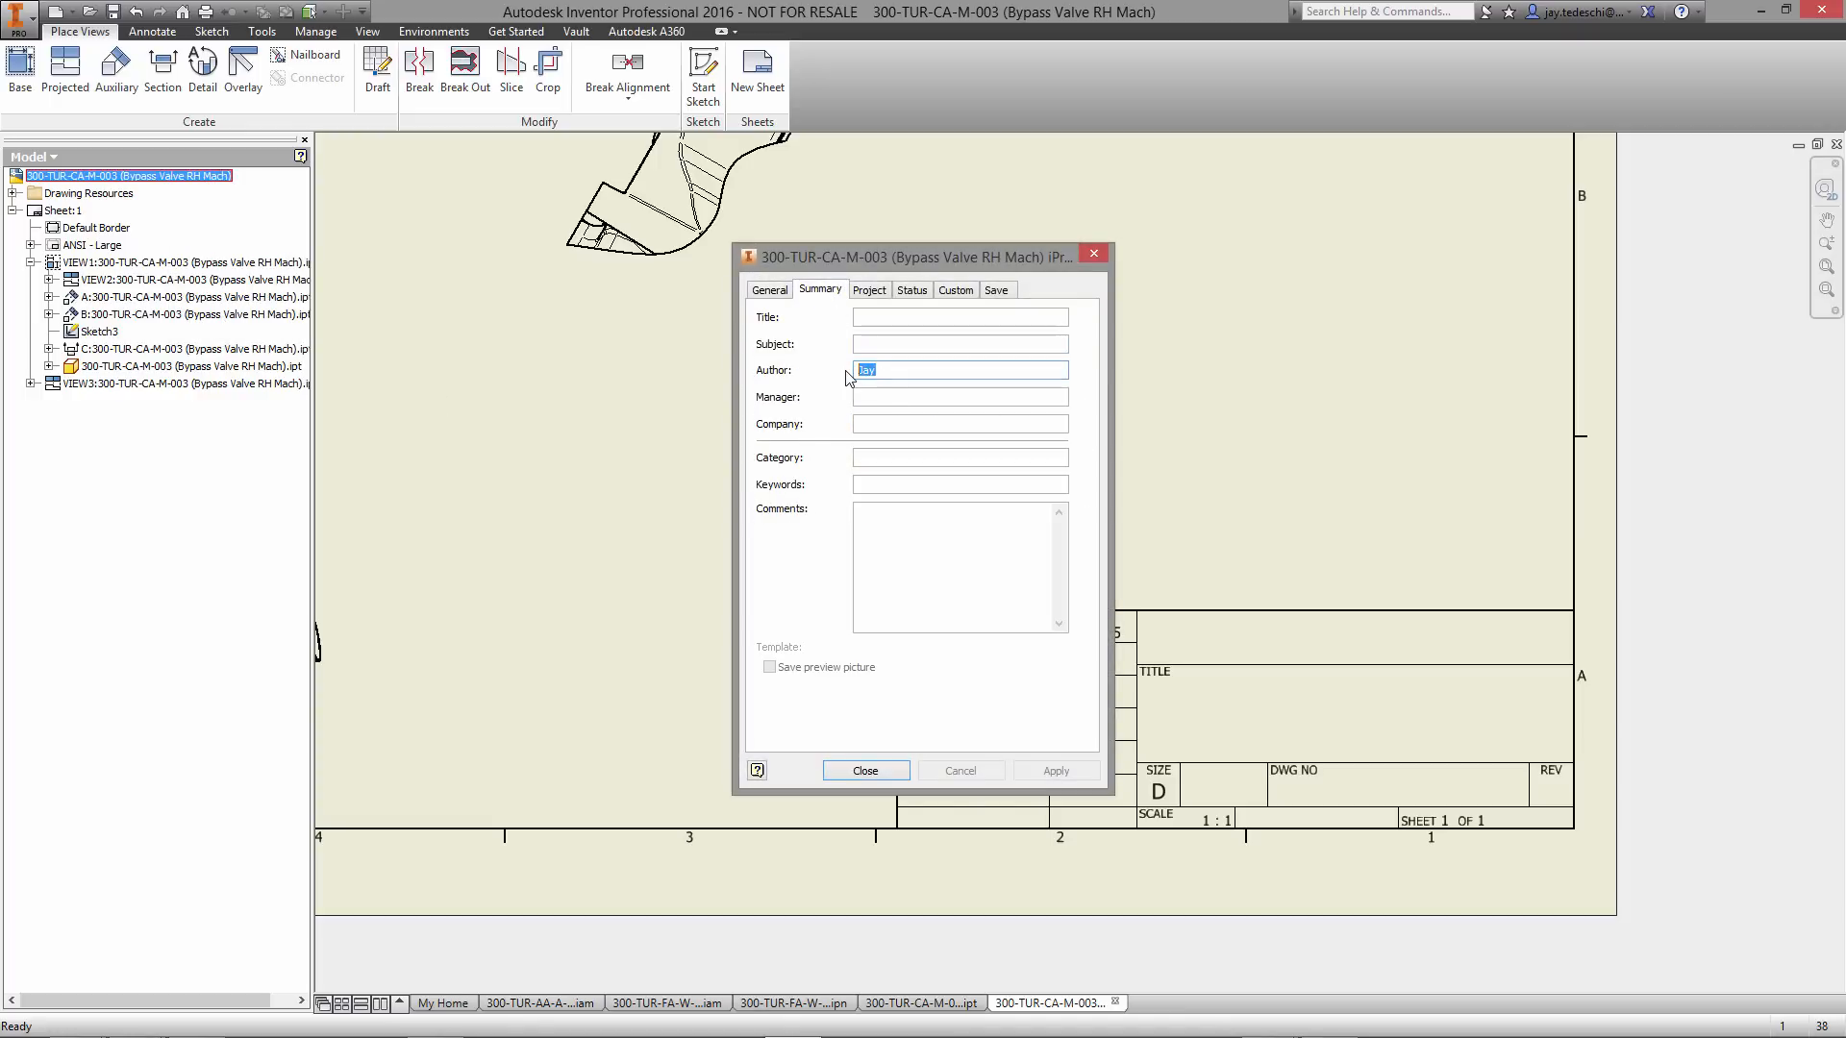
text(JTEDES)
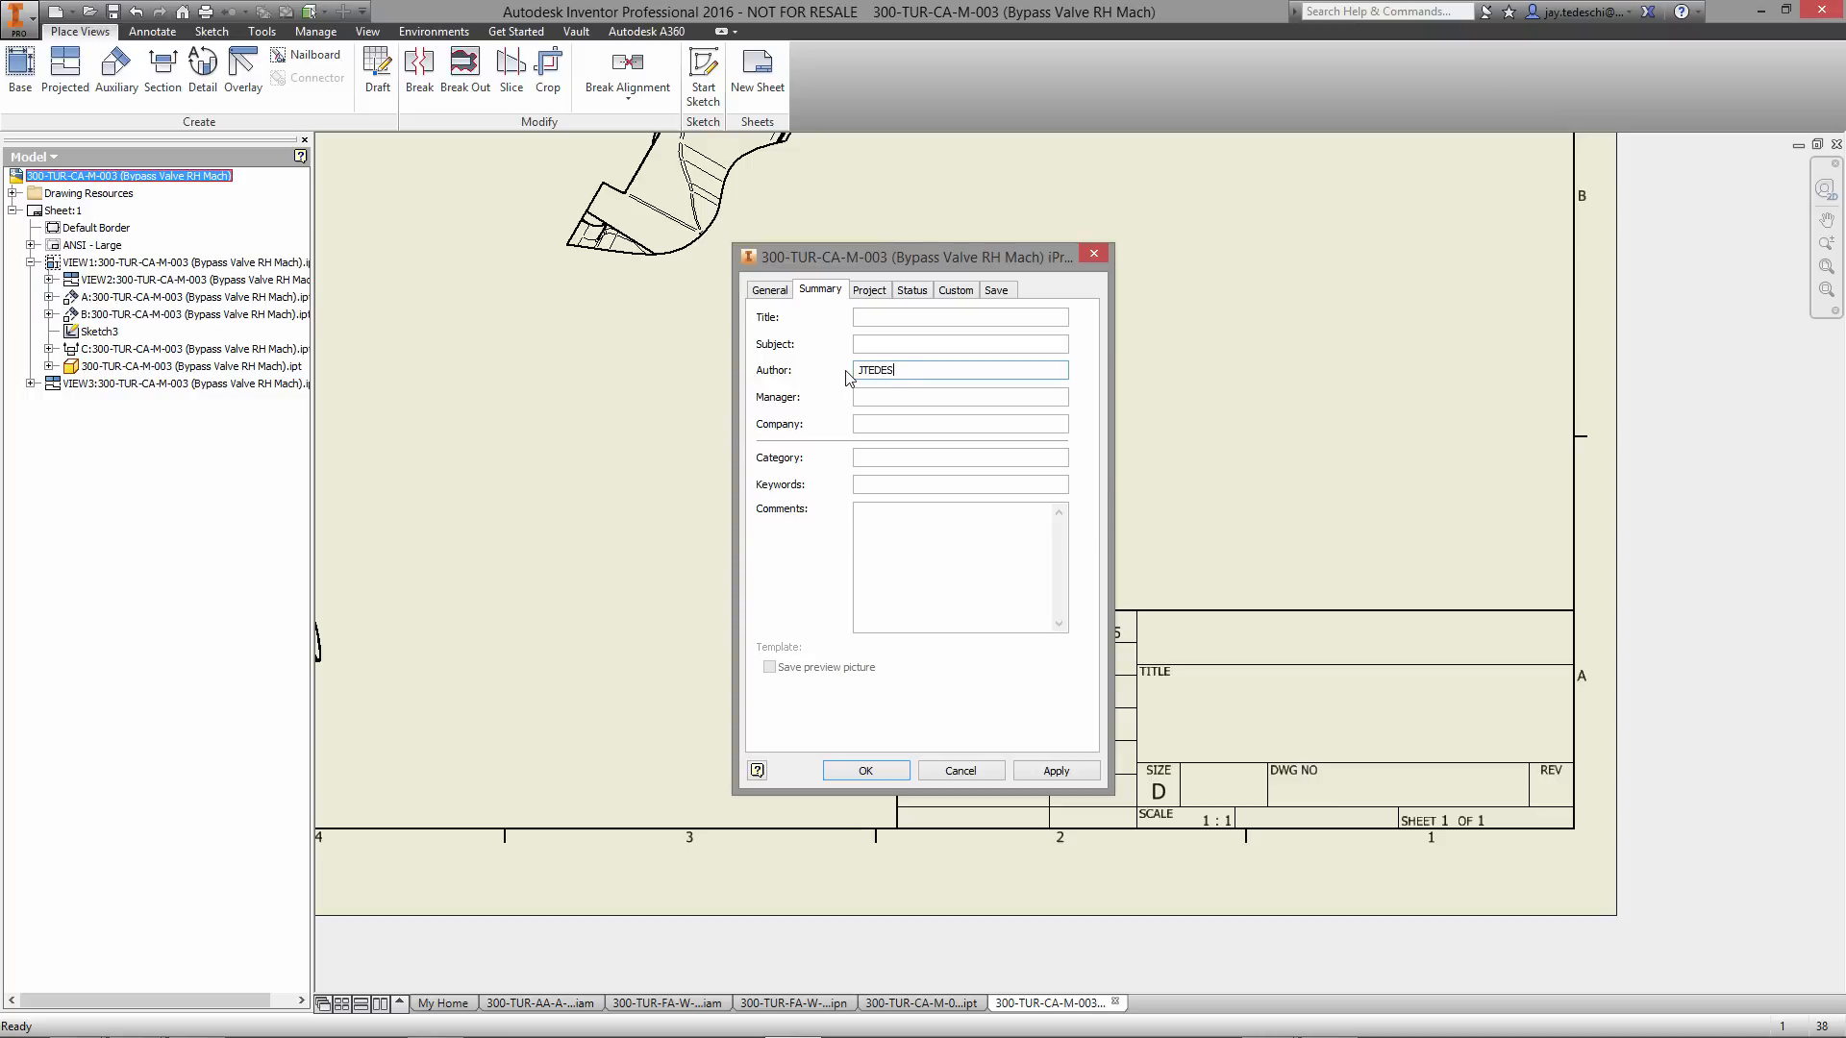
click(957, 423)
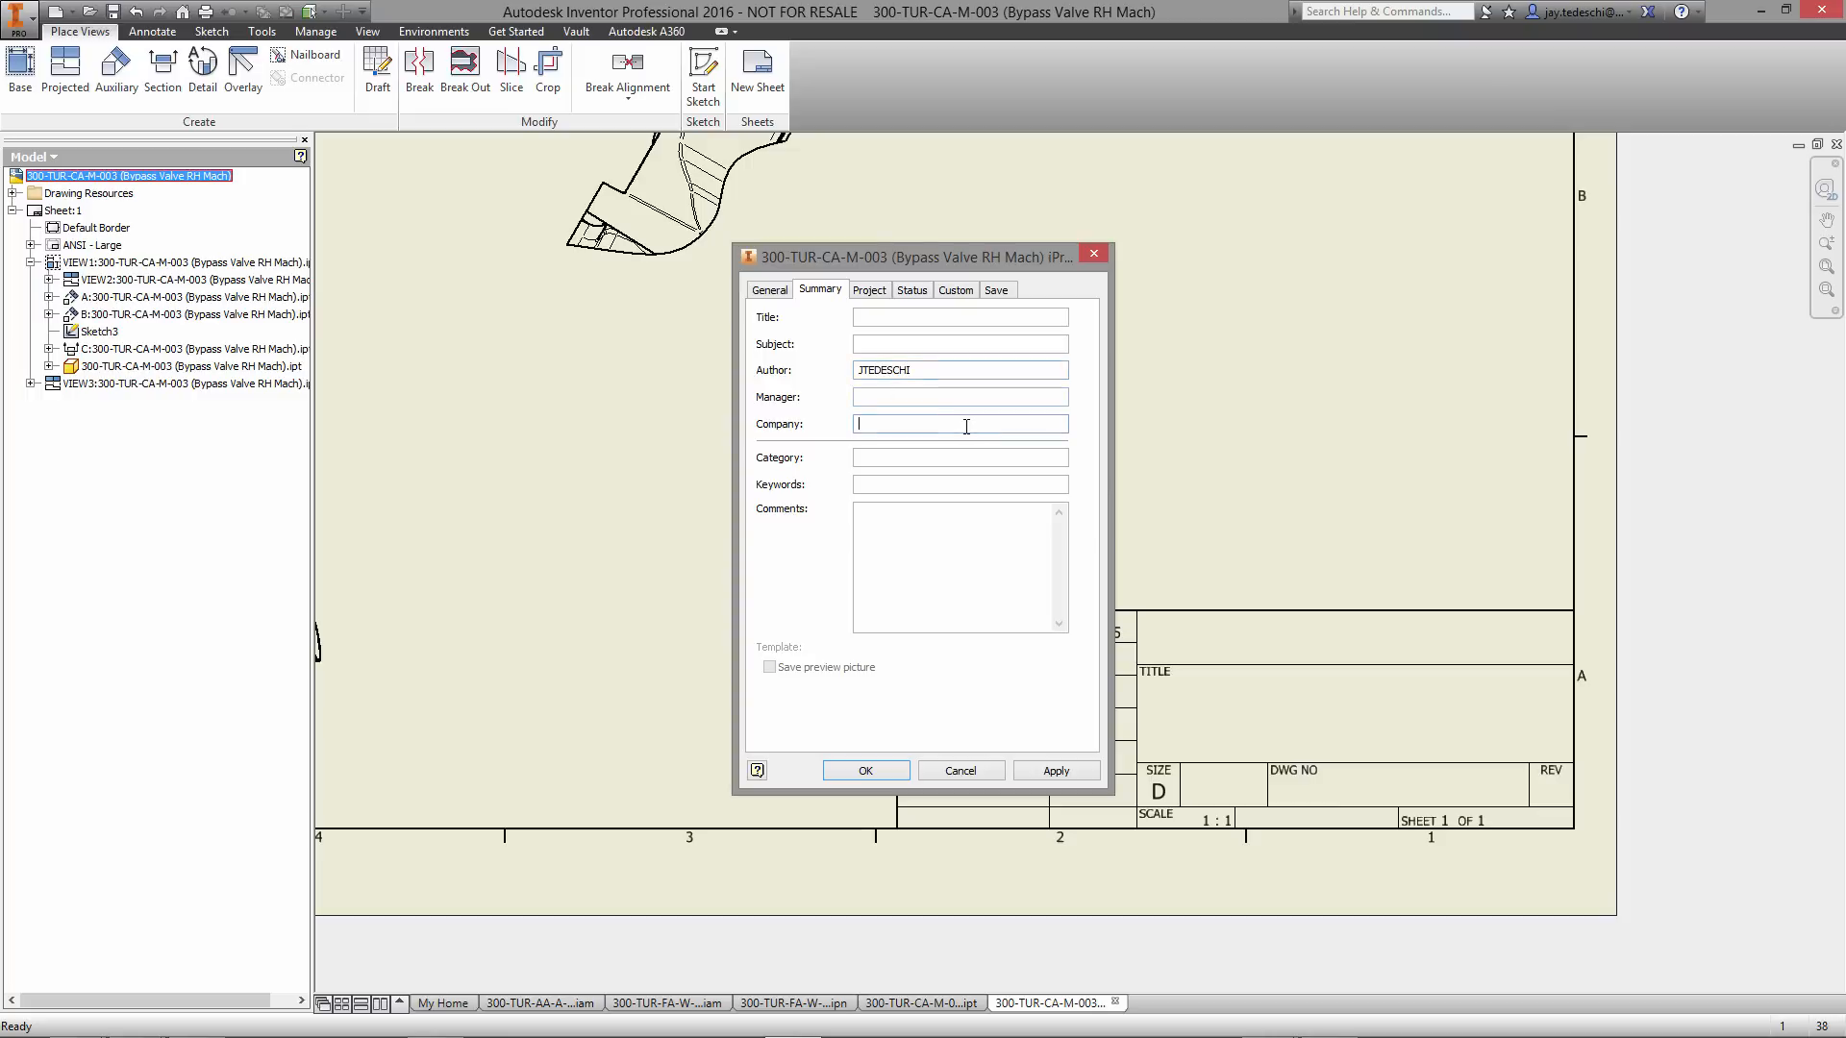
text(ADEPT AIRM)
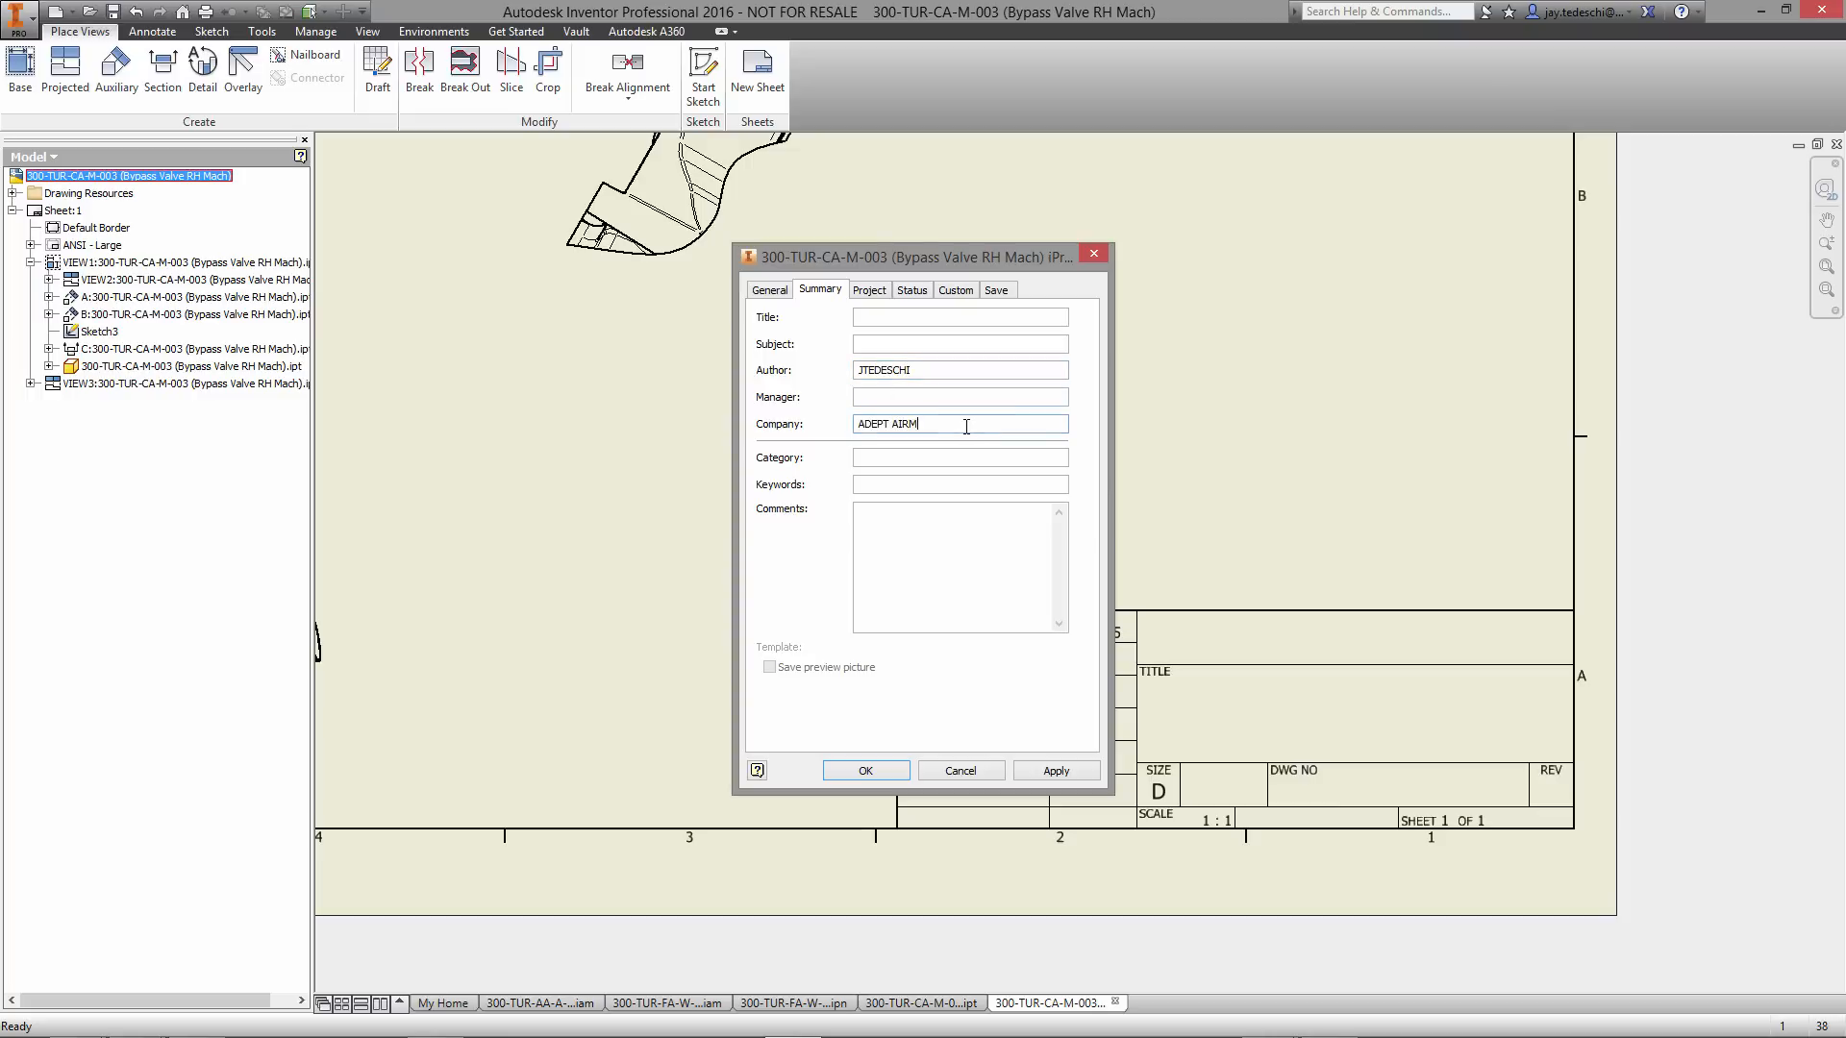
text(OTIVE INC)
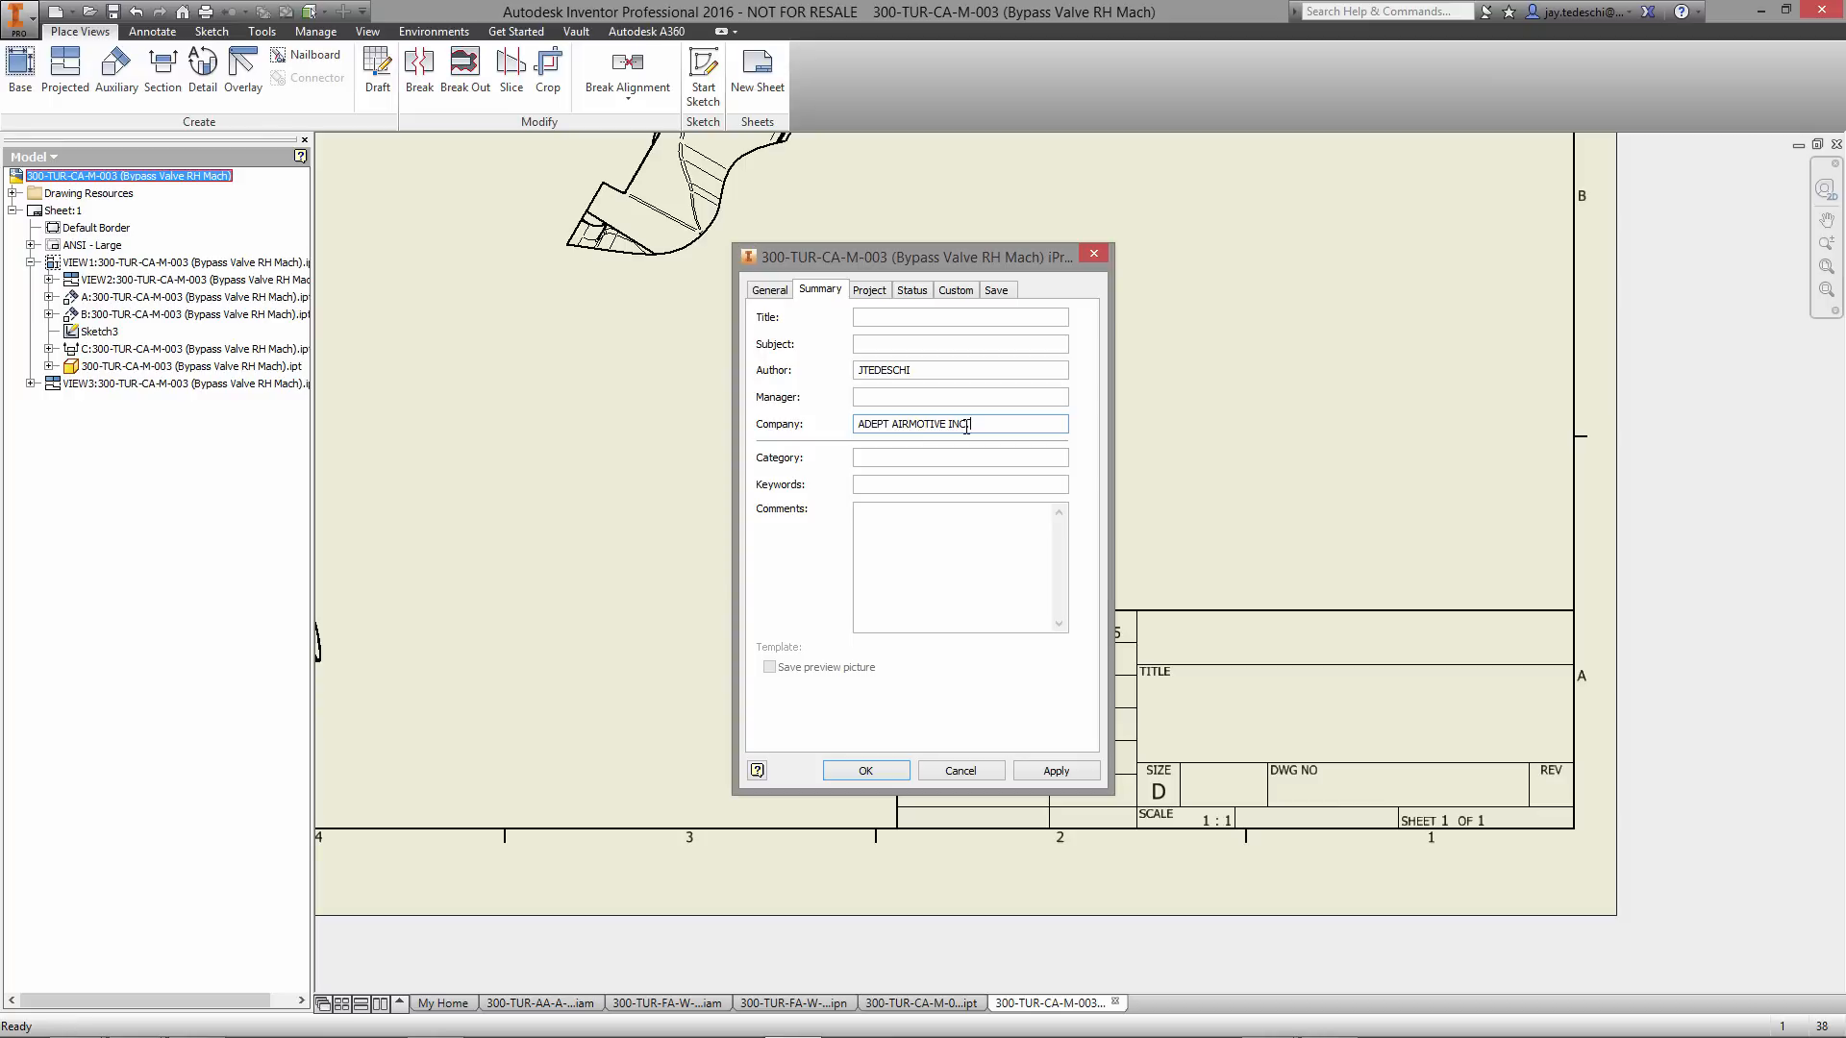
- Enter the BYPASS housing title and paste it as the description
click(869, 290)
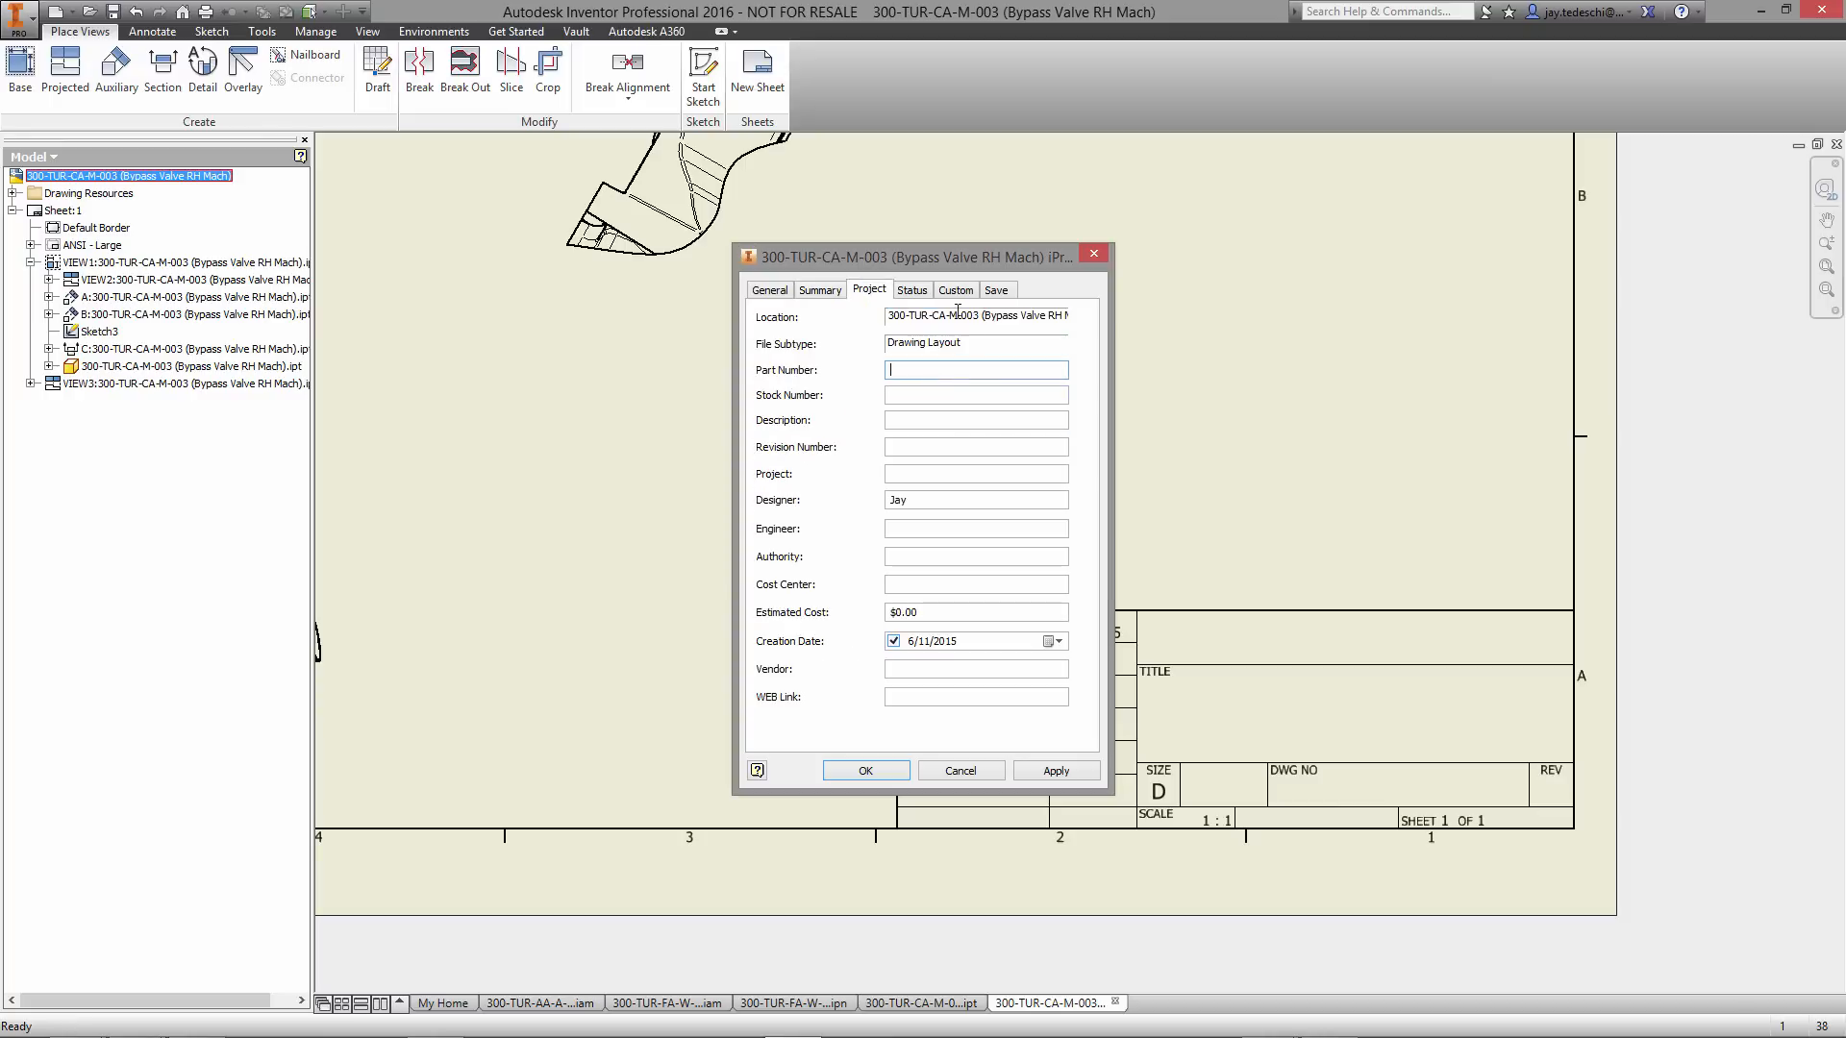
click(819, 290)
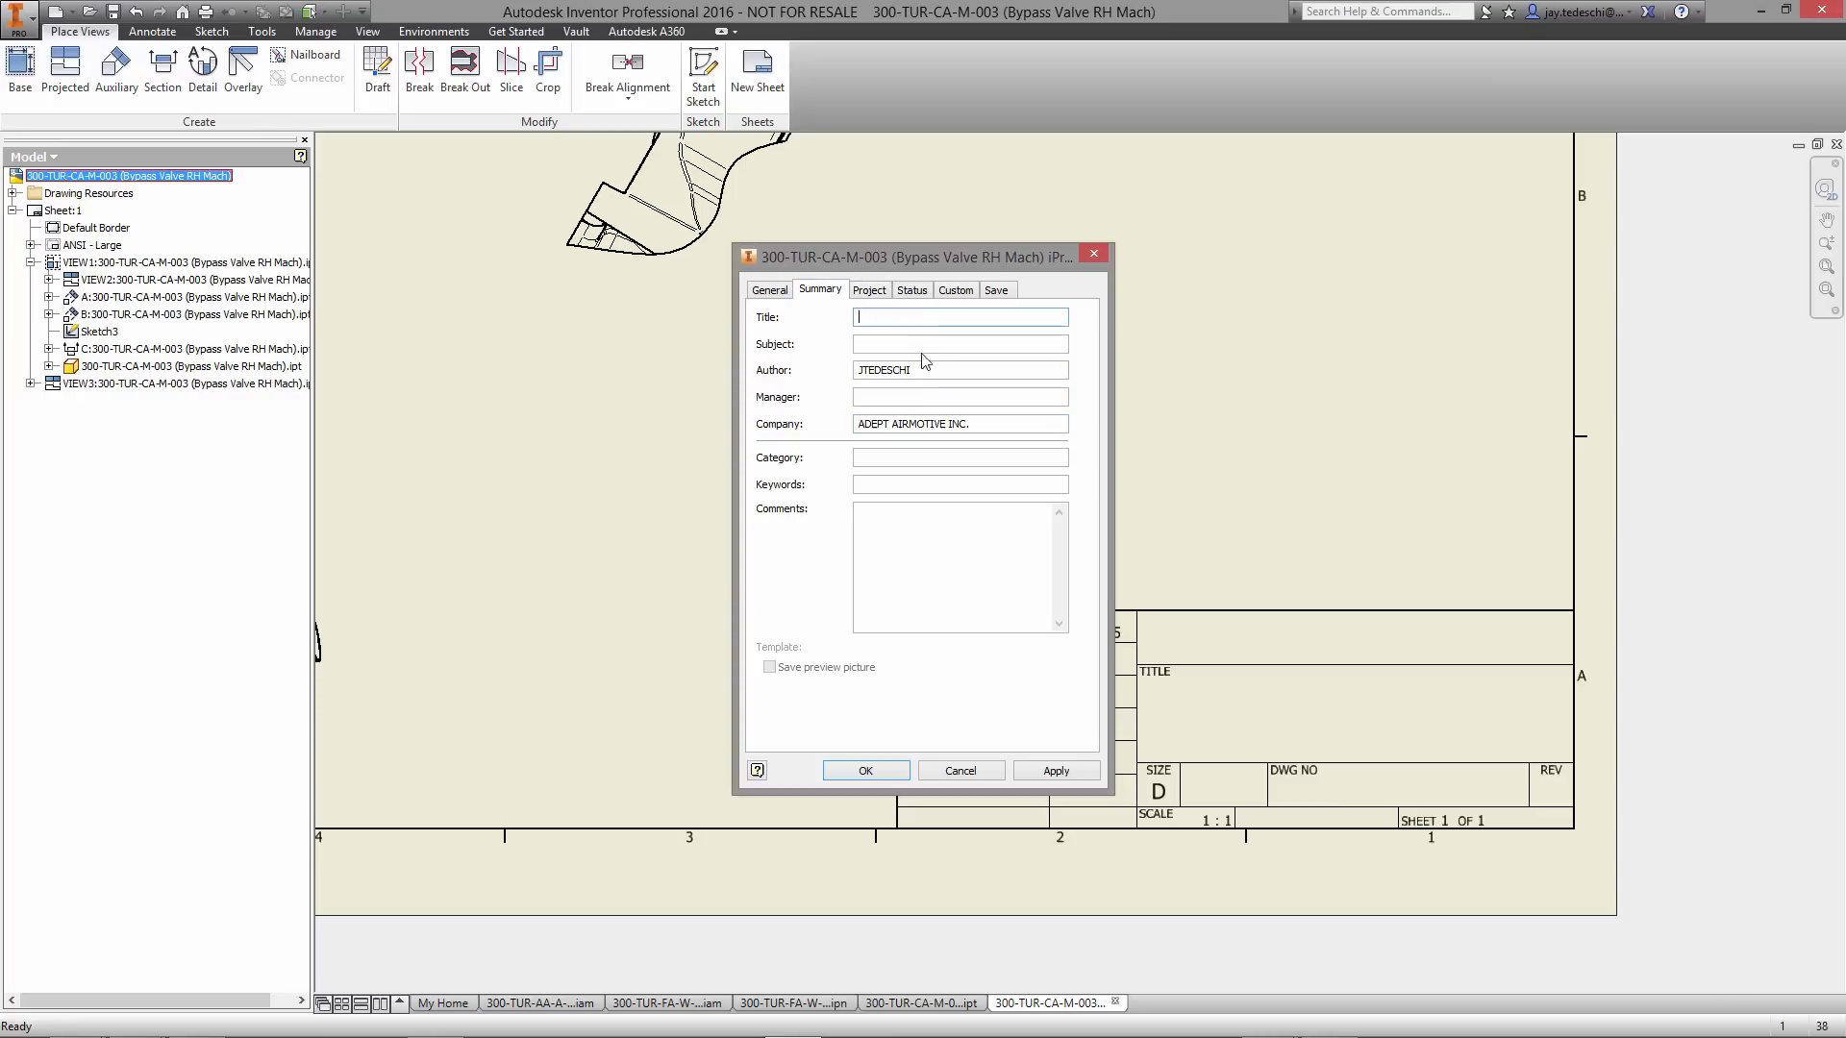
text(BYPASS VALVE, RH, MACHI)
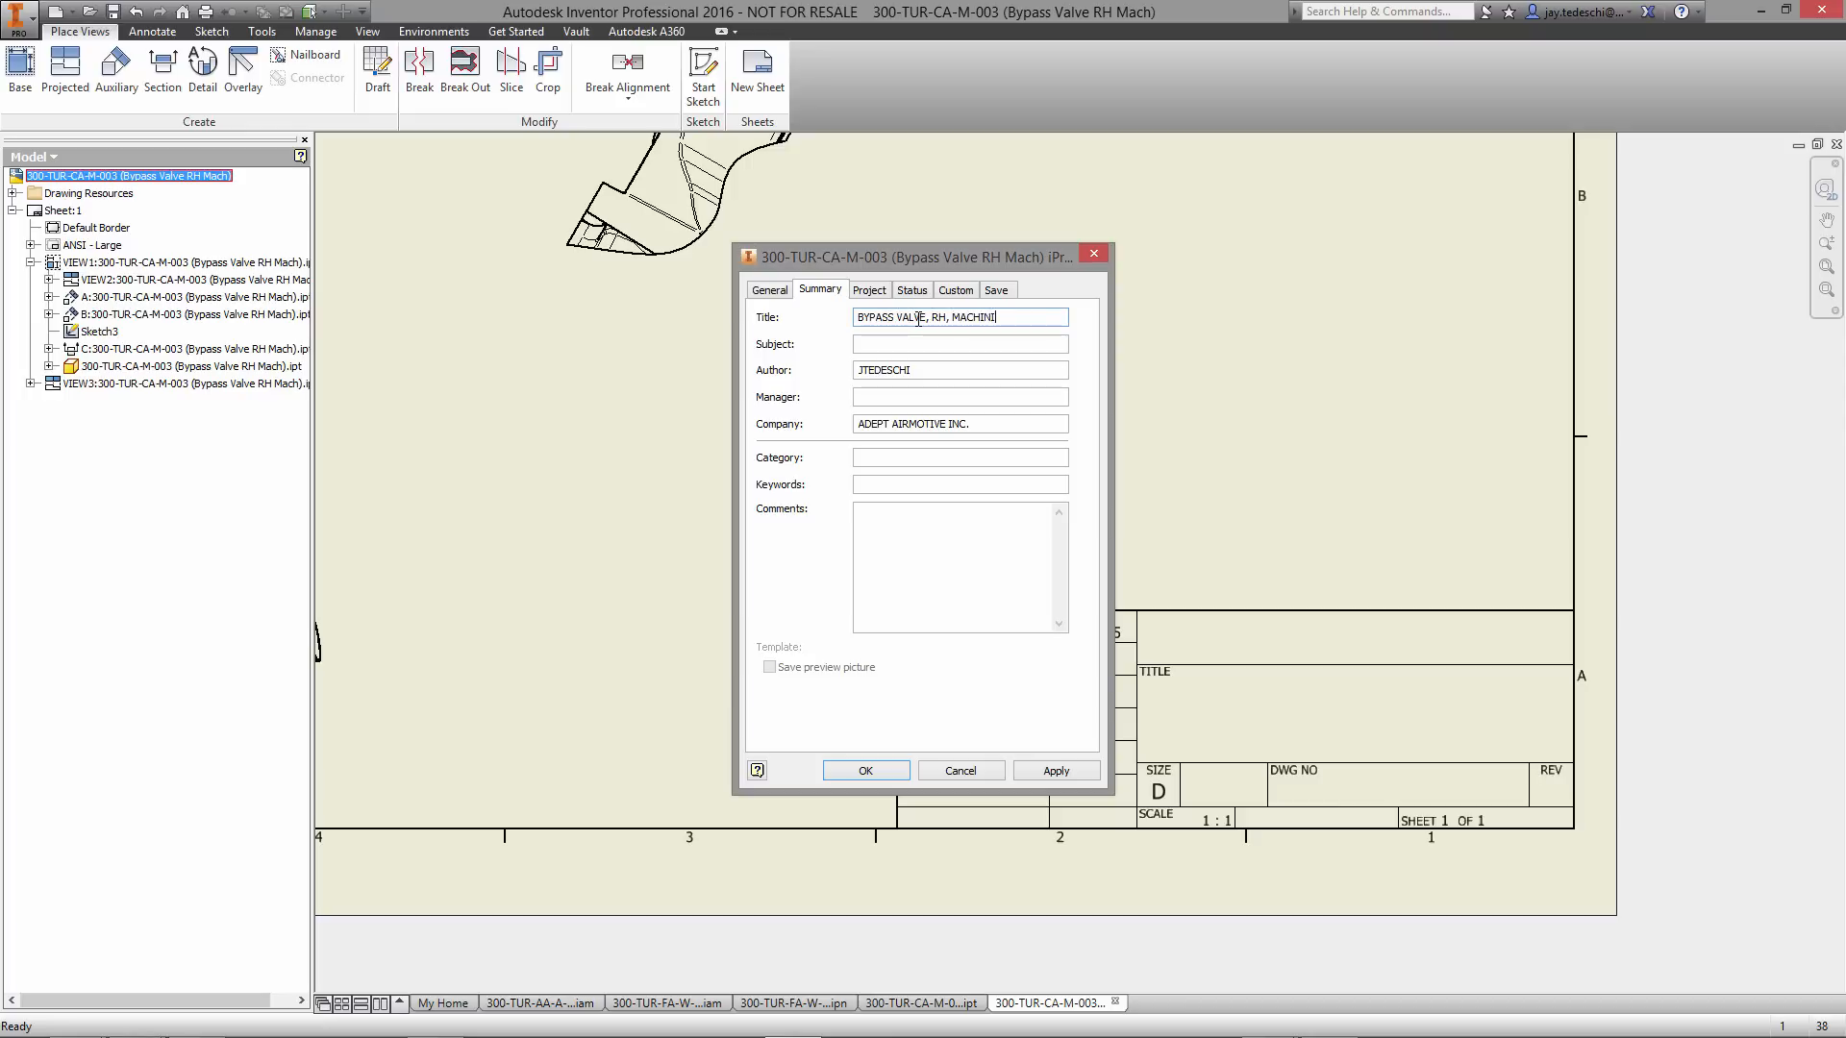
text(NG)
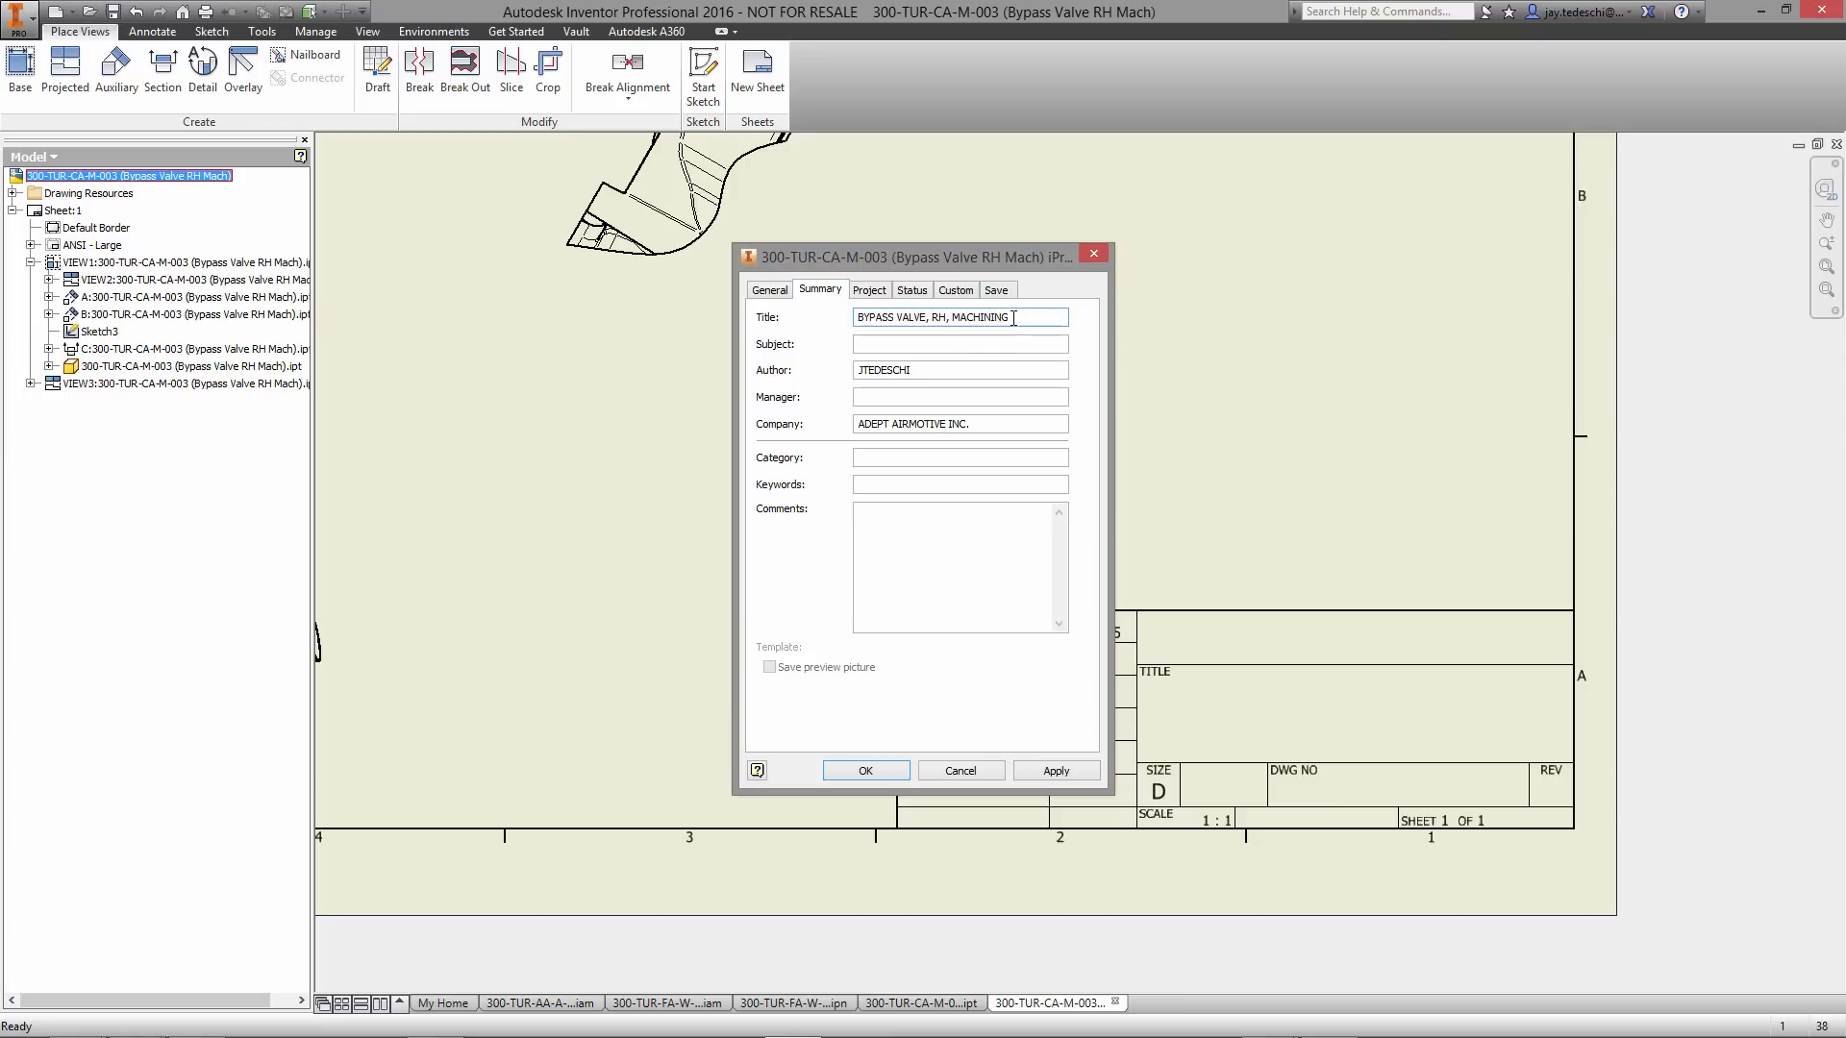
right_click(954, 317)
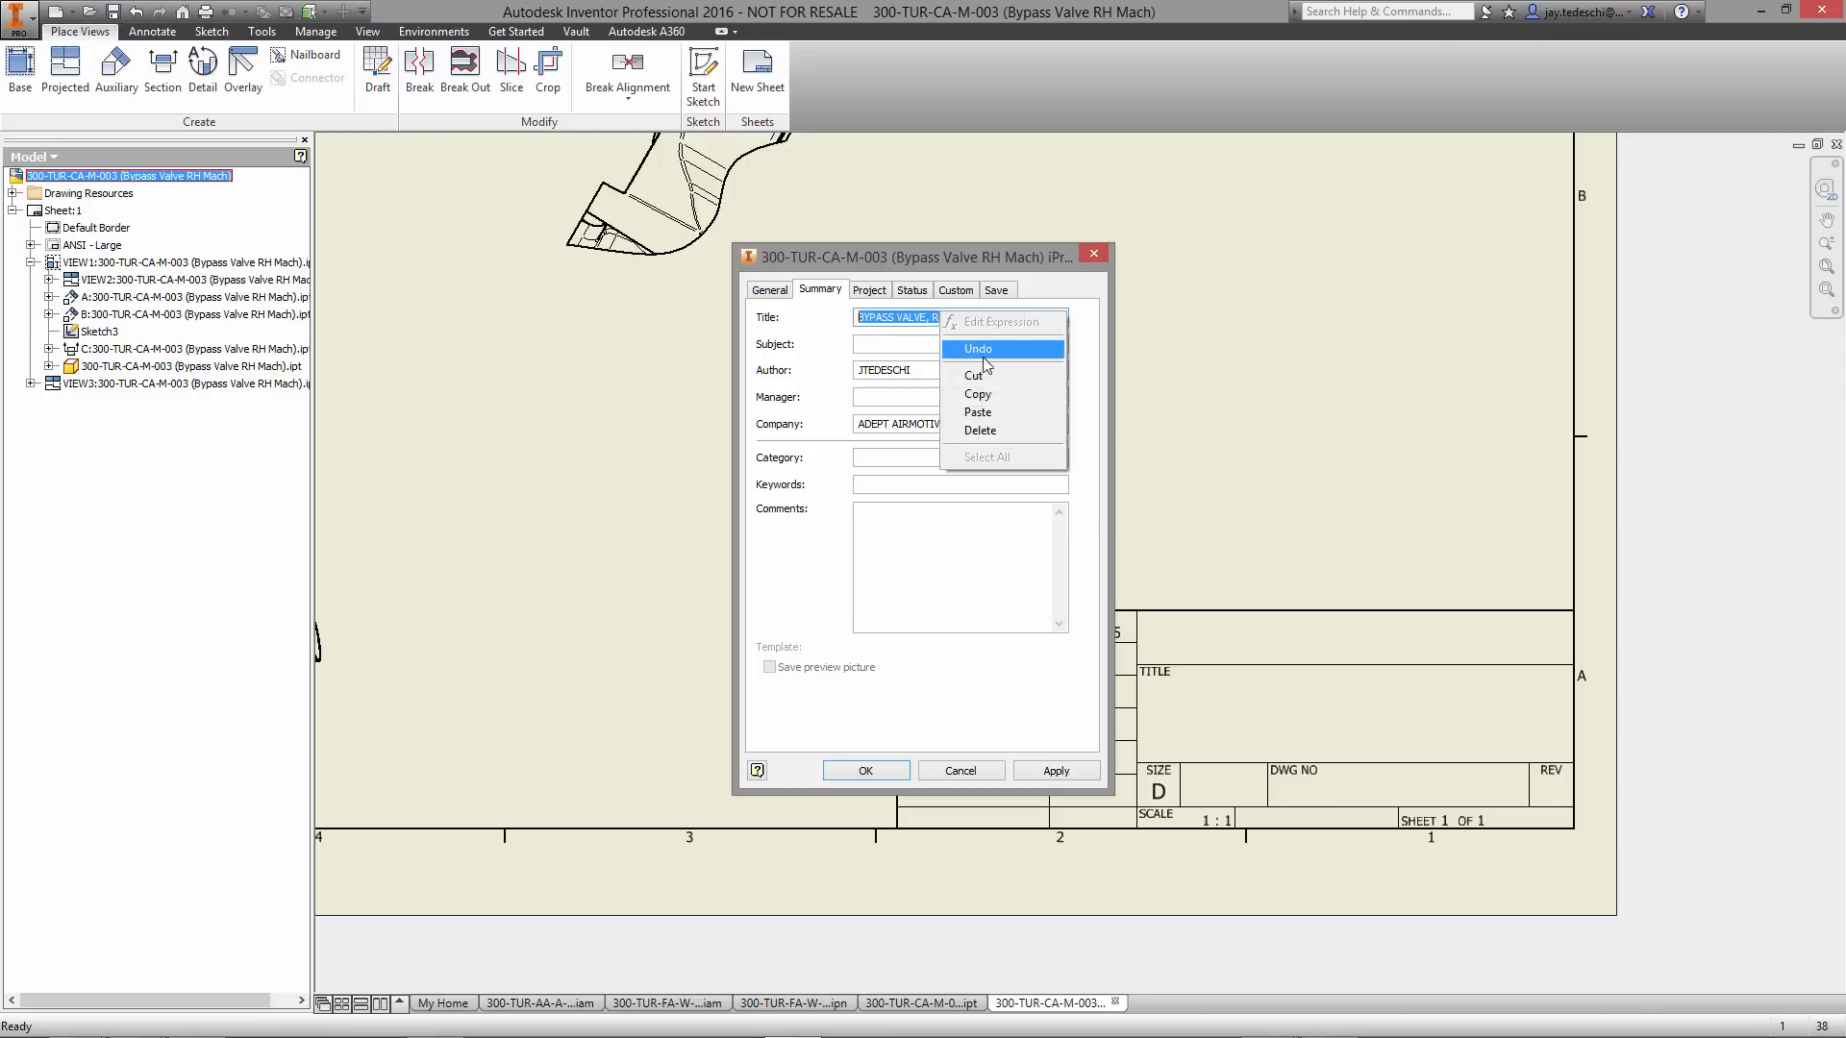
click(869, 290)
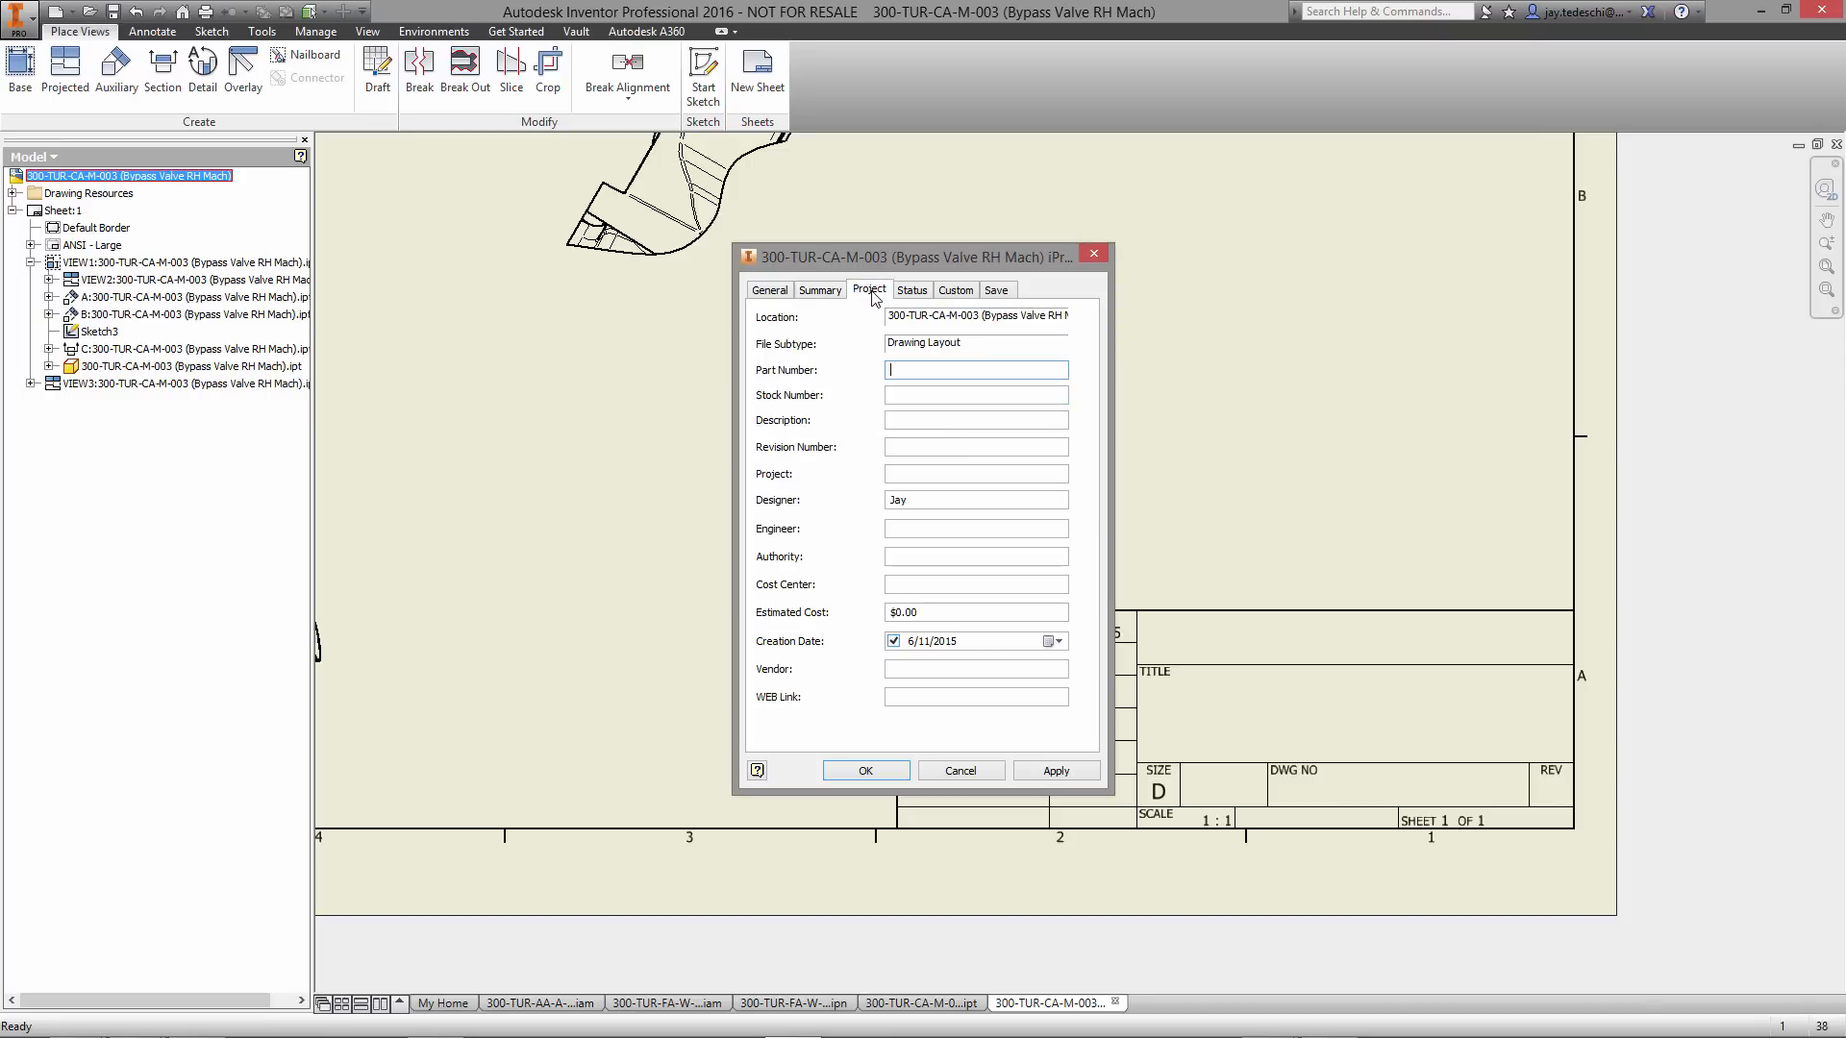
right_click(975, 421)
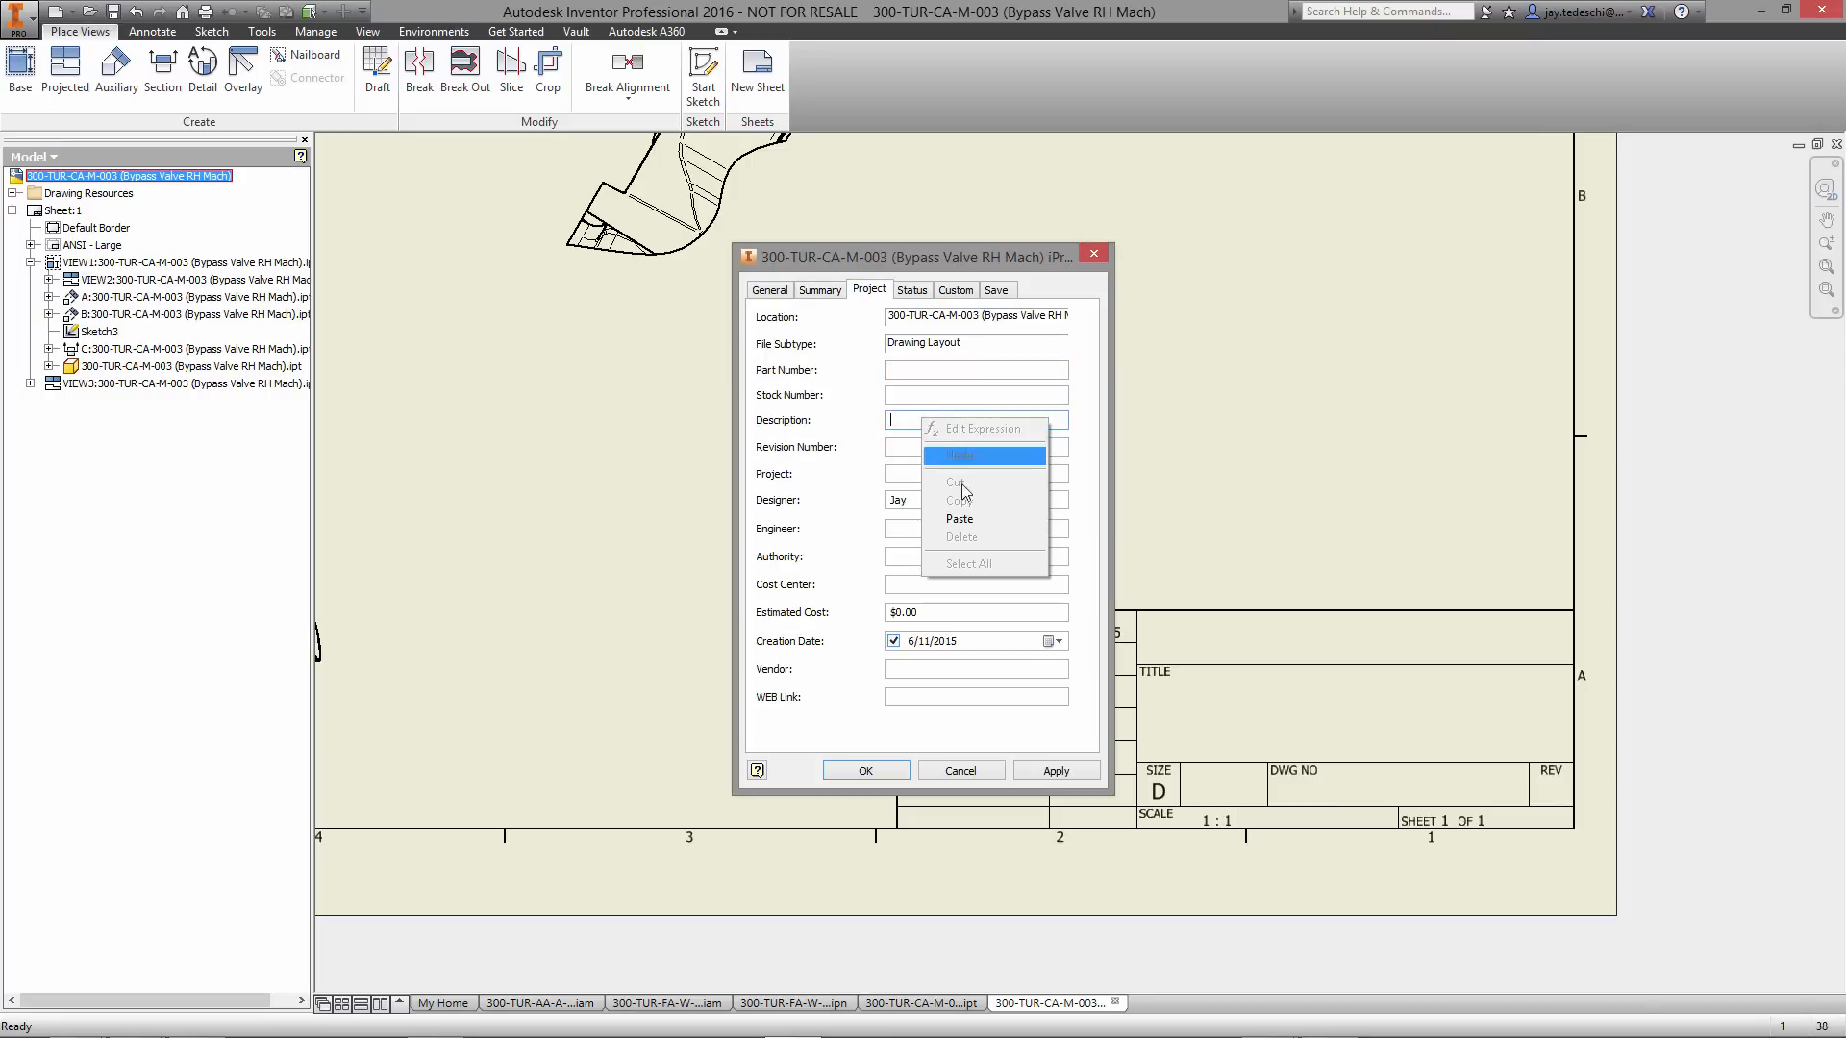
click(957, 517)
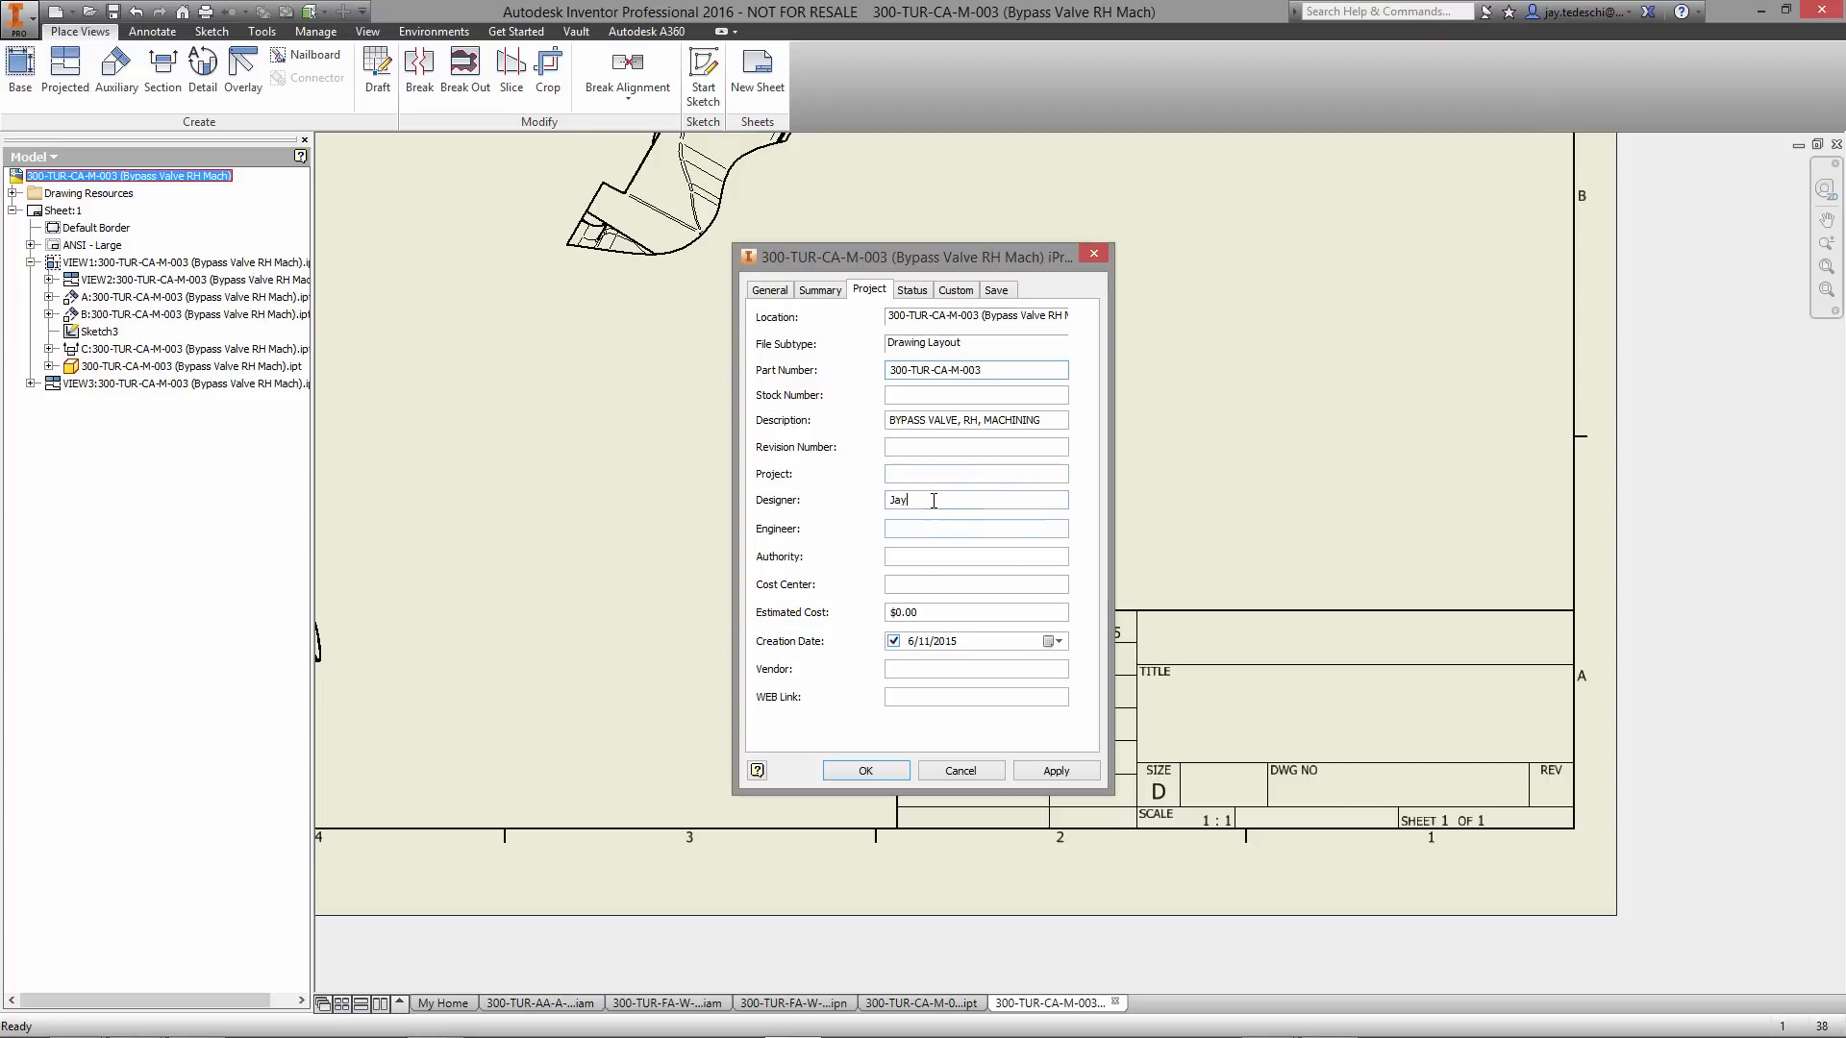
- Set designer JTEDE and revision '-' in Project properties and save the iProperties
text(JTEDE)
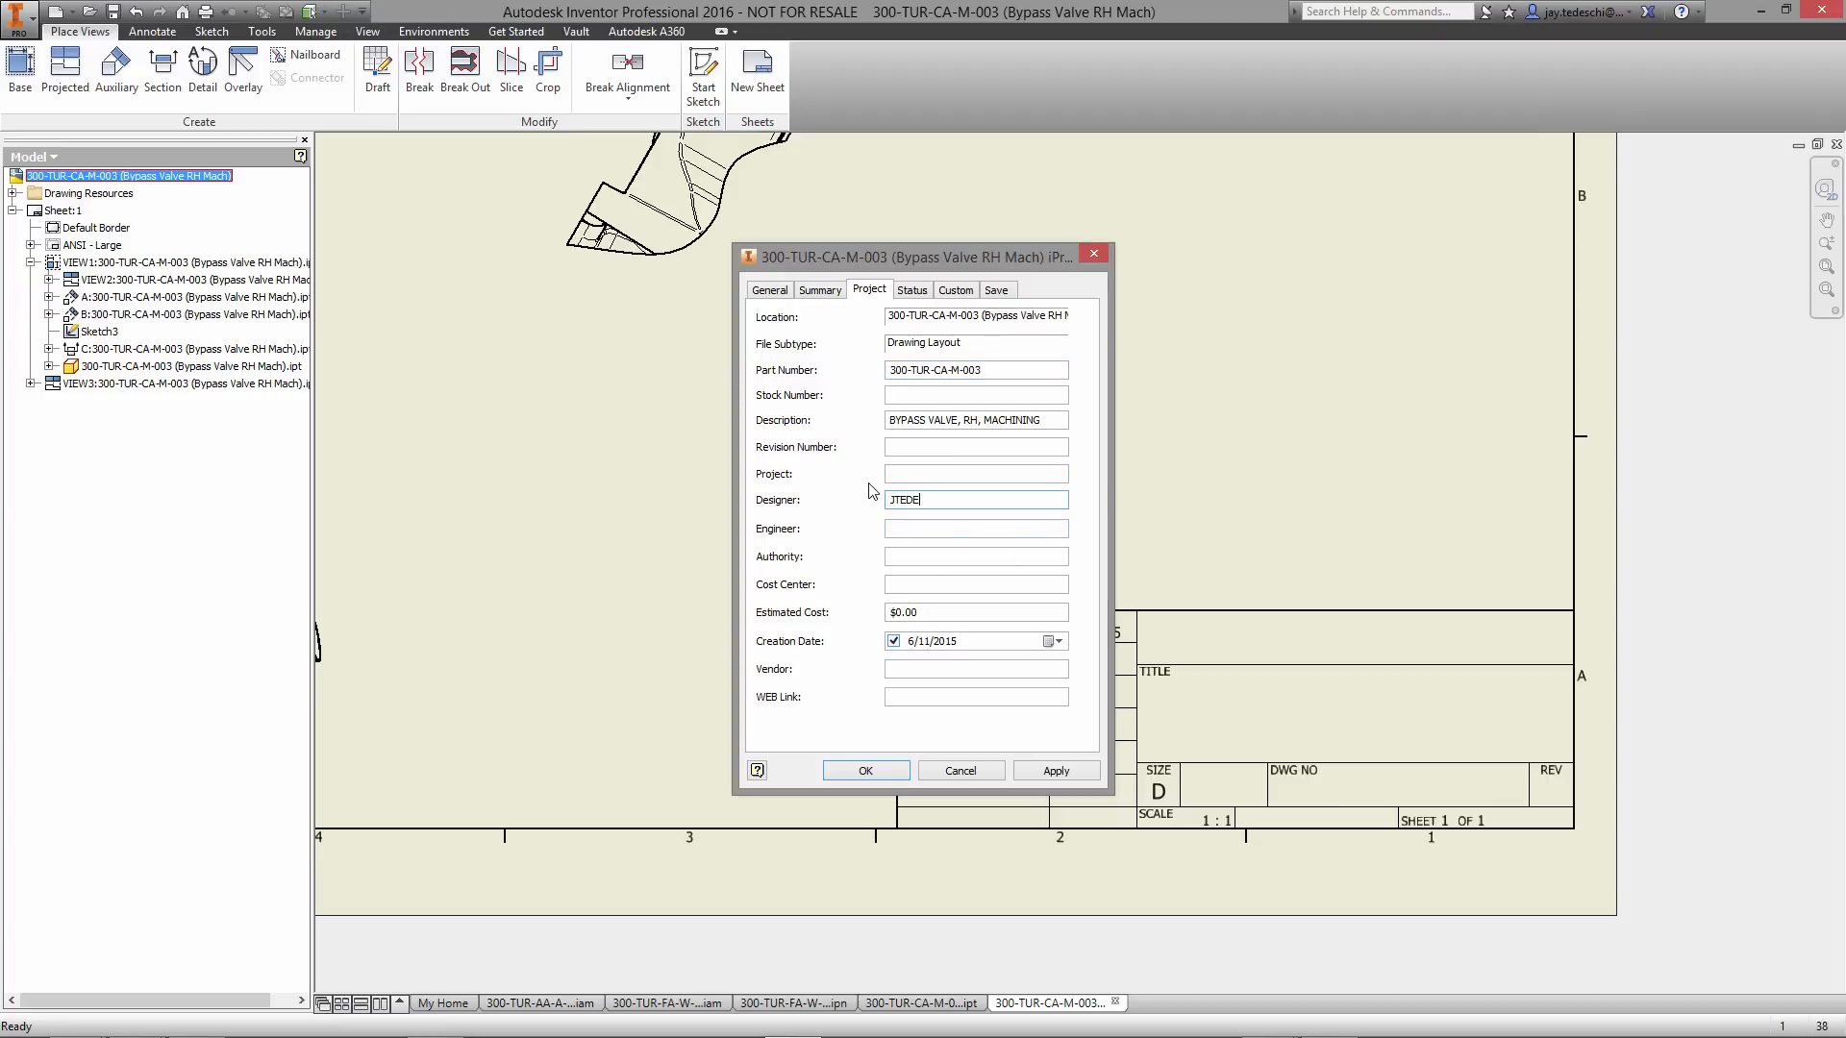
click(973, 446)
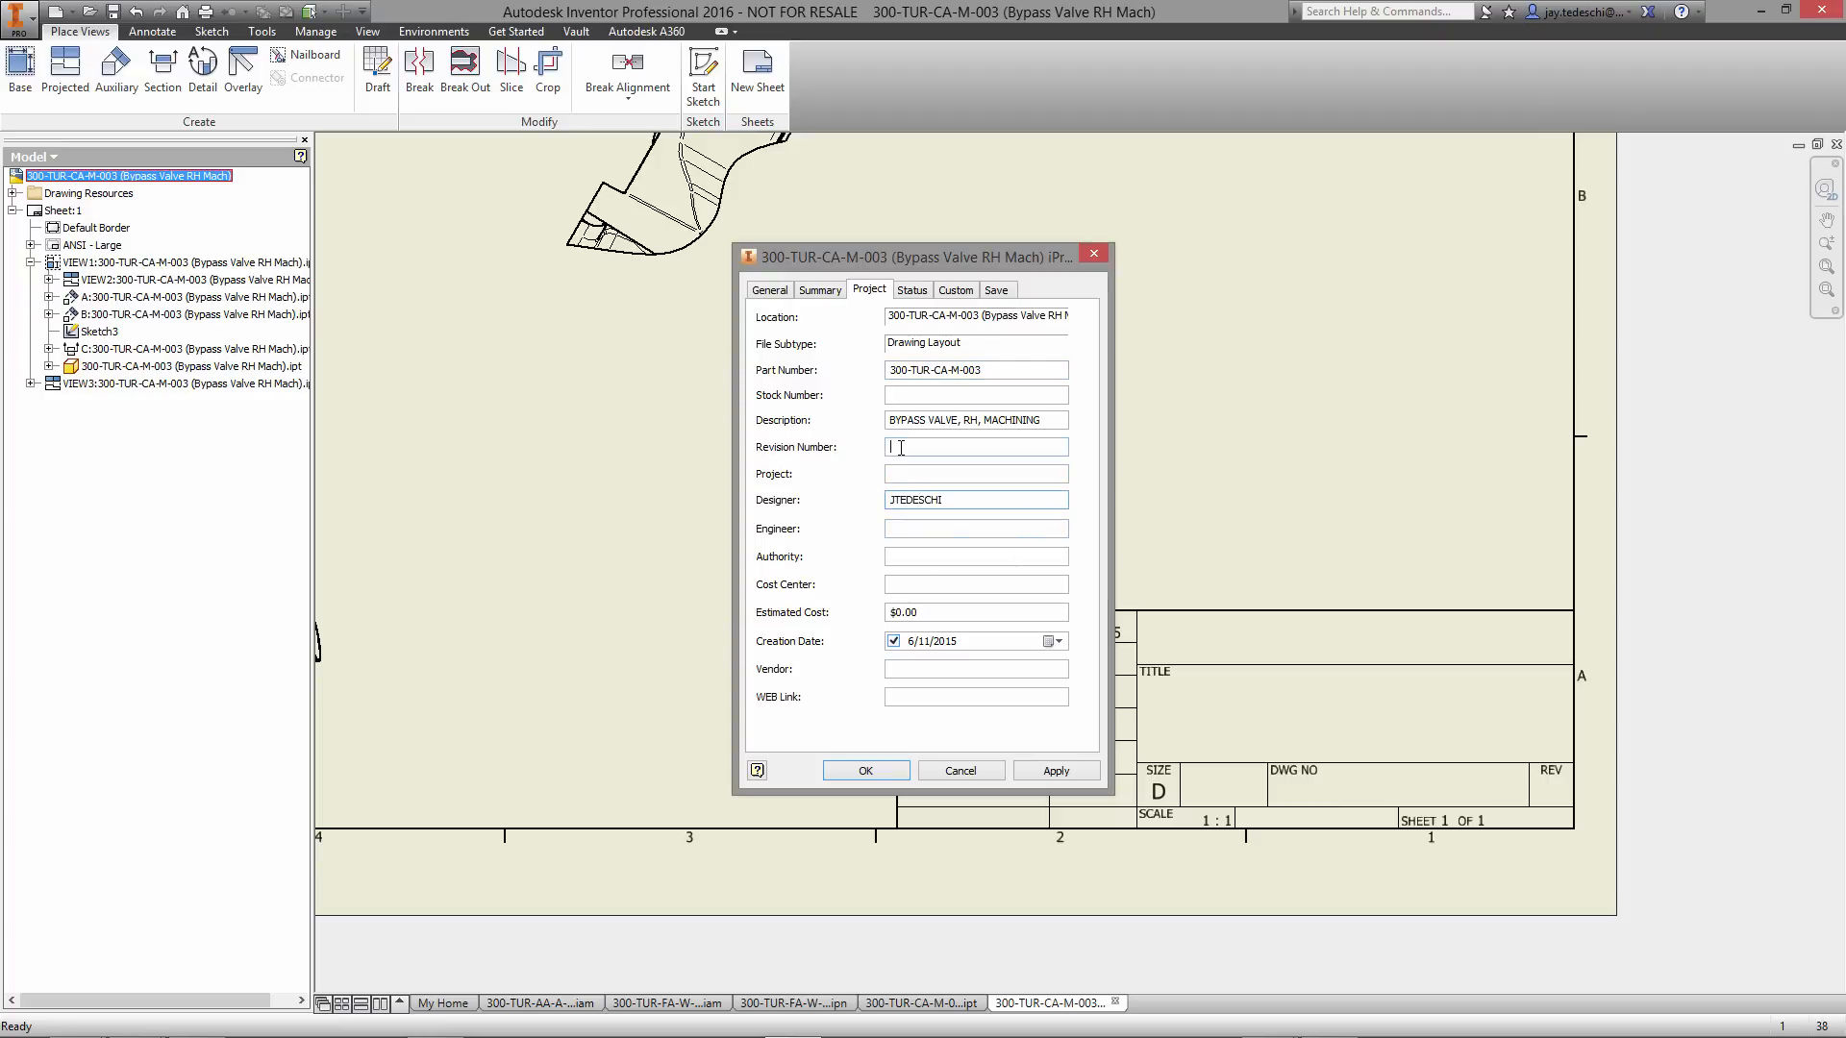
text(-)
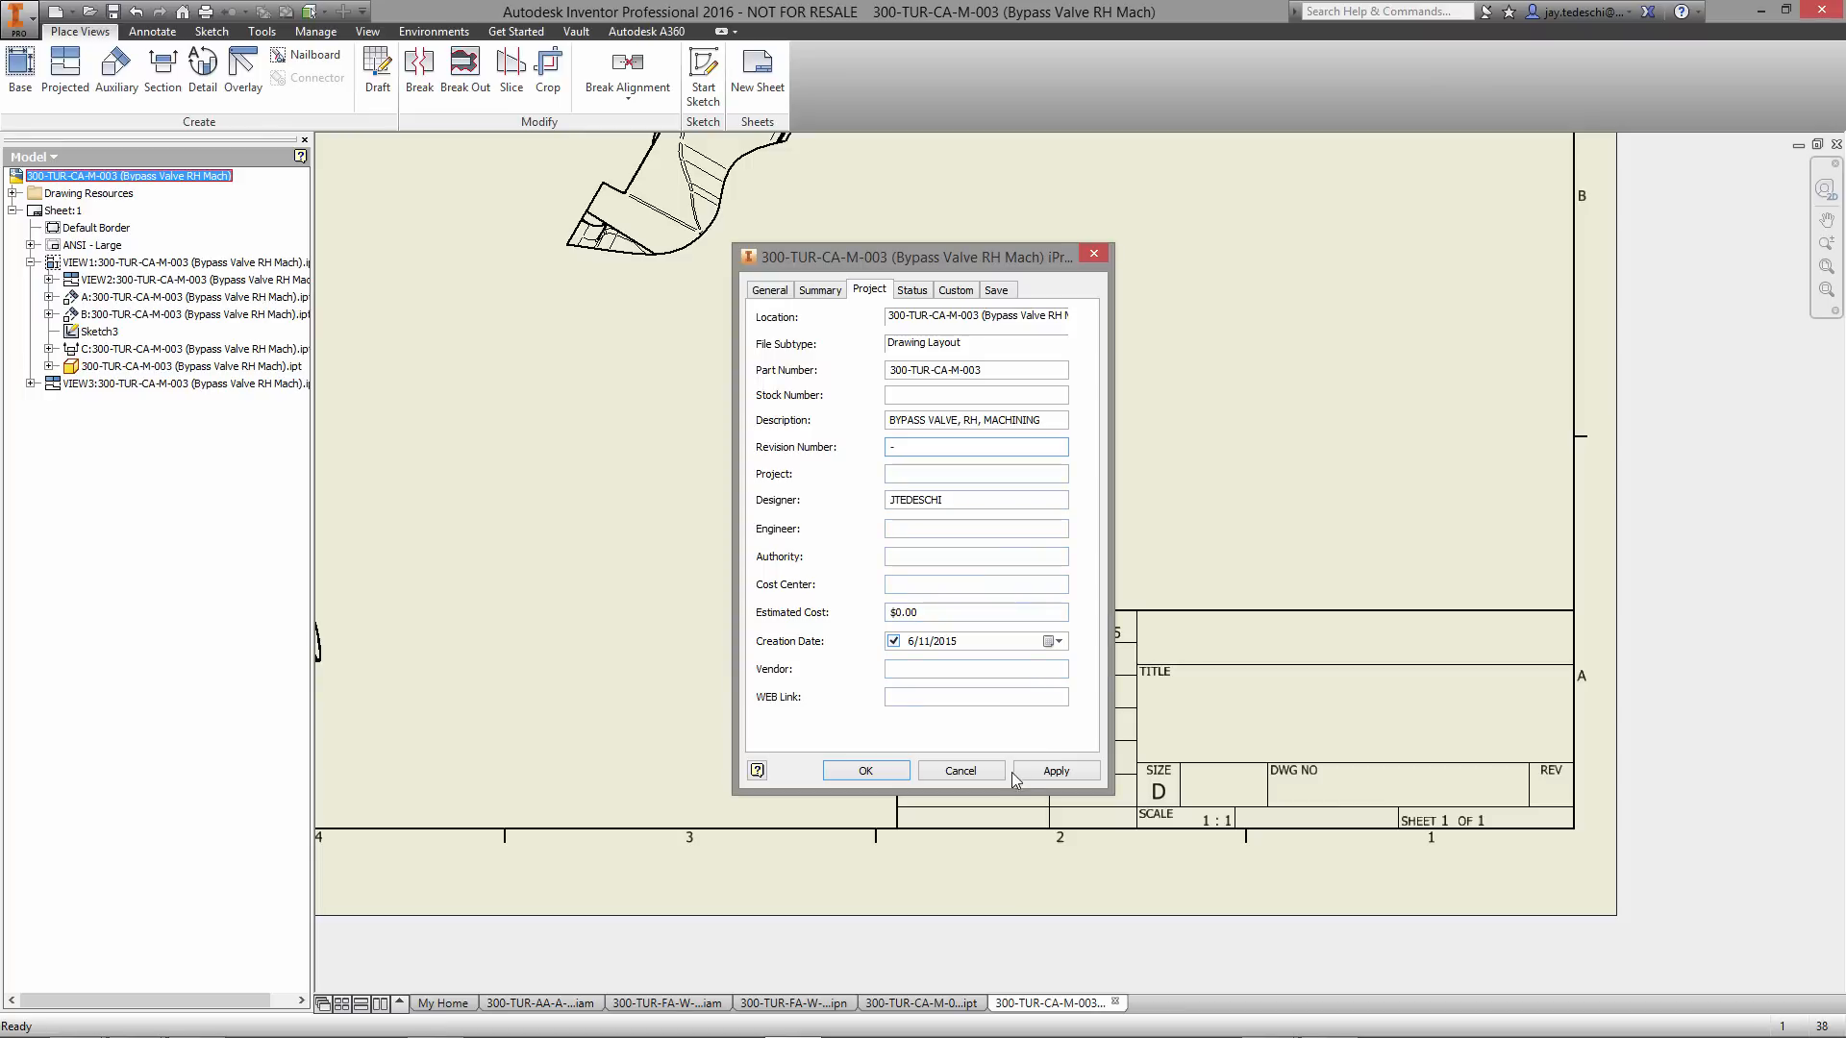
click(863, 771)
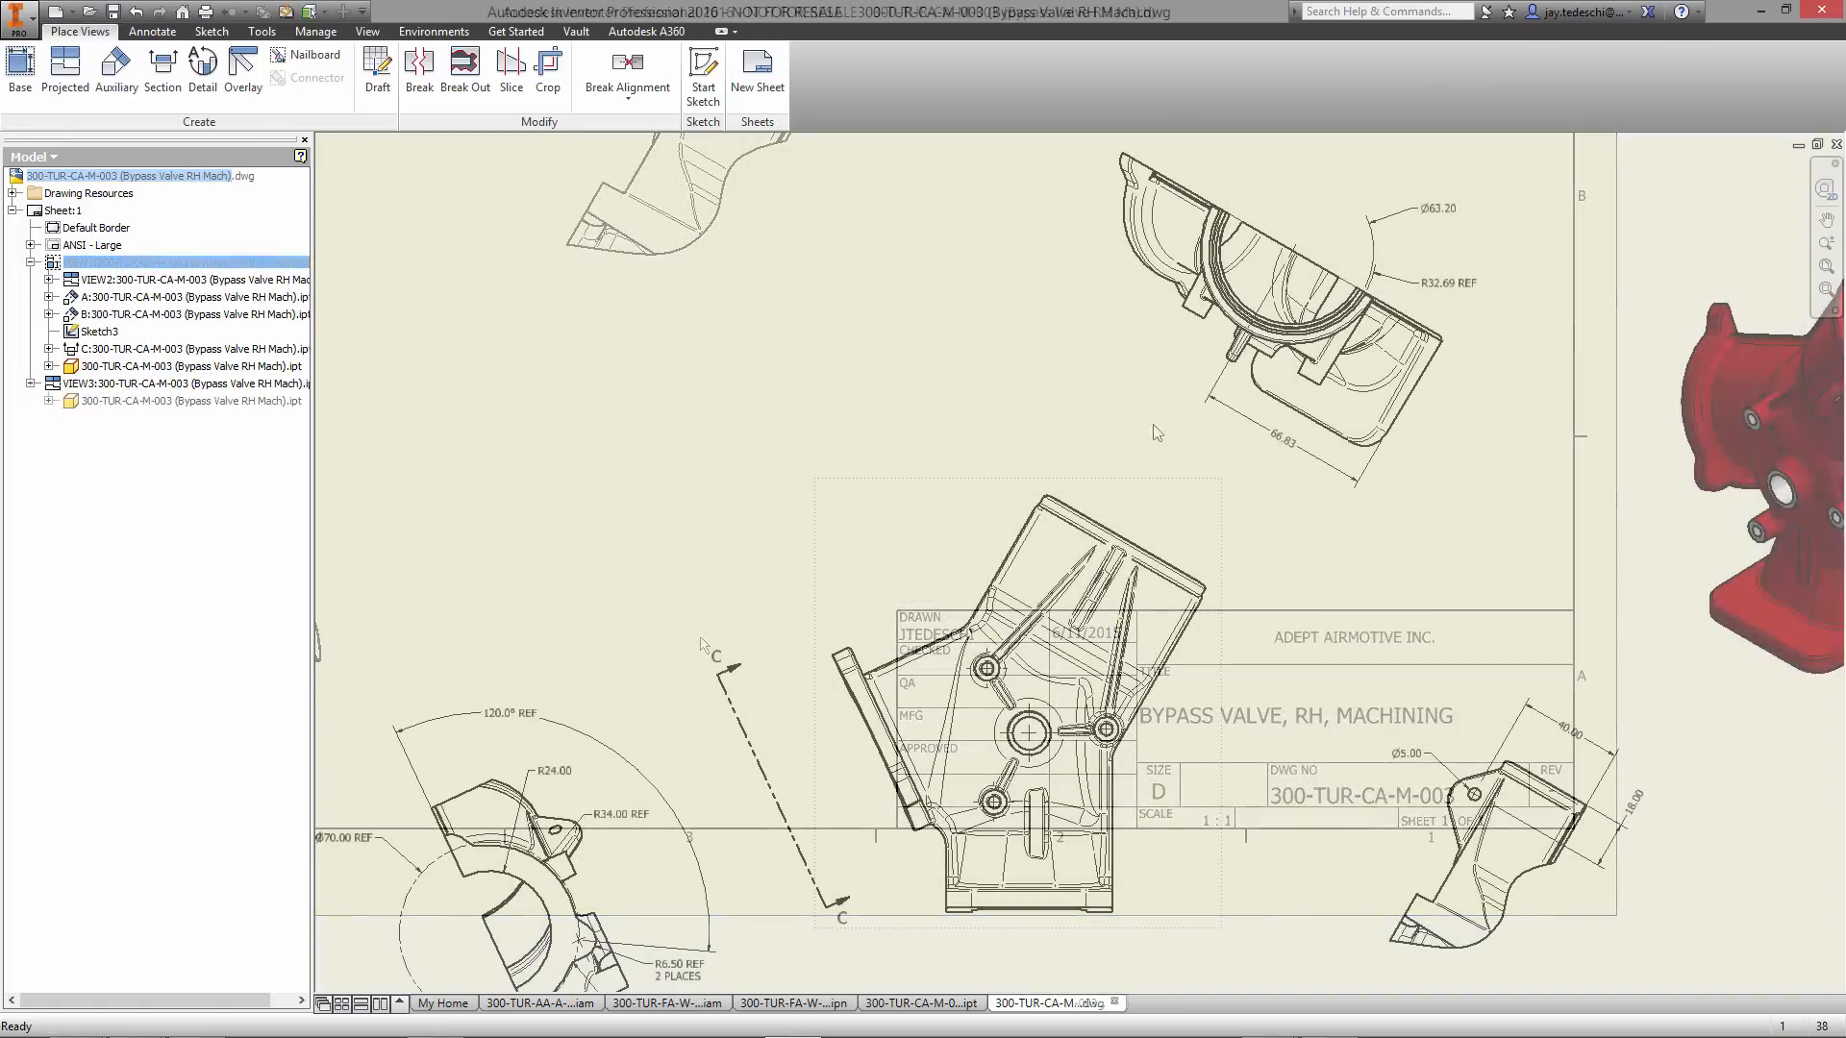
- Retrieve model dimensions into the housing view: two 120° angles, 37.00 and 30.00 spacings, a diameter
click(177, 261)
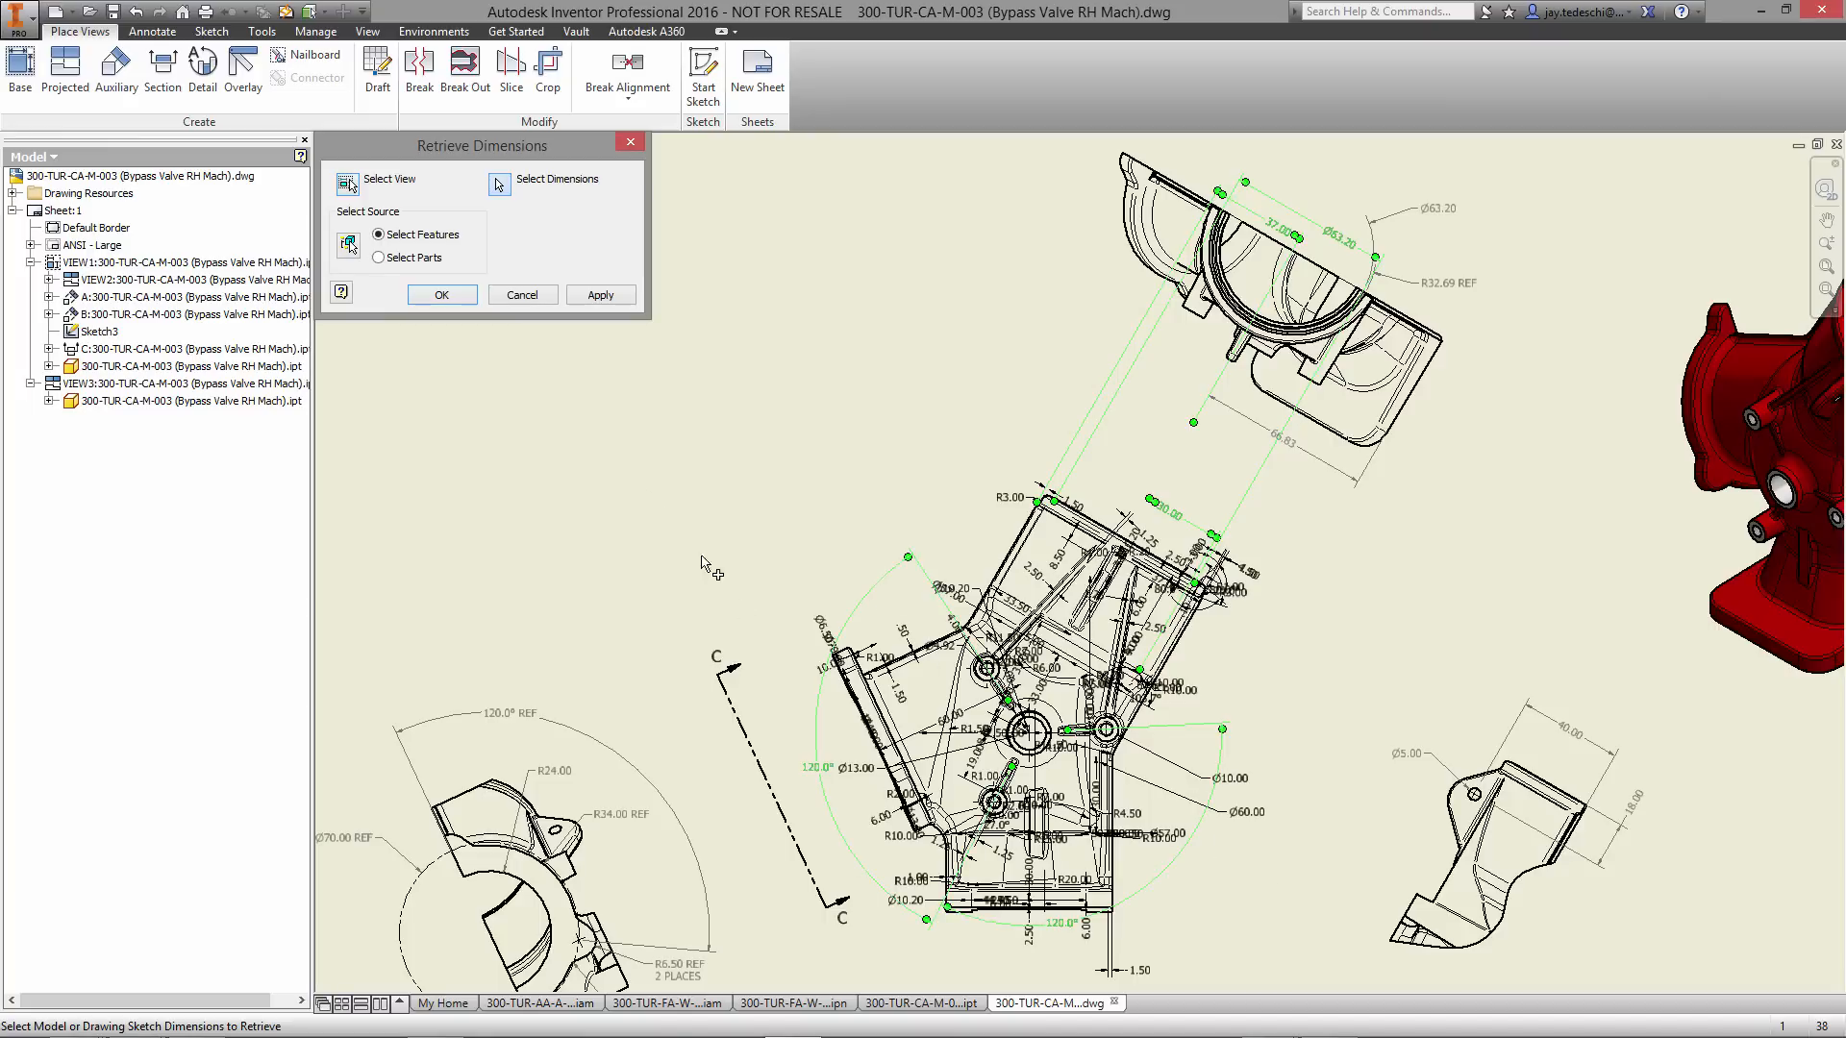
click(521, 294)
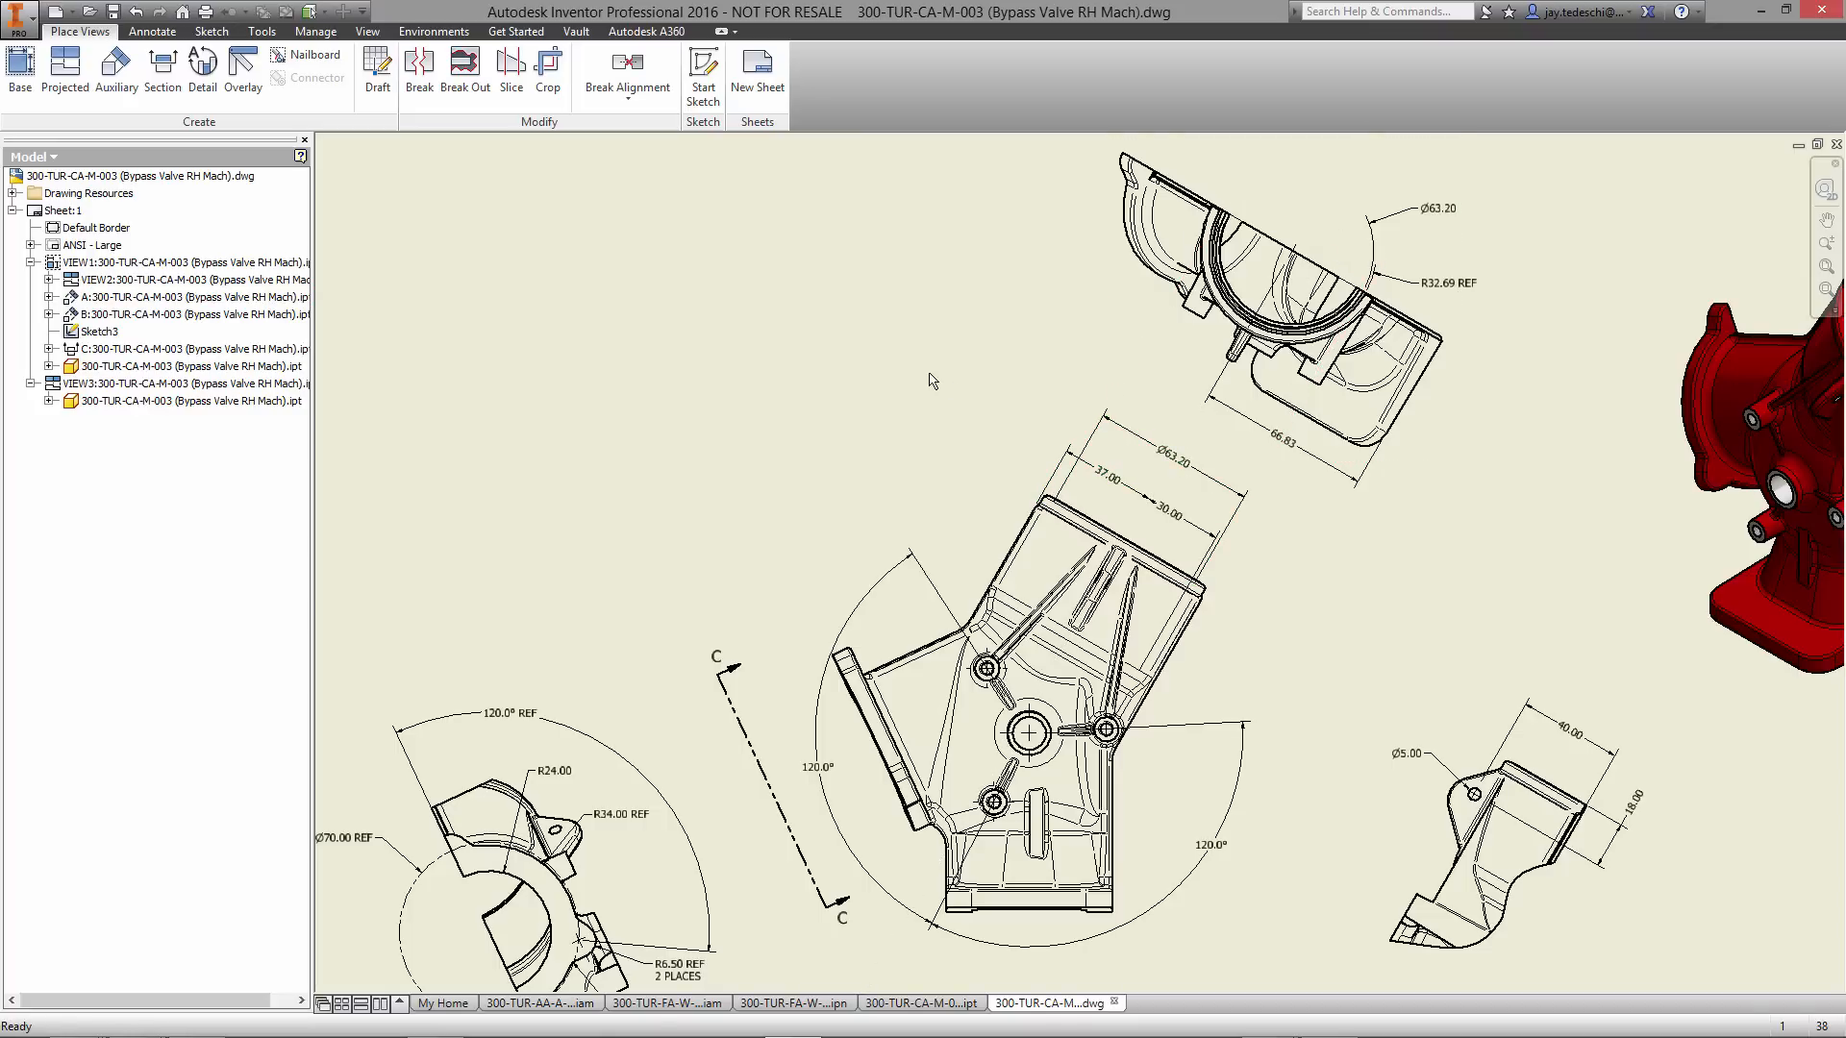
click(150, 33)
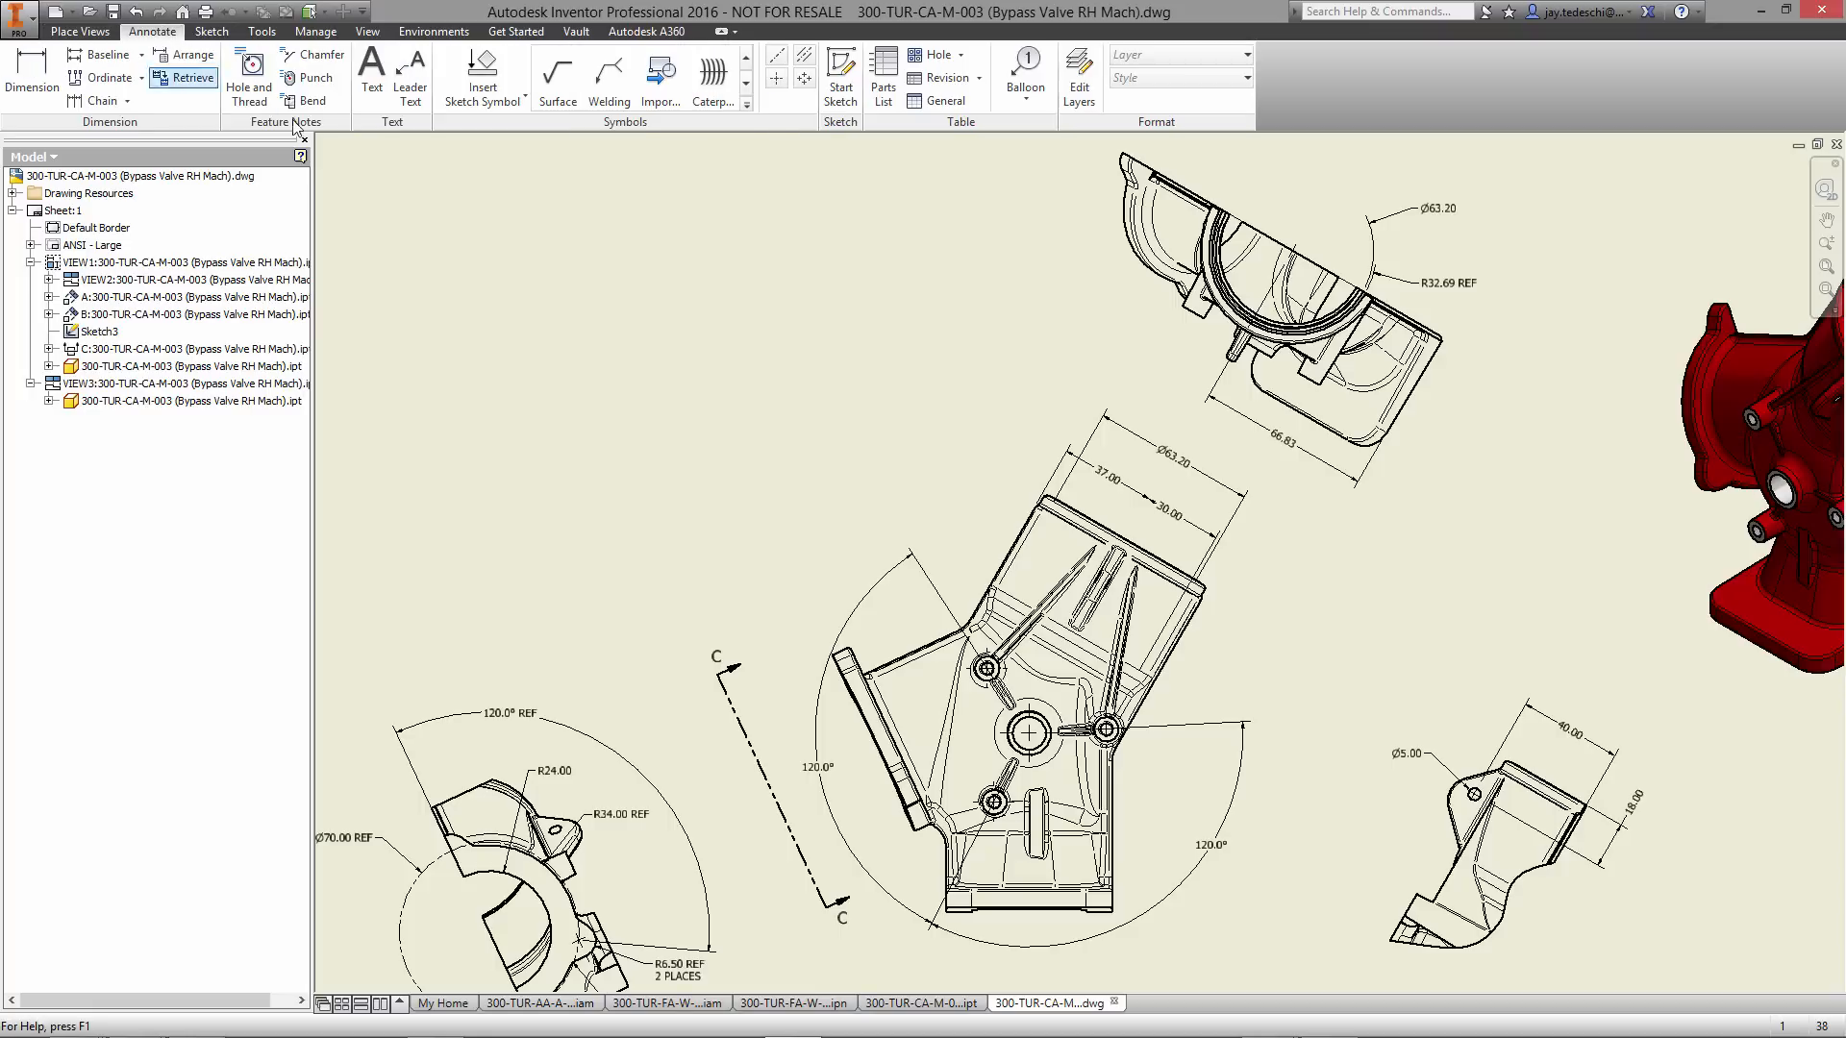
- Edit the Ø5.00 hole's model dimension in the detail view to 6.5 and confirm
click(805, 56)
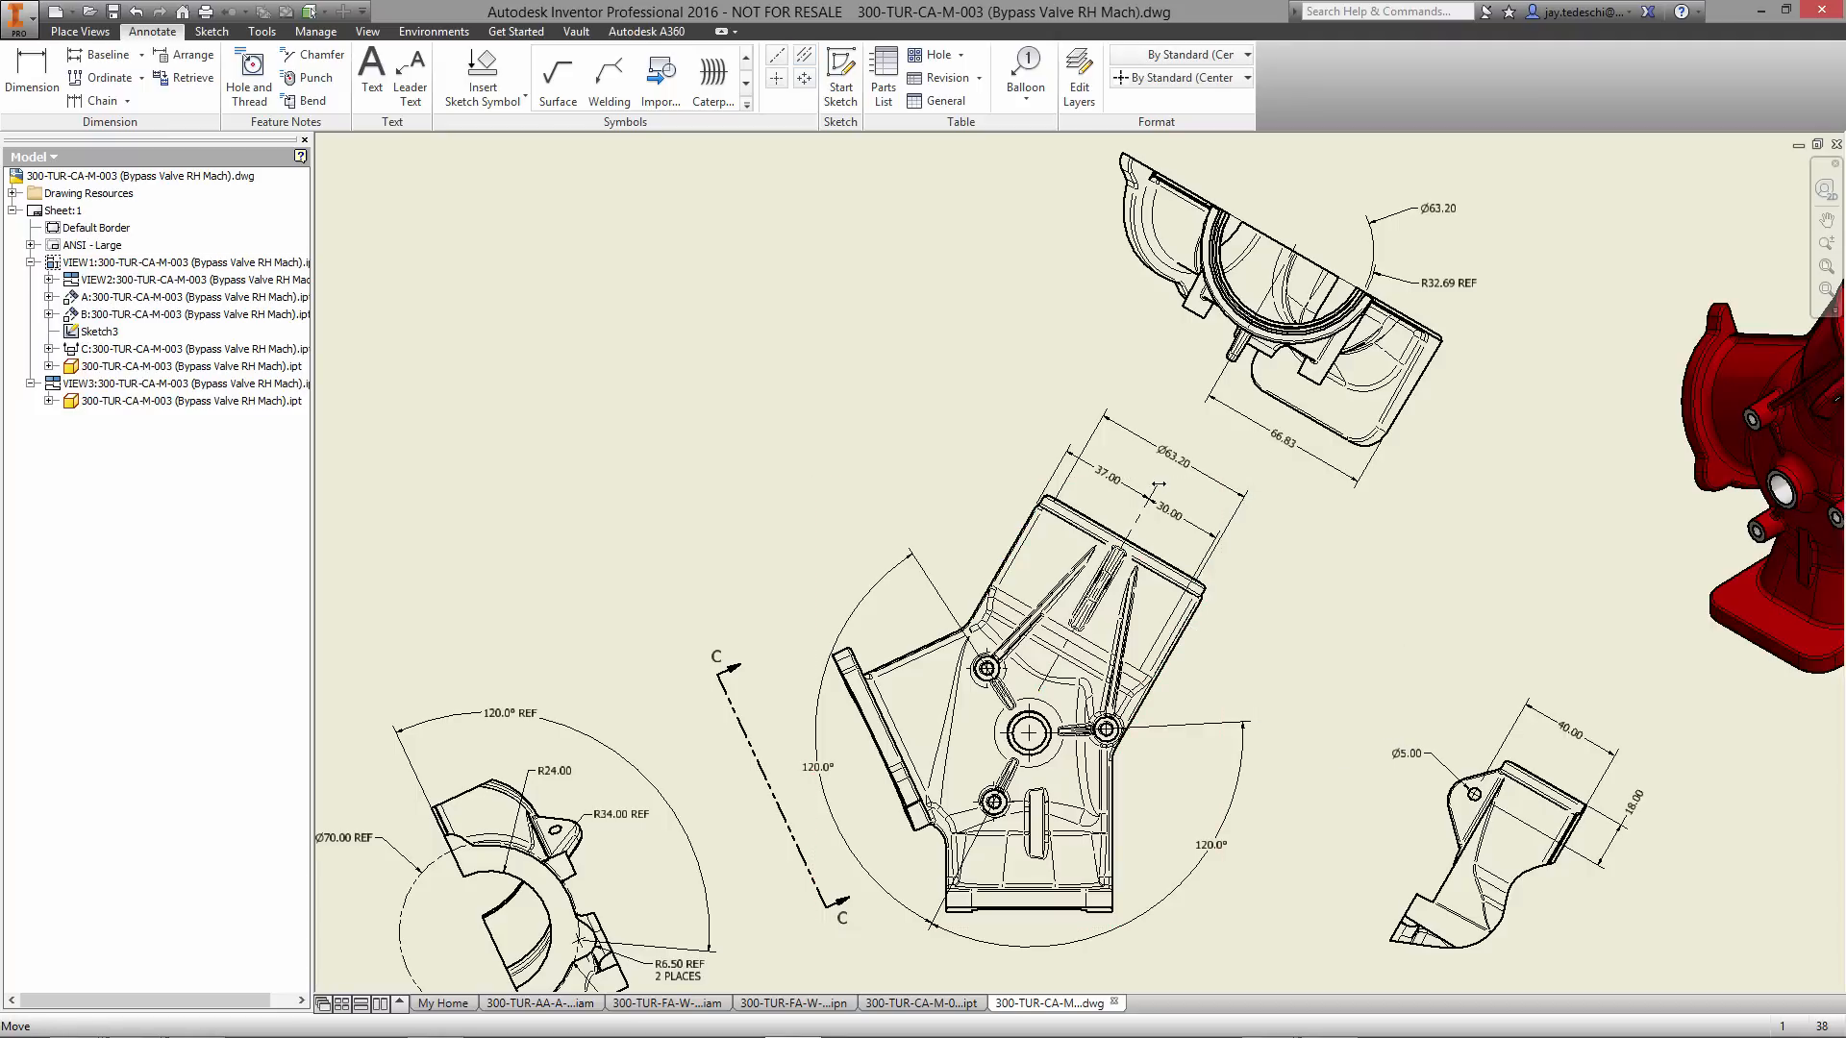
mouse_move(789, 363)
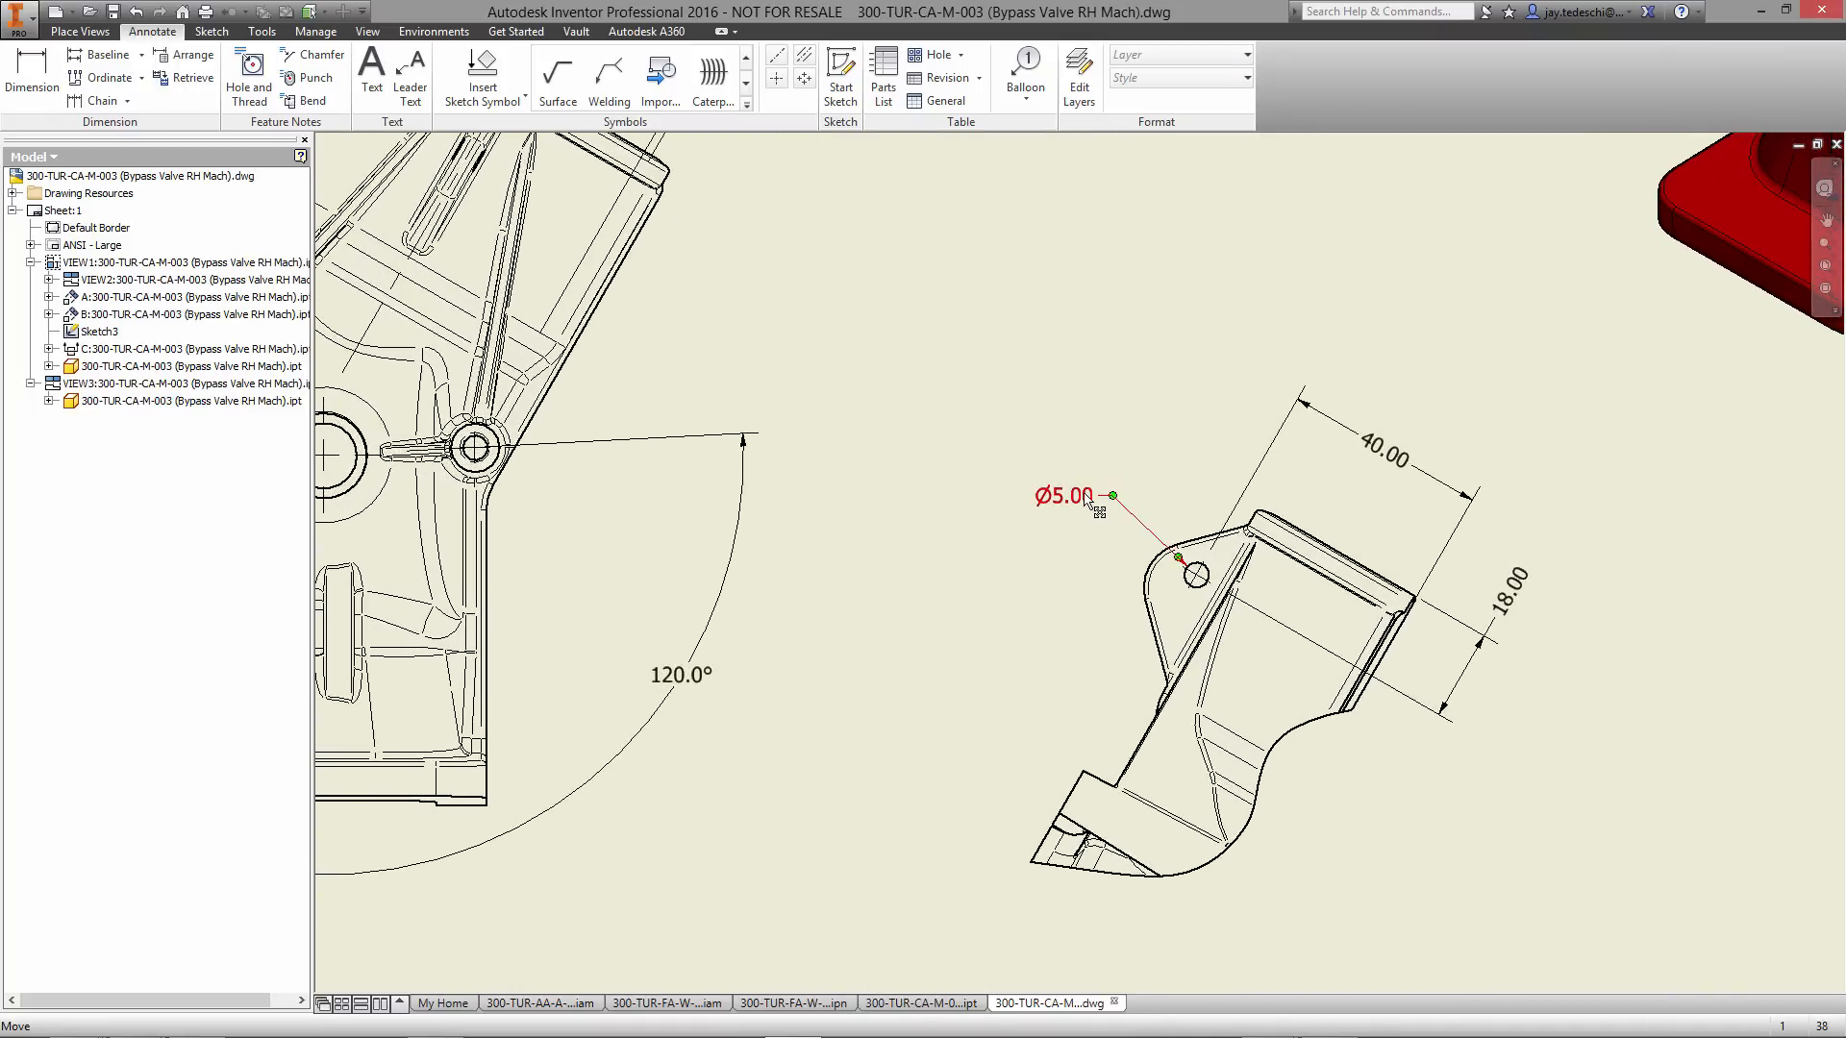
right_click(1077, 496)
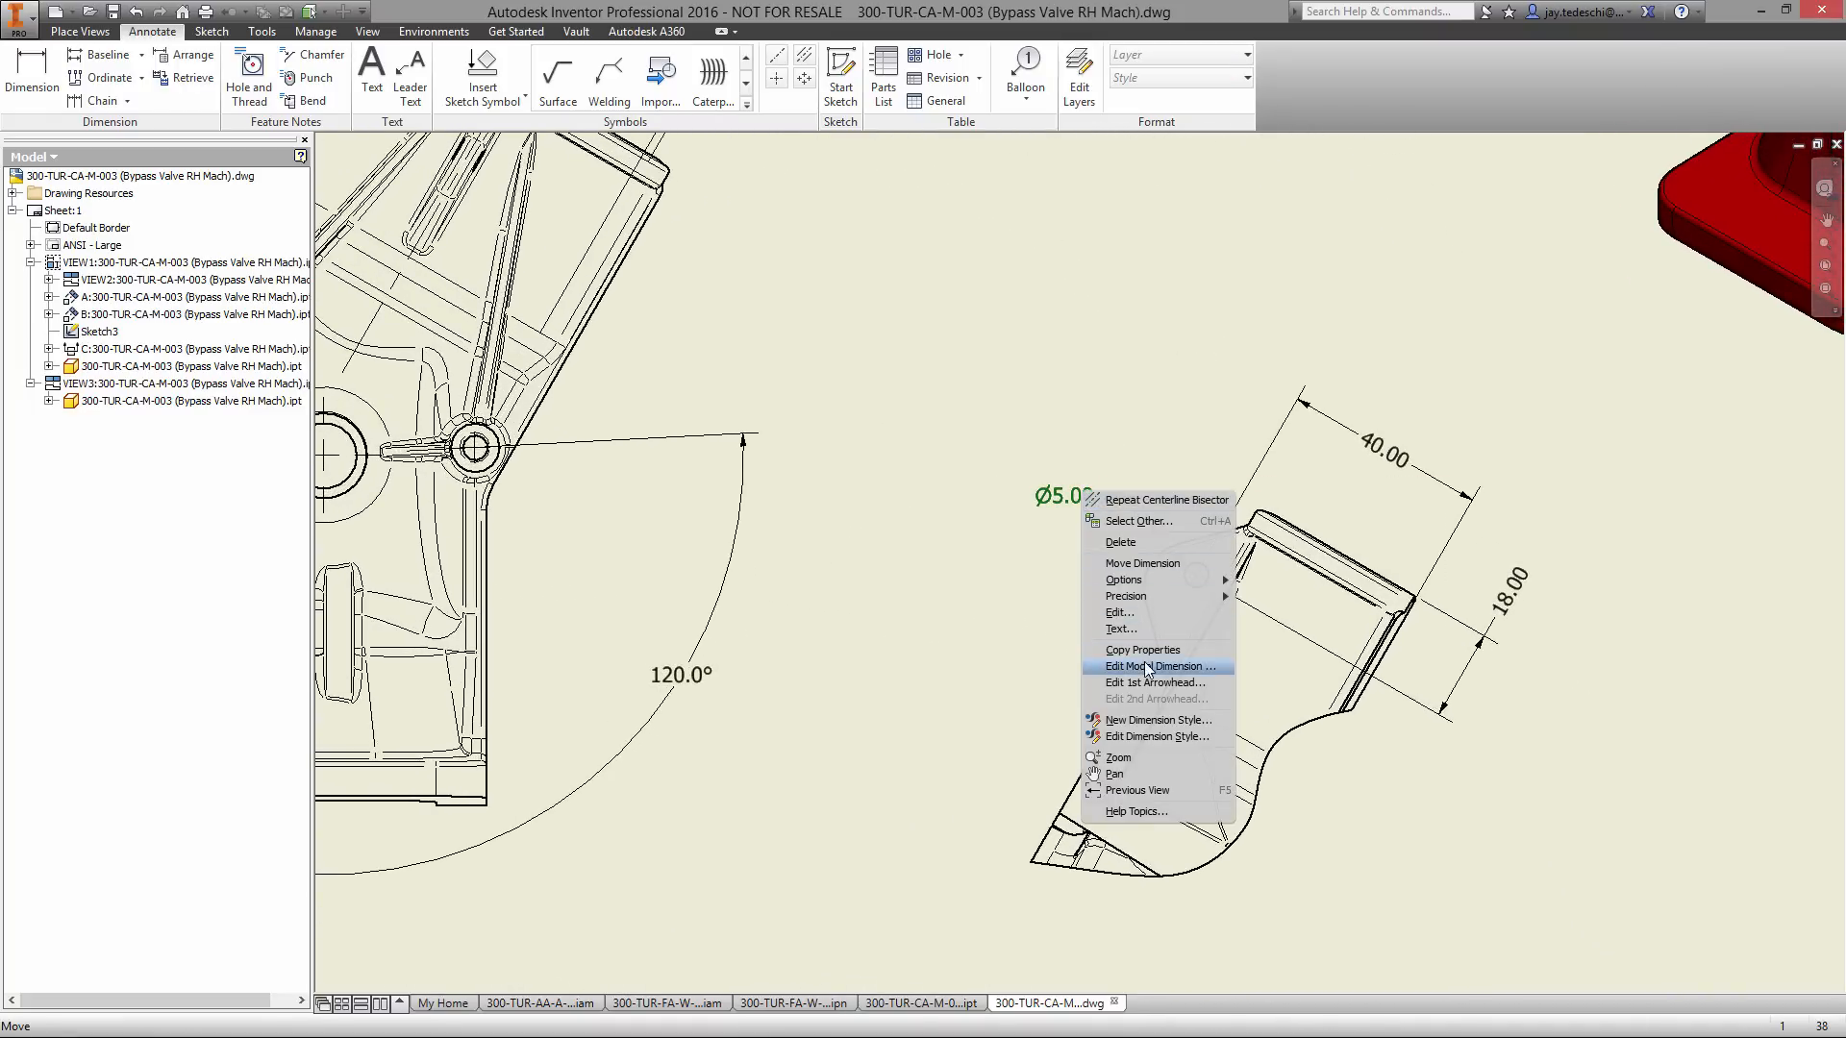
click(1157, 667)
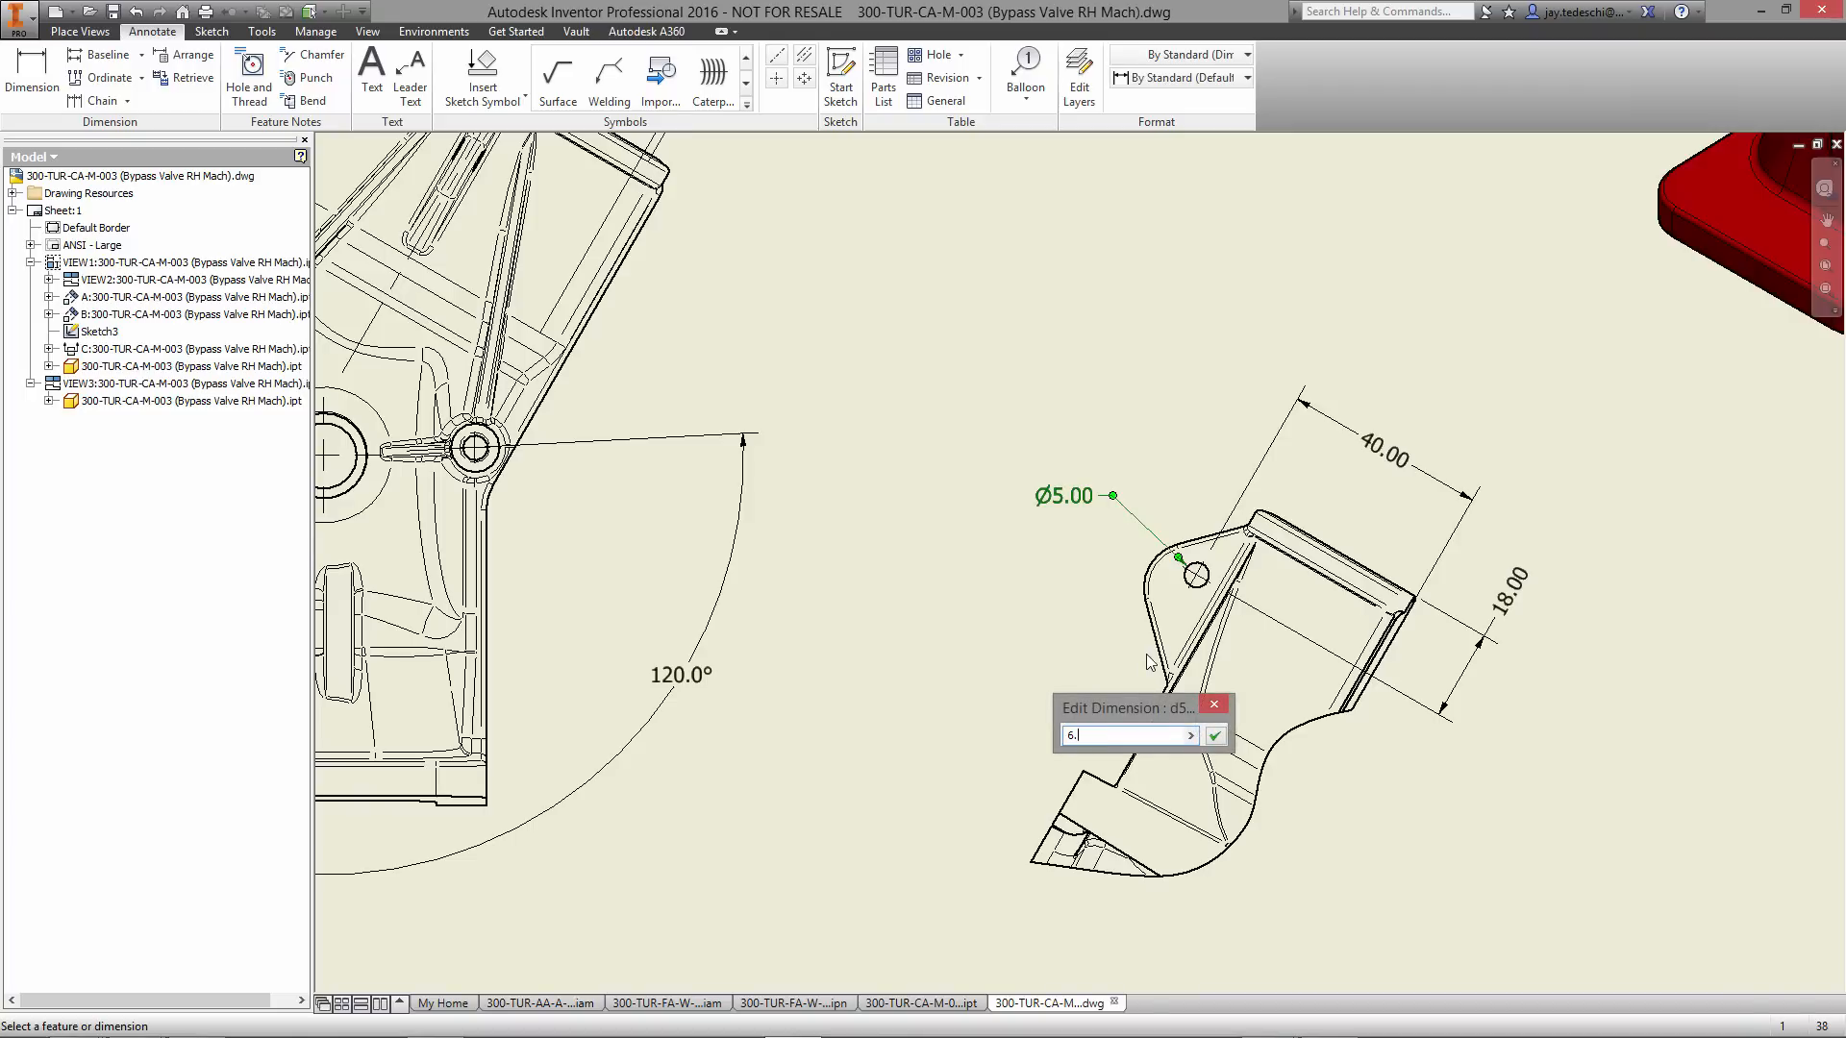
click(1215, 735)
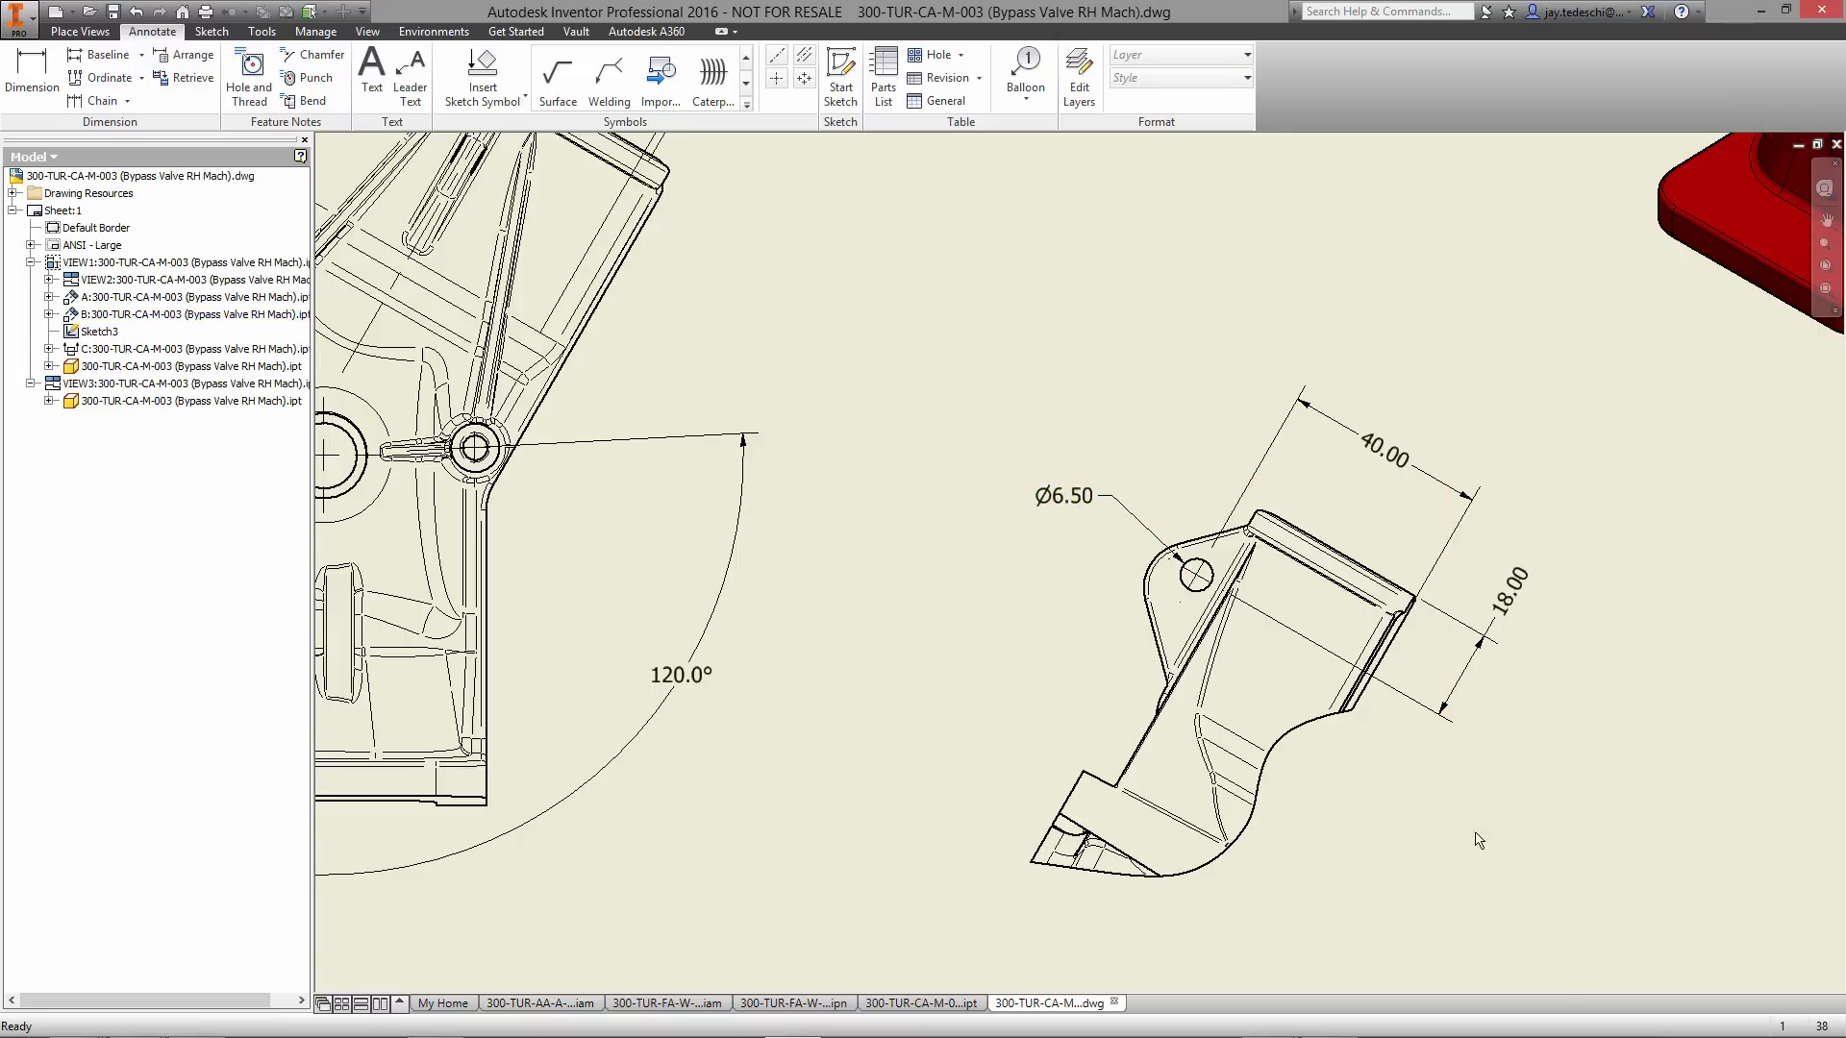
click(921, 1003)
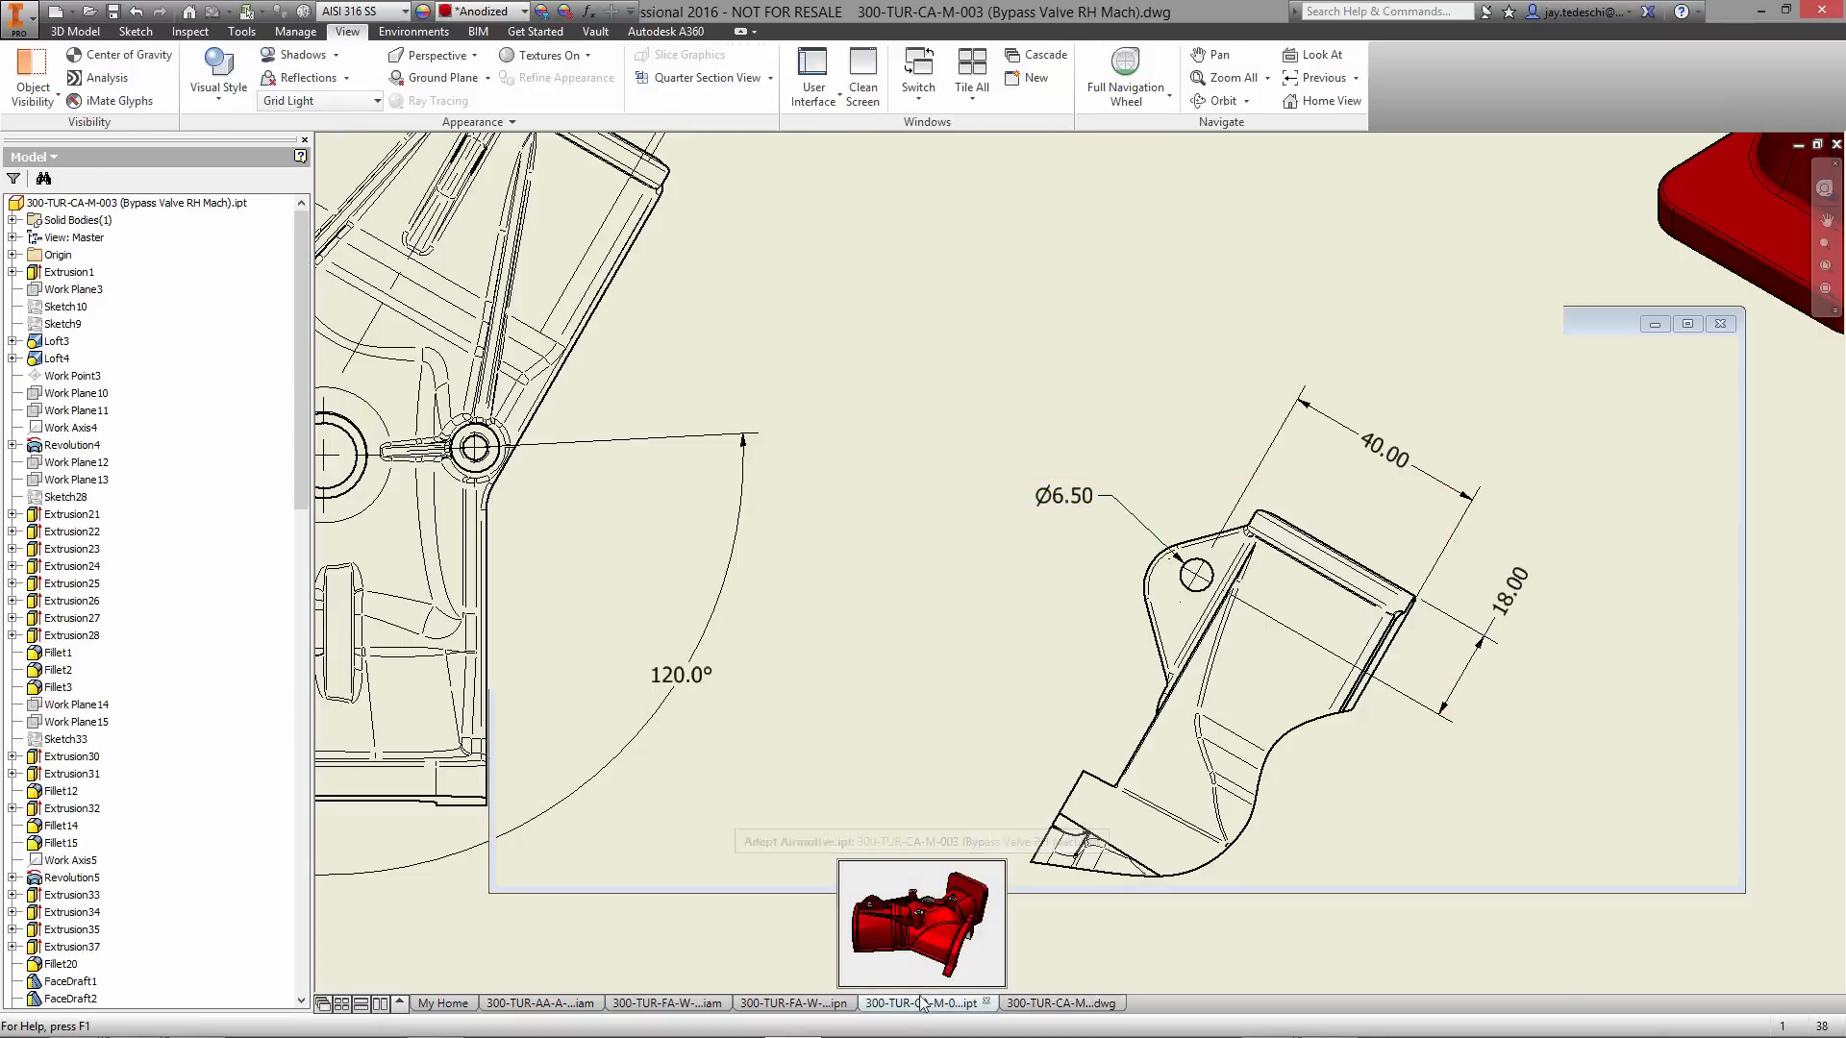
- Review the lug hole sketch in the housing .ipt showing 6.5, finish it and return to the .dwg
click(922, 1002)
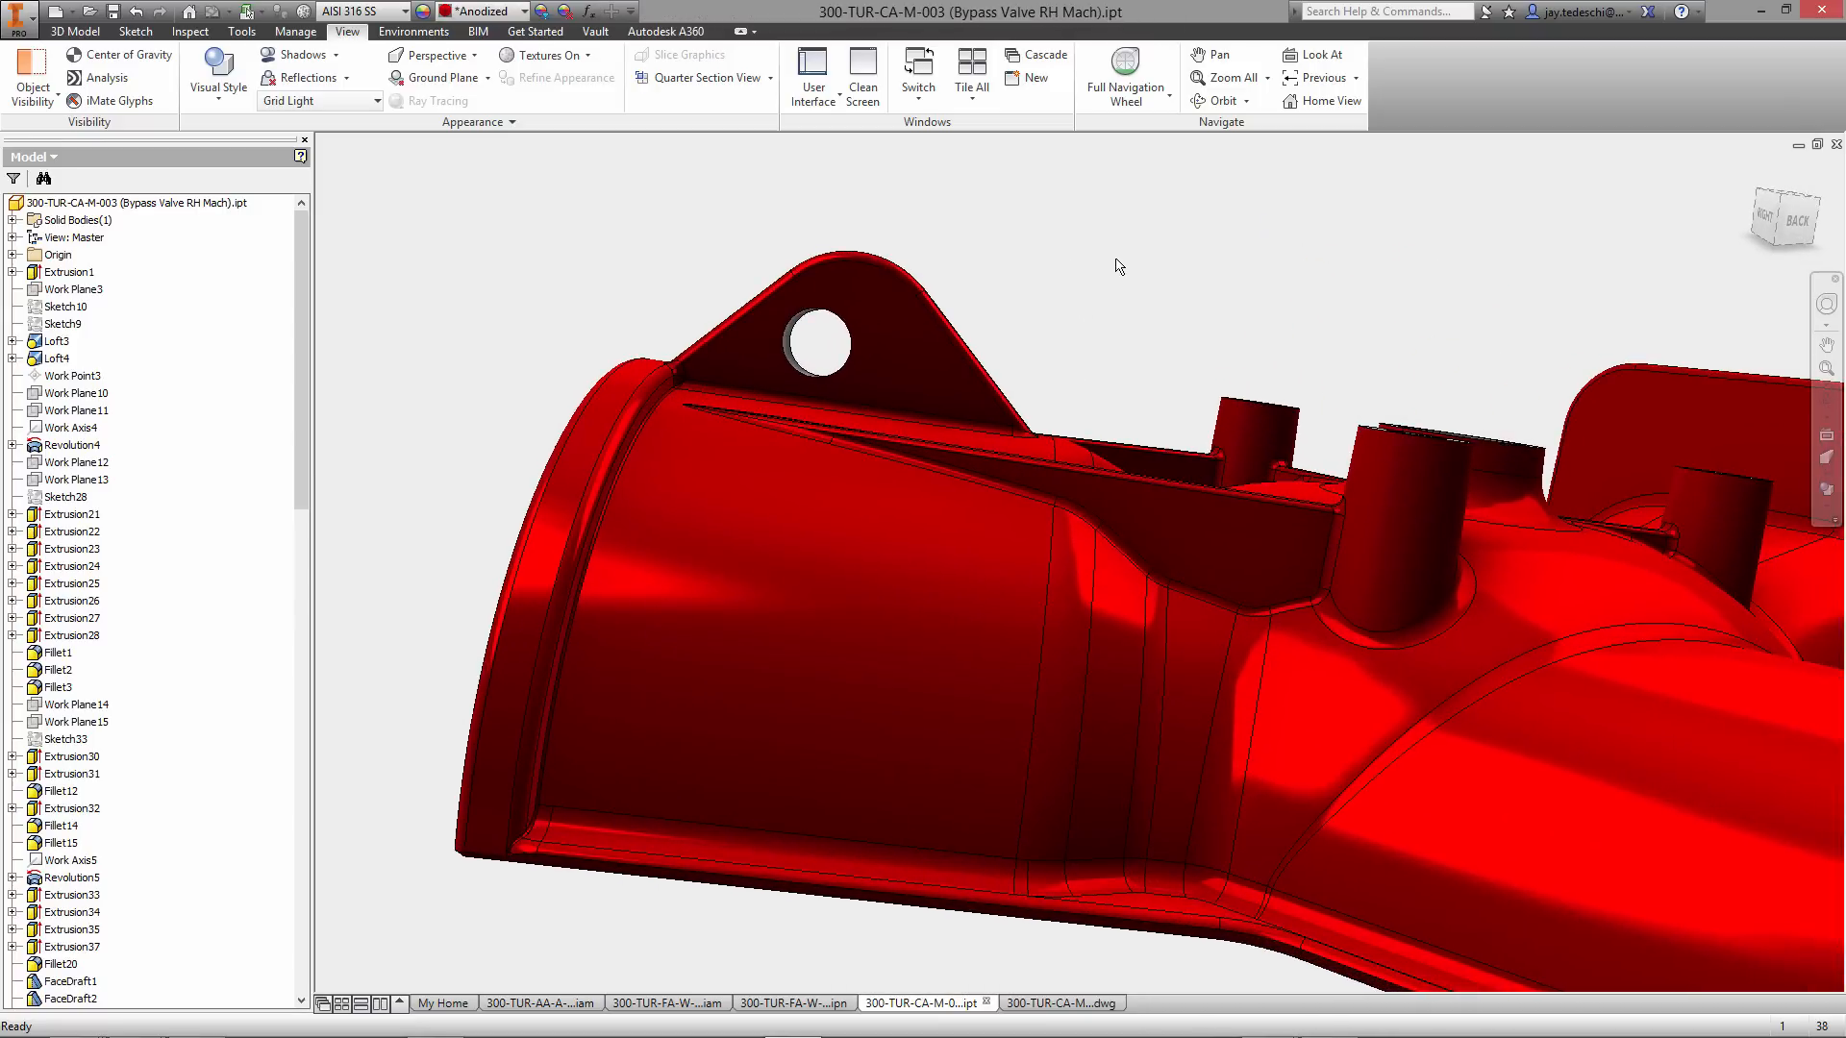
mouse_move(807, 332)
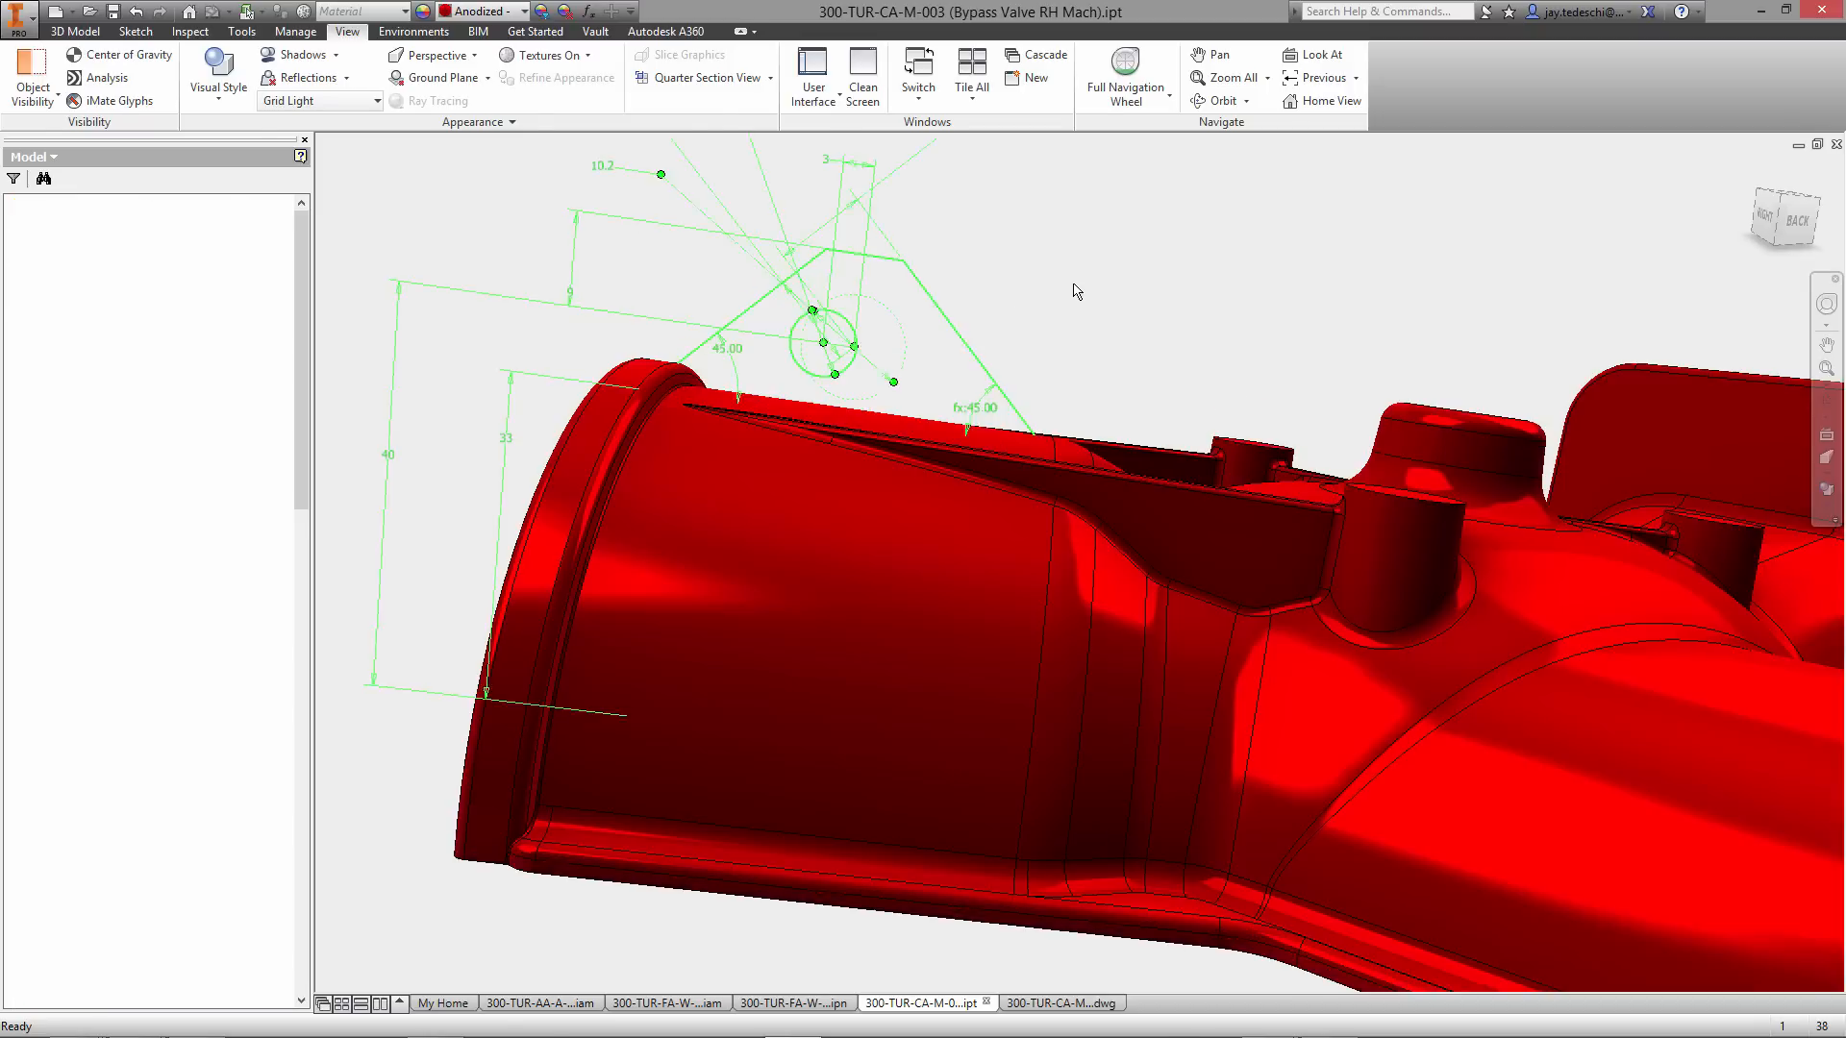
click(135, 32)
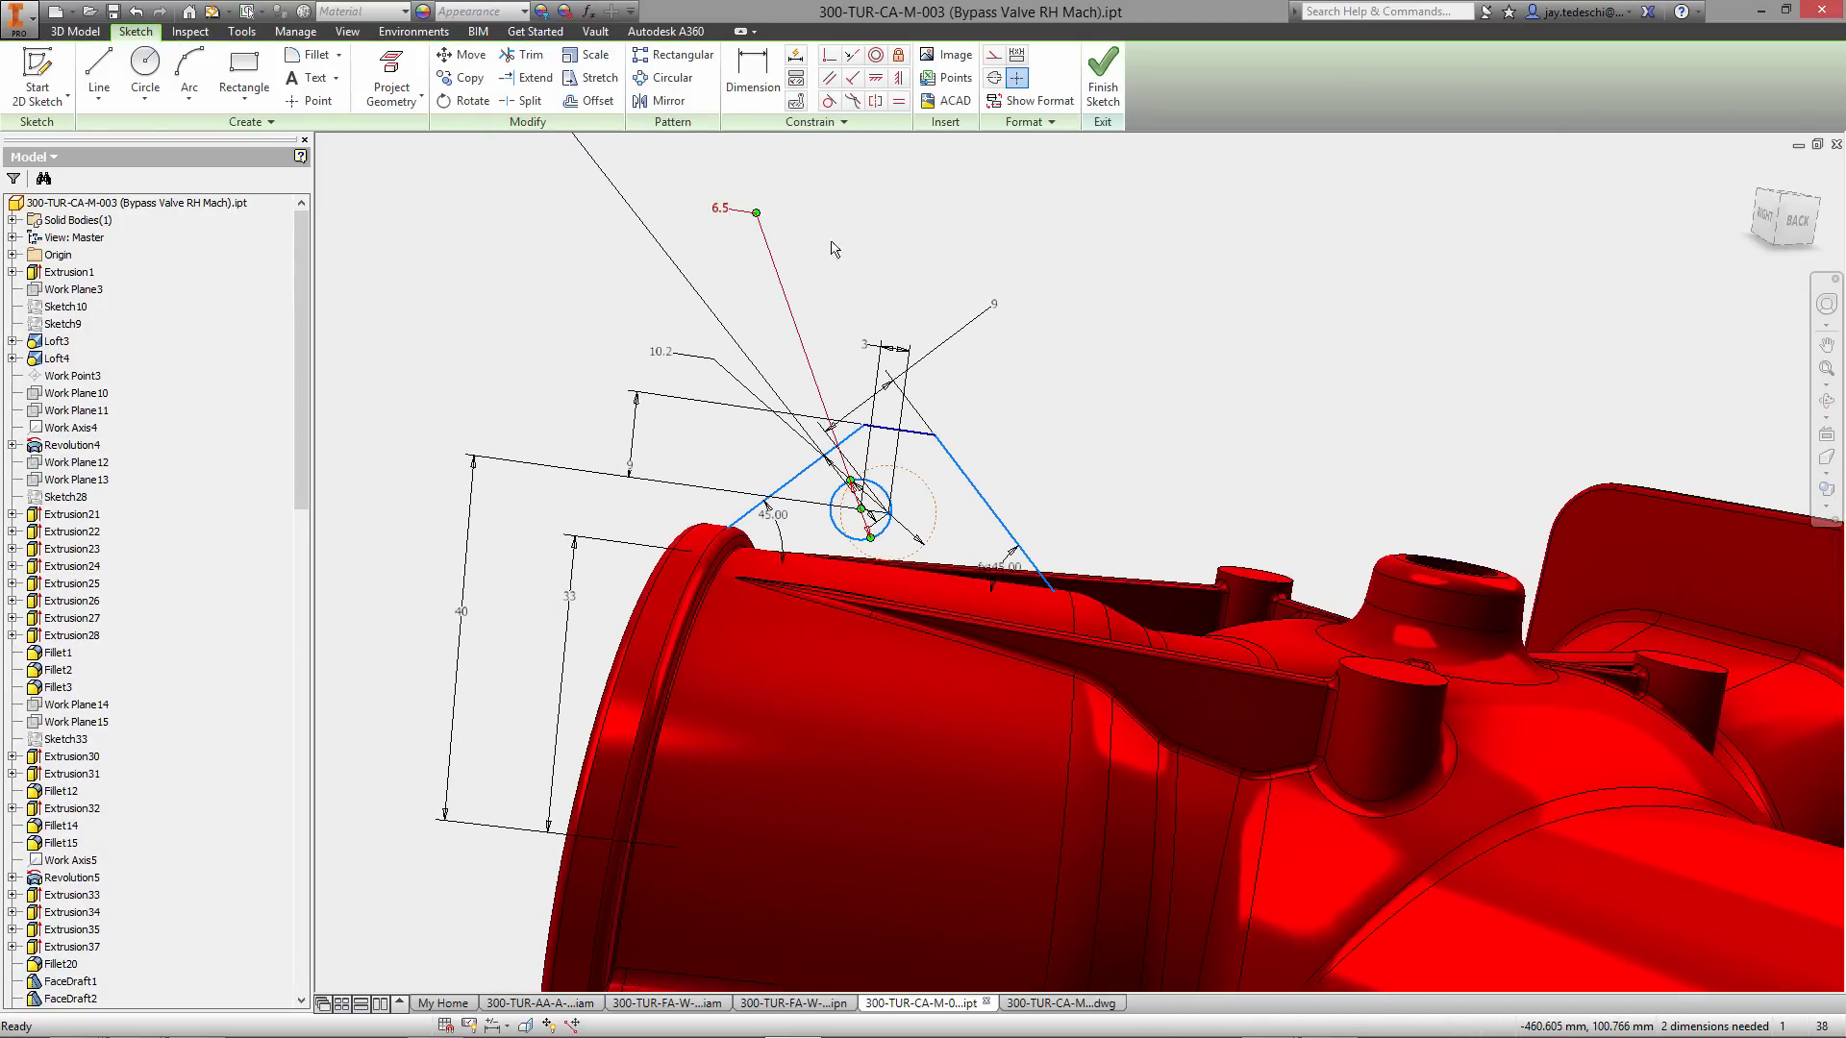
click(346, 32)
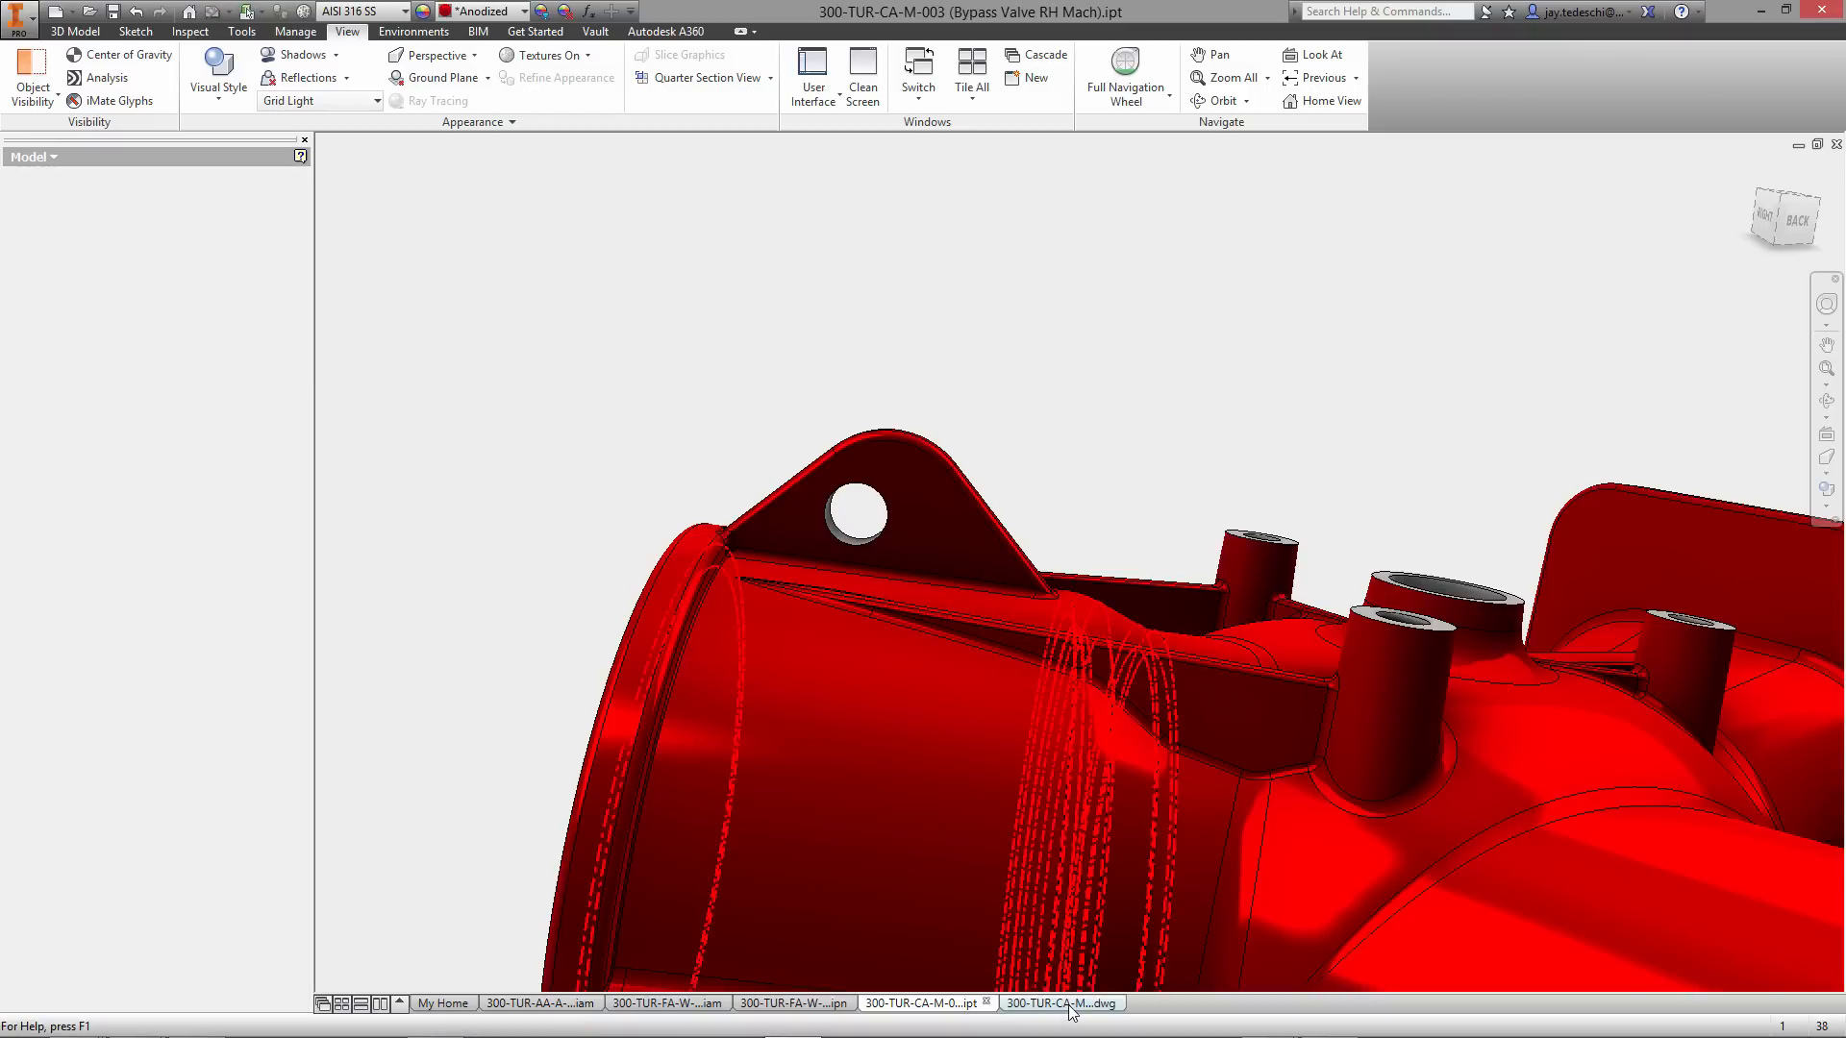
click(1056, 1002)
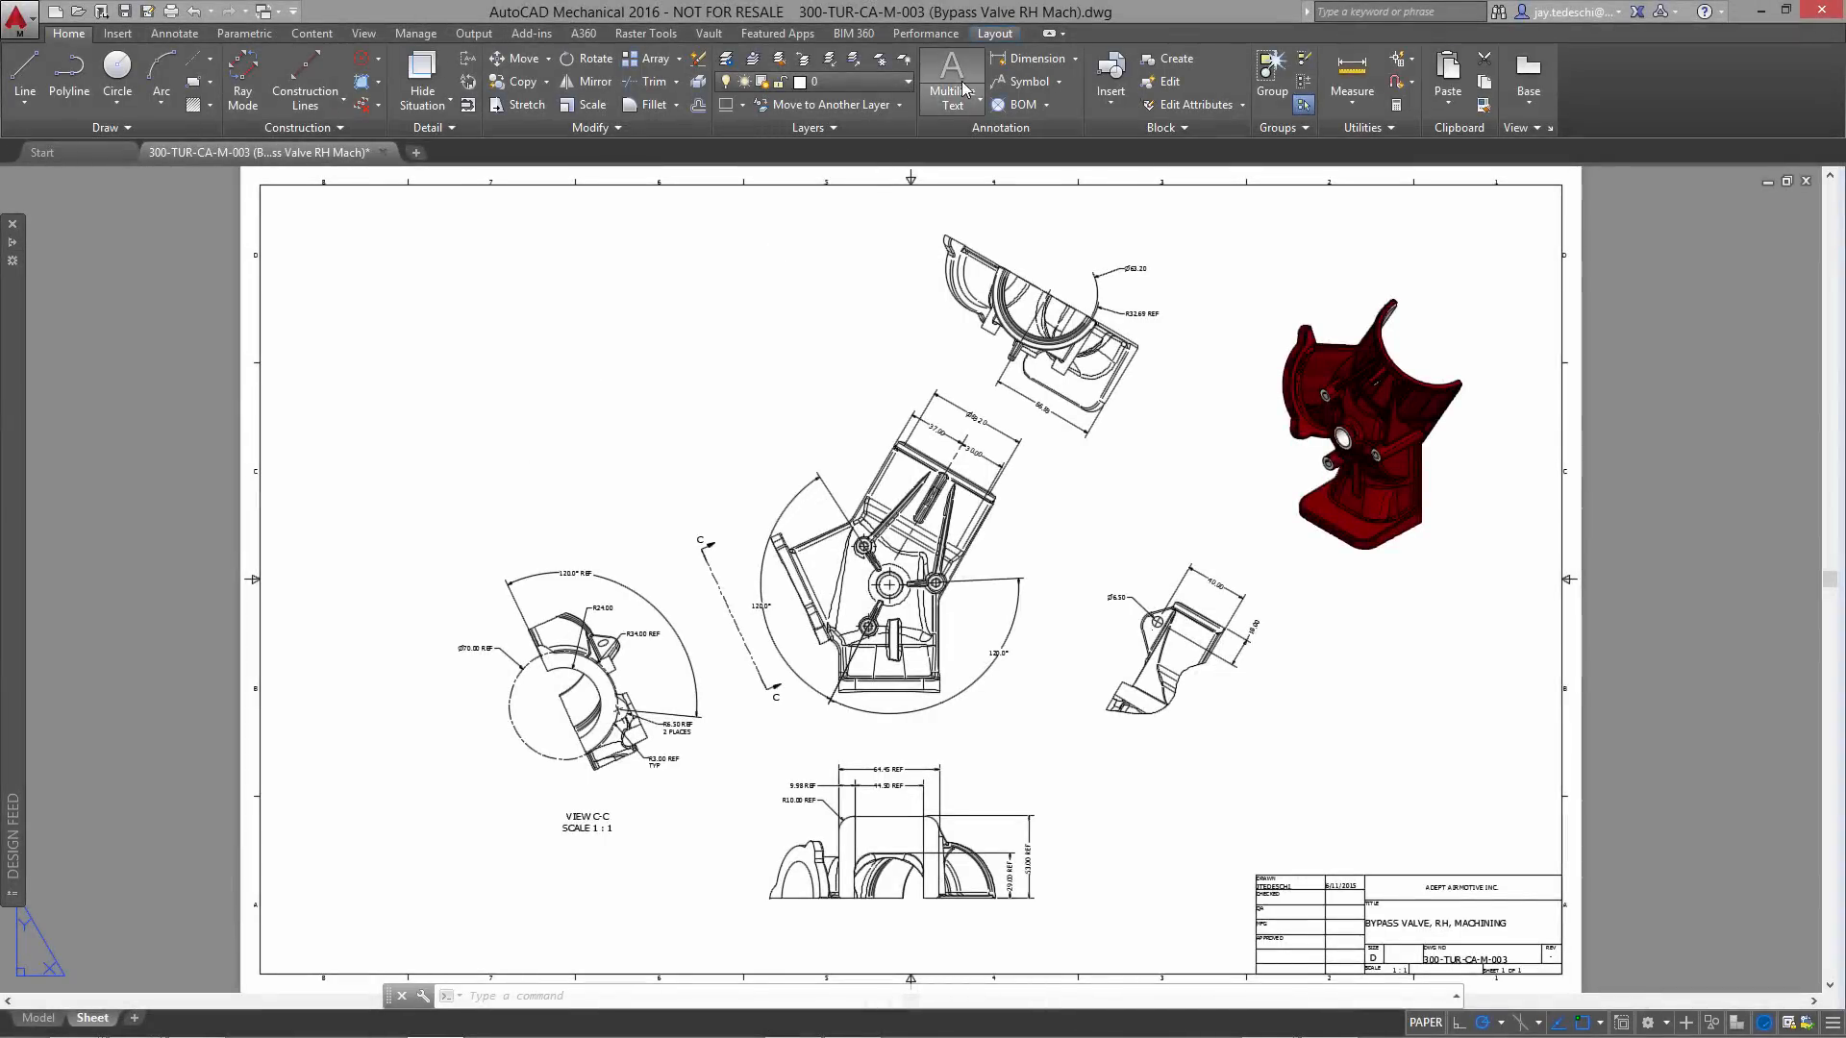
- Place a multiline text block of numbered general notes at the sheet's top-left corner
click(951, 89)
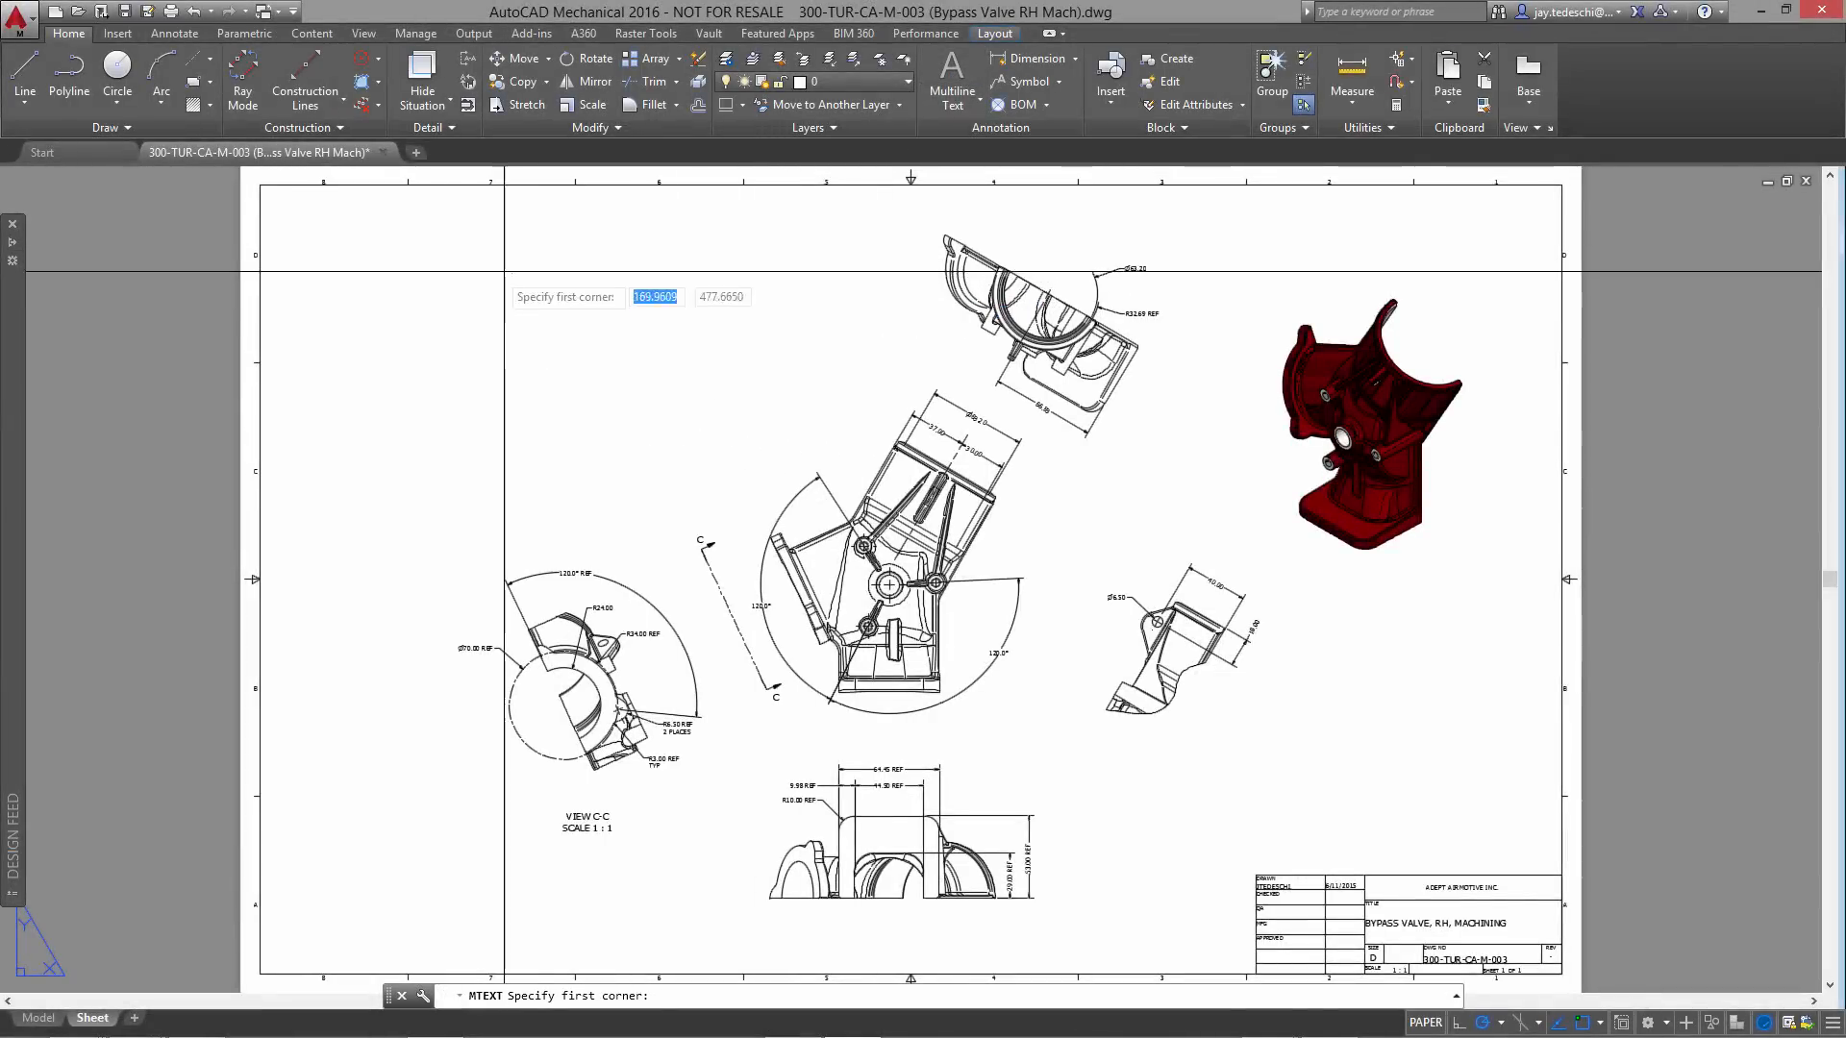
mouse_move(427, 225)
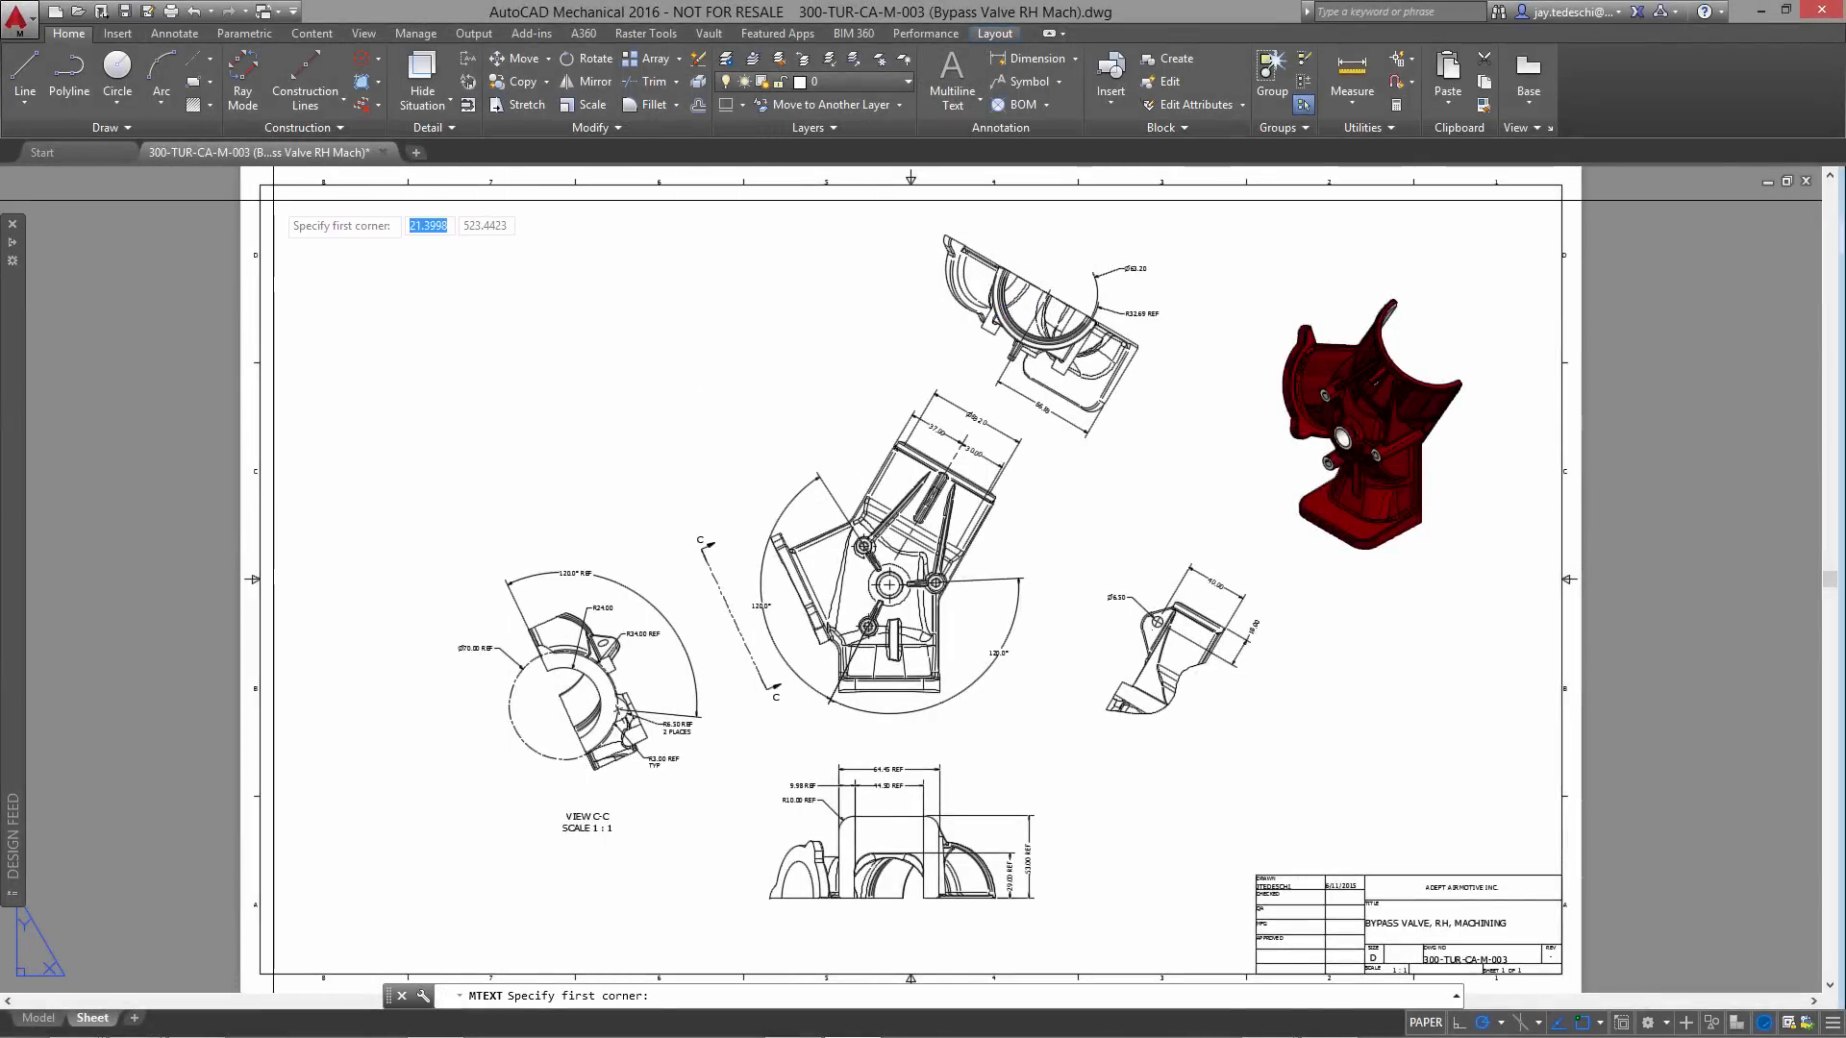
click(542, 556)
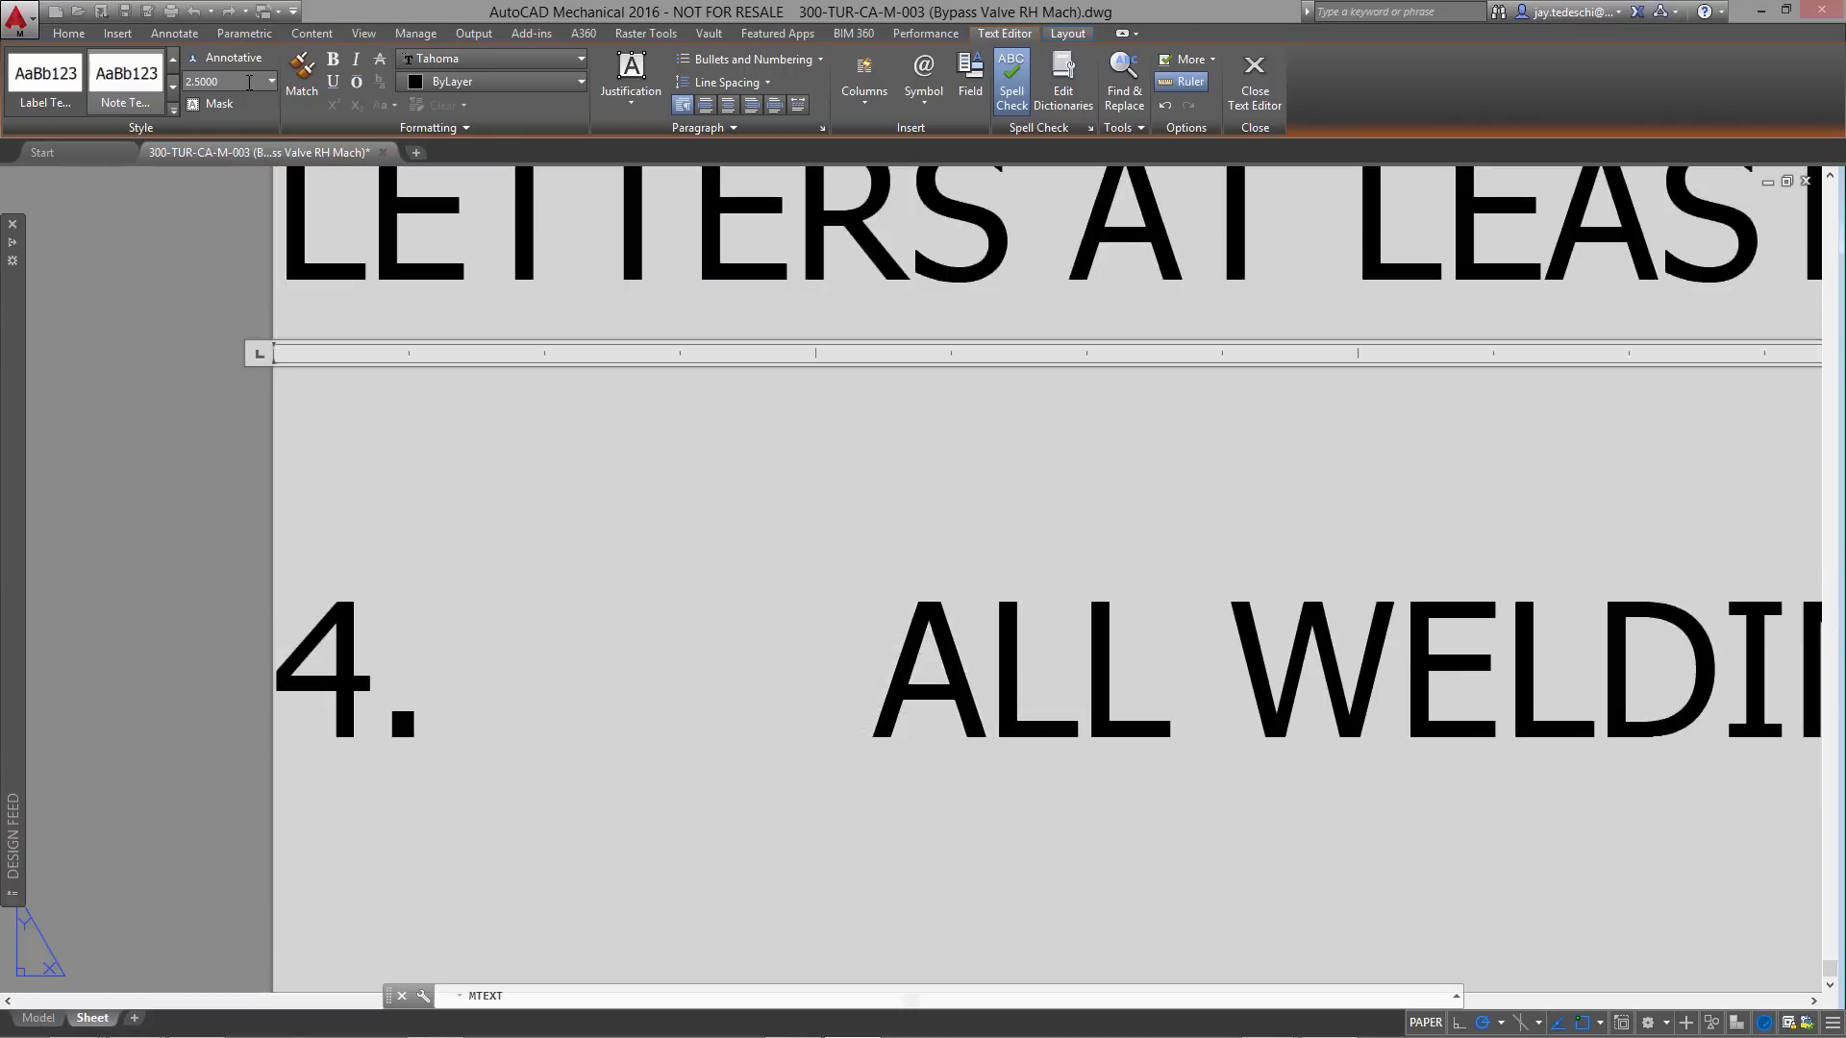
click(1252, 82)
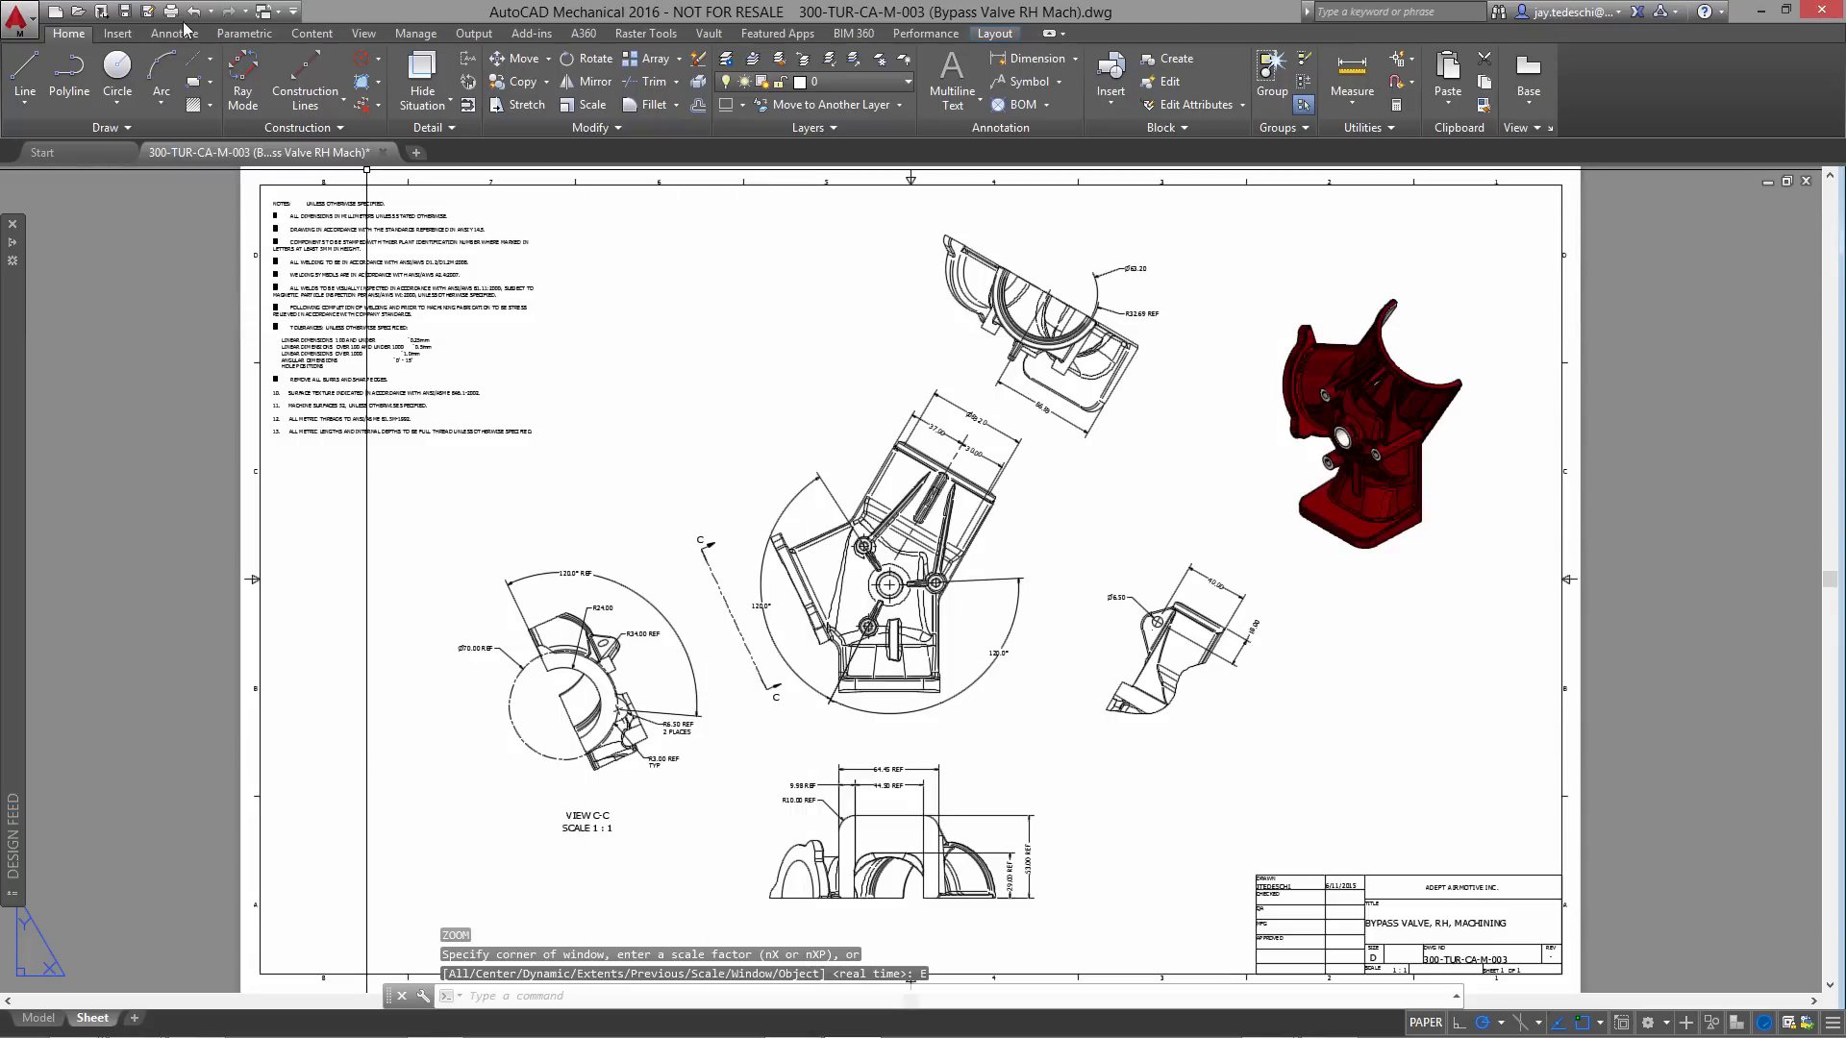
mouse_move(127, 12)
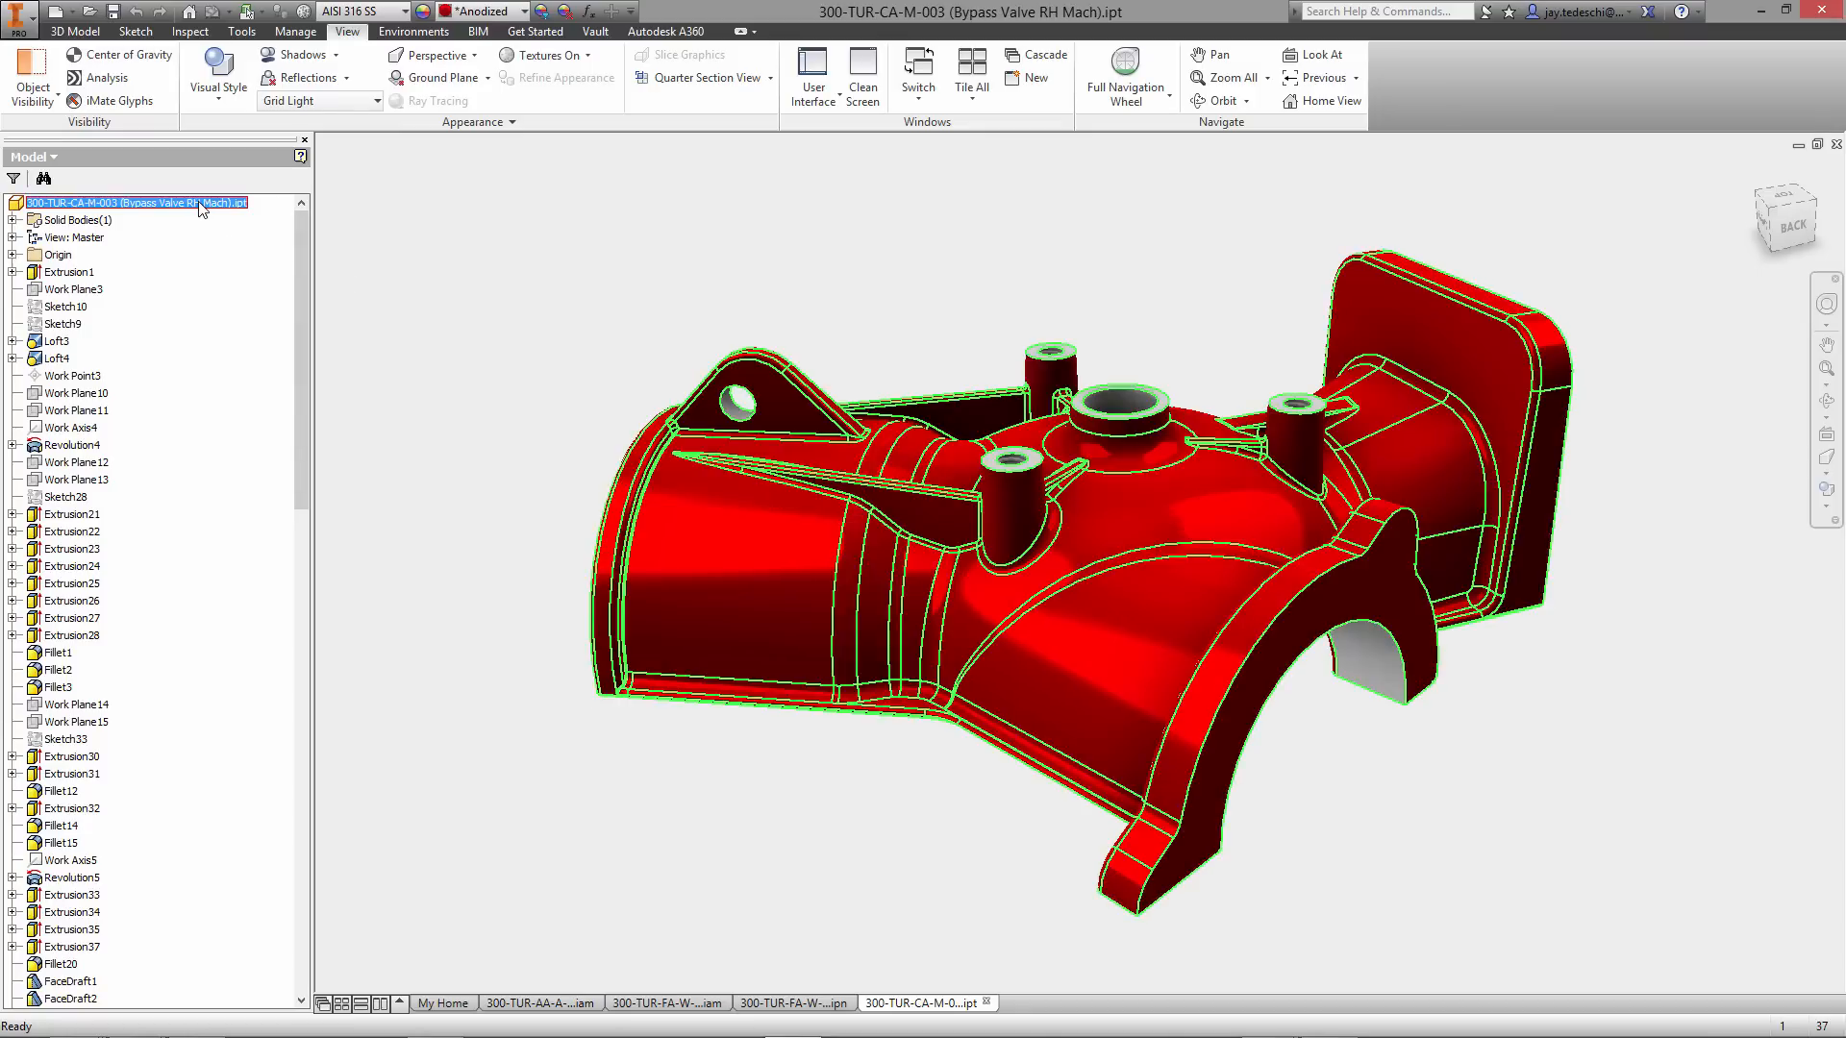
- Review the housing drawing, then switch to the 300-TUR-FA-W-003 assembly drawing sheet
click(1051, 1003)
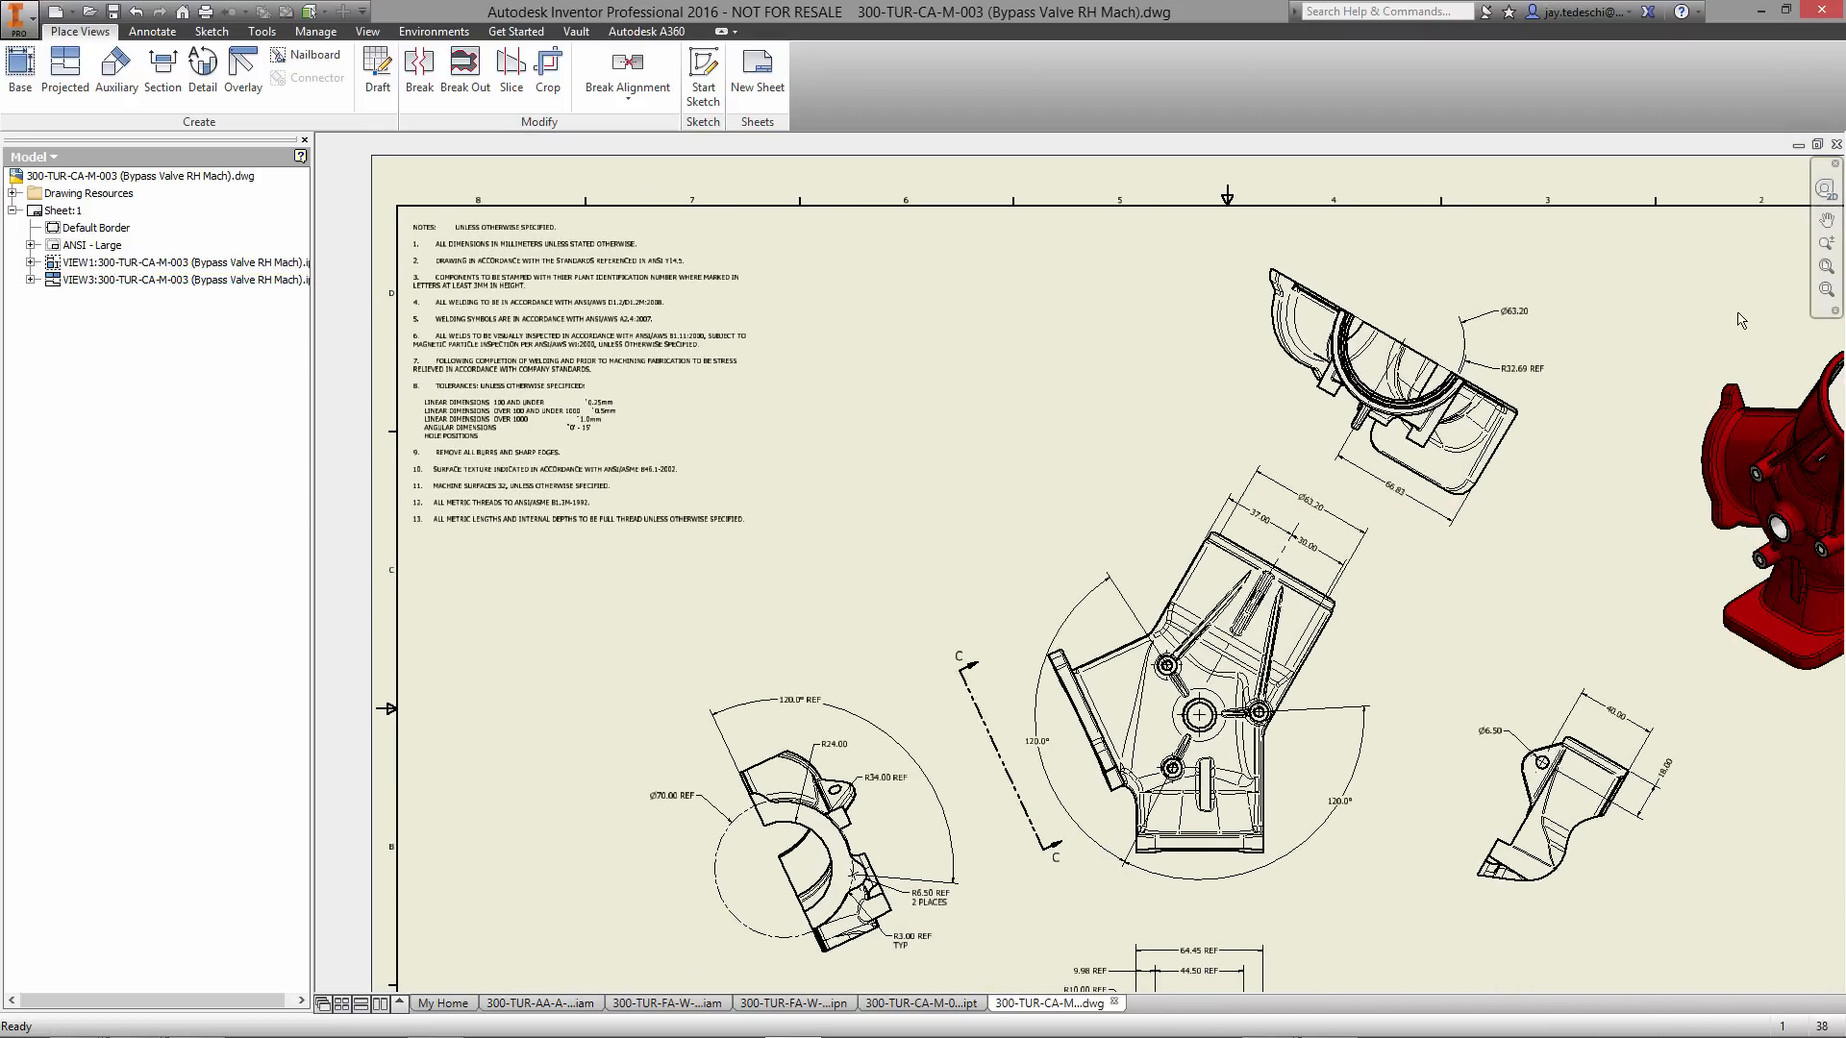
click(926, 1001)
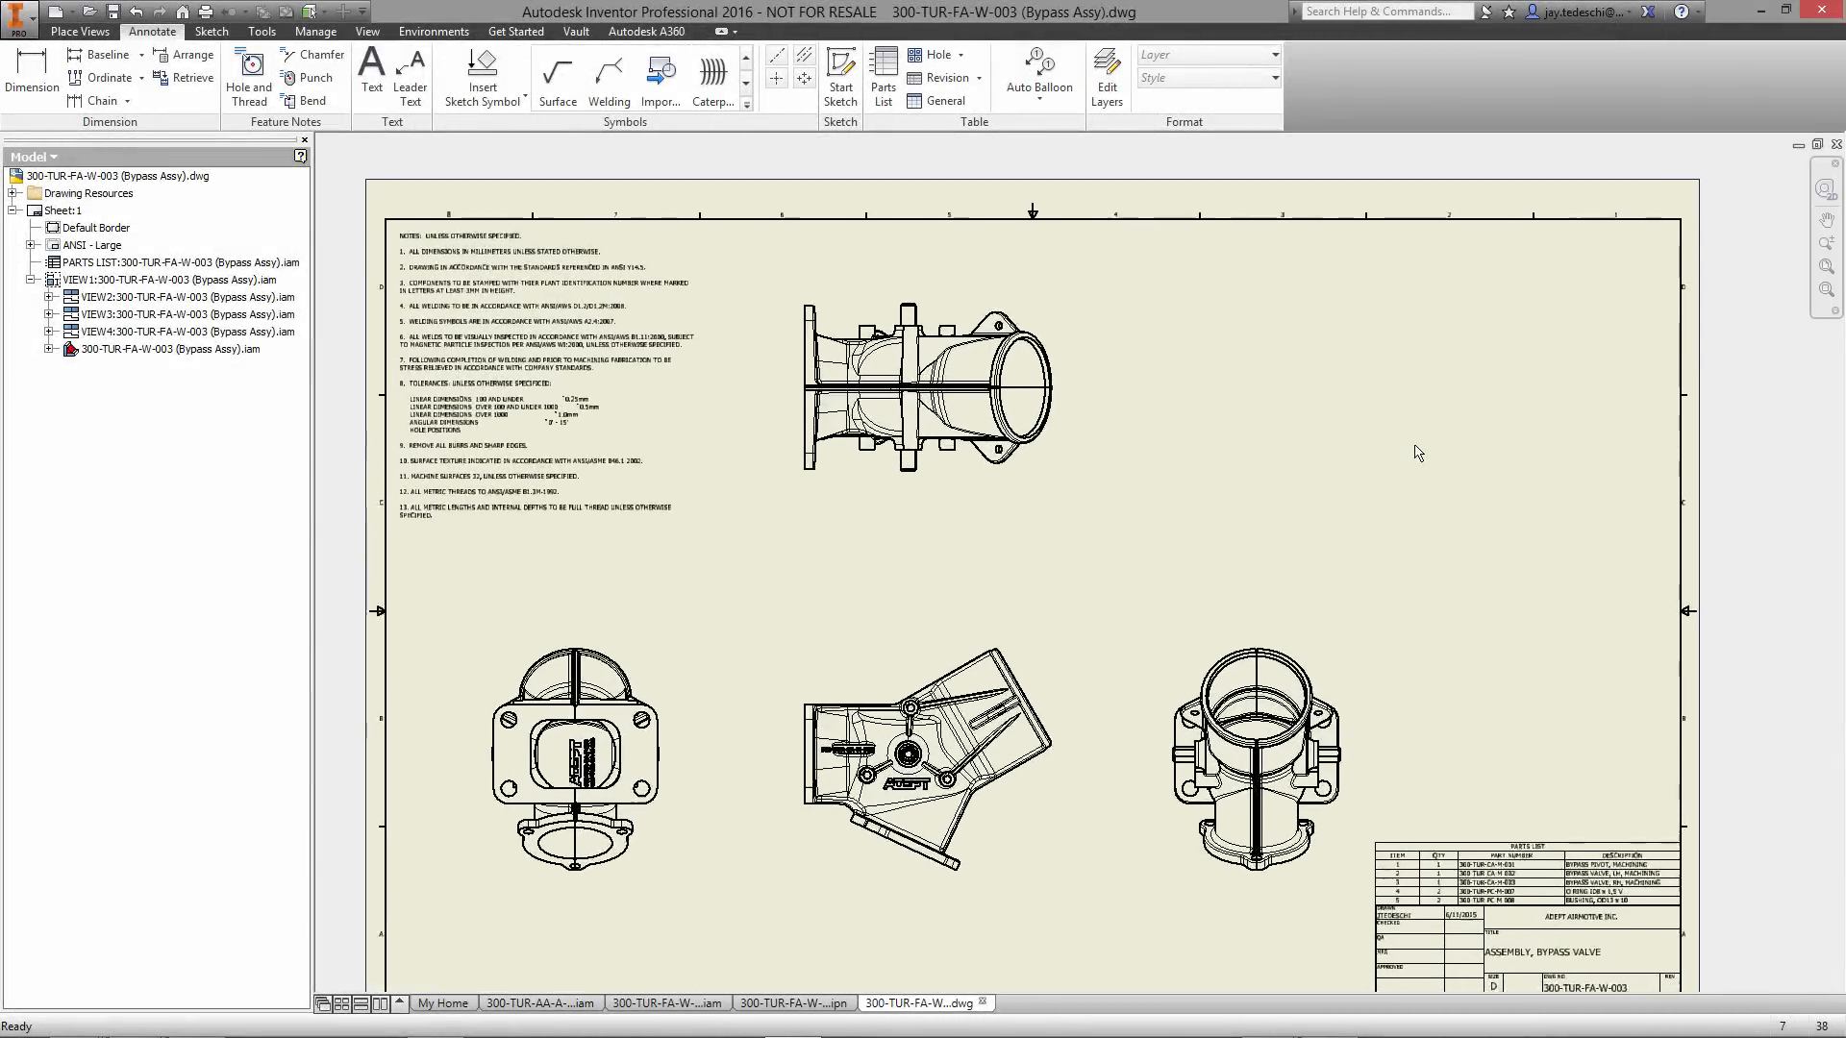
scroll(up, 3)
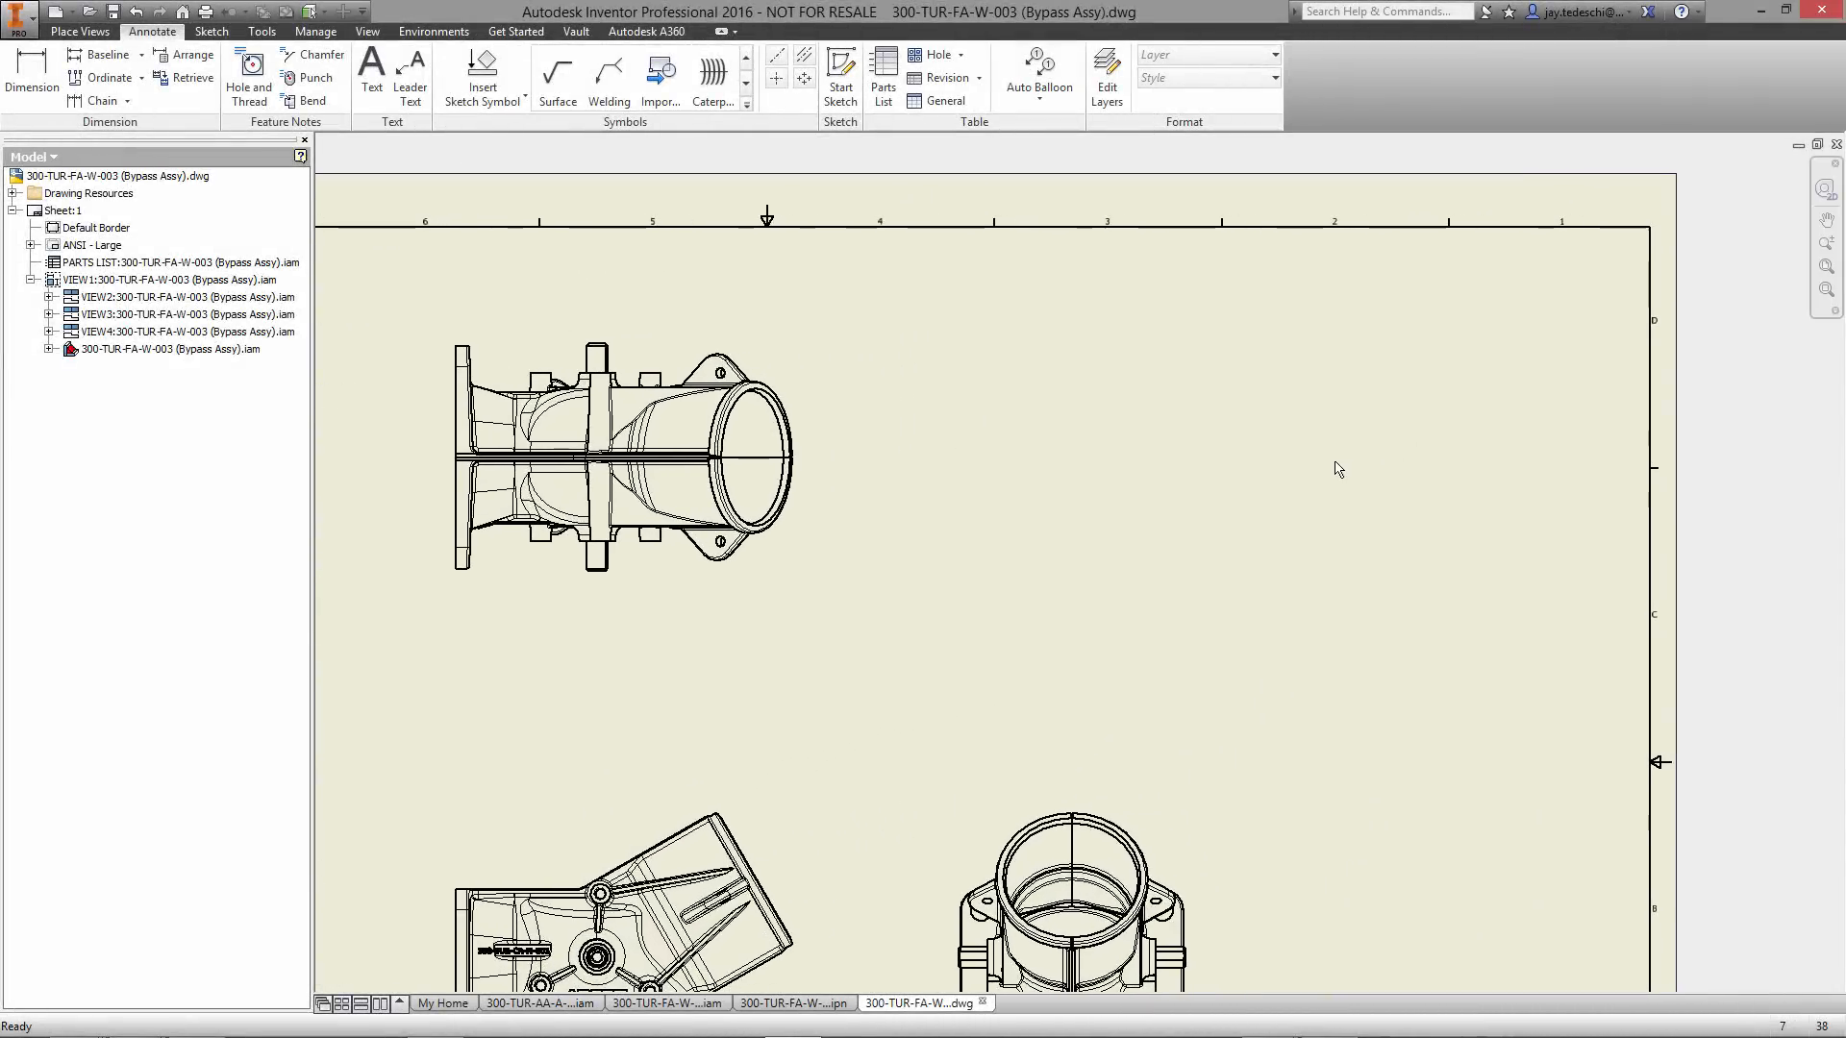
right_click(1336, 453)
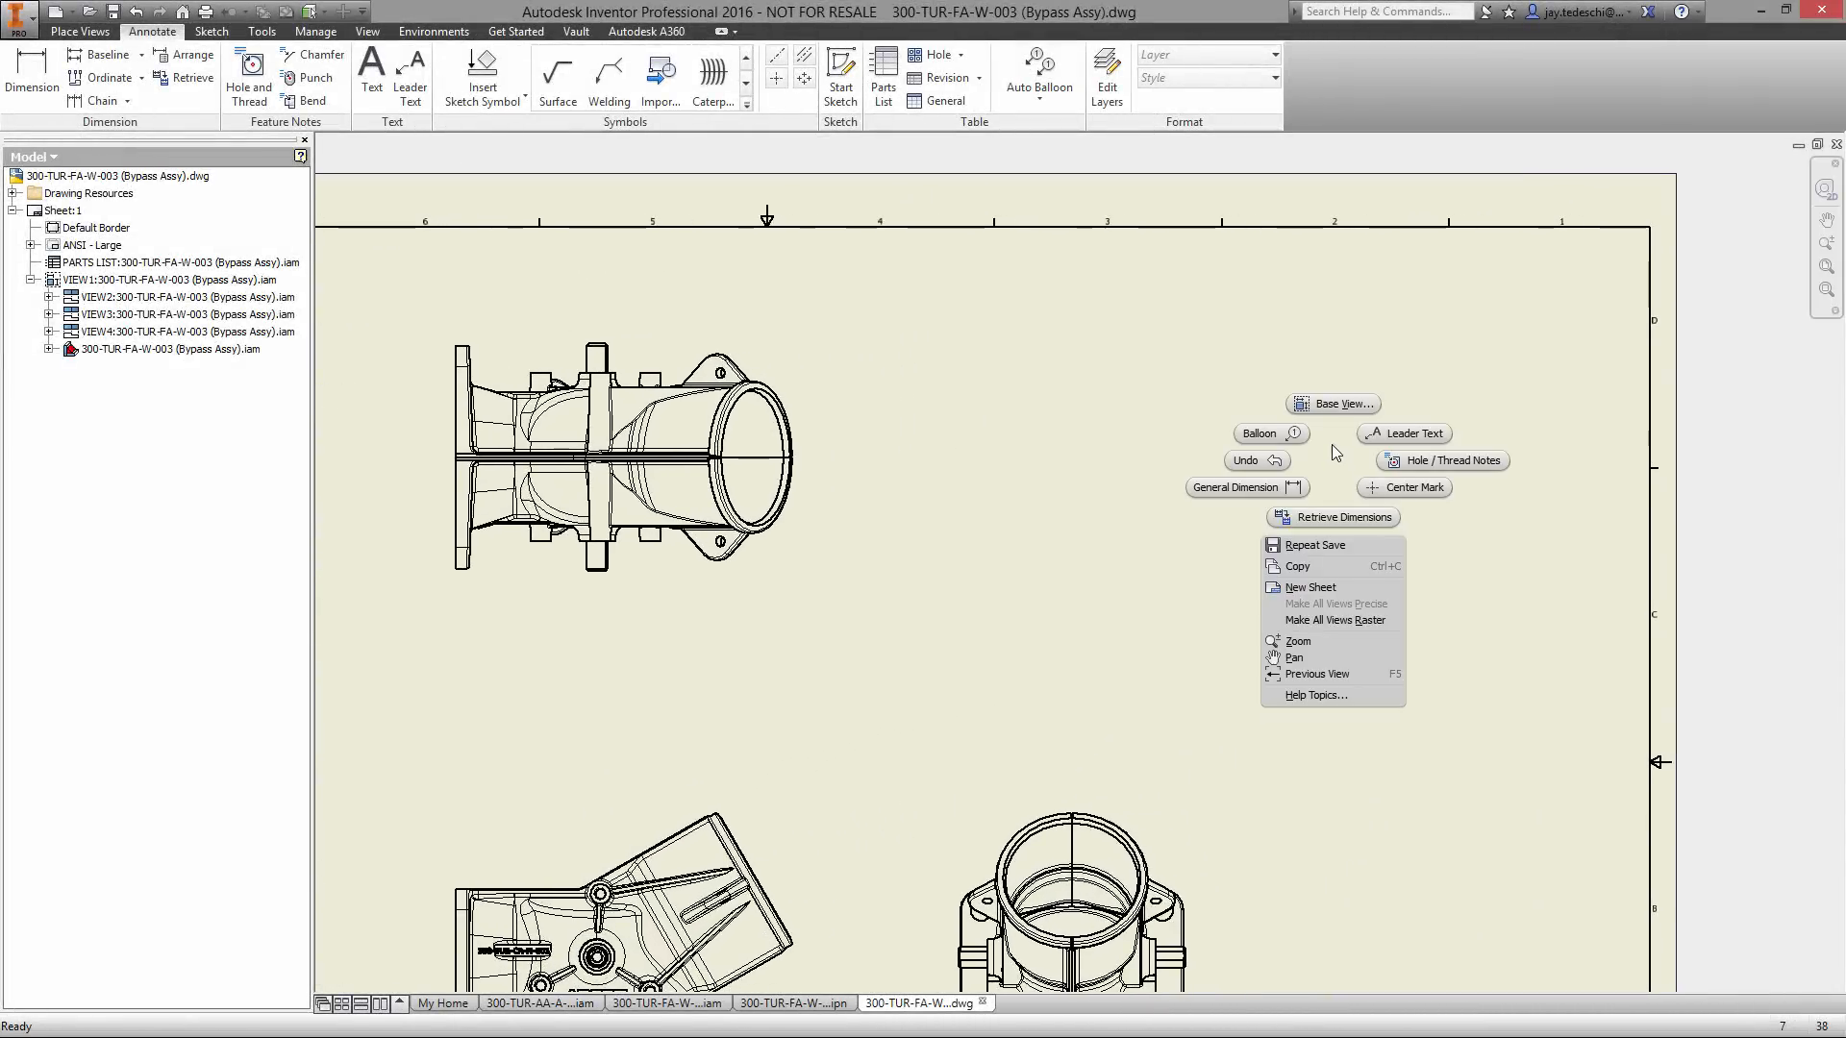
- Create a shaded base view from the .ipn Explosion1 presentation in the sheet's upper right
click(1342, 404)
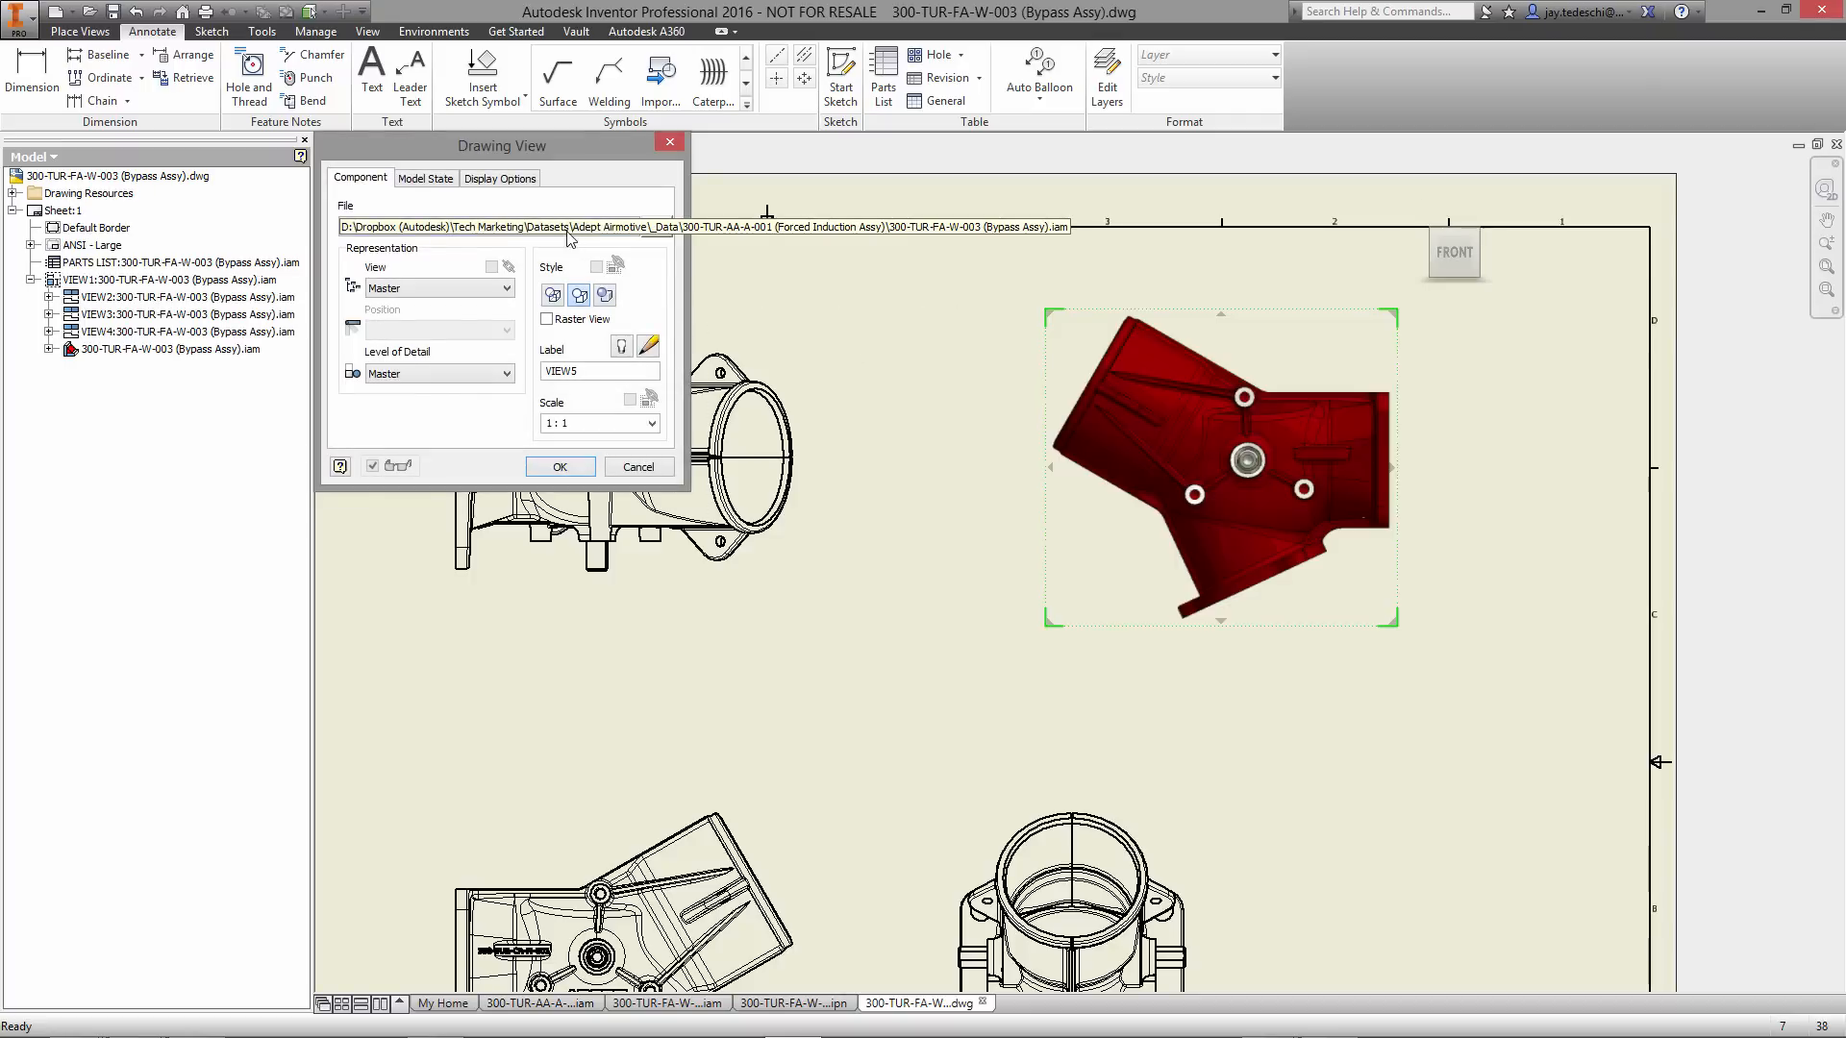
click(652, 227)
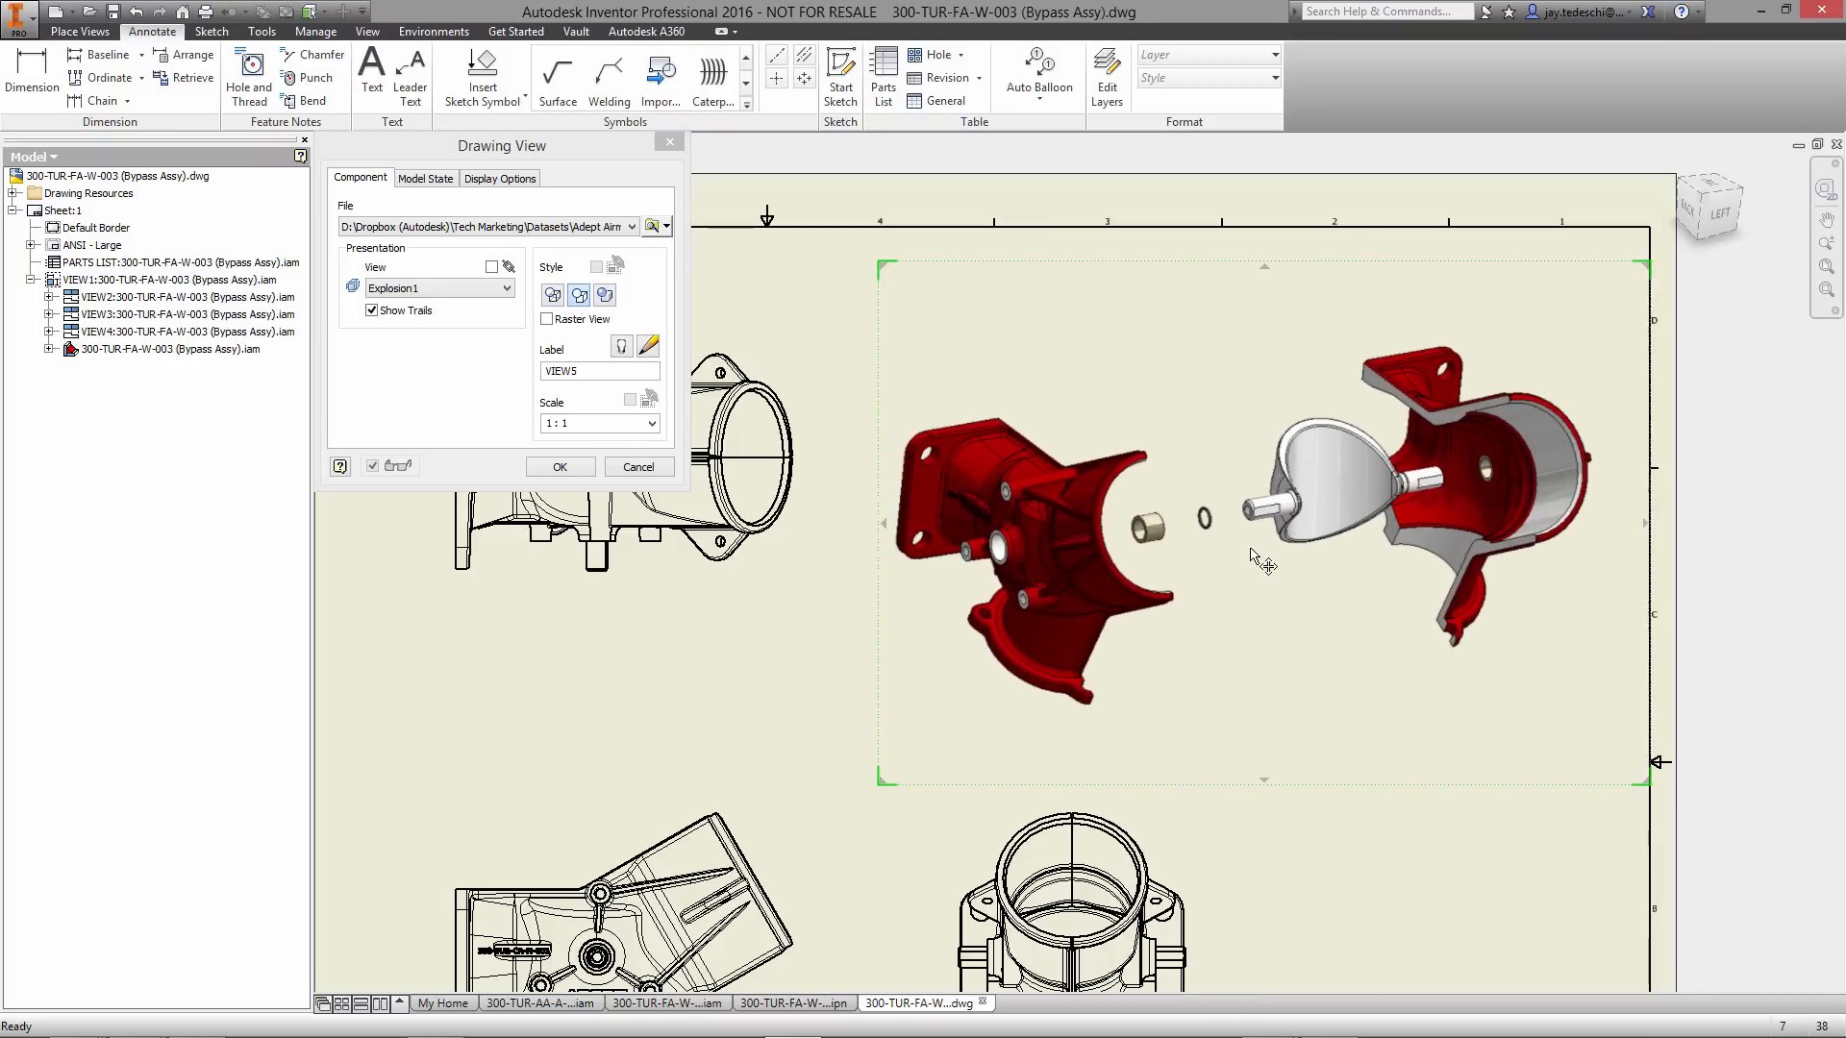
mouse_move(1309, 544)
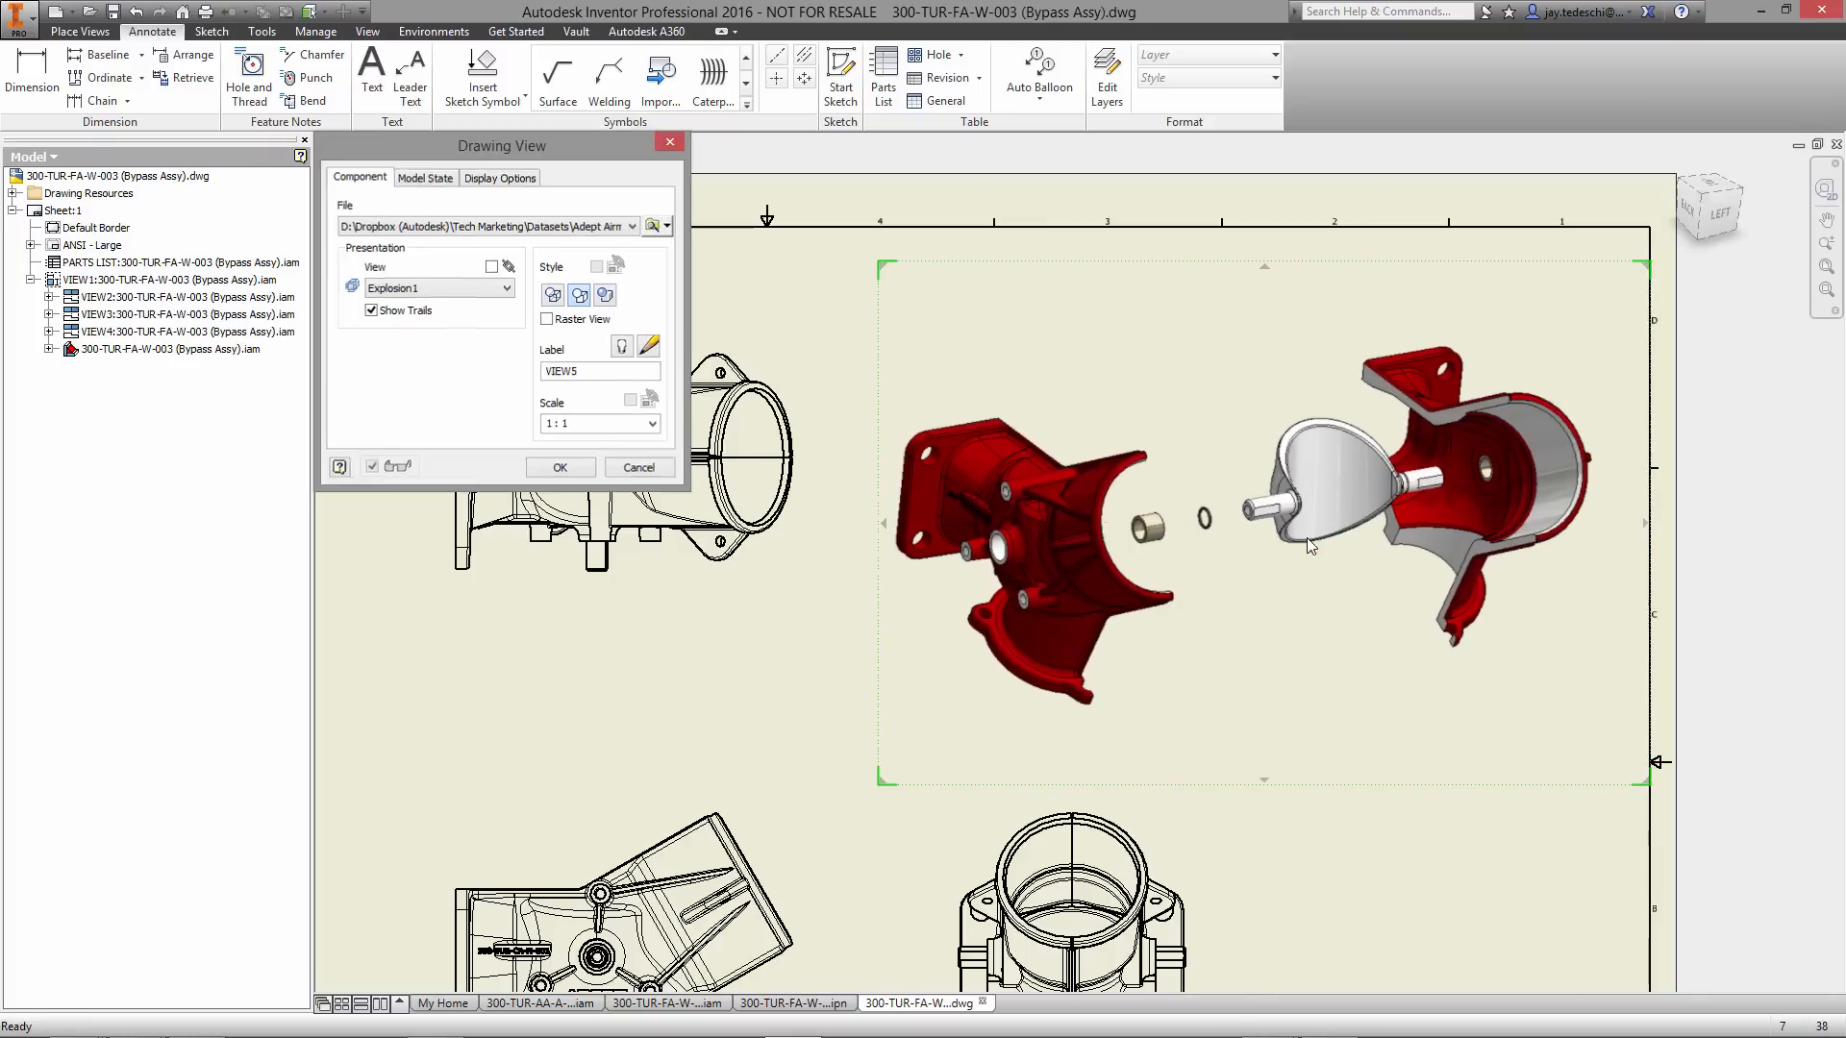
click(559, 467)
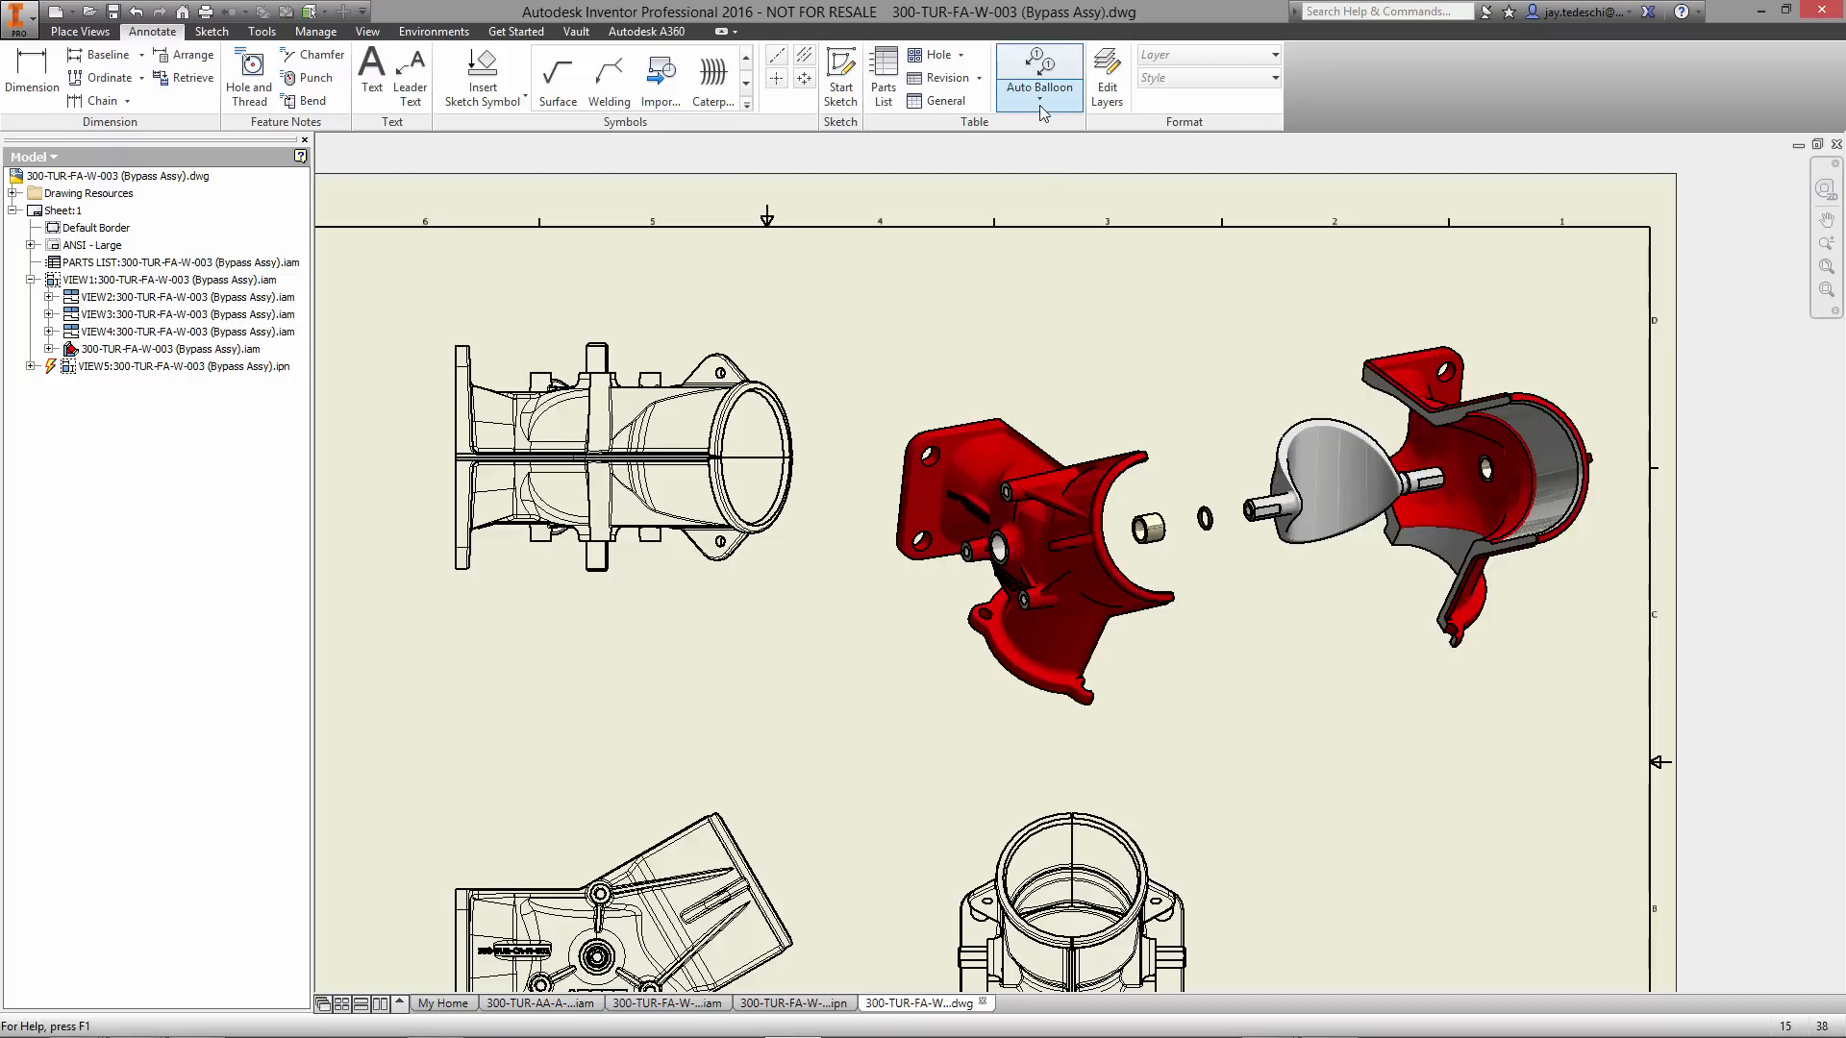
- Auto-balloon the exploded view's five components with a row of numbered balloons above it
click(1037, 71)
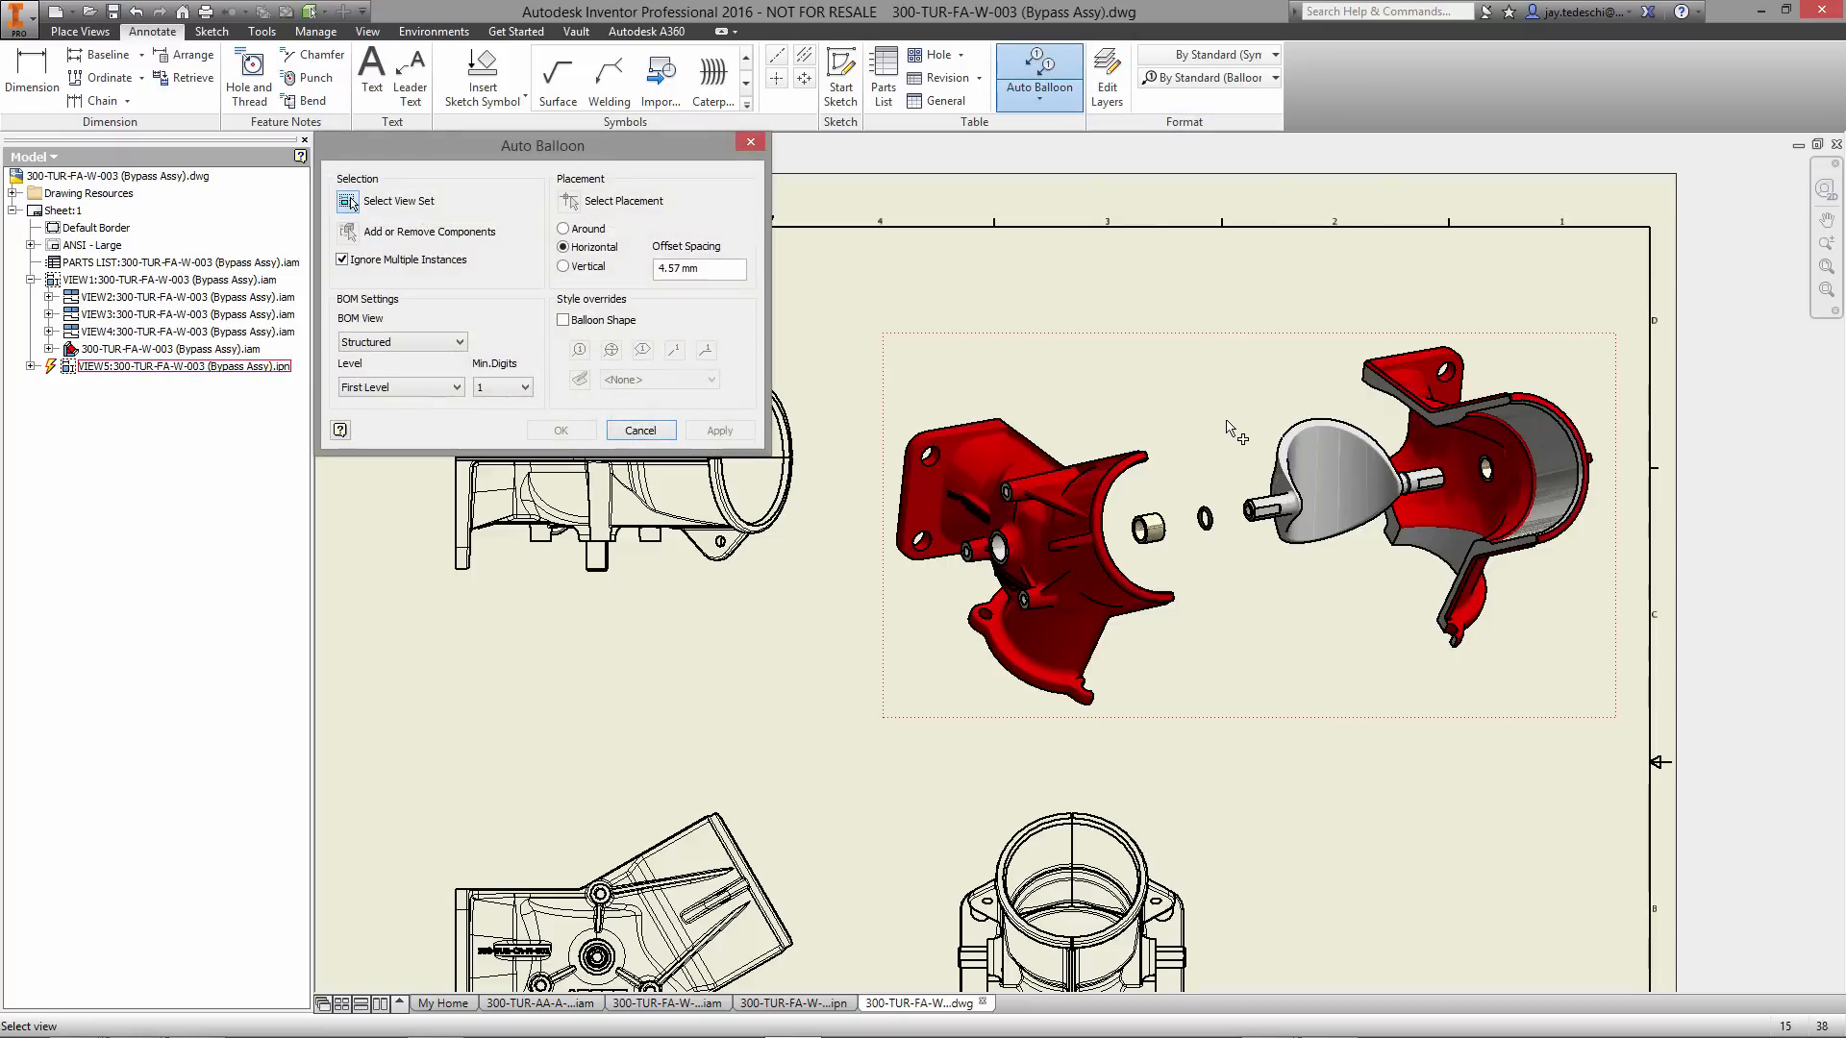
mouse_move(1156, 358)
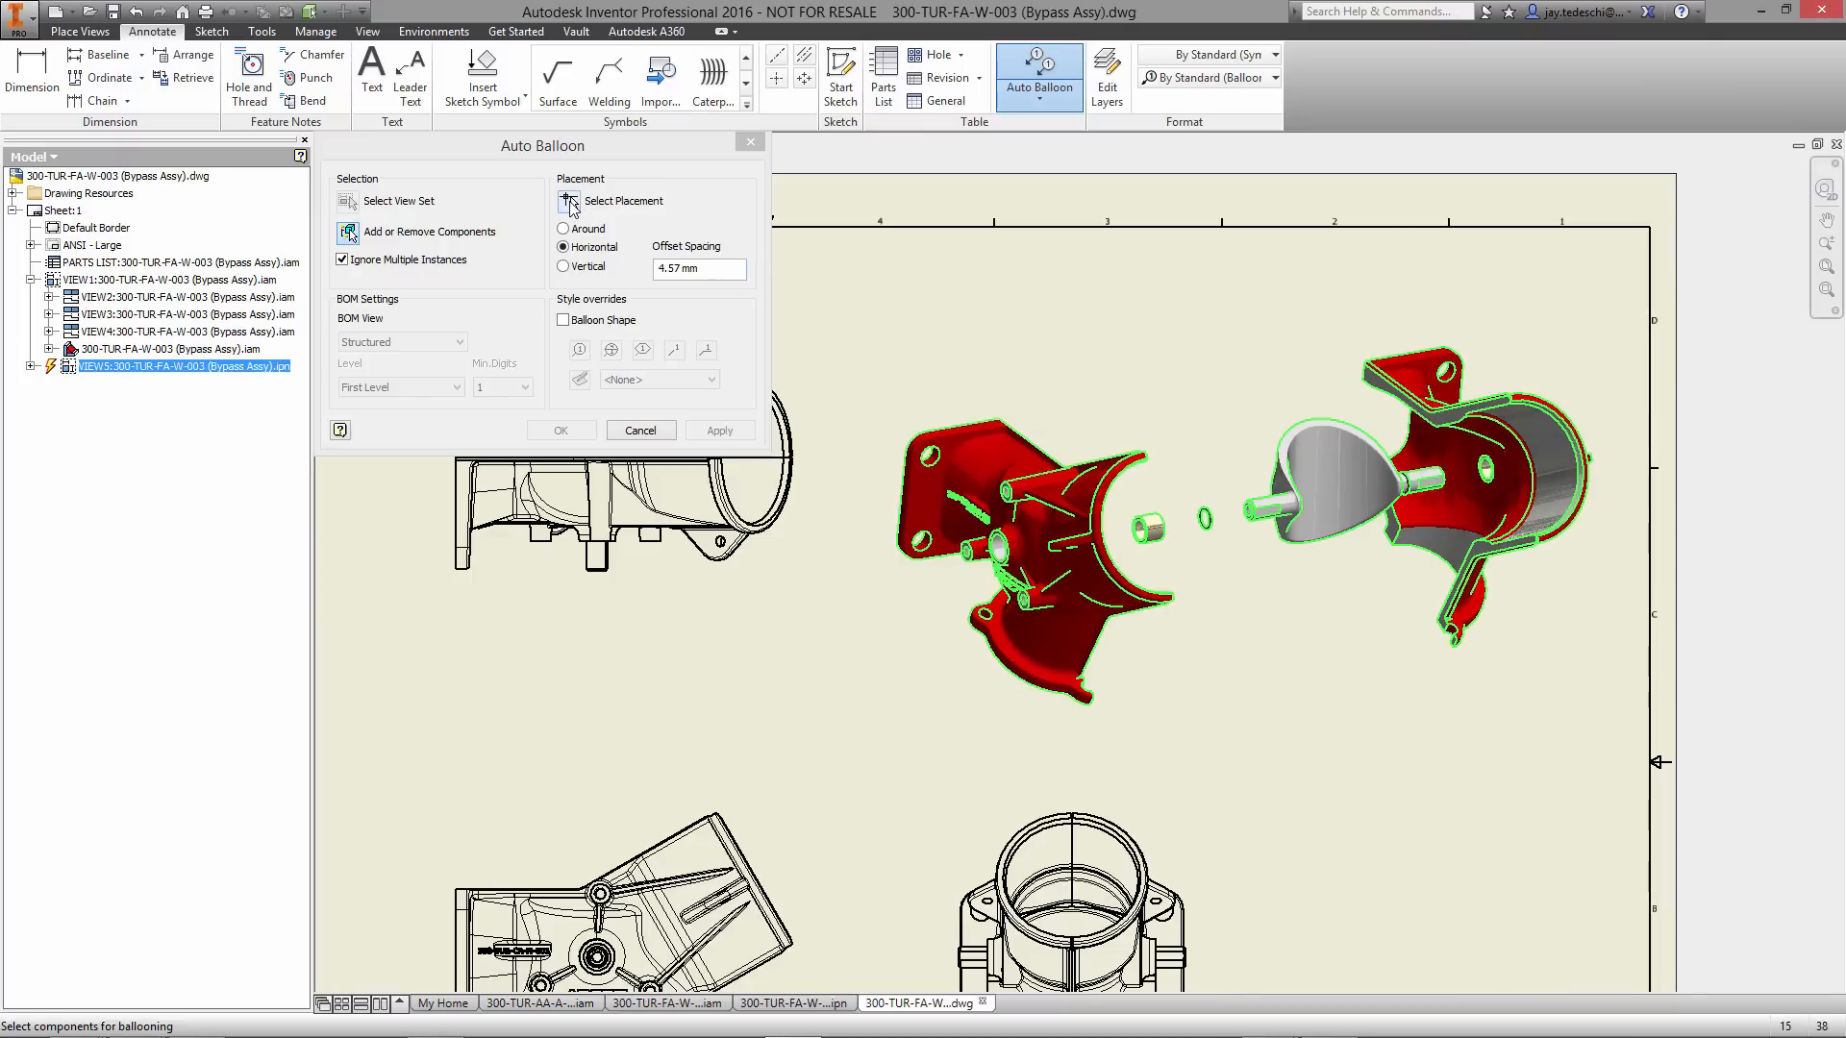
click(617, 200)
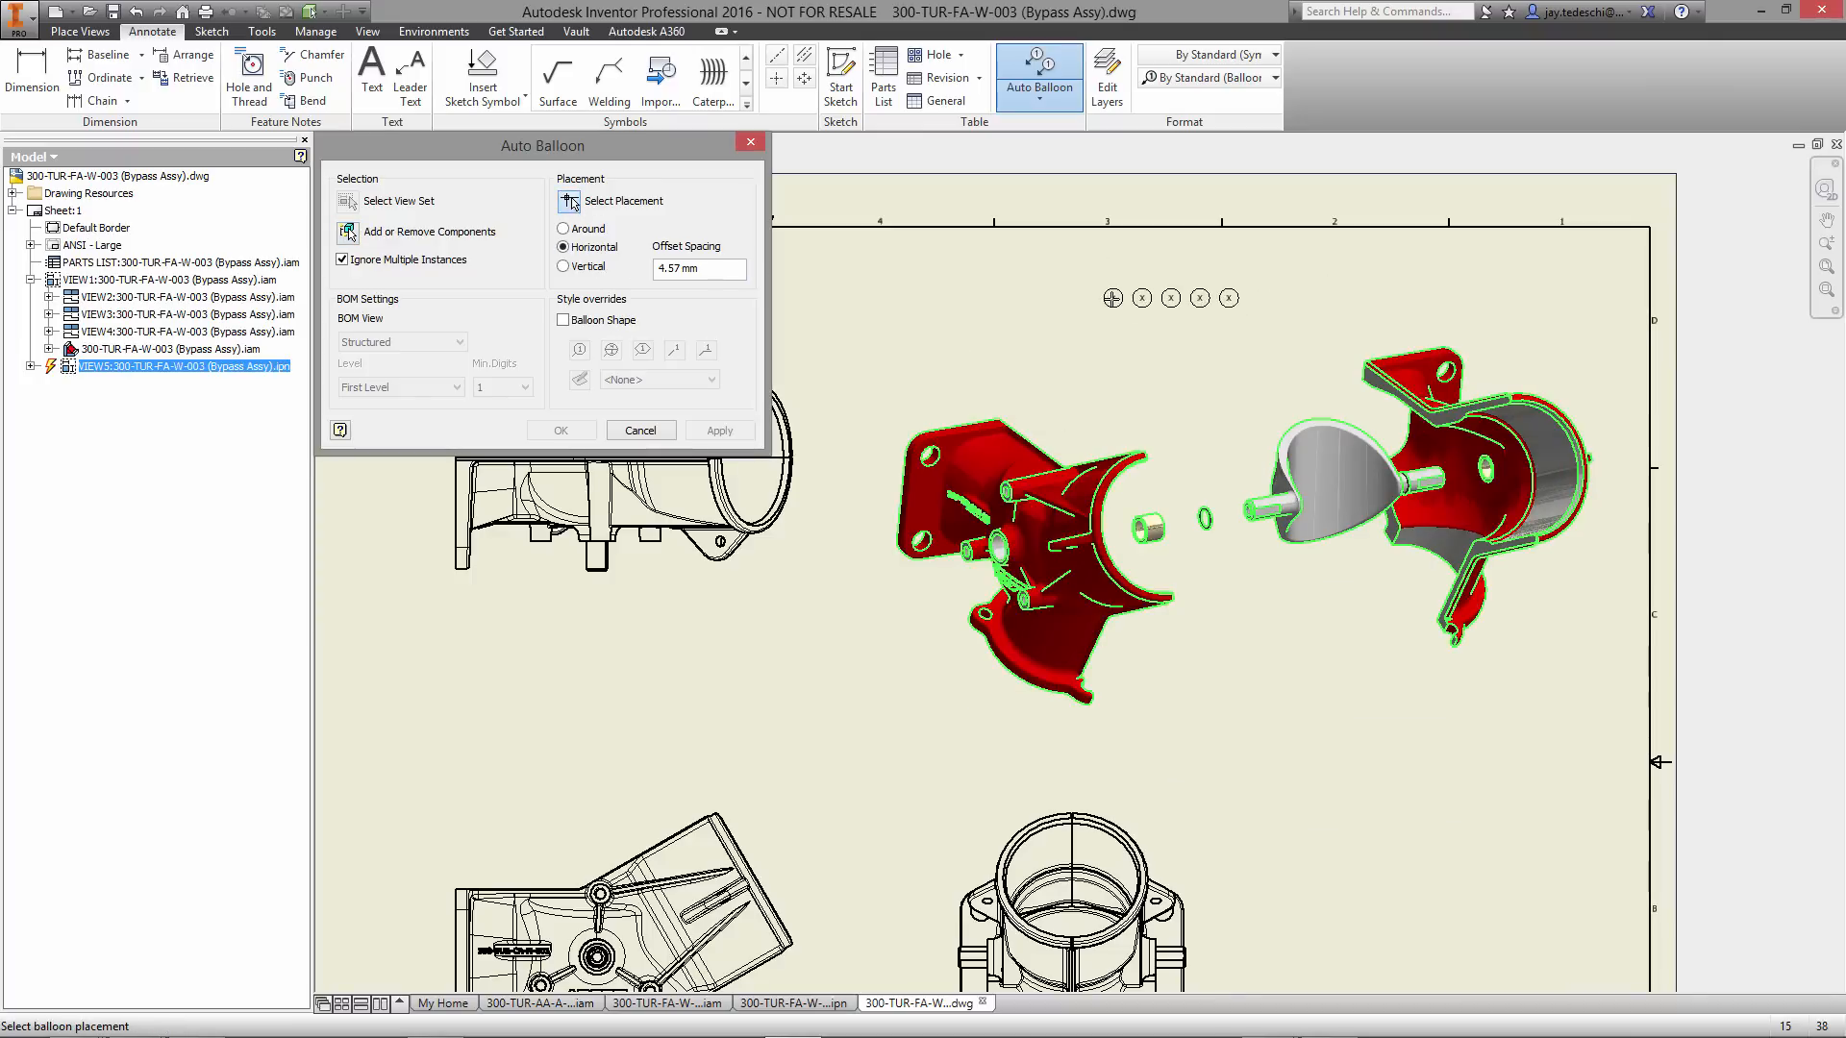
click(717, 429)
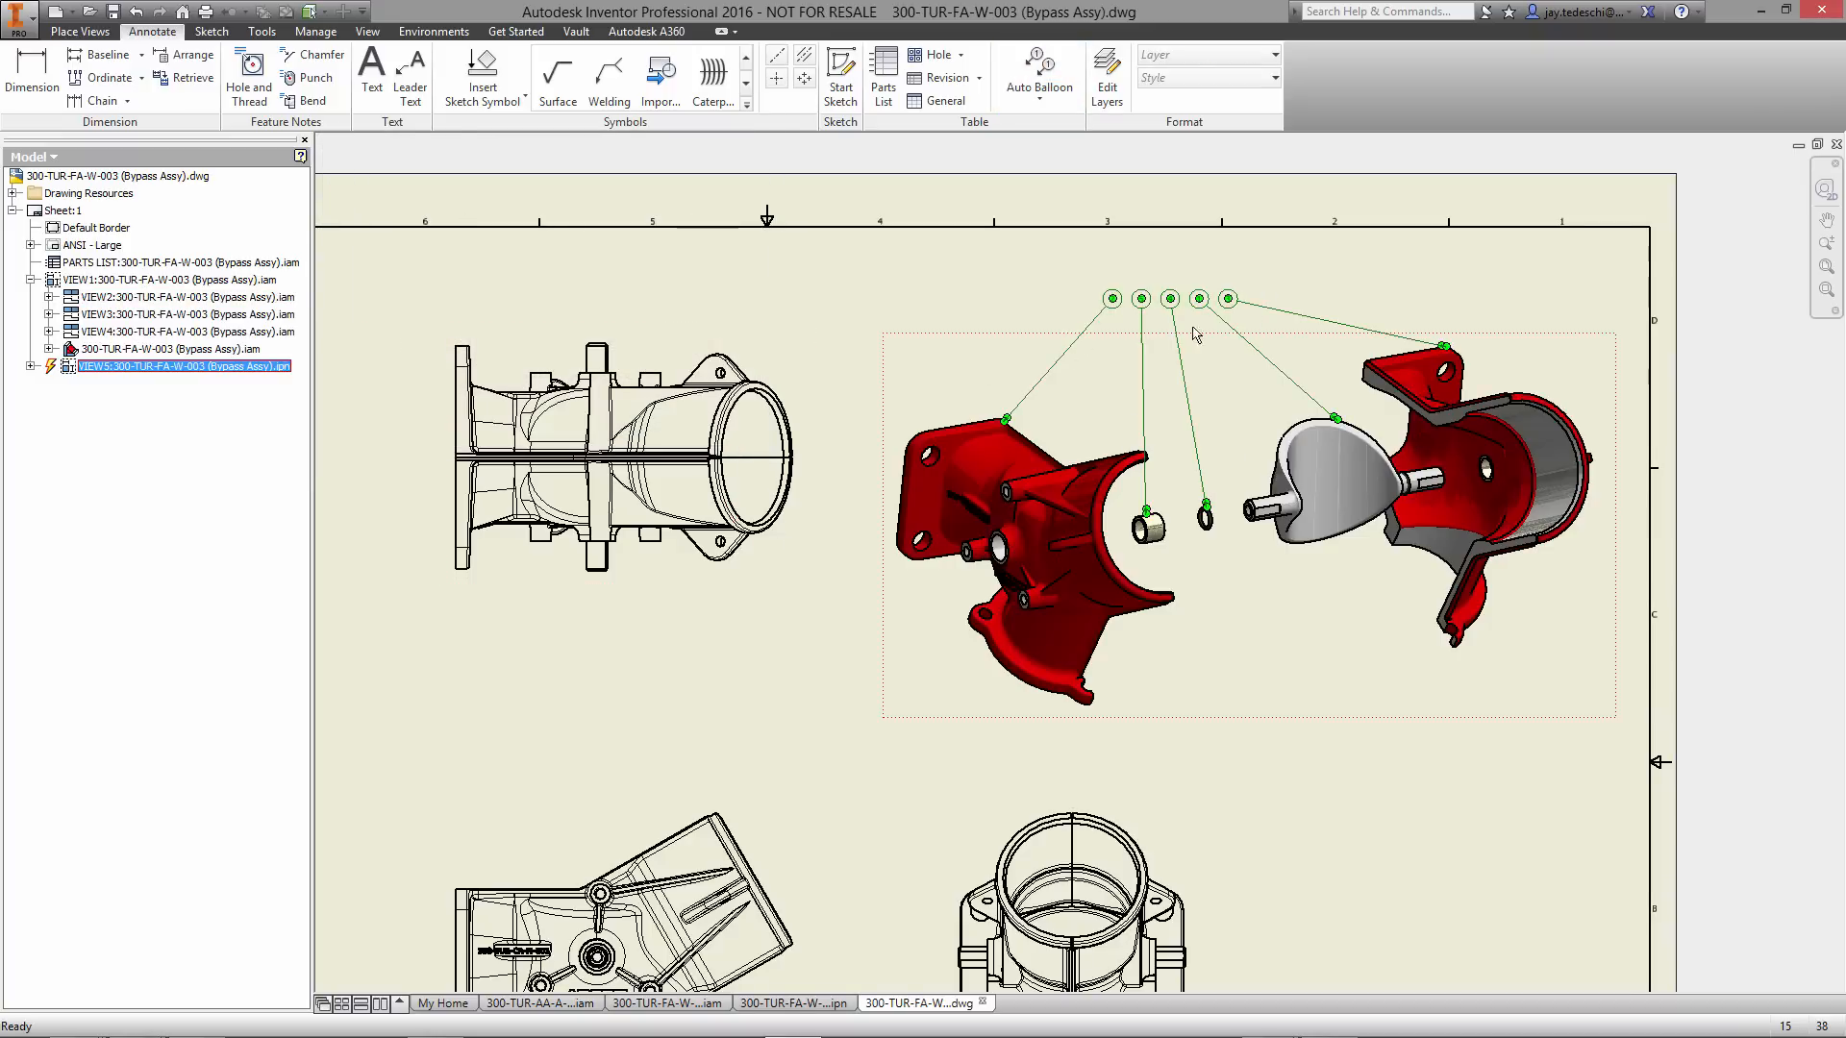
right_click(1194, 334)
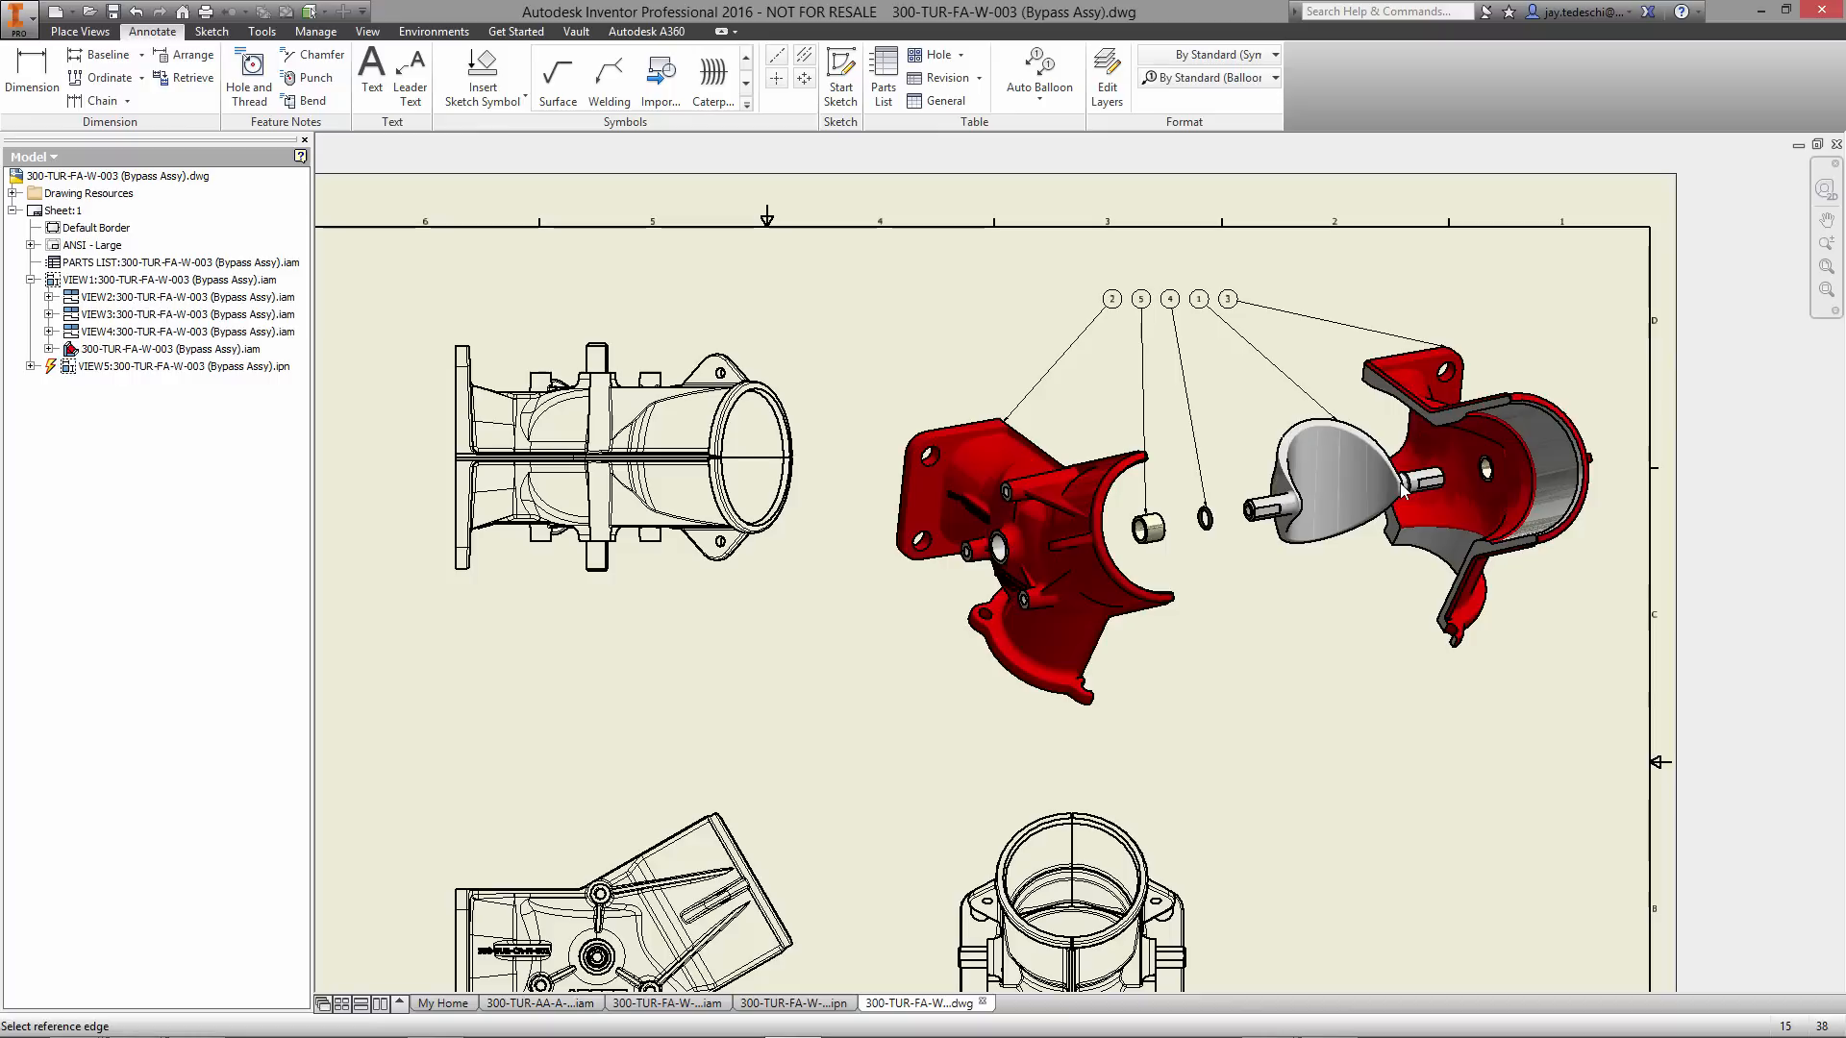
mouse_move(973, 433)
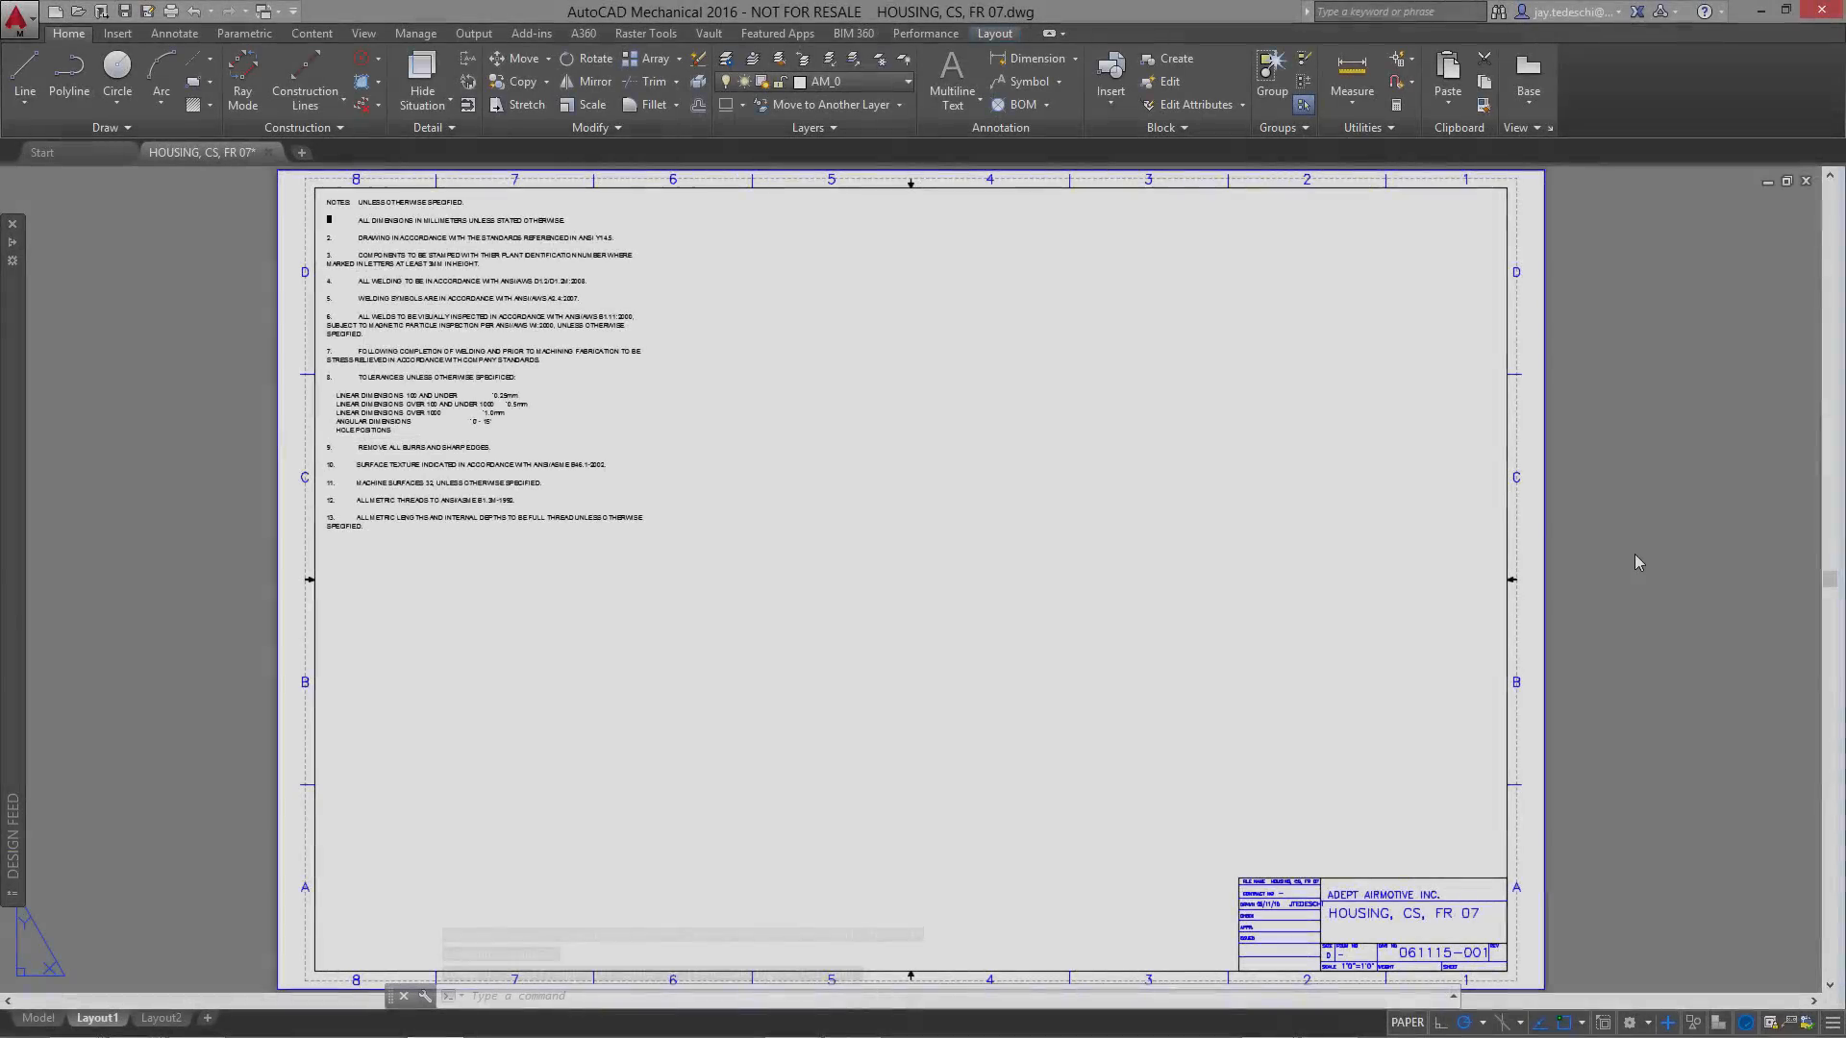
mouse_move(1615, 226)
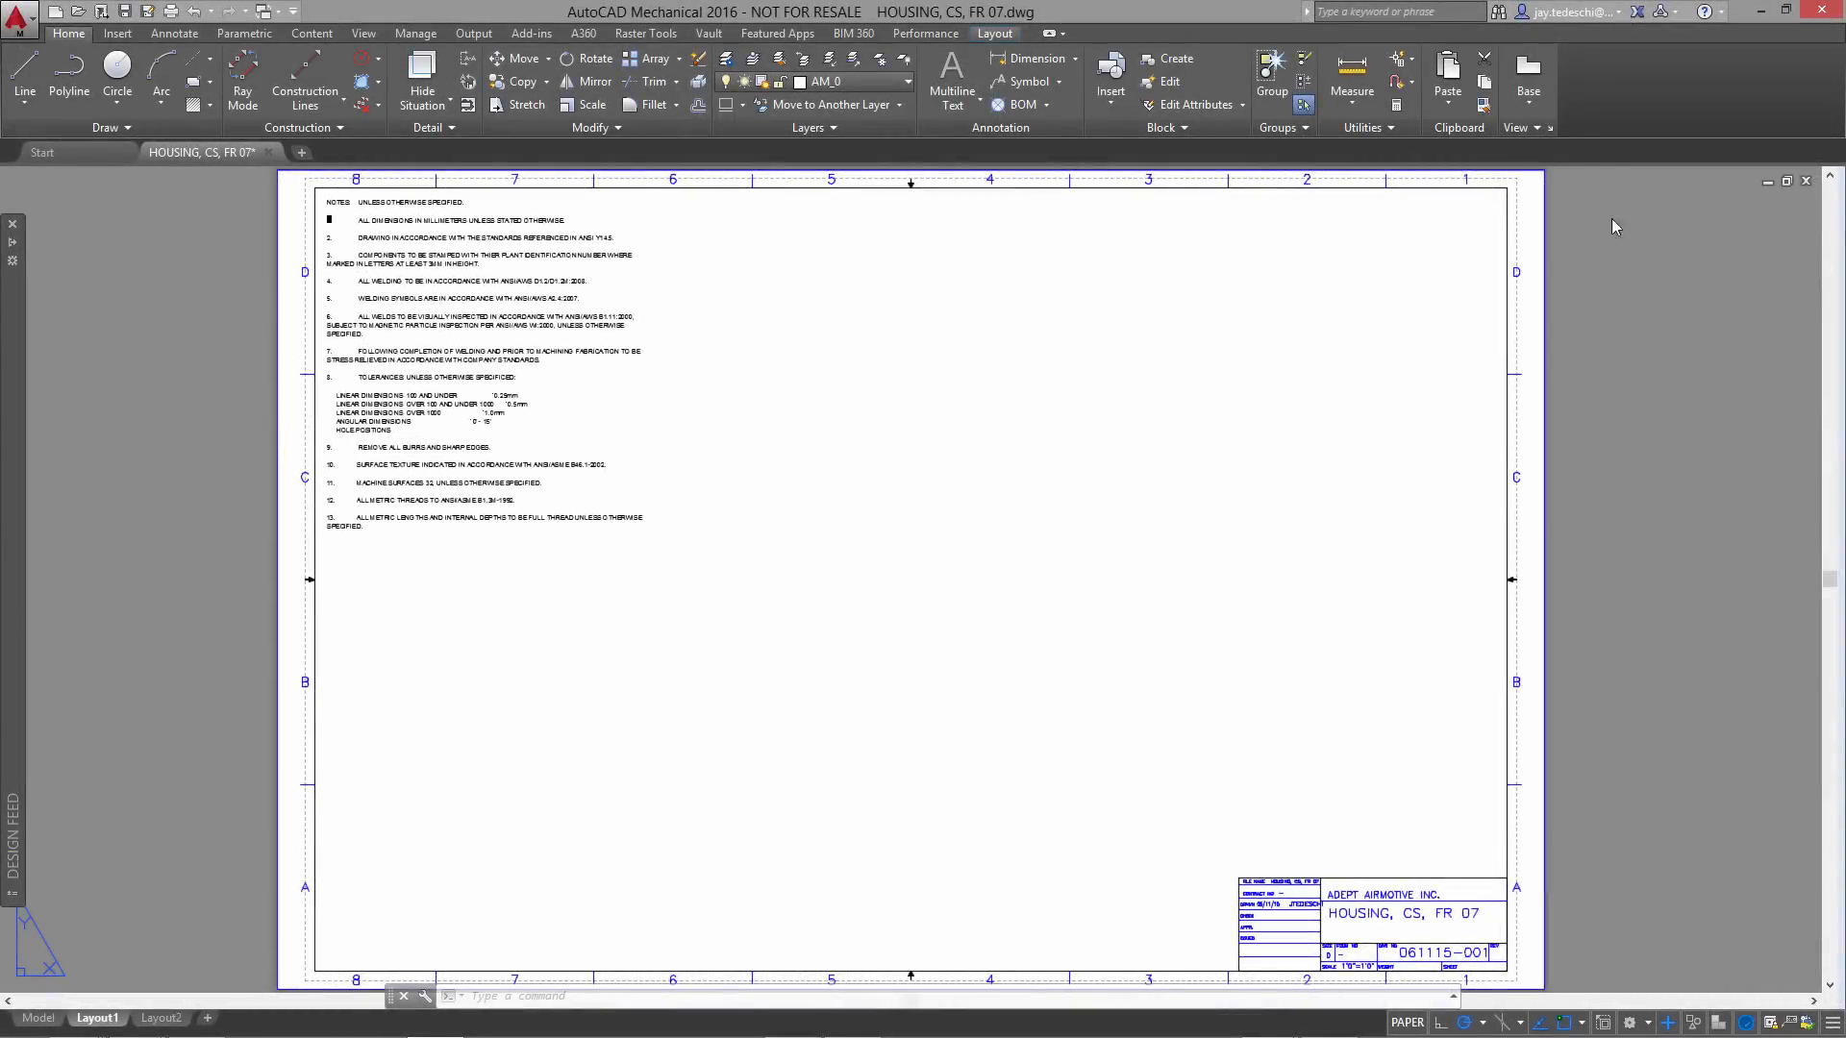
- Start a base view from Inventor using the CS Housing FR 07.ipt part file
click(1528, 81)
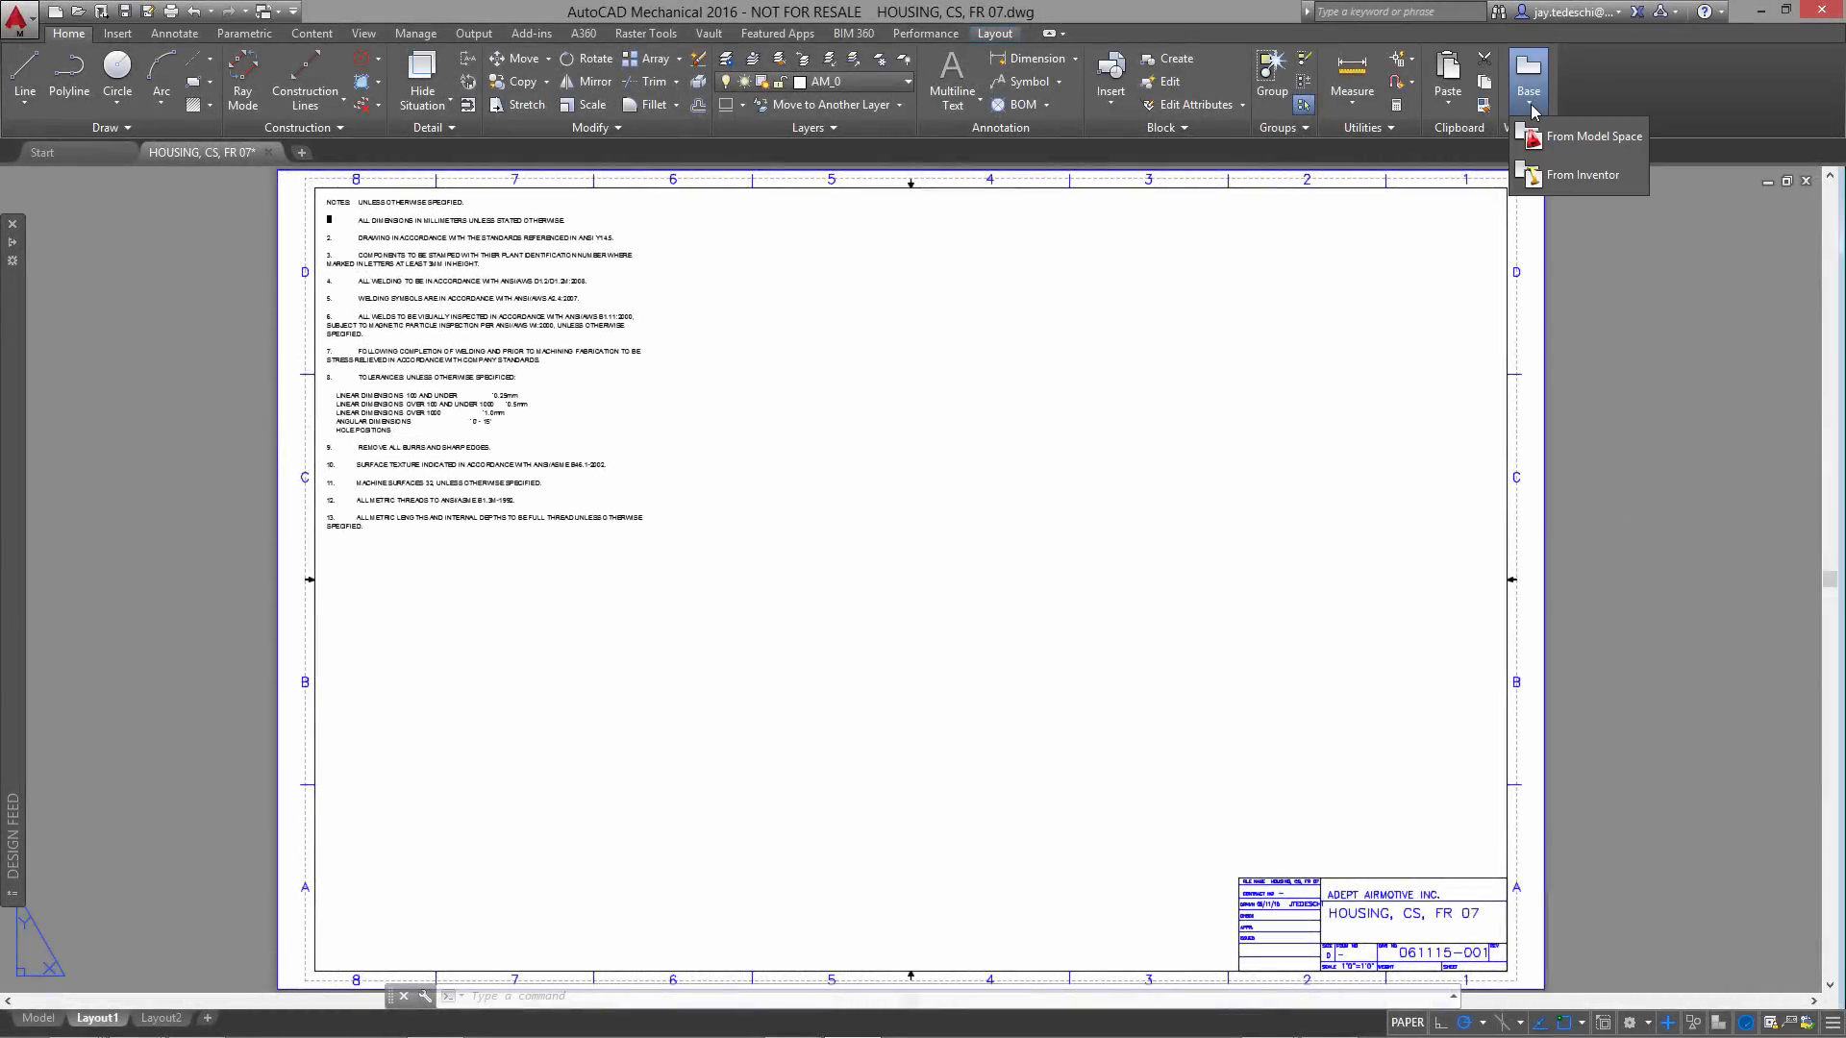
click(1590, 175)
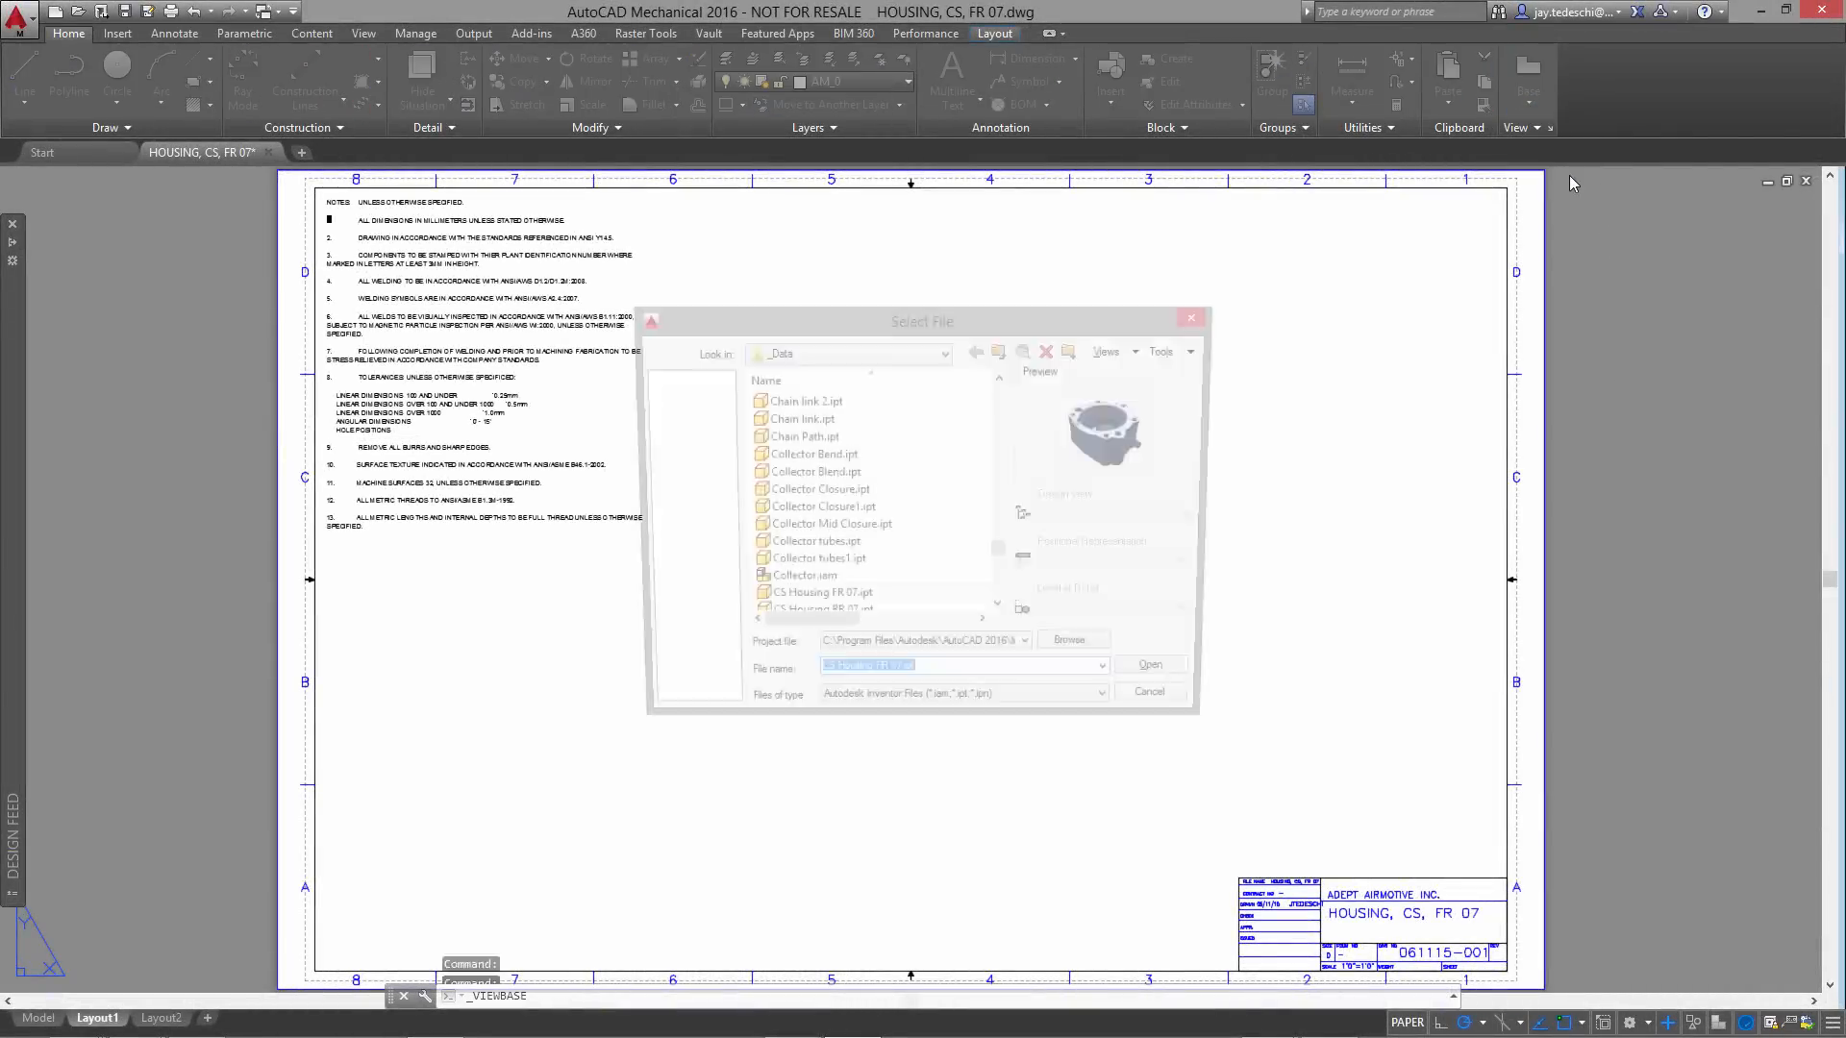
click(824, 602)
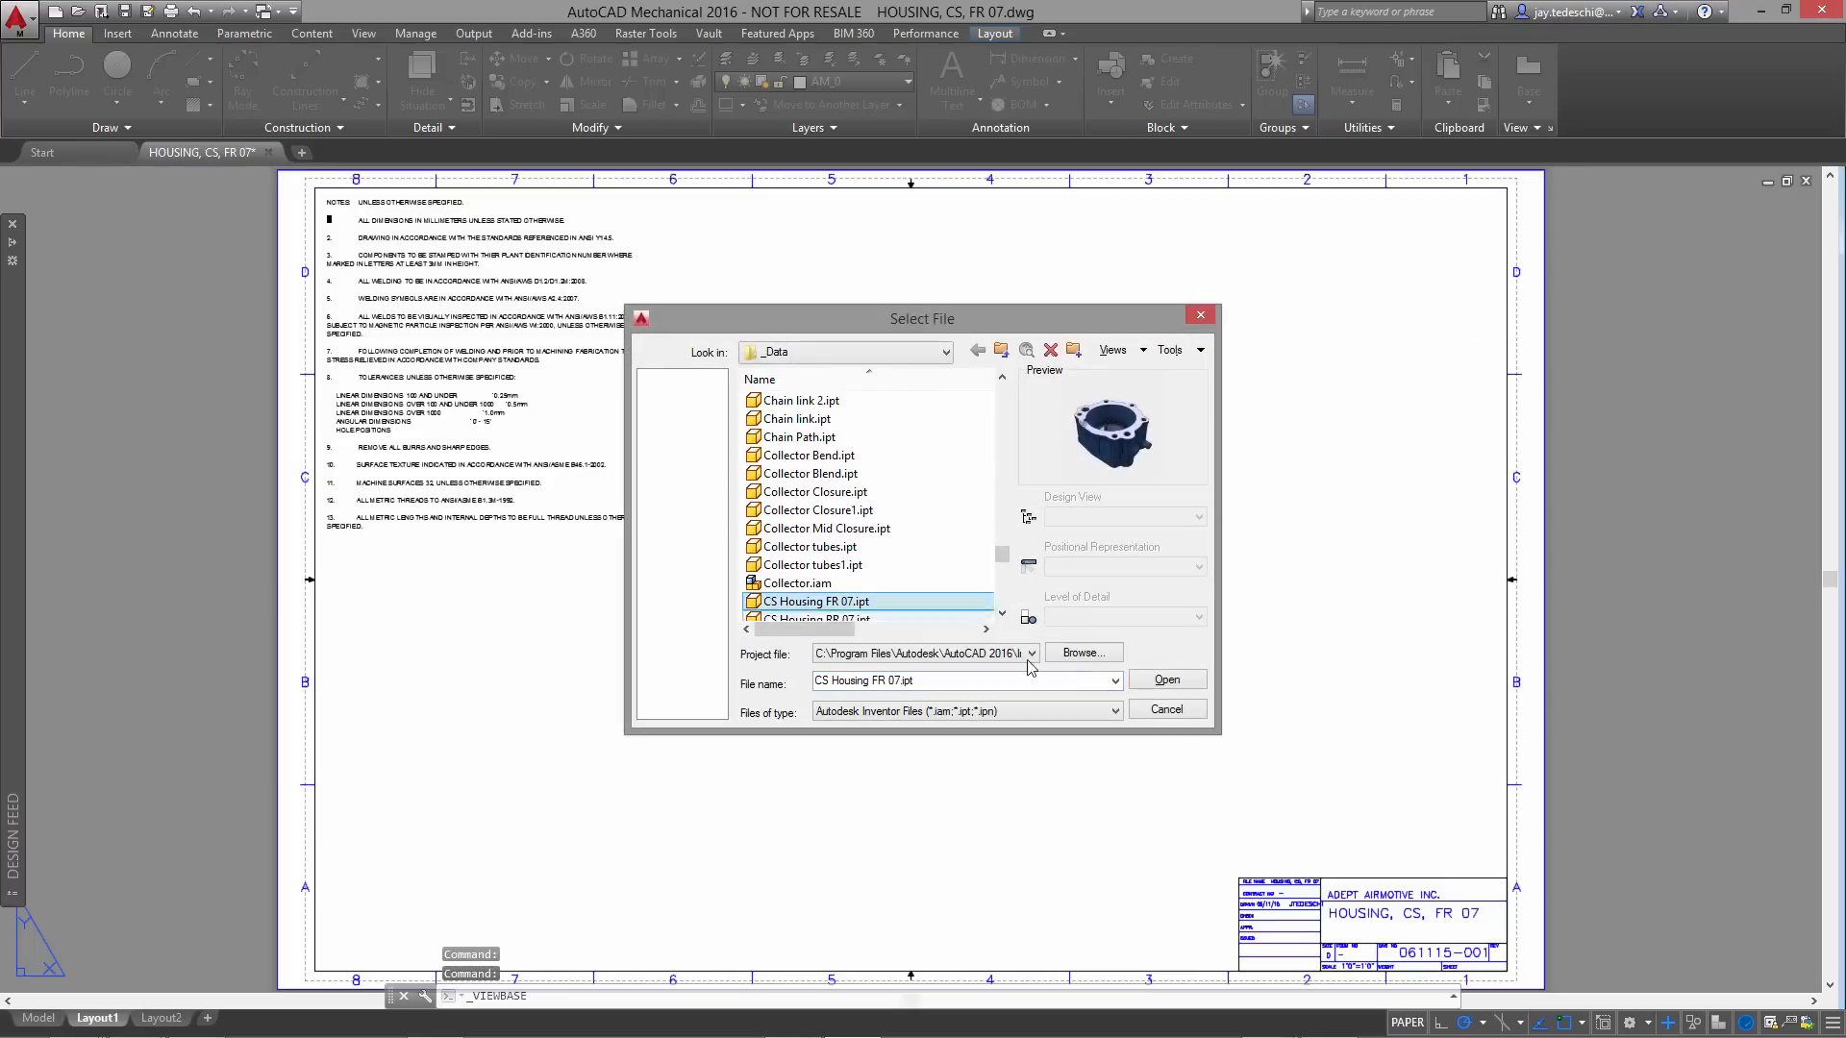
click(1165, 679)
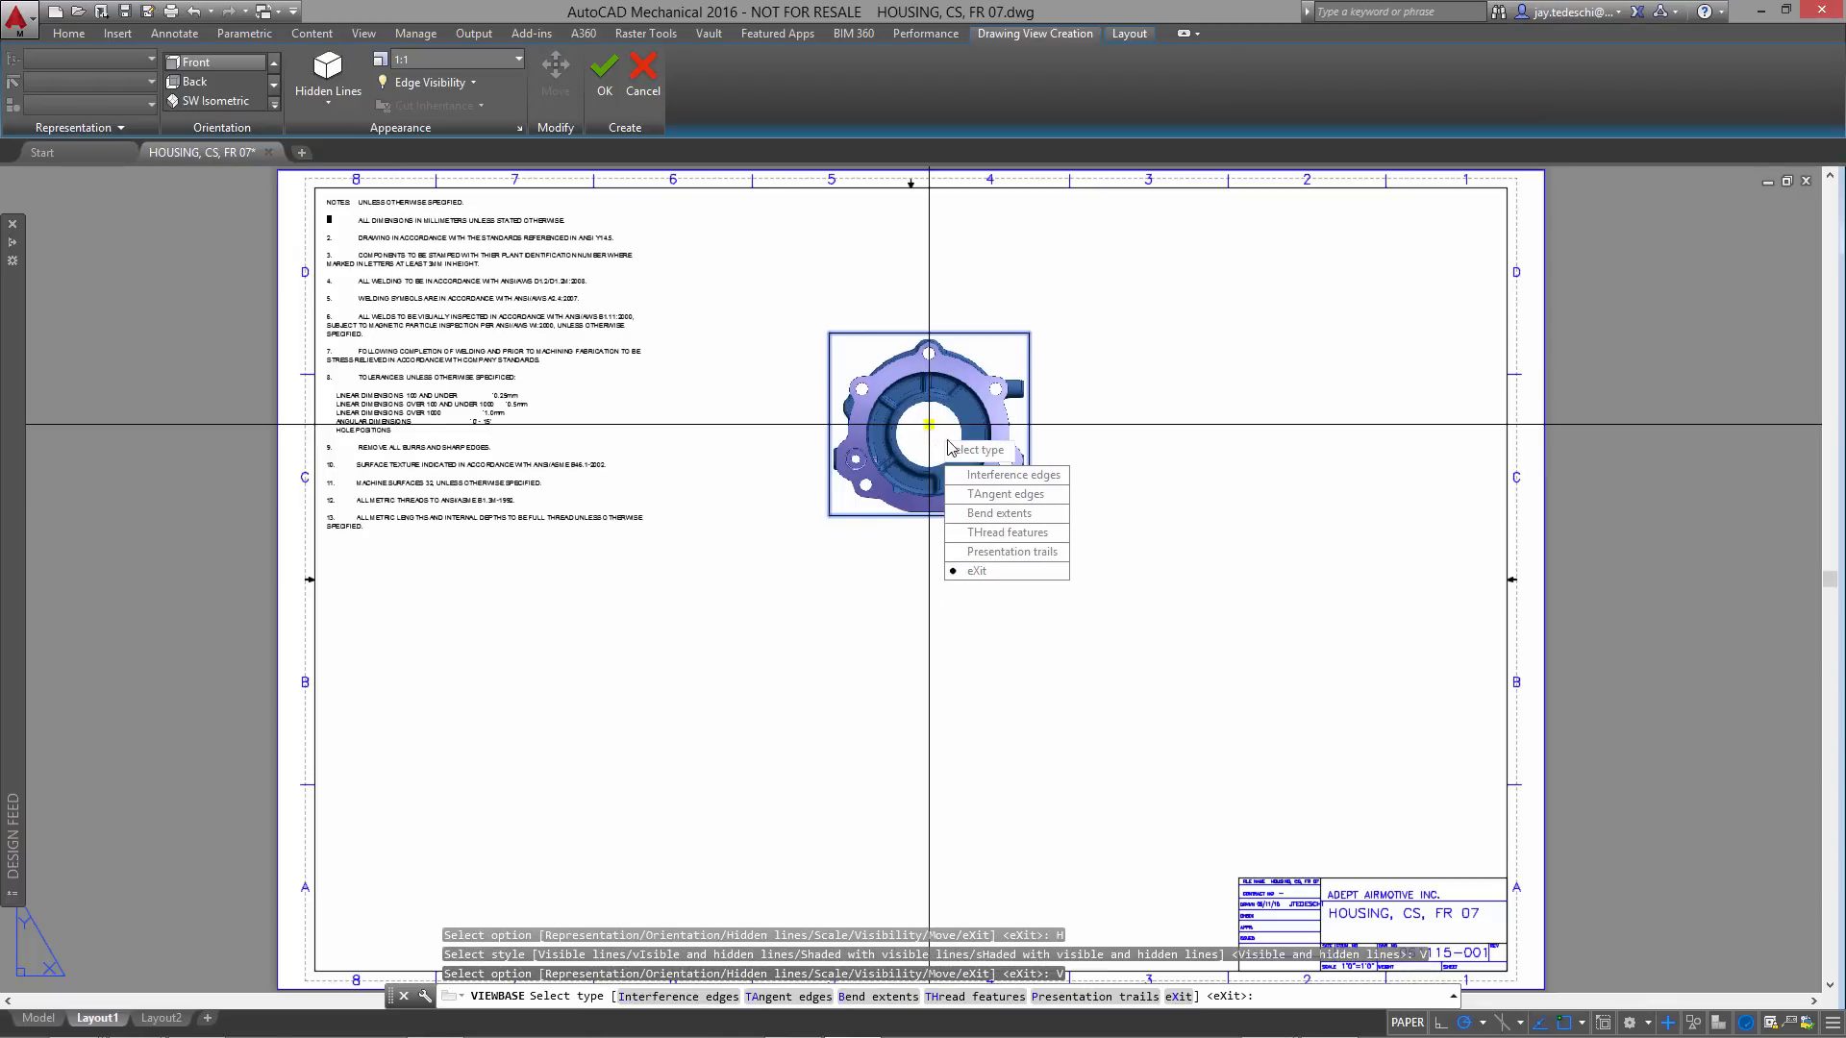
- Show tangent edges on the base view, finish it and place one projected view below
click(1004, 494)
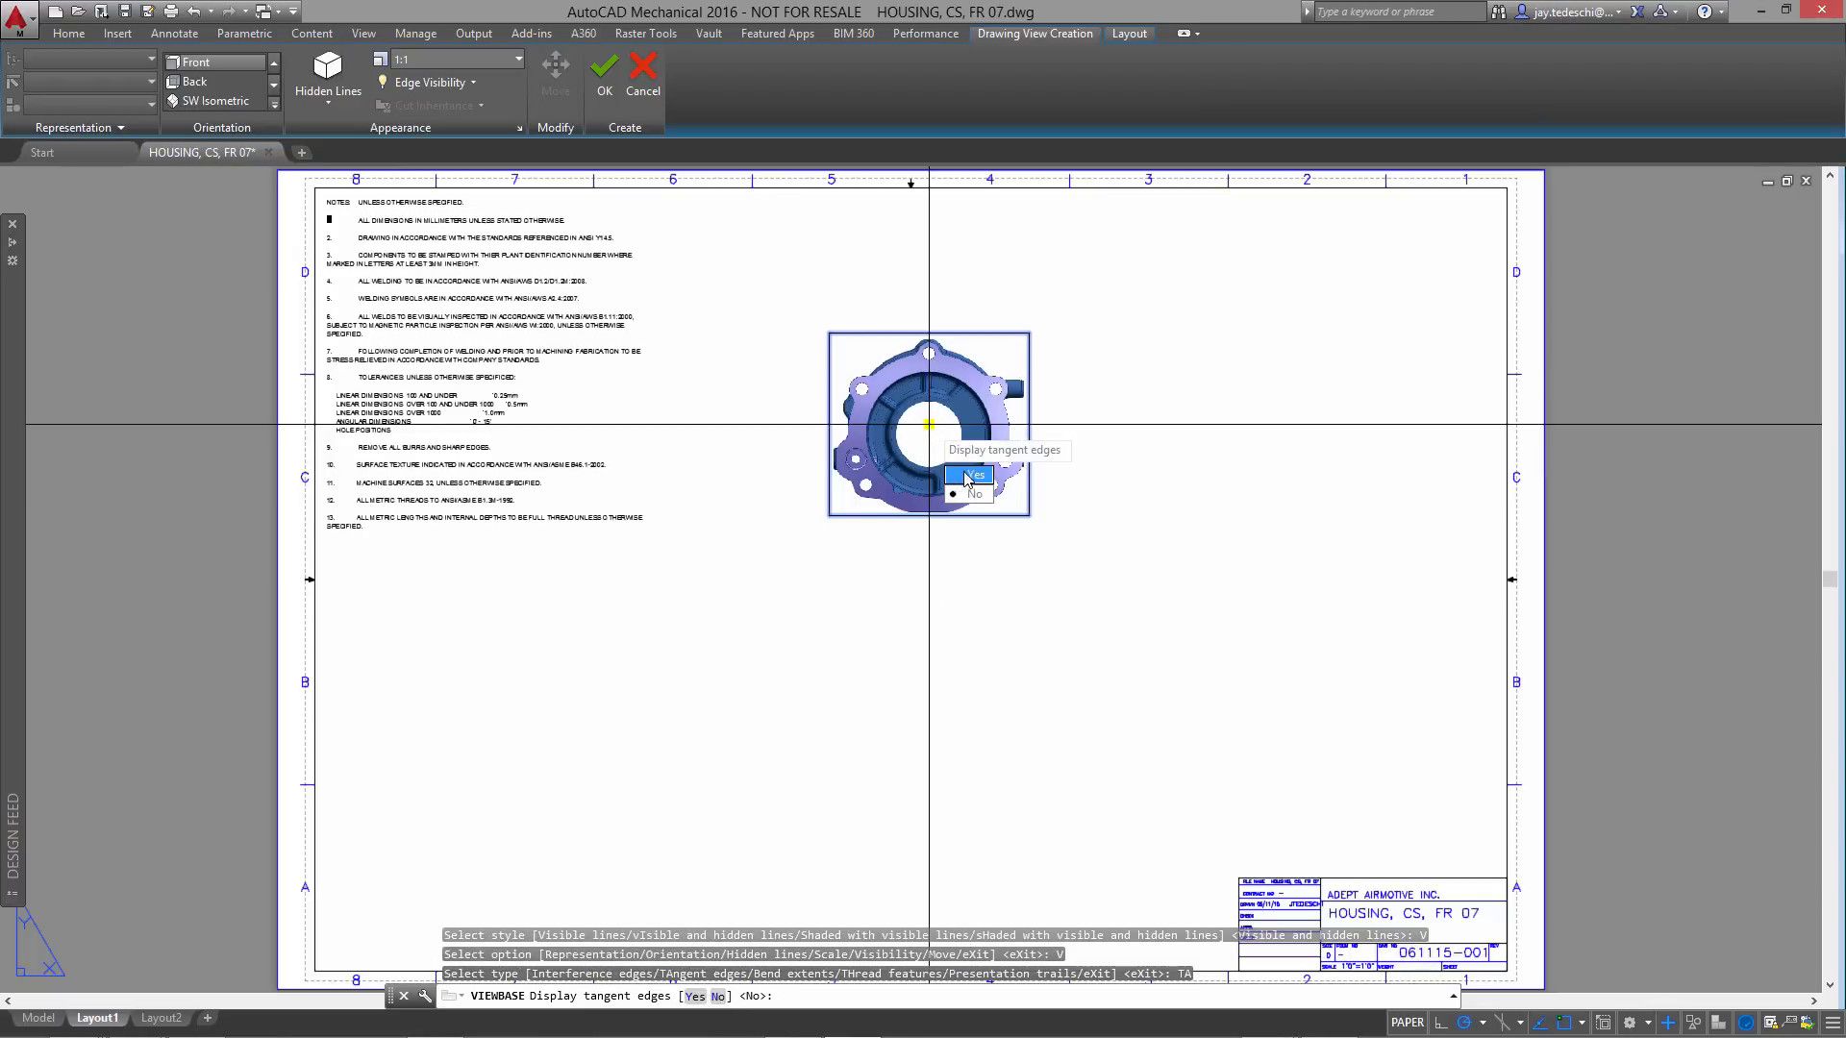
click(973, 475)
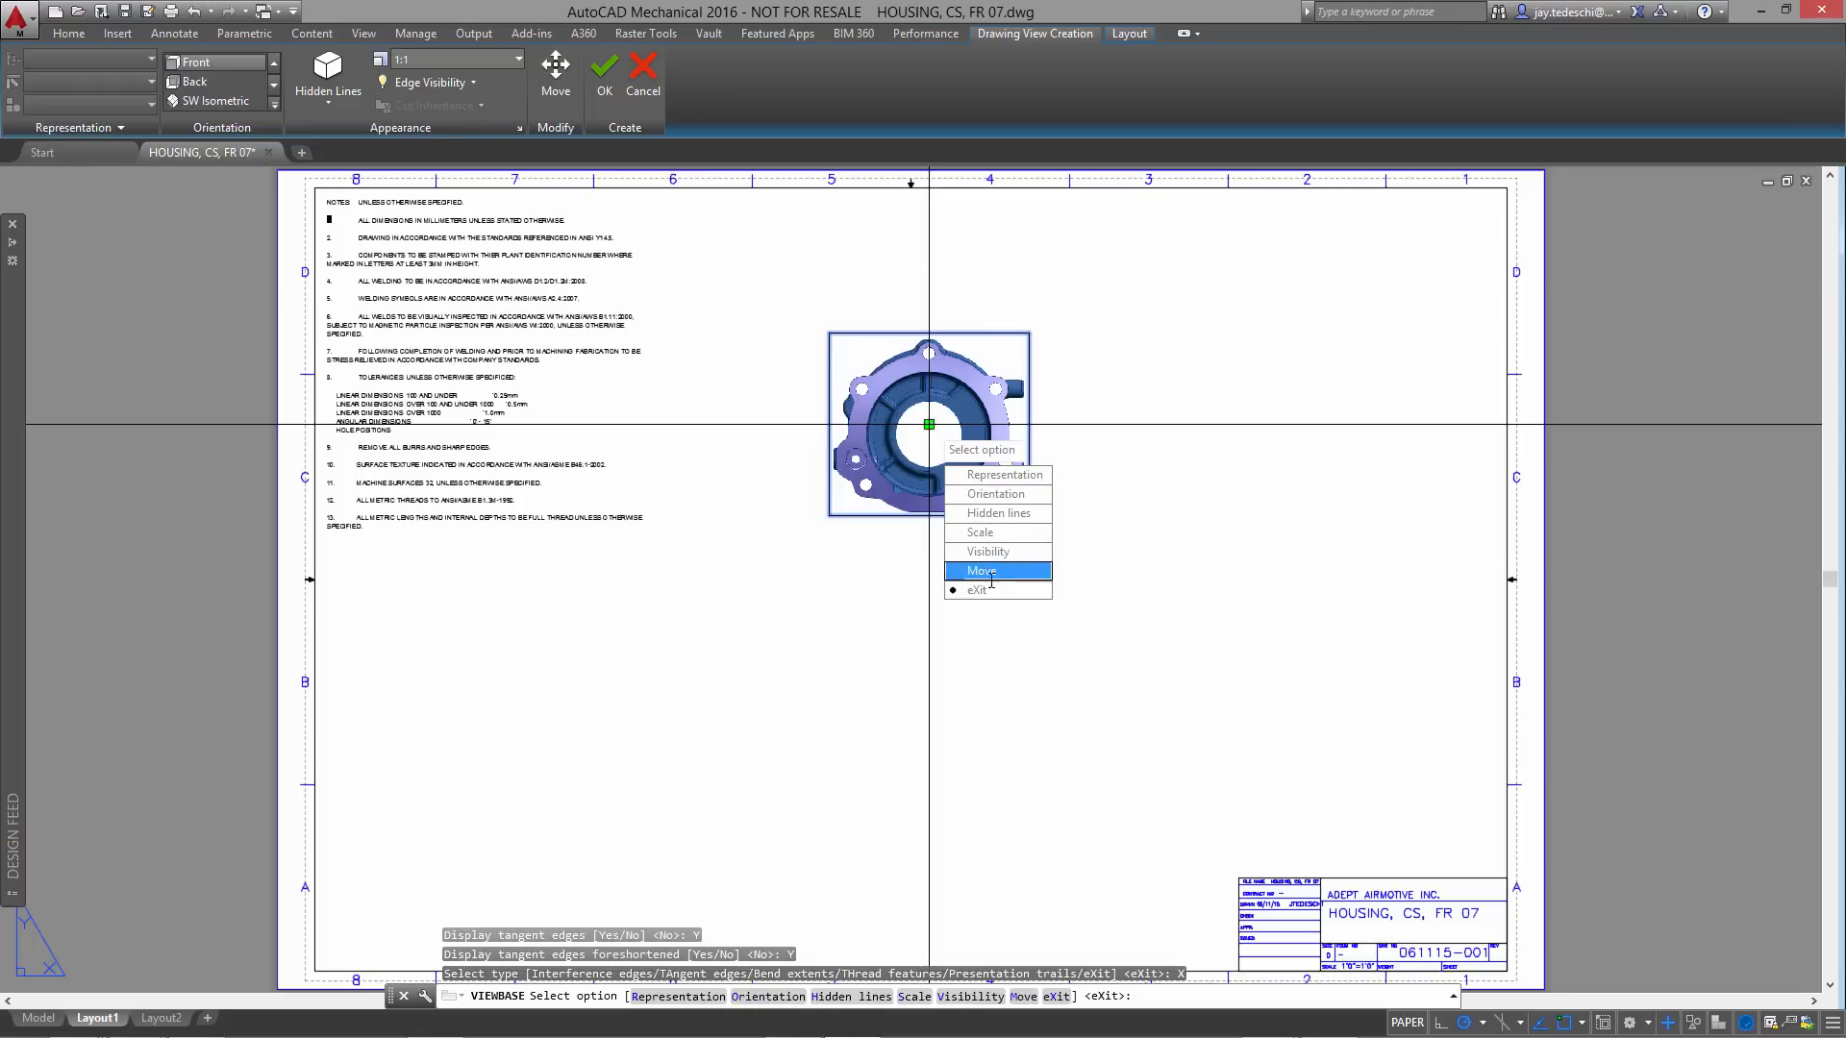
click(983, 571)
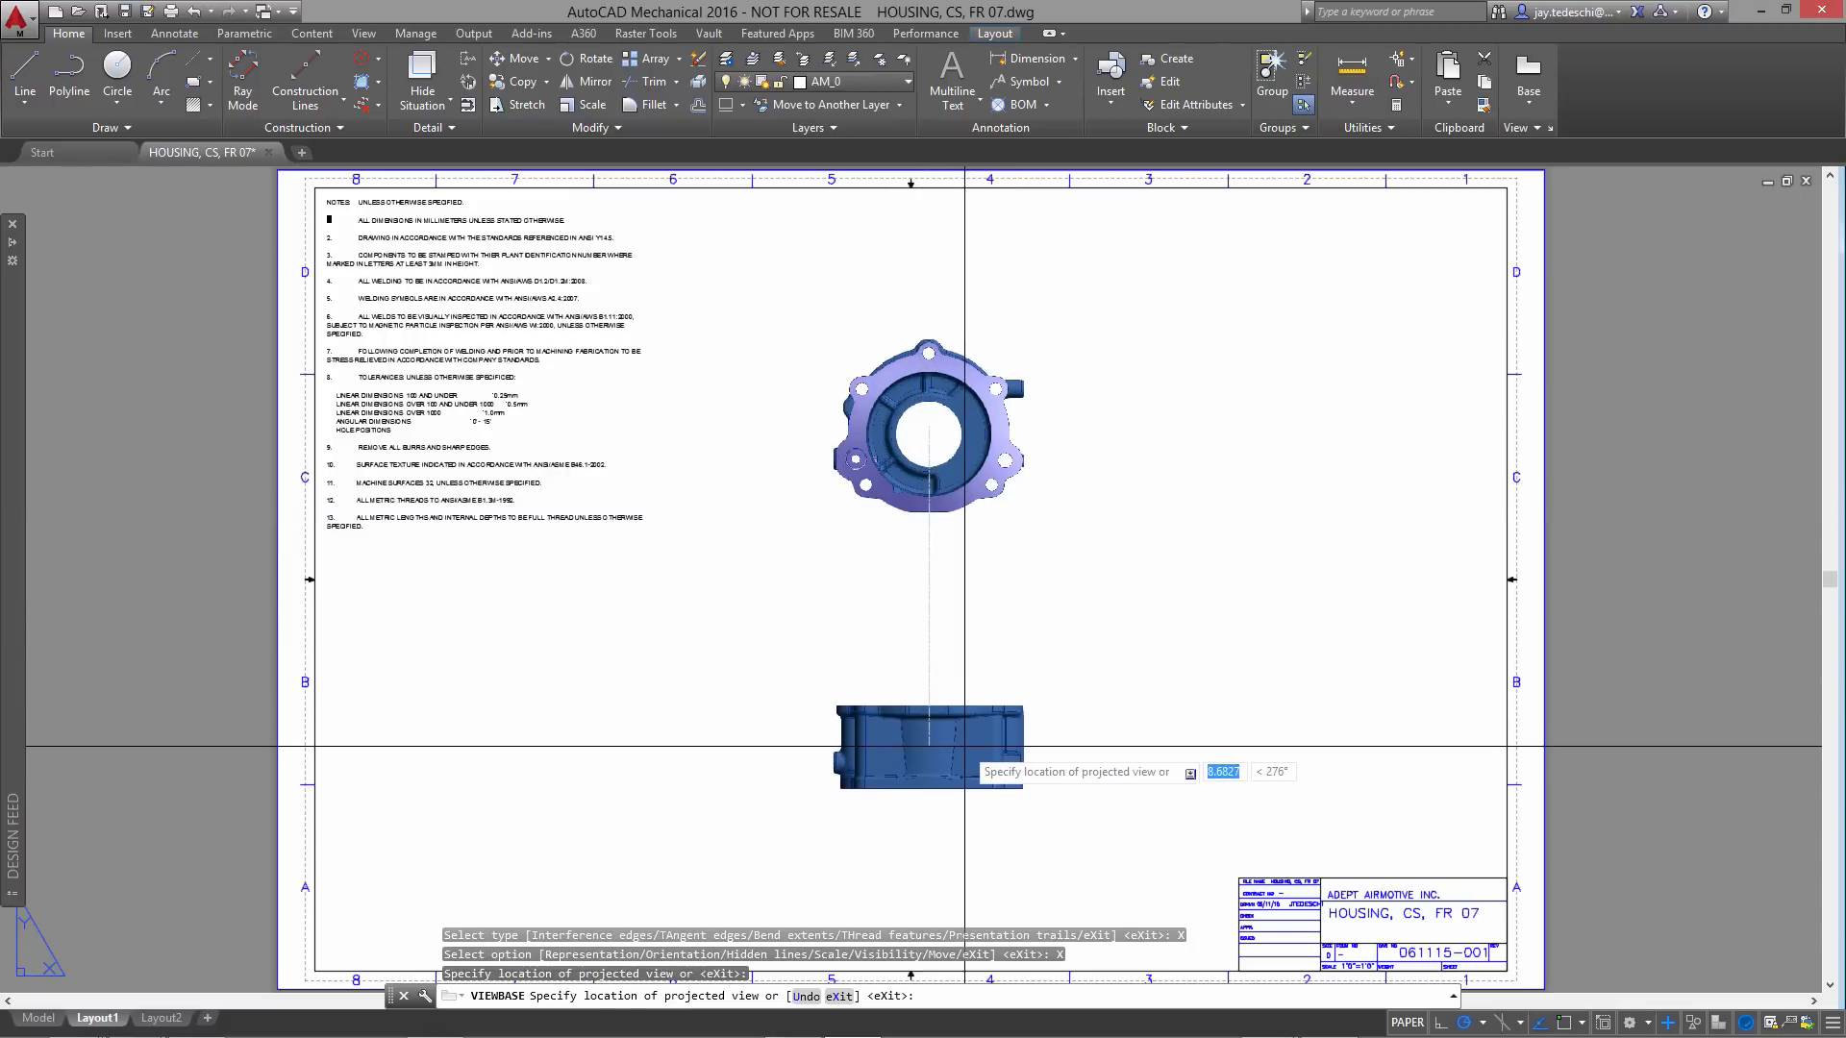
right_click(1119, 589)
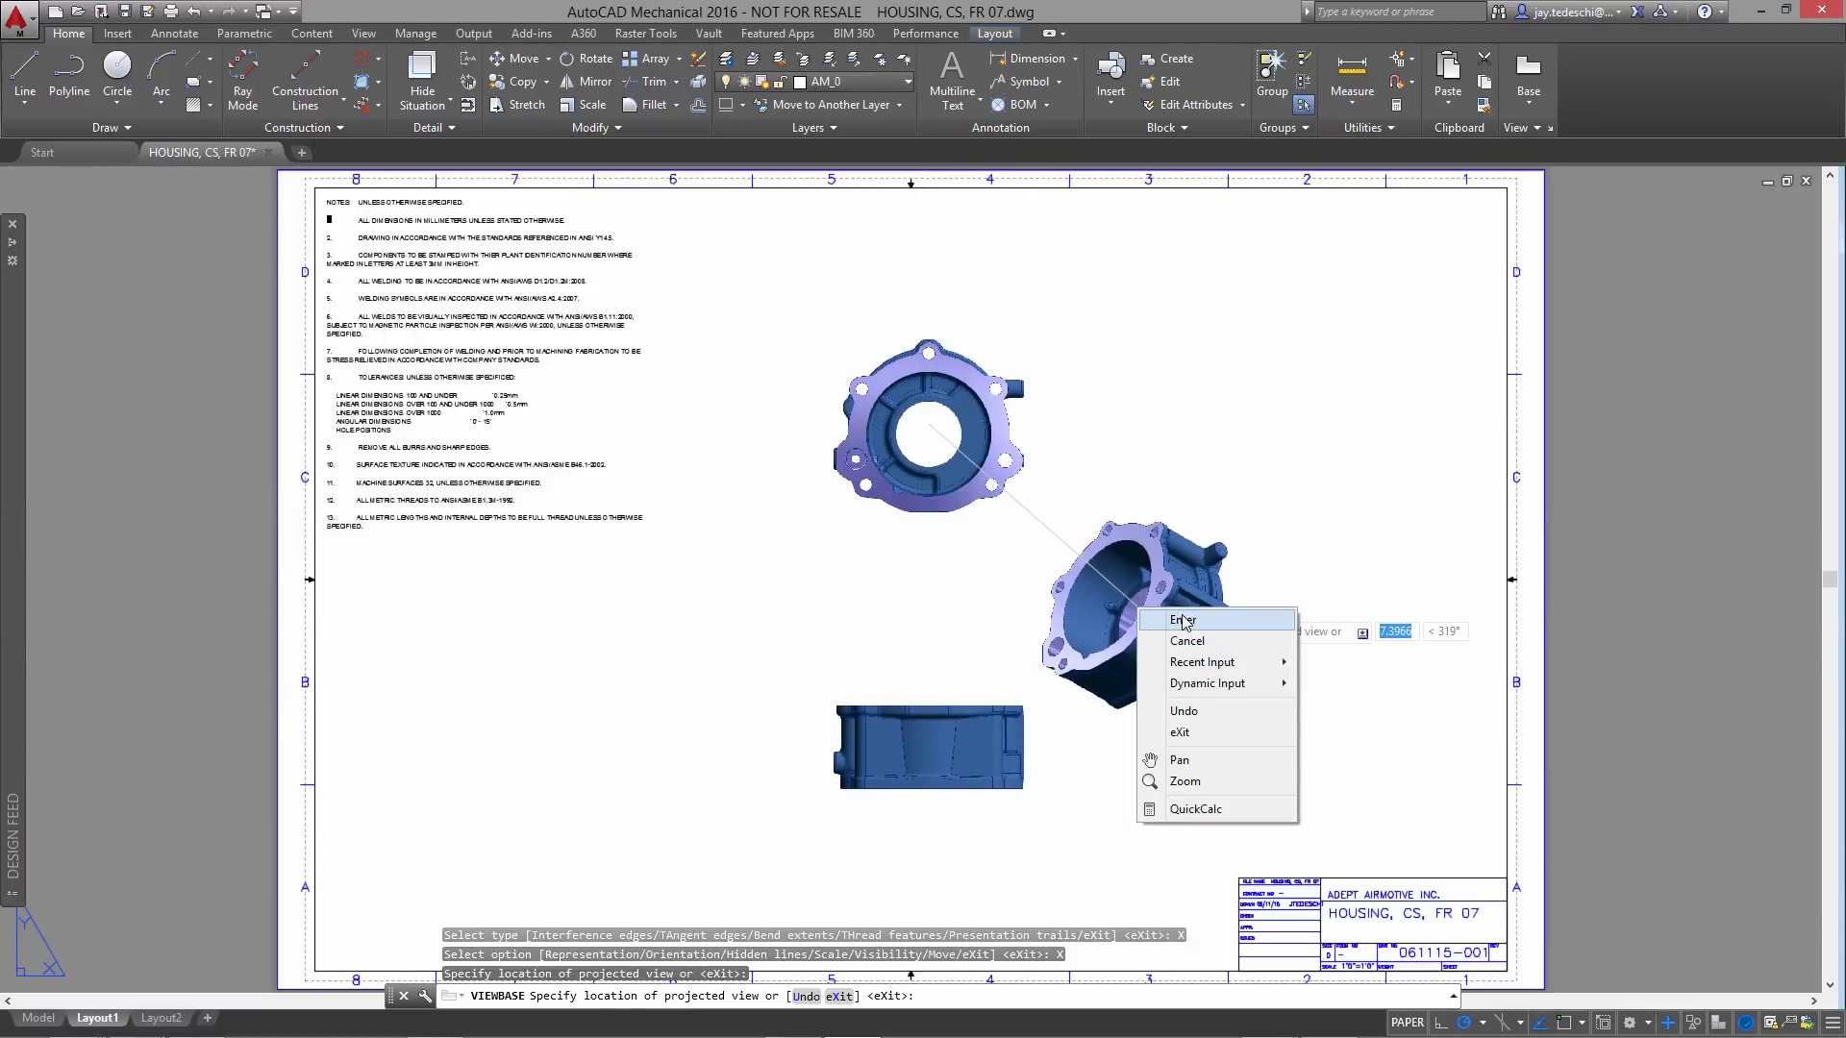
click(1180, 620)
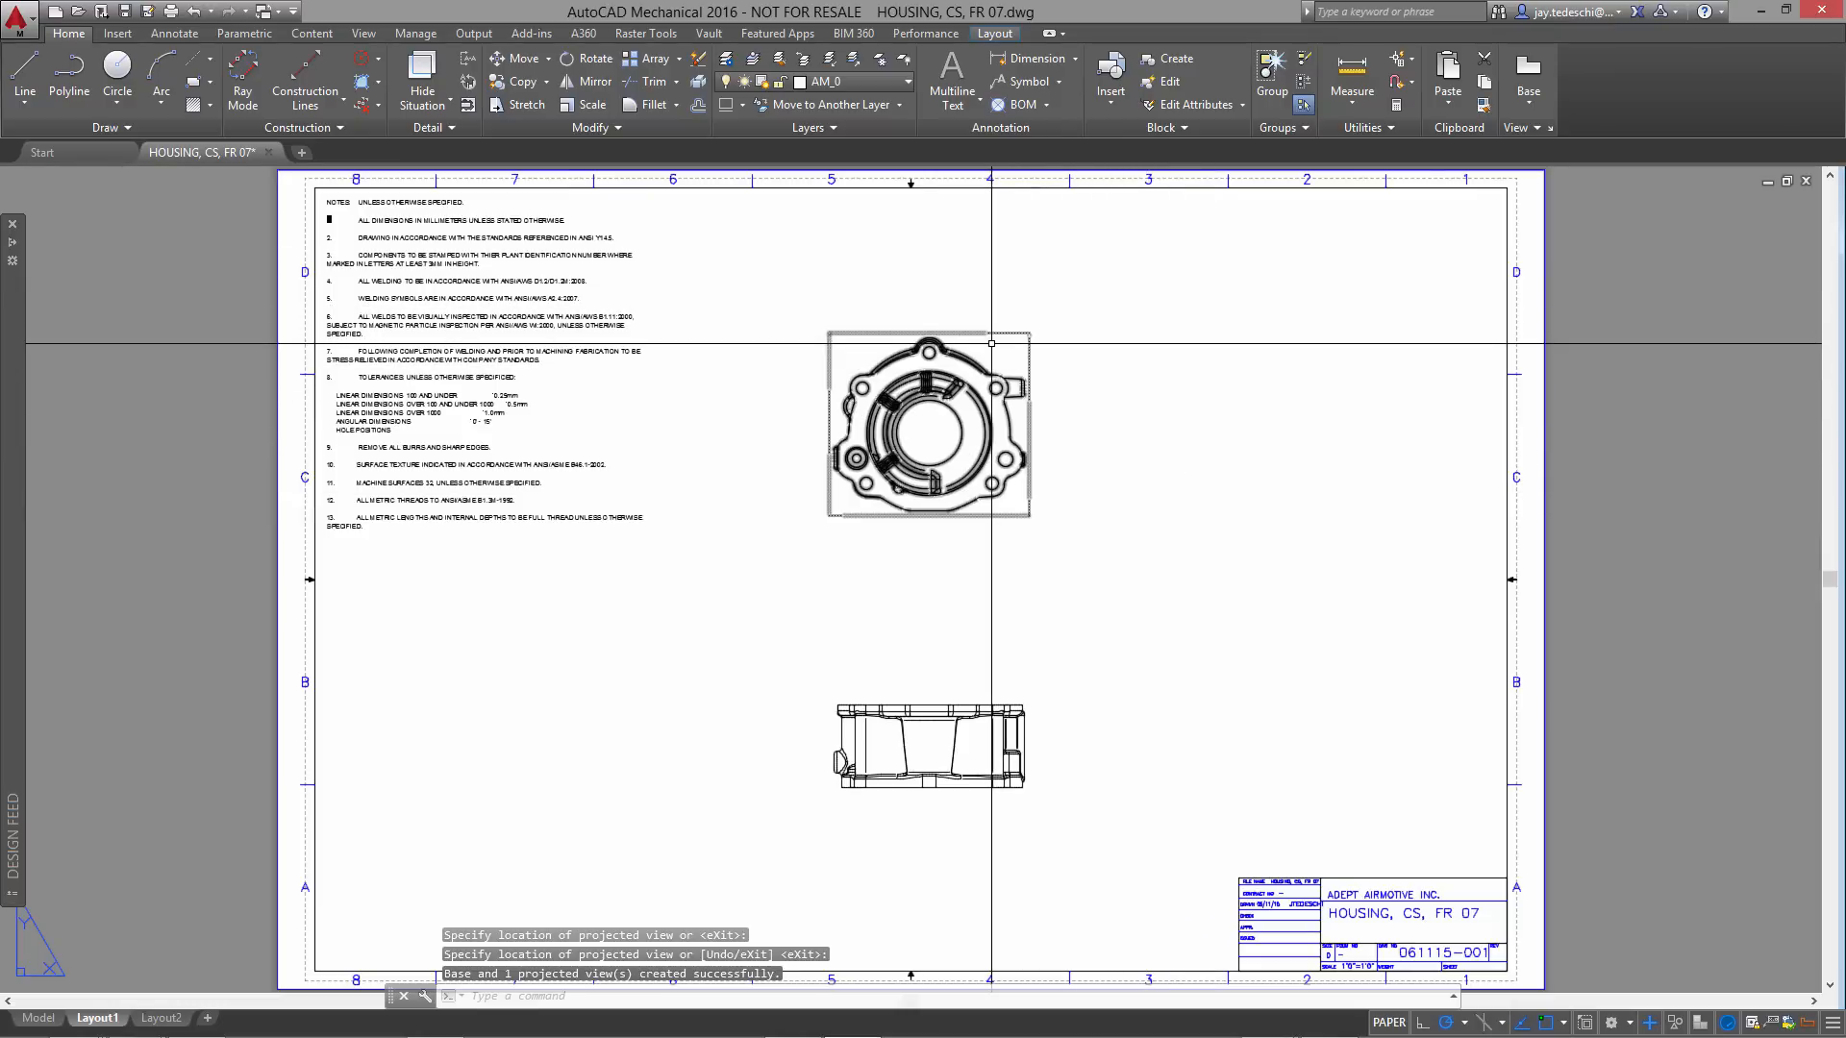
click(929, 423)
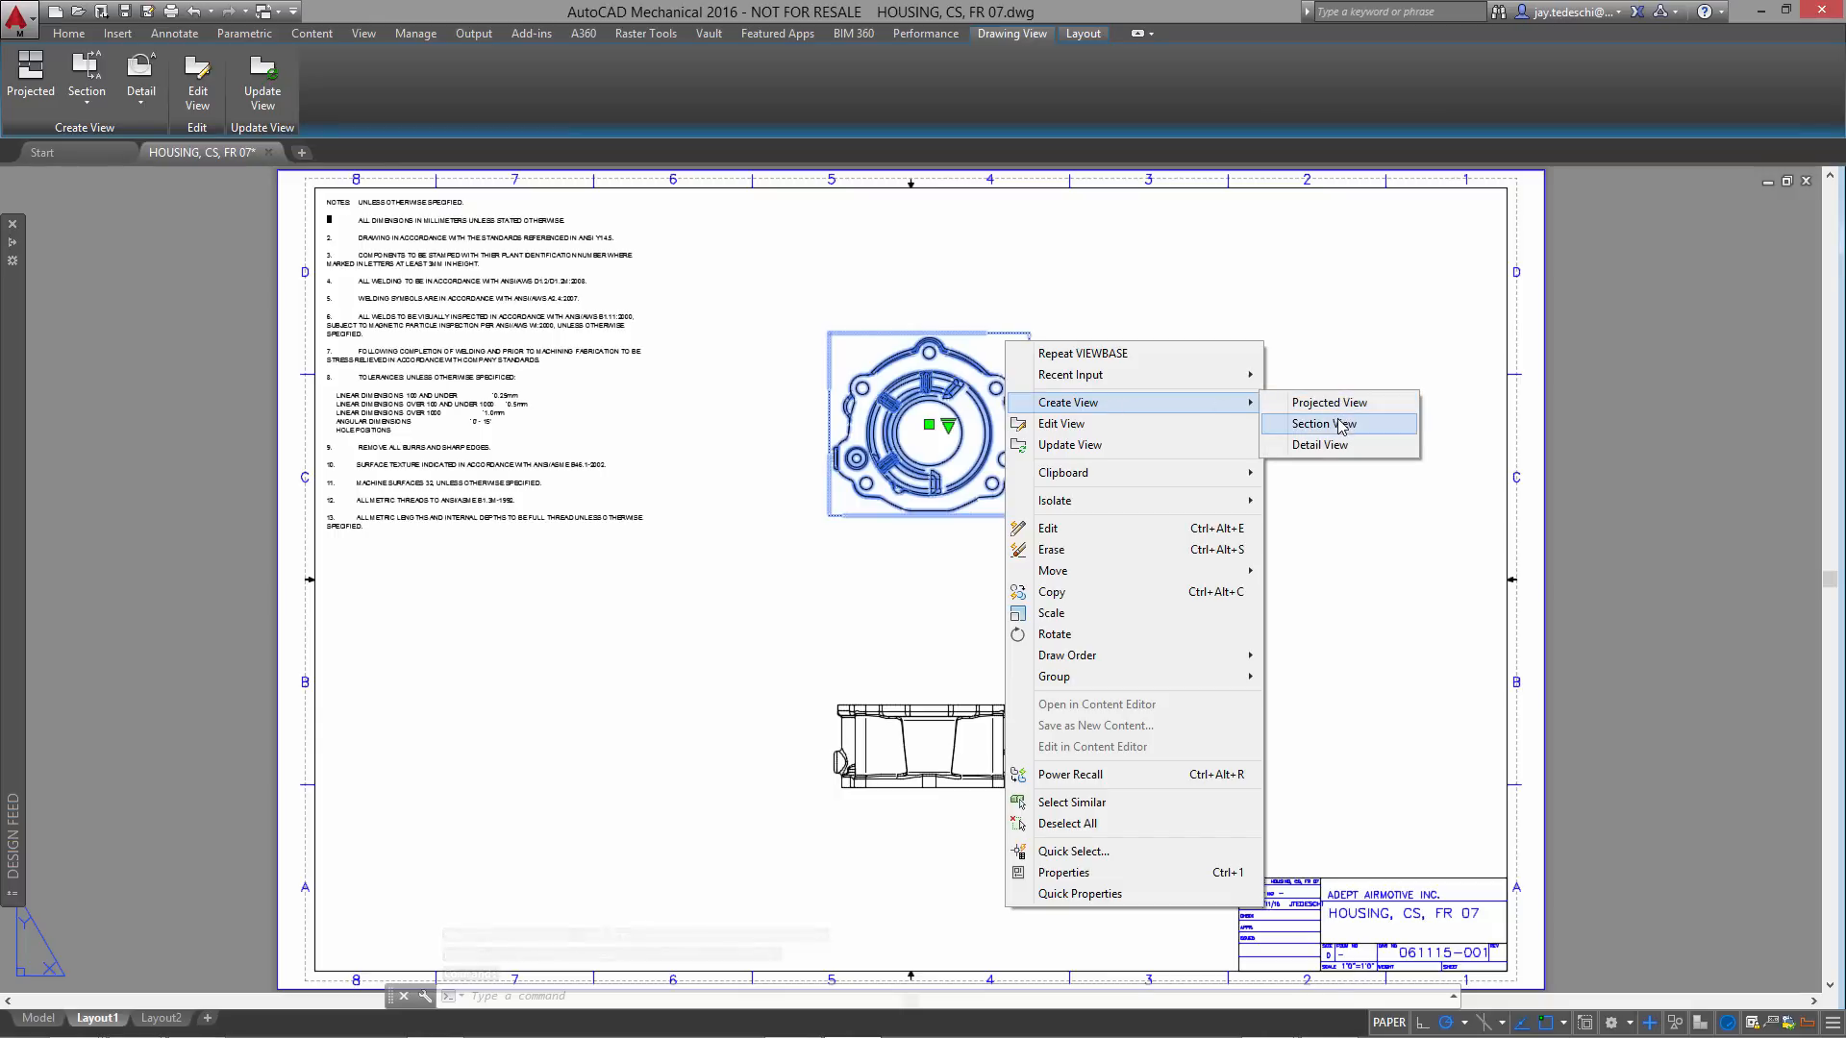
- Cut section view A-A through the front view and place it to the right with its label
click(1322, 423)
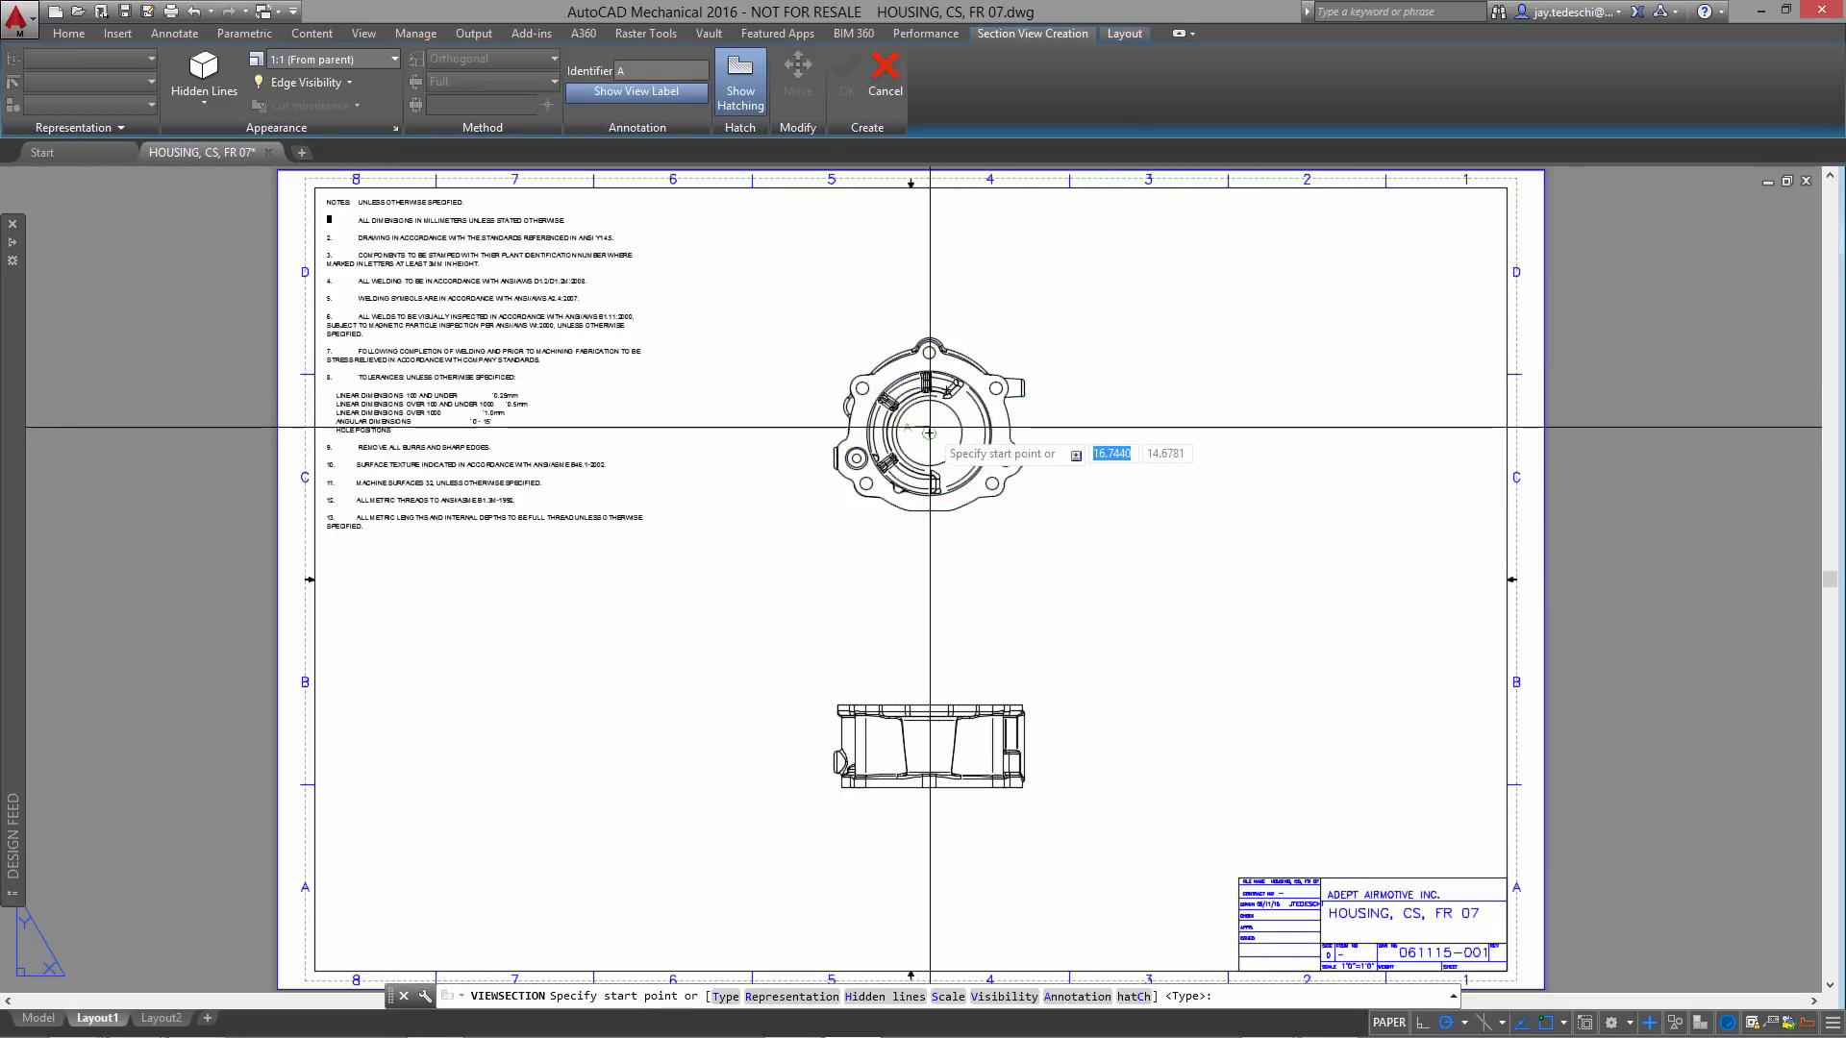
click(926, 312)
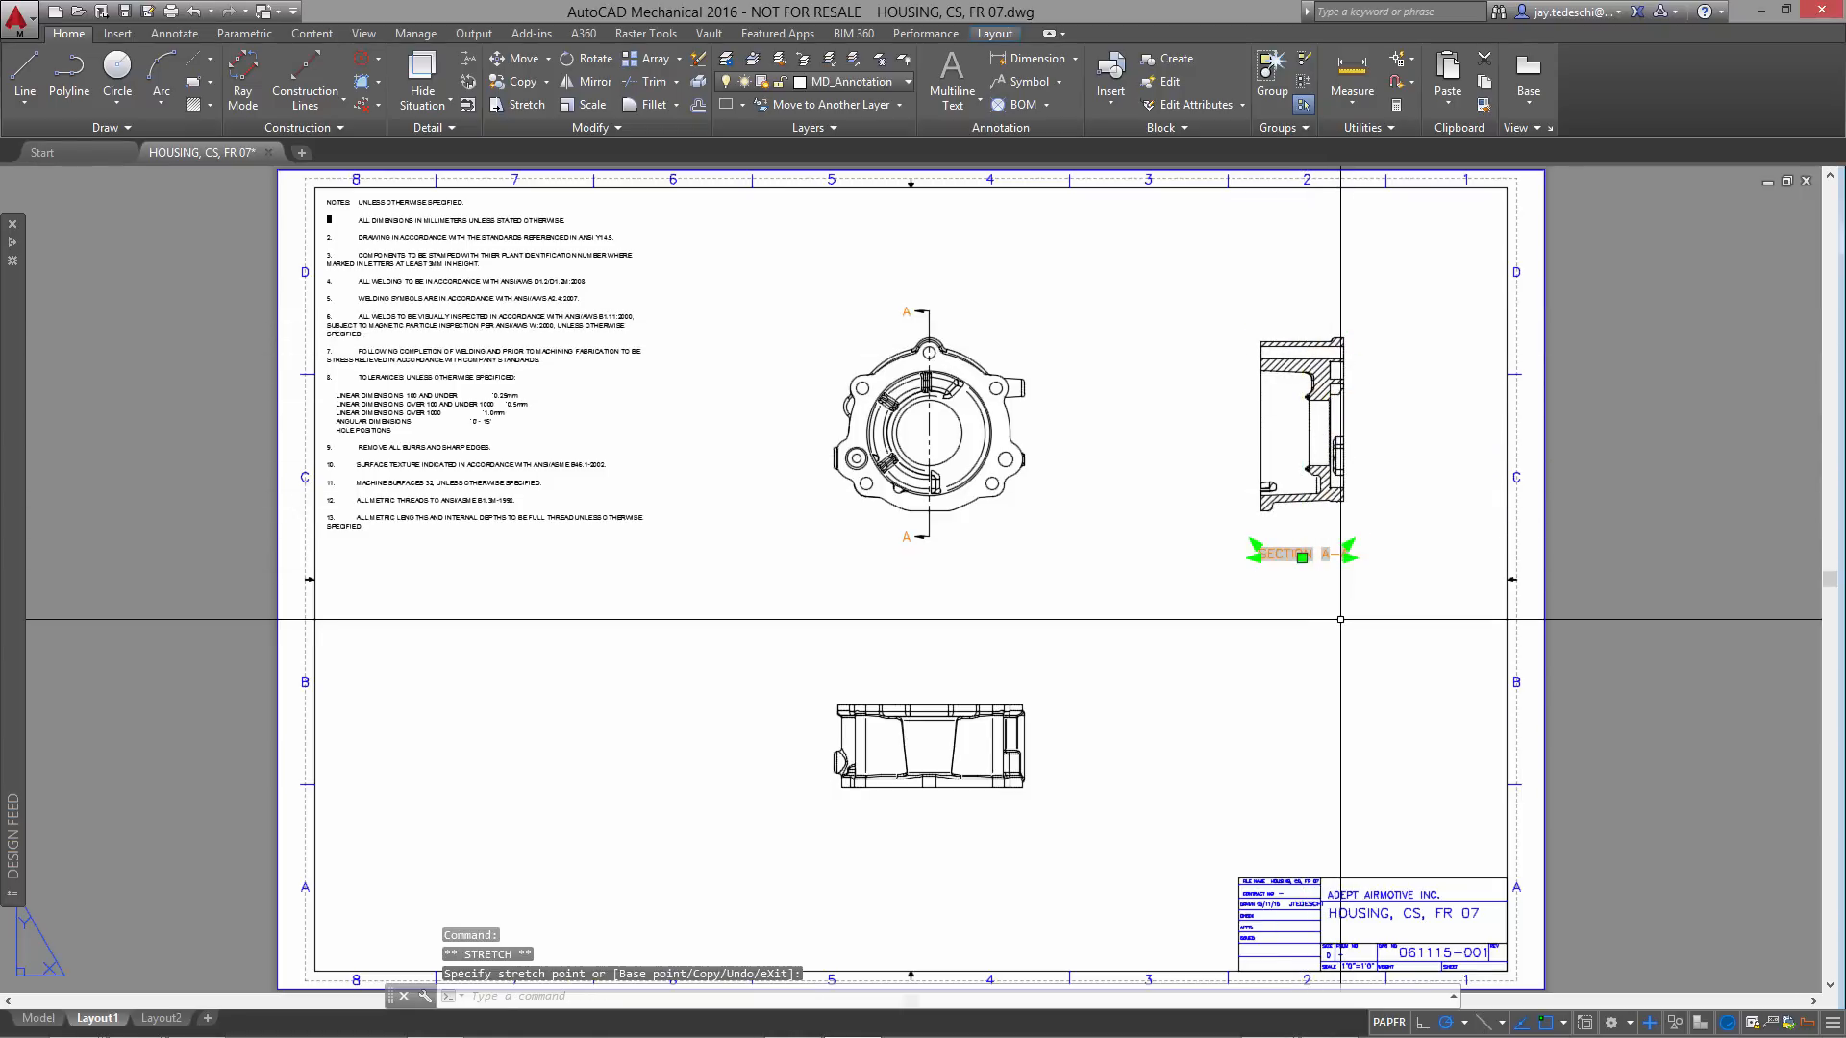
key(Escape)
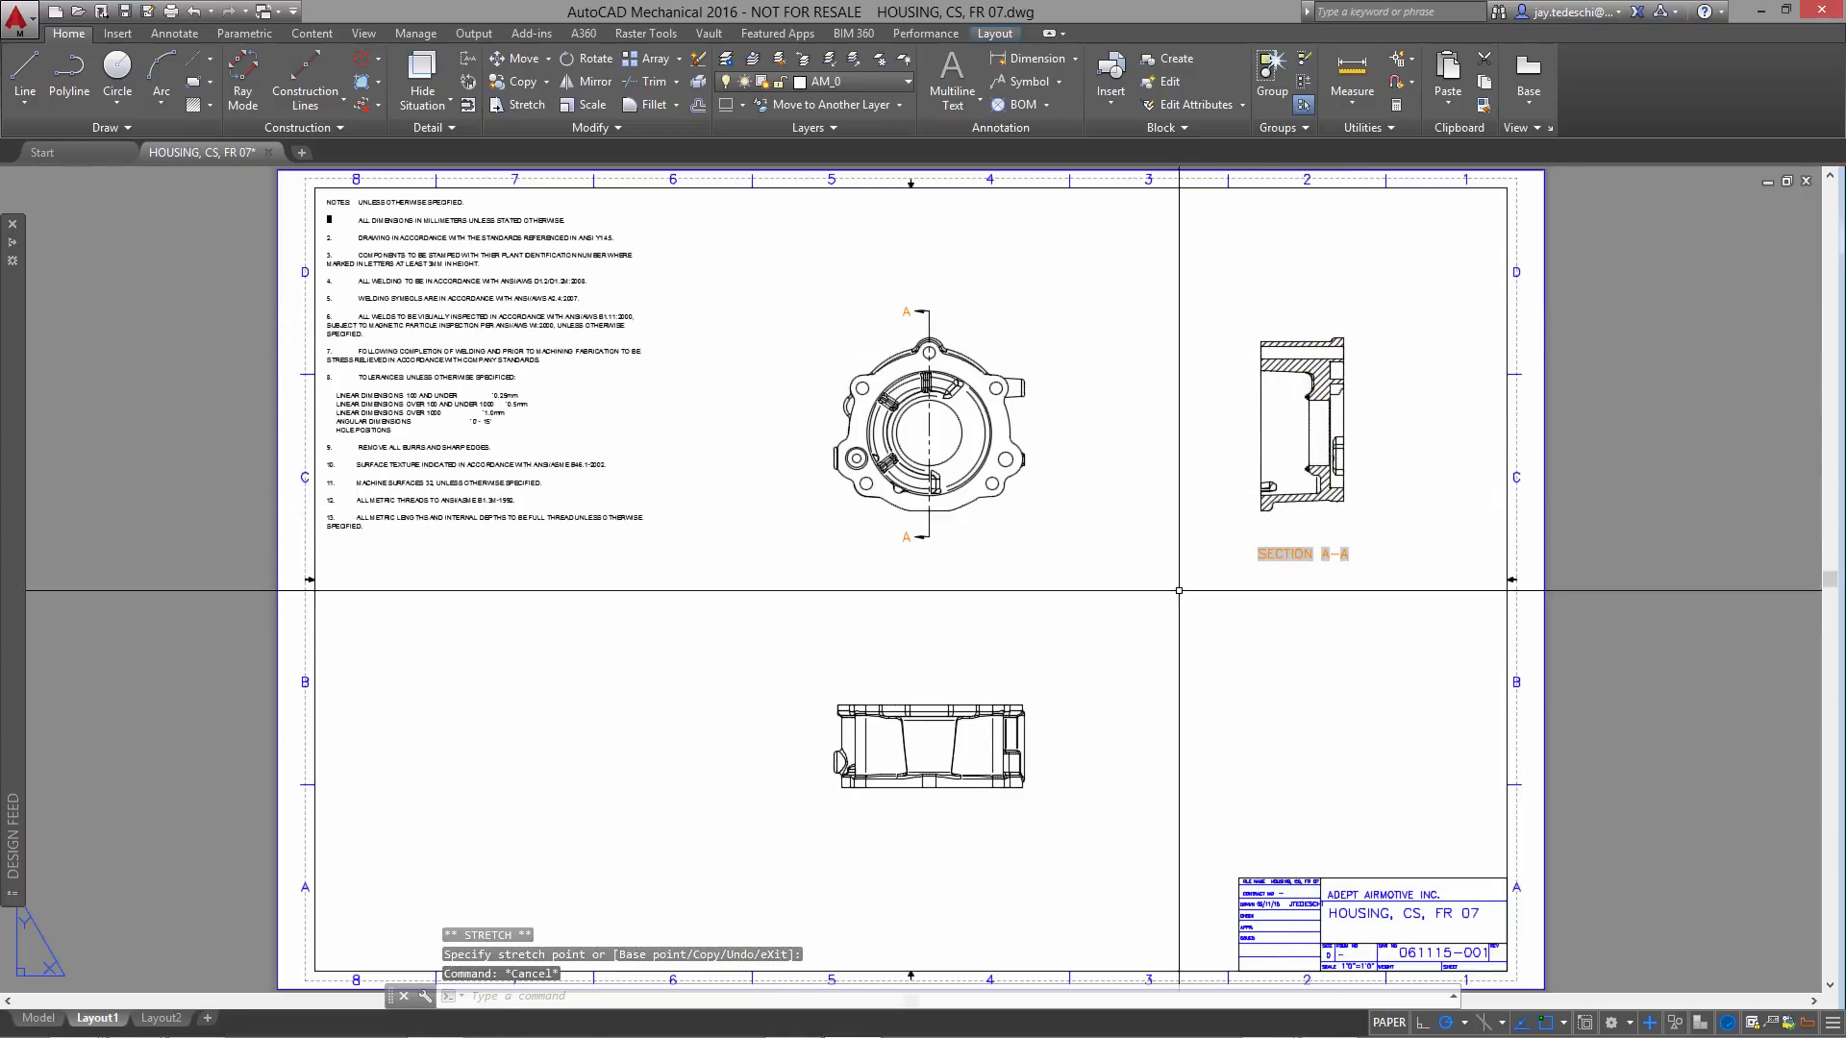
click(926, 427)
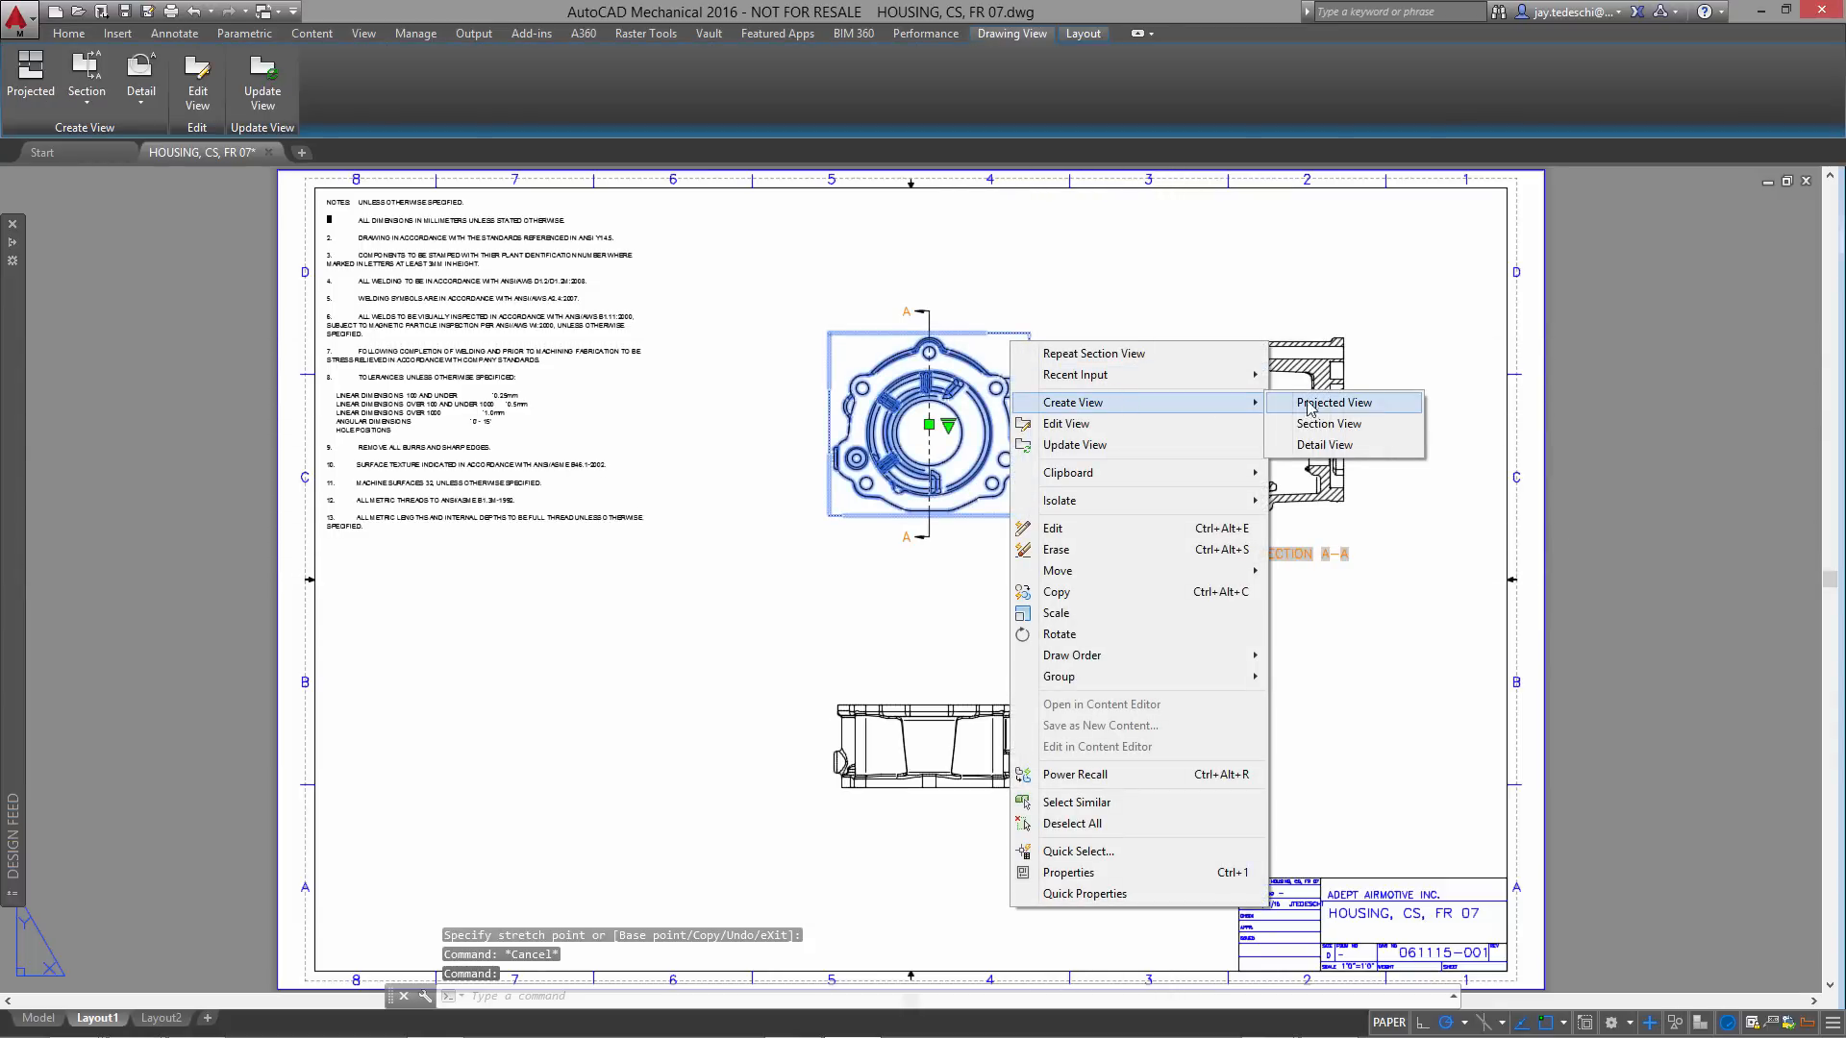
mouse_move(1324, 445)
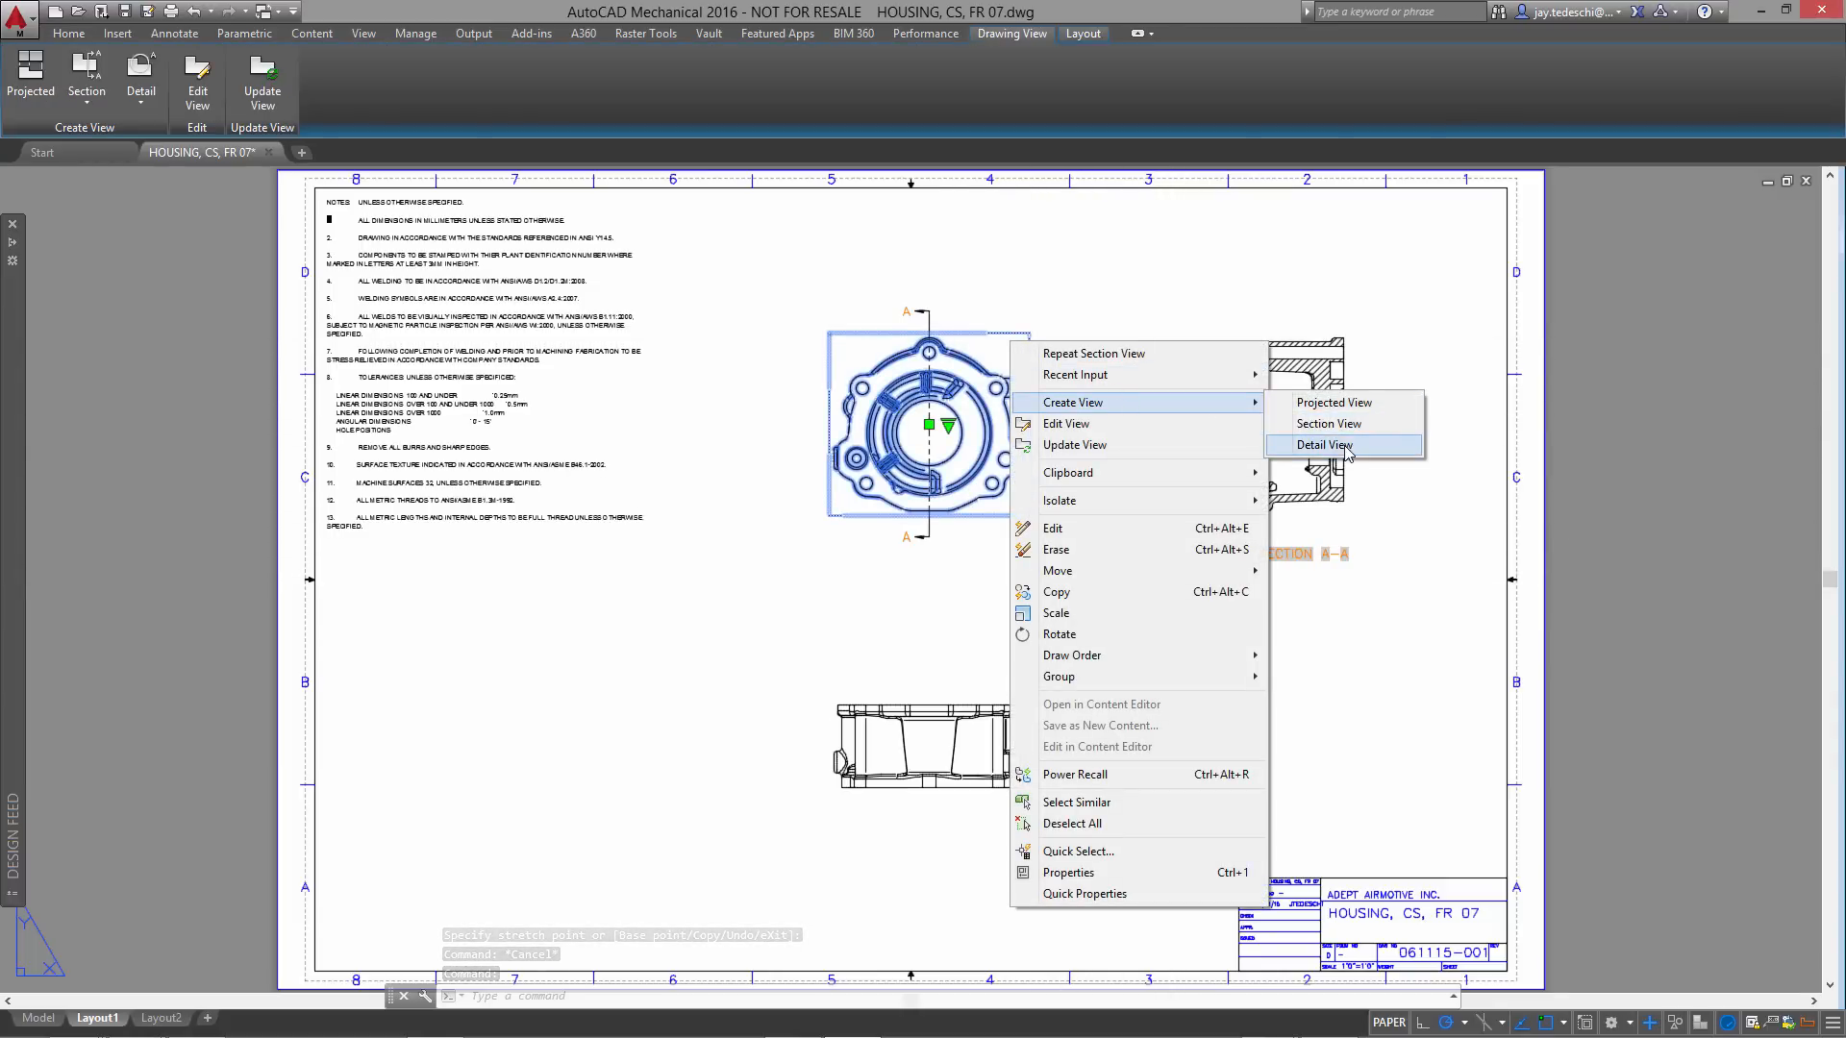
- Create 2:1 detail view B centred on the front view's left flange hole
click(1322, 444)
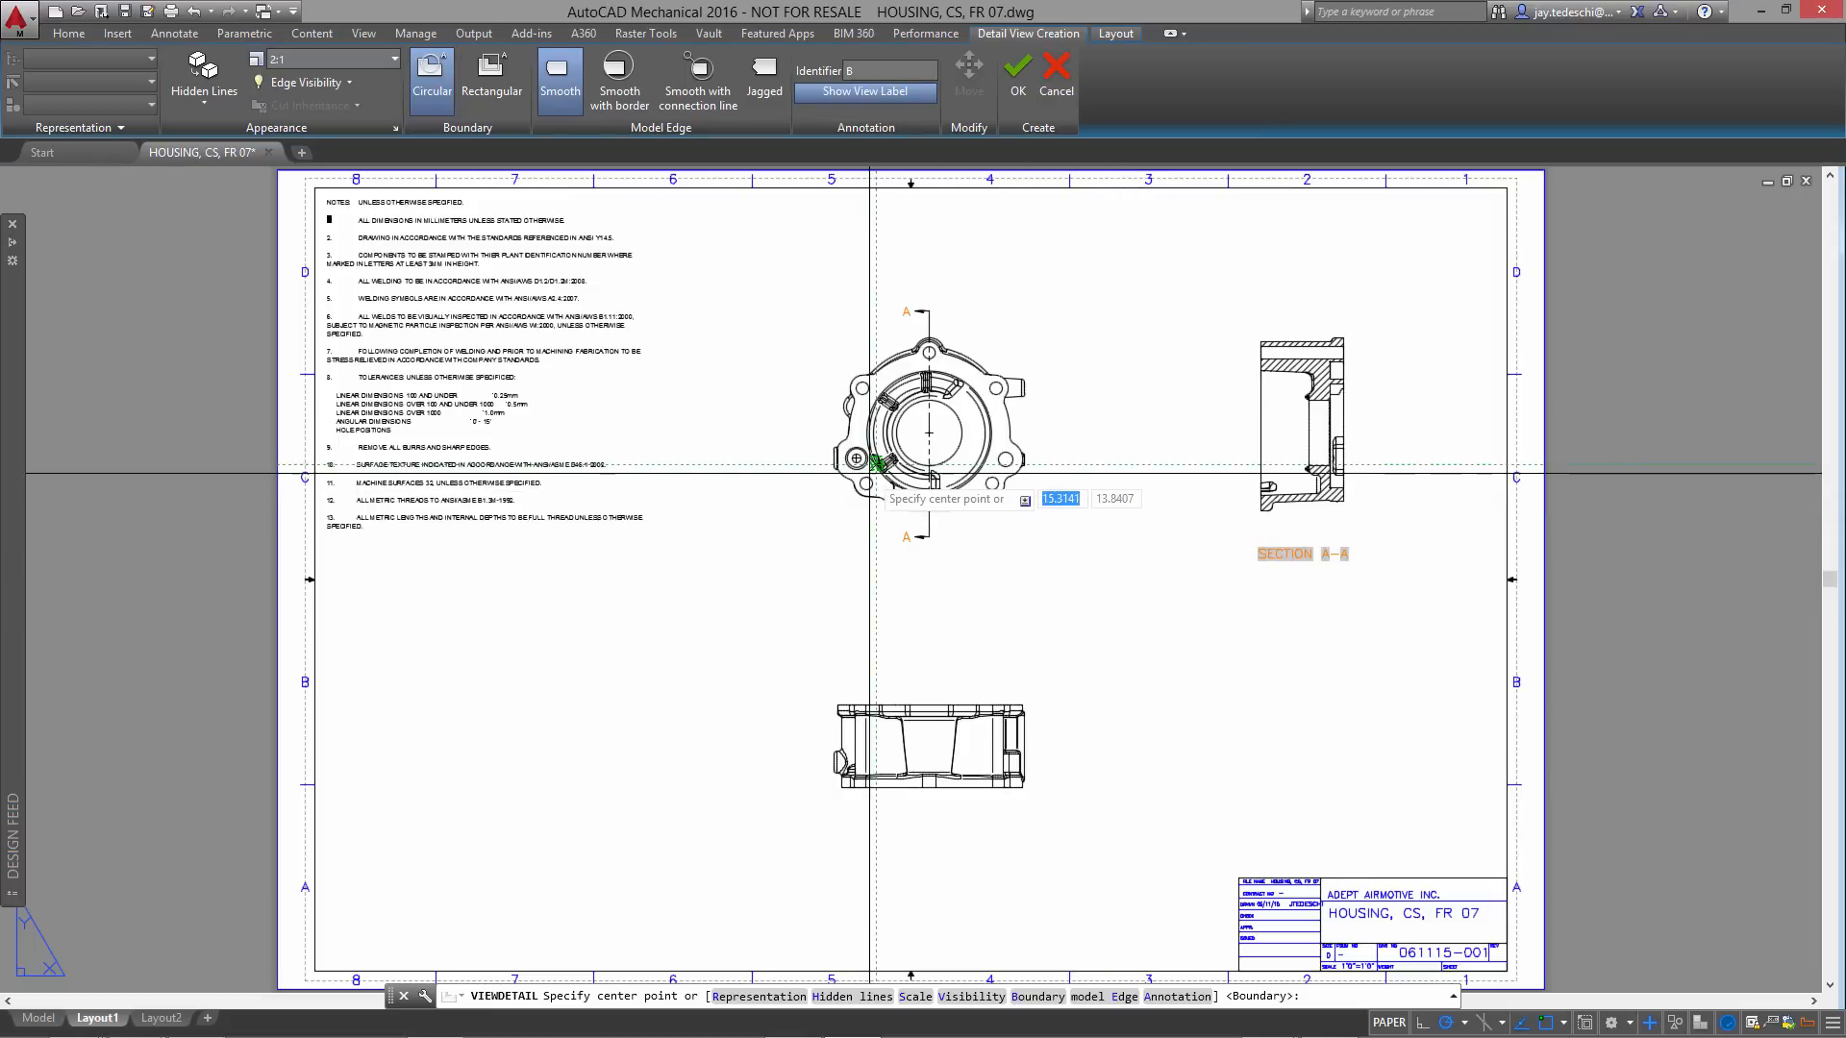
mouse_move(860, 482)
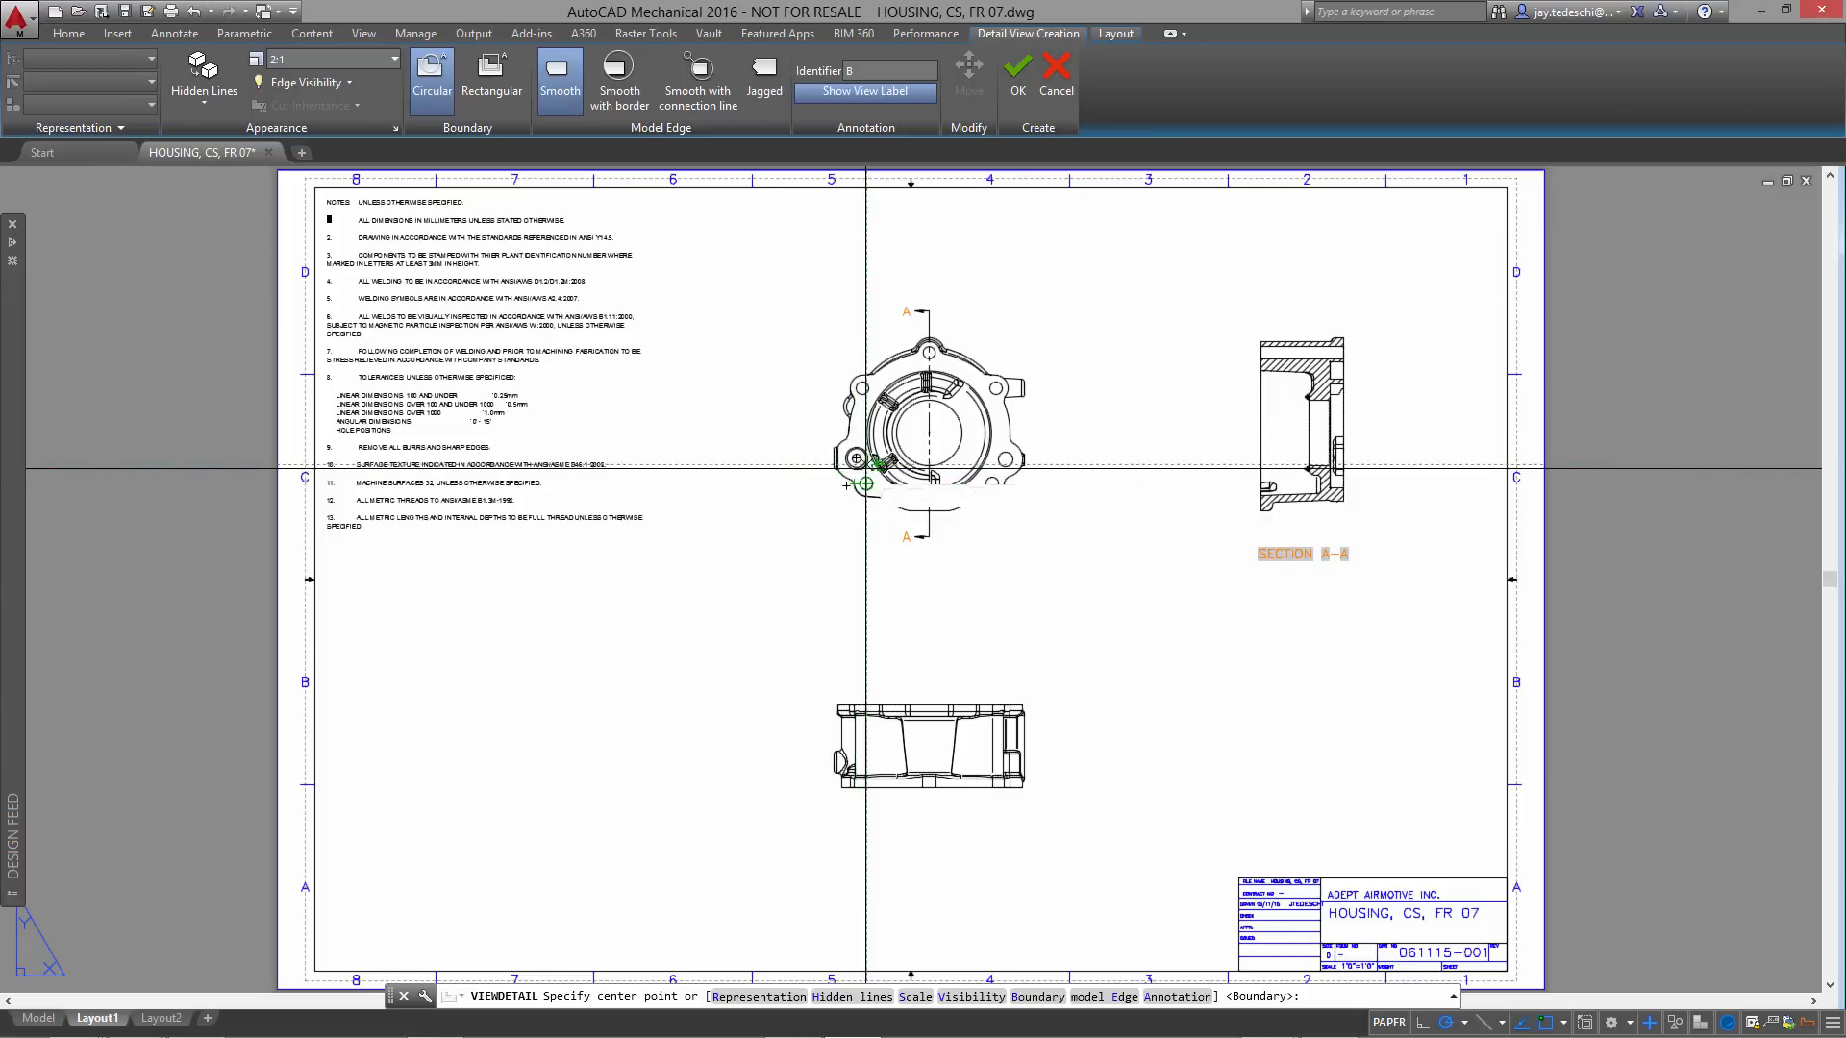
click(865, 482)
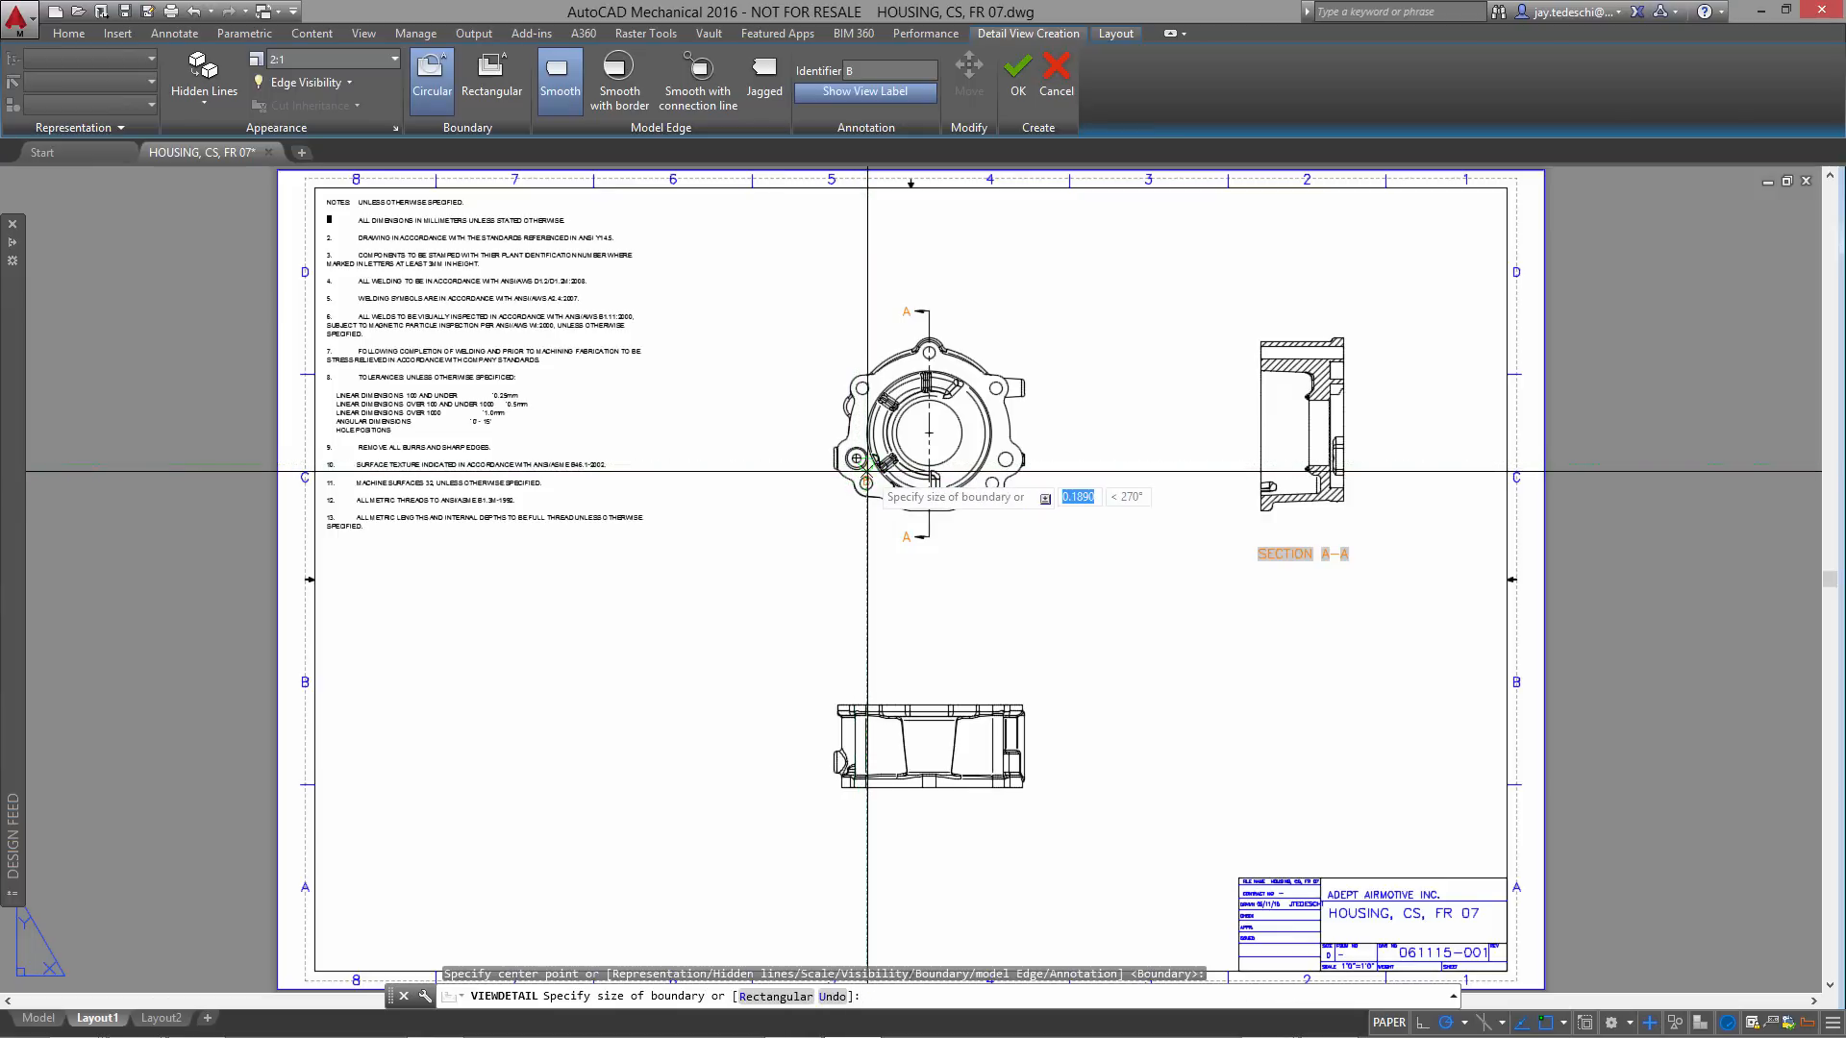
click(865, 482)
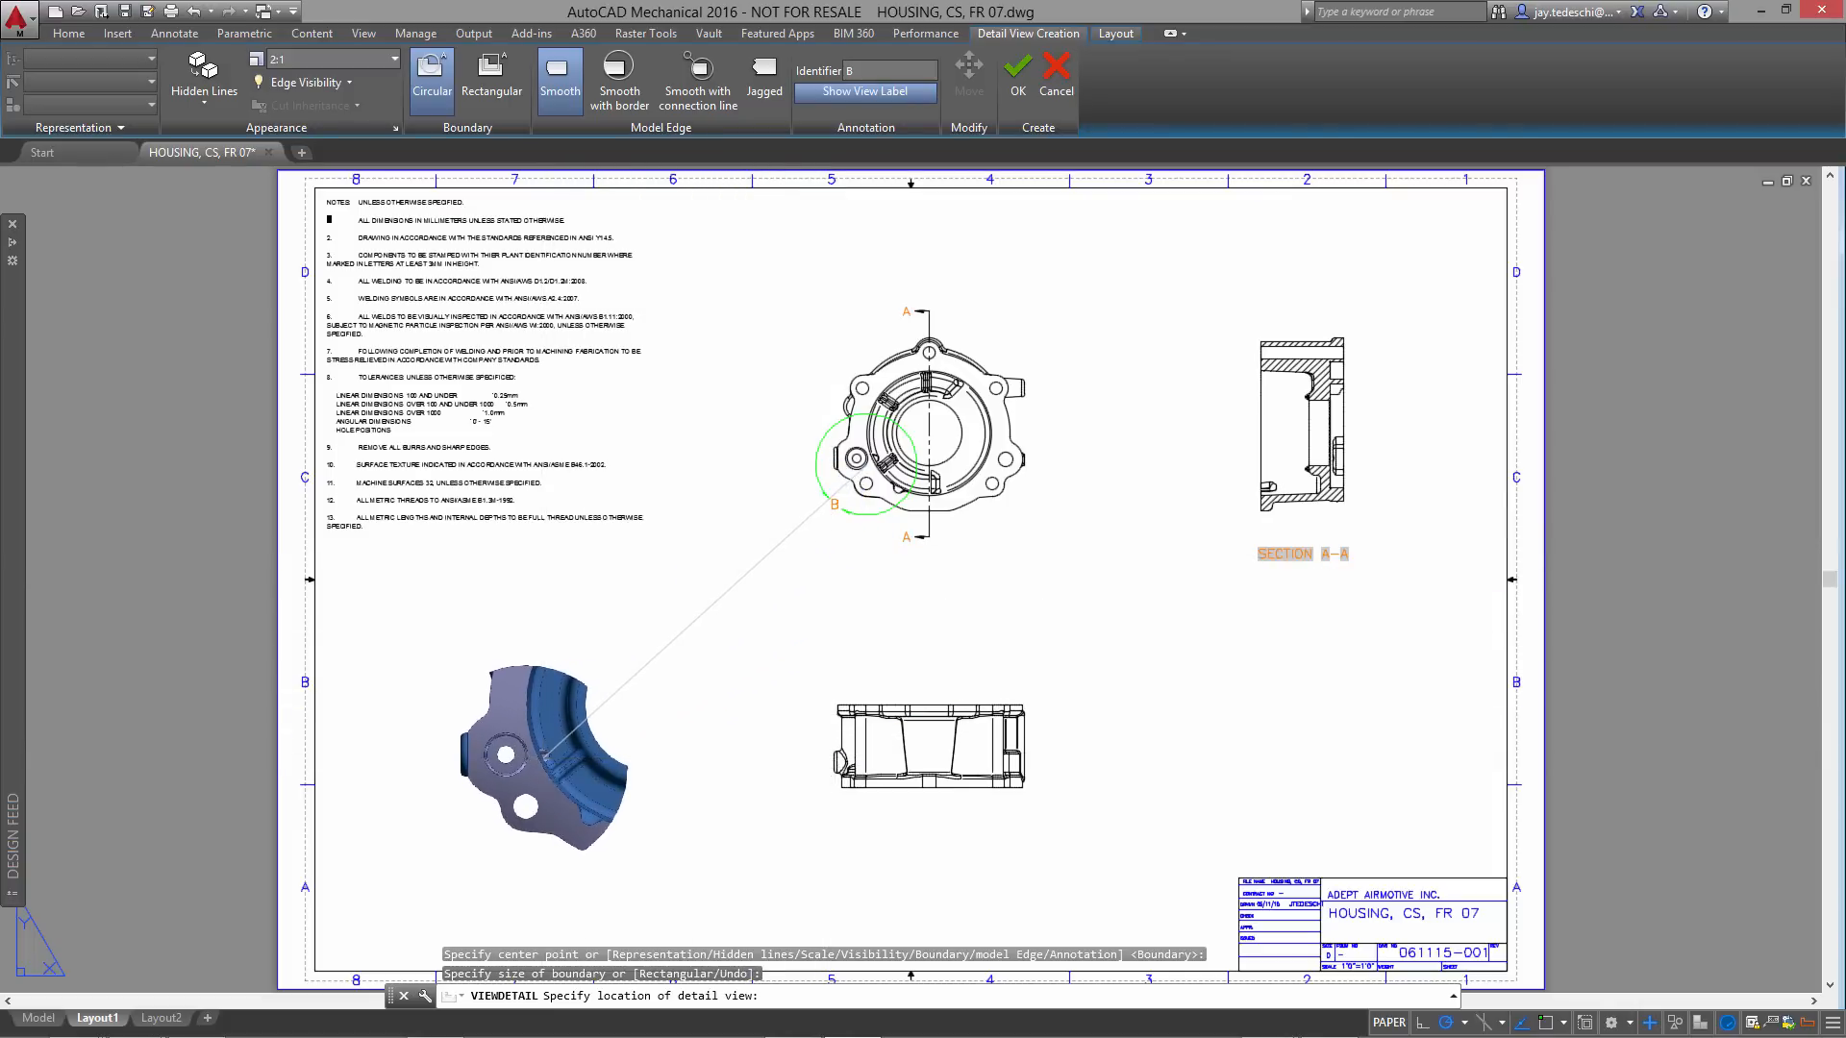
right_click(542, 757)
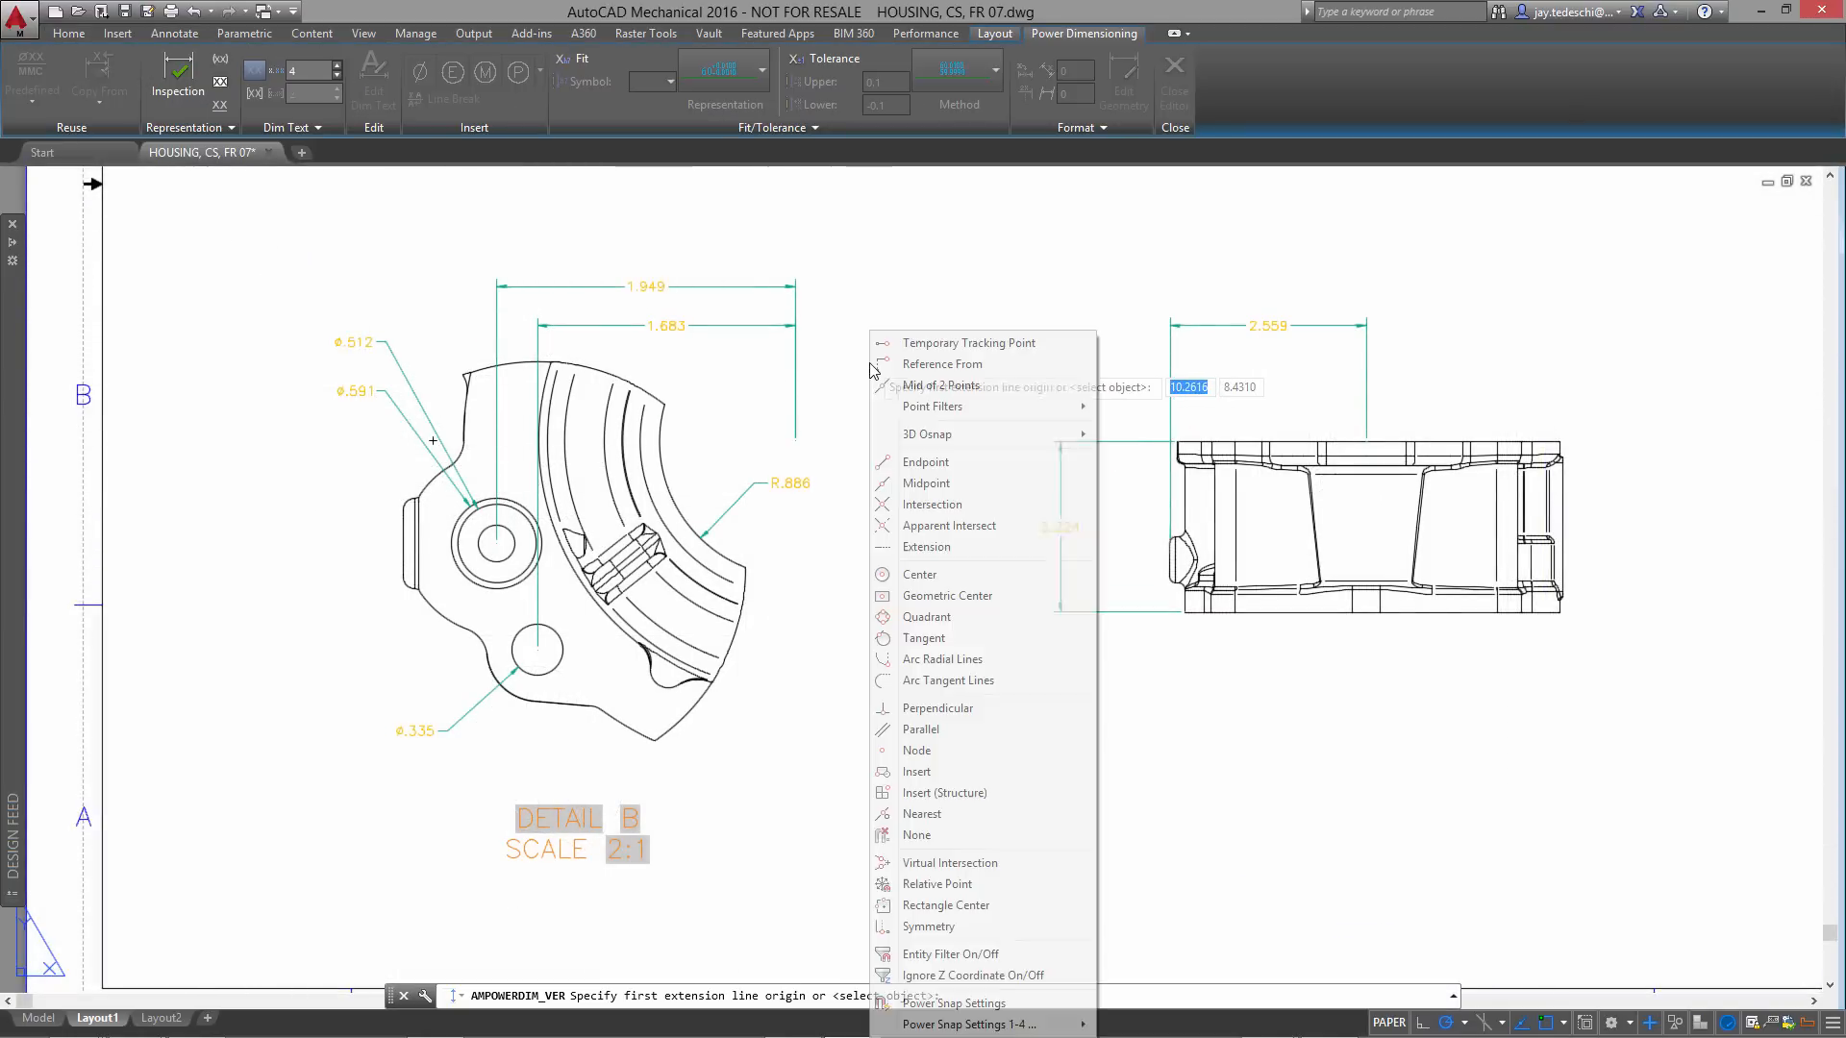
- Place the .669 and 2.224 linear dimensions, then dimension the central hole's diameter in detail B
click(919, 575)
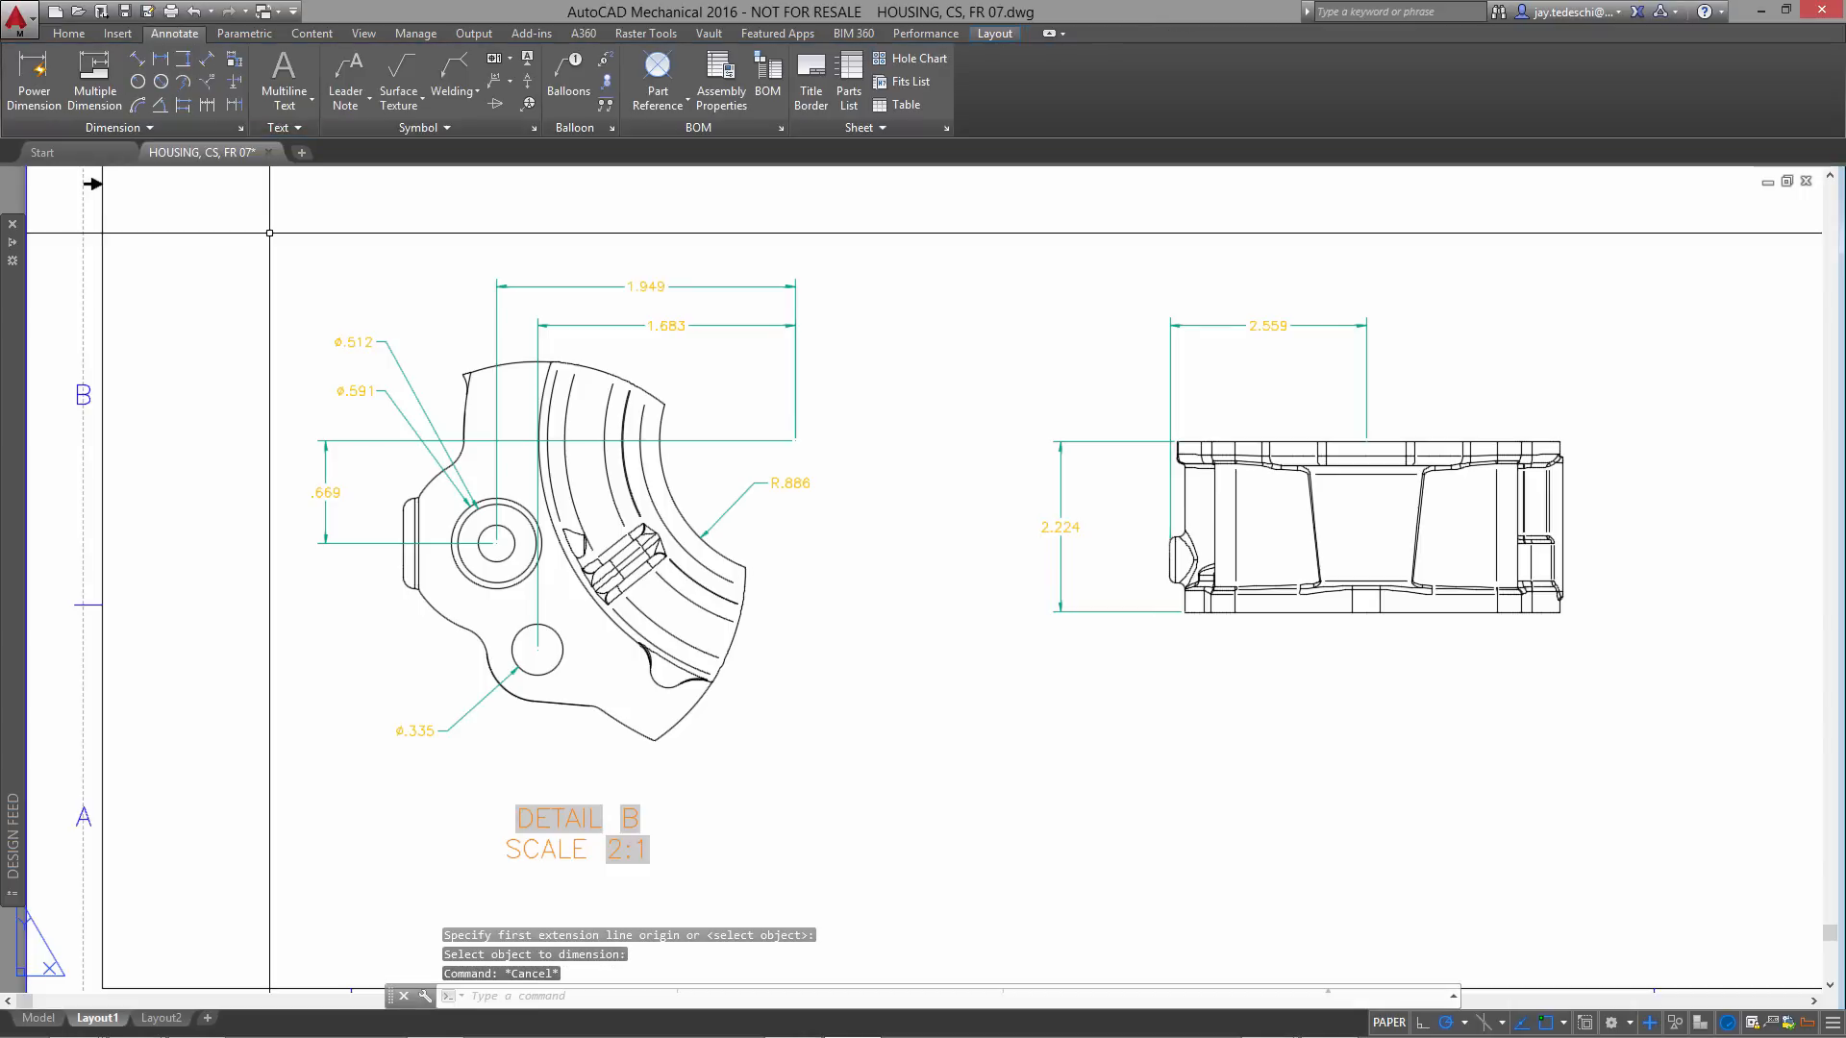
click(35, 79)
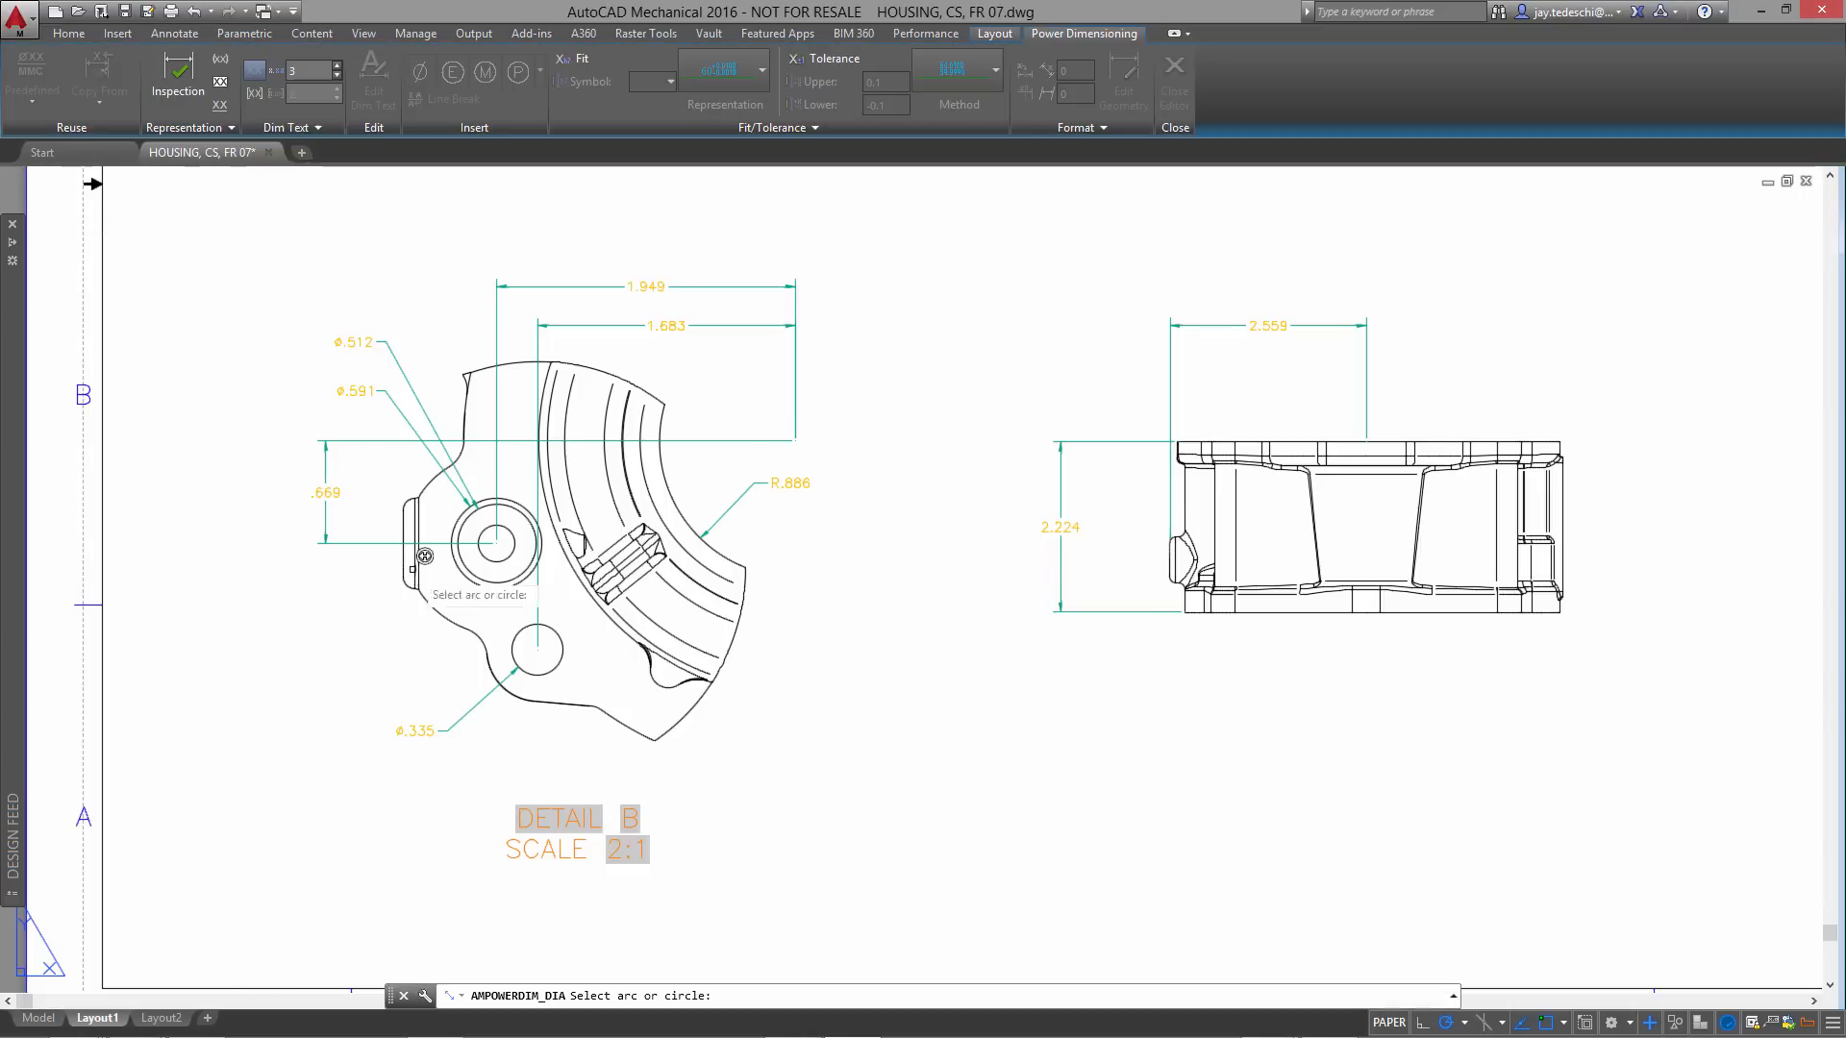
click(494, 542)
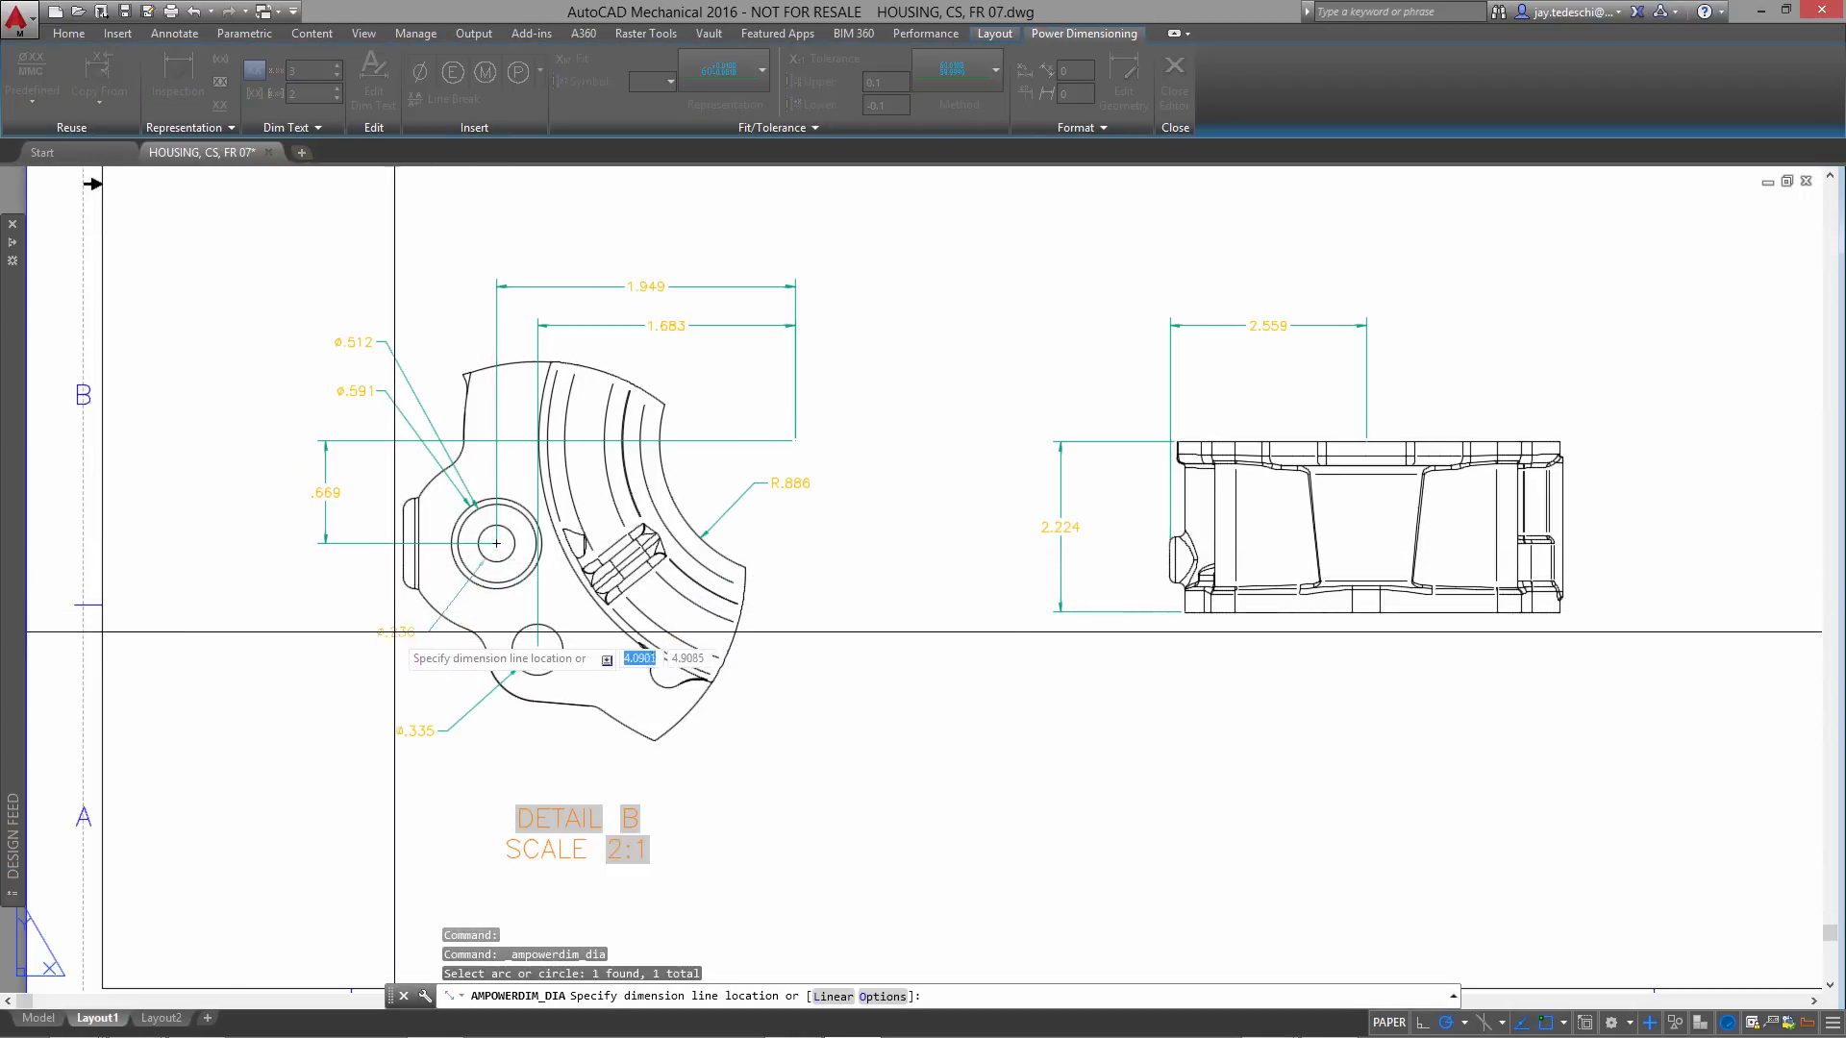
mouse_move(588, 667)
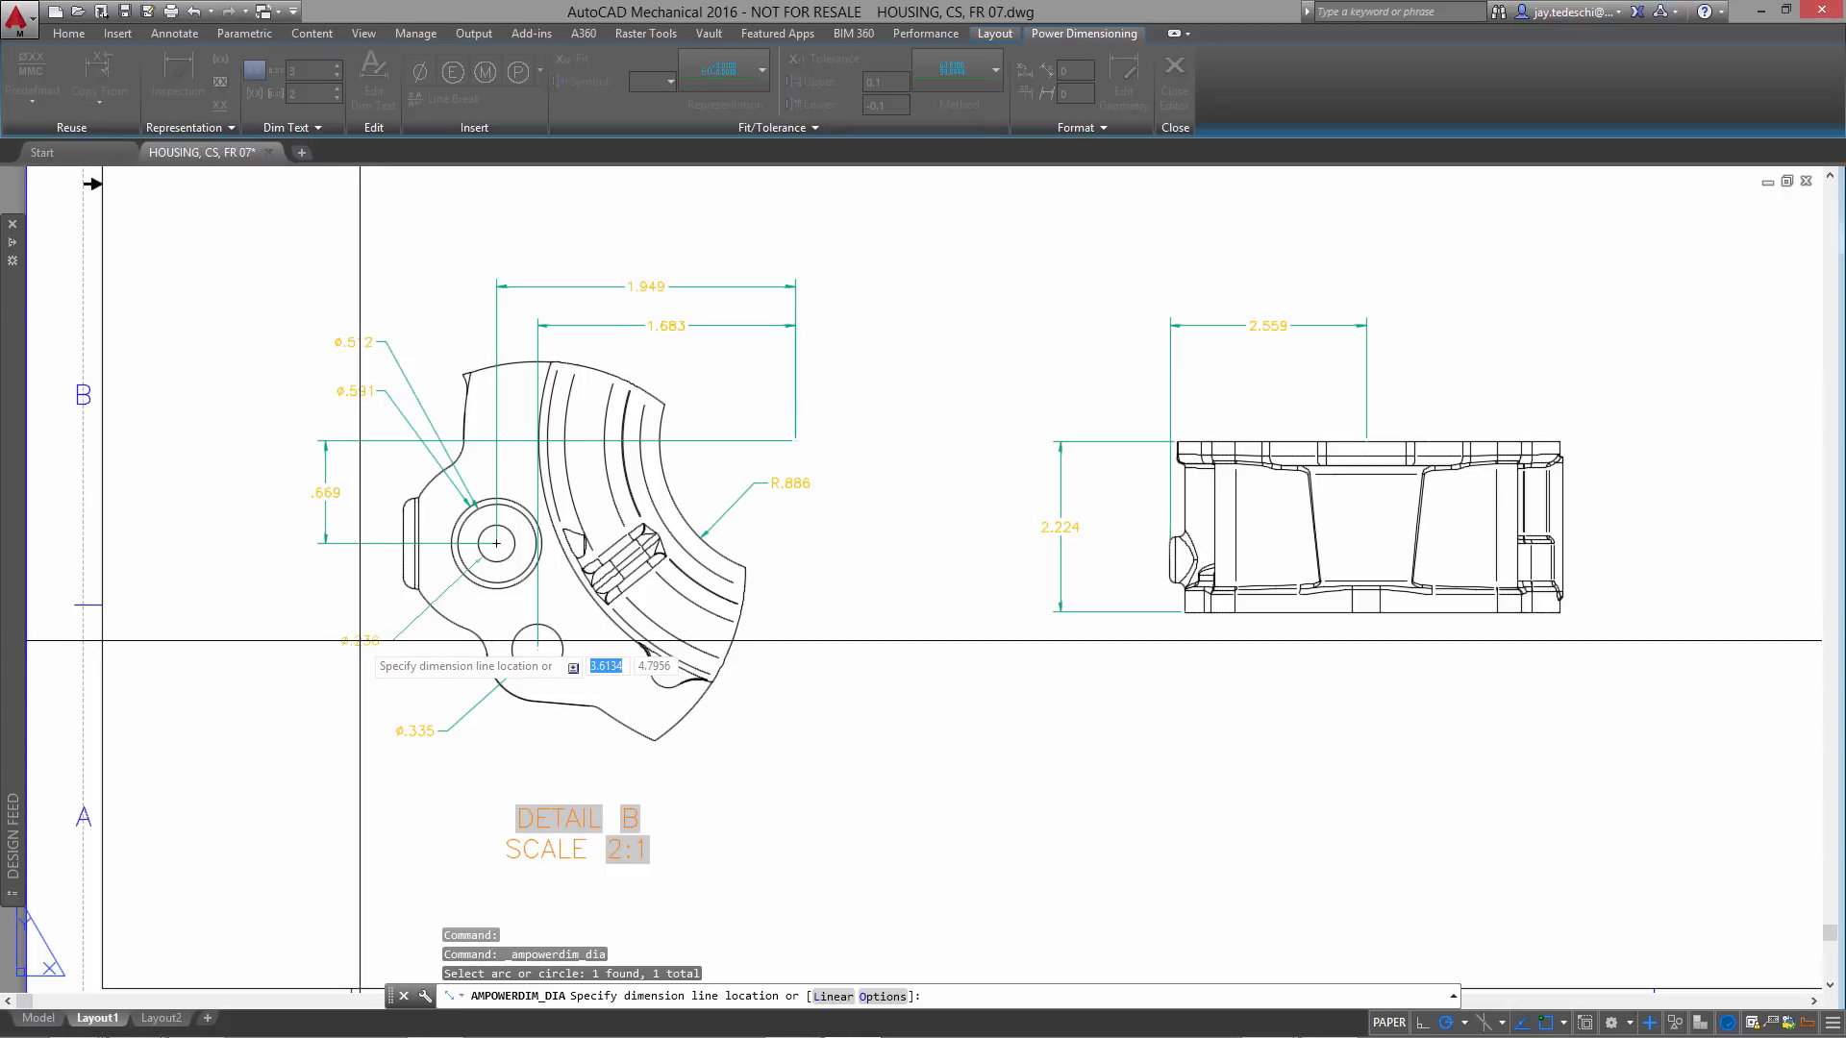